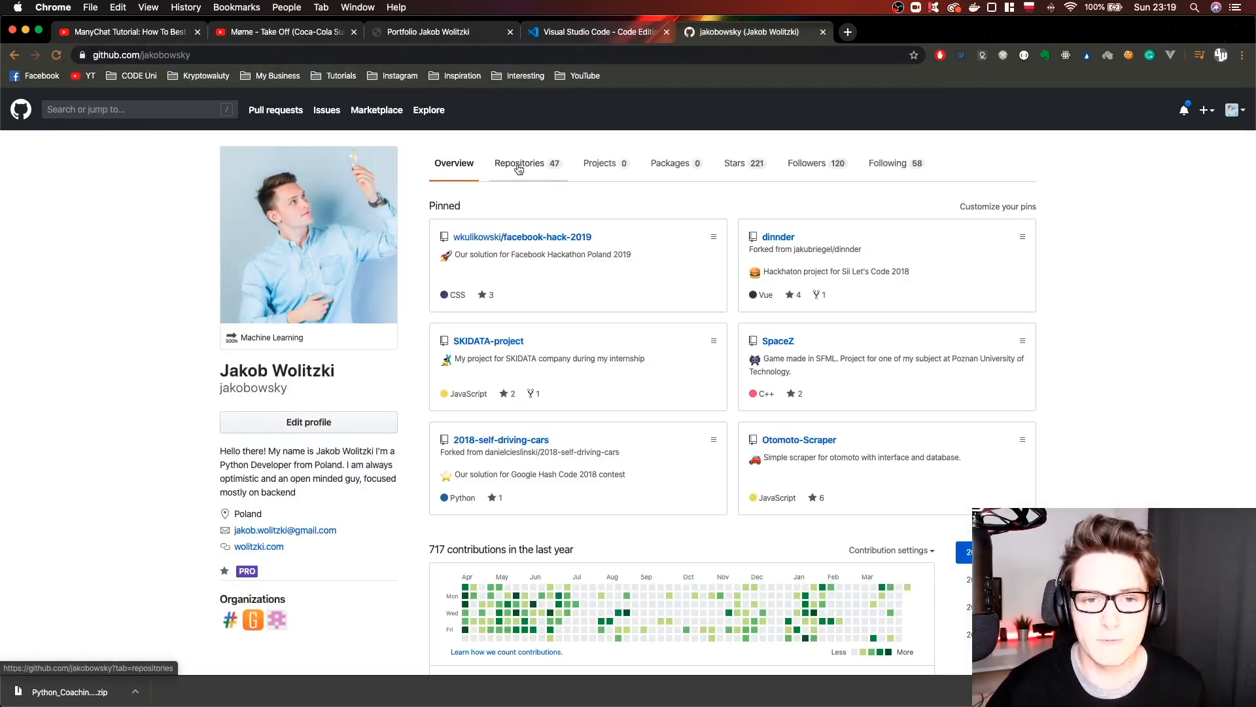
Navigate to Repositories and open the profitable-programmer-portfolio repository
{"action": "left_click", "coordinate": [519, 163]}
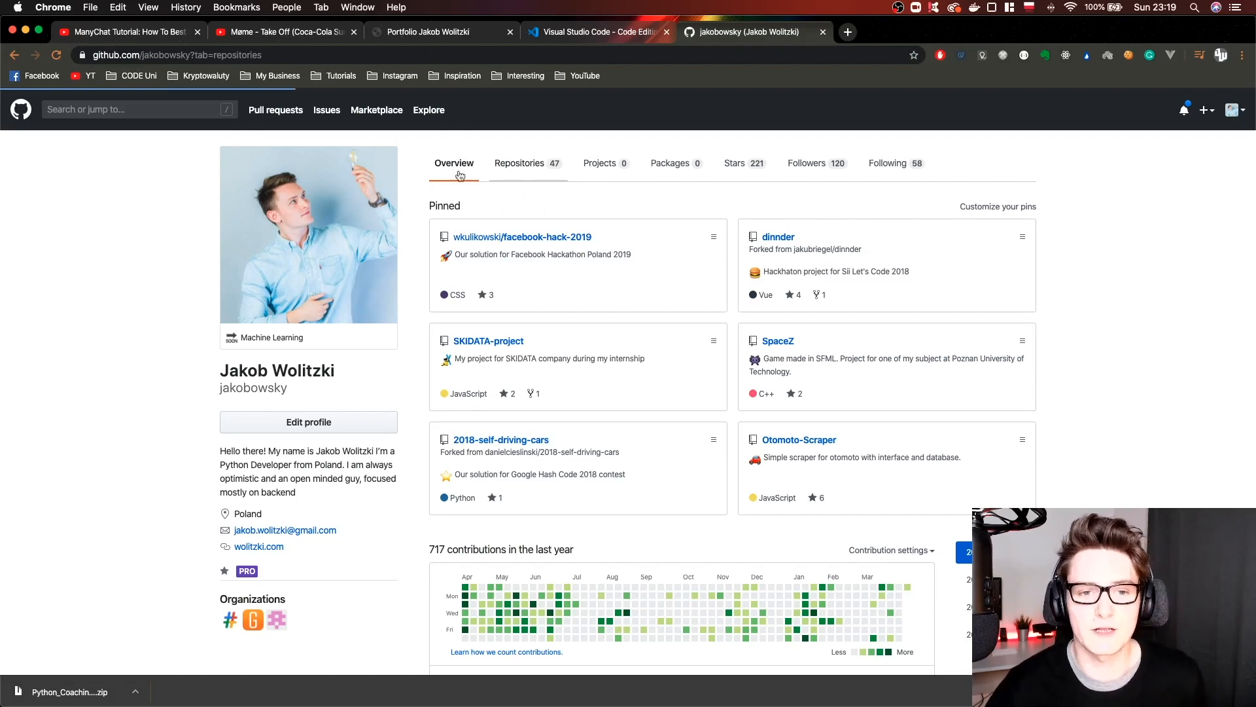
{"action": "left_click", "coordinate": [520, 162]}
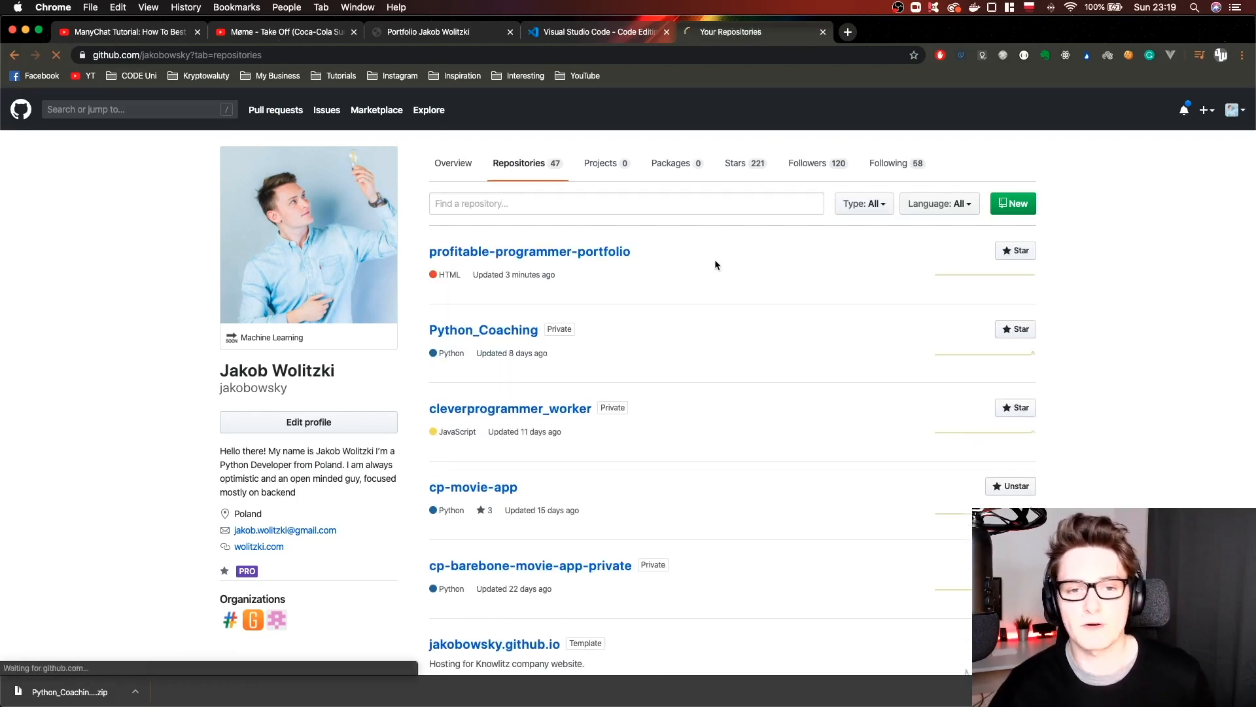
{"action": "left_click", "coordinate": [530, 251]}
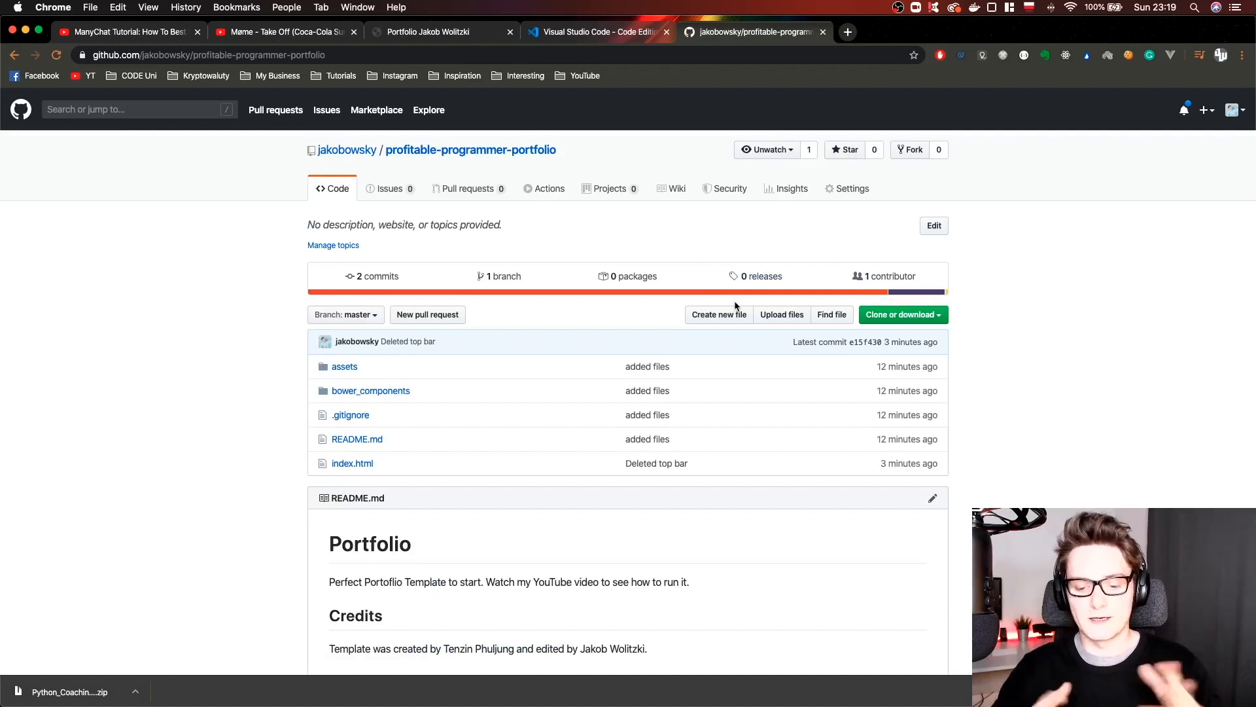
{"action": "mouse_move", "coordinate": [1088, 276]}
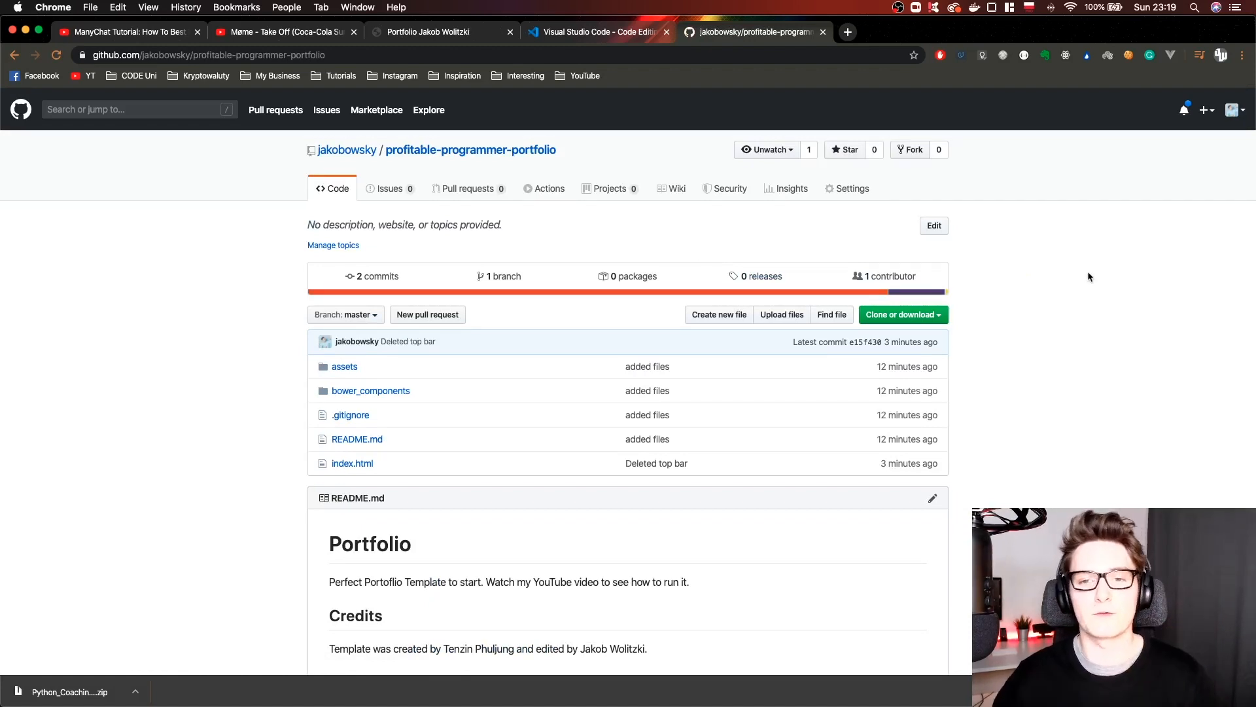
{"action": "mouse_move", "coordinate": [390, 189]}
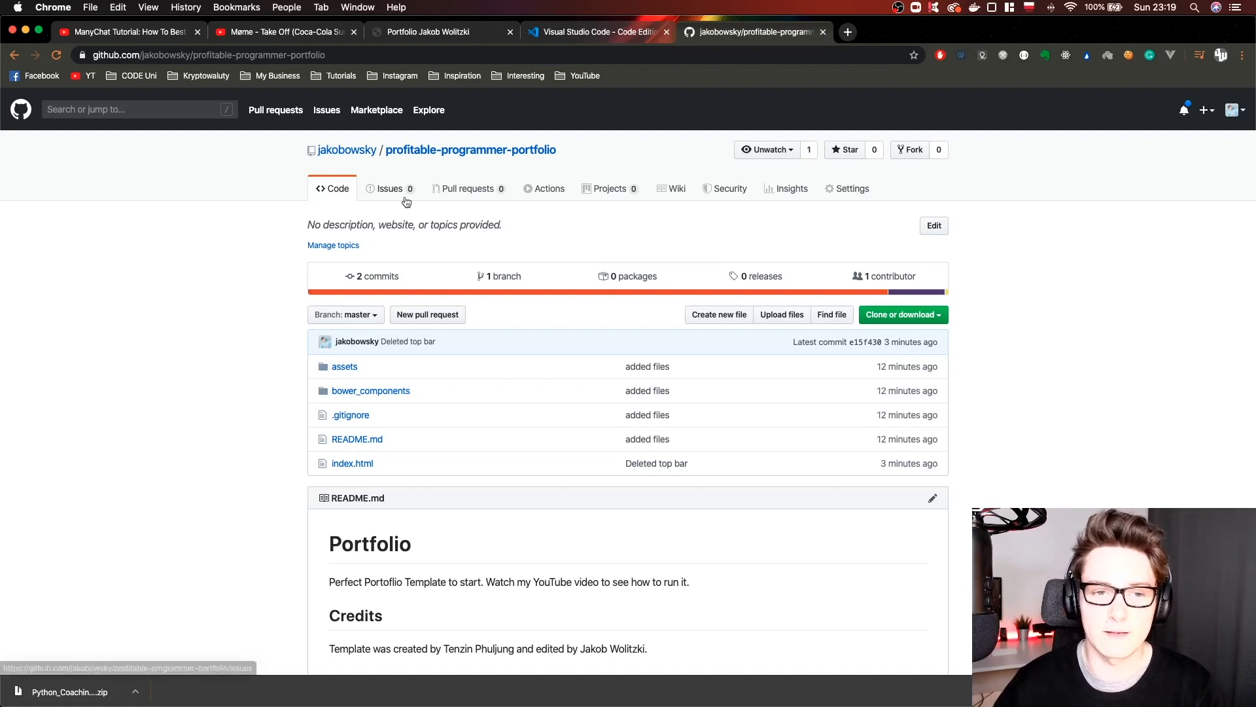
{"action": "mouse_move", "coordinate": [302, 26]}
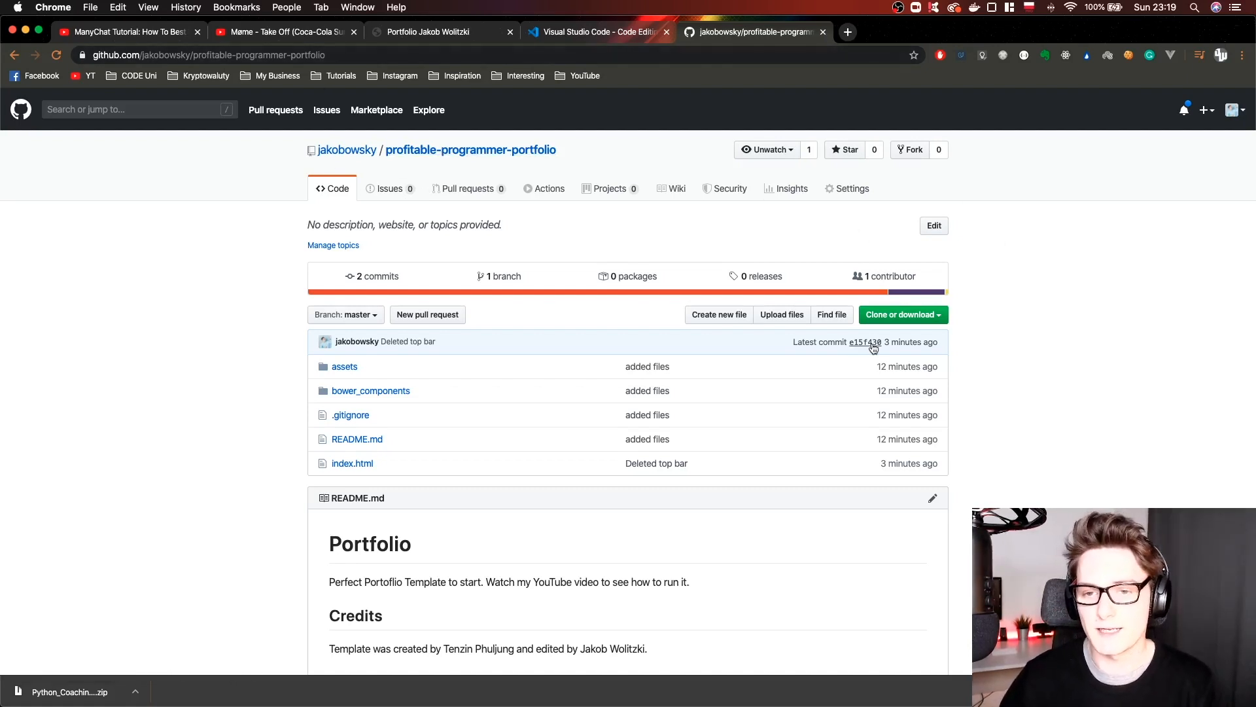
Request a ZIP download of the repository from the Clone or download menu
{"action": "left_click", "coordinate": [901, 314]}
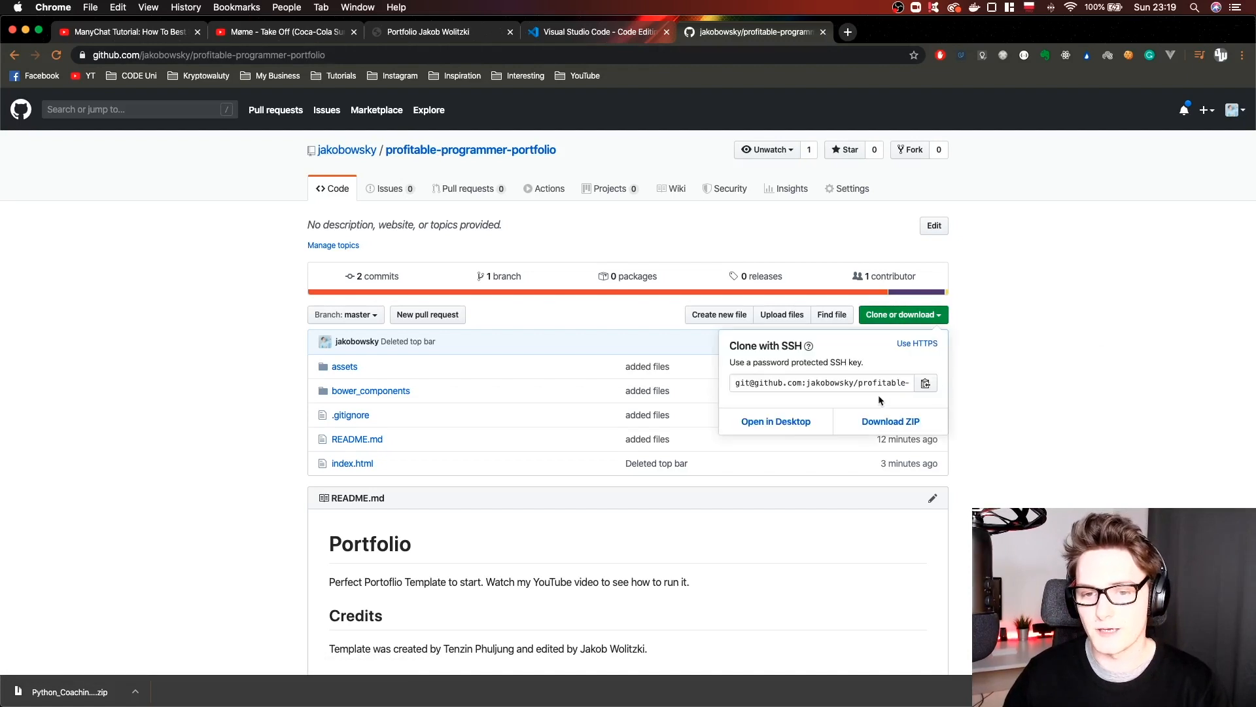
{"action": "left_click", "coordinate": [817, 382]}
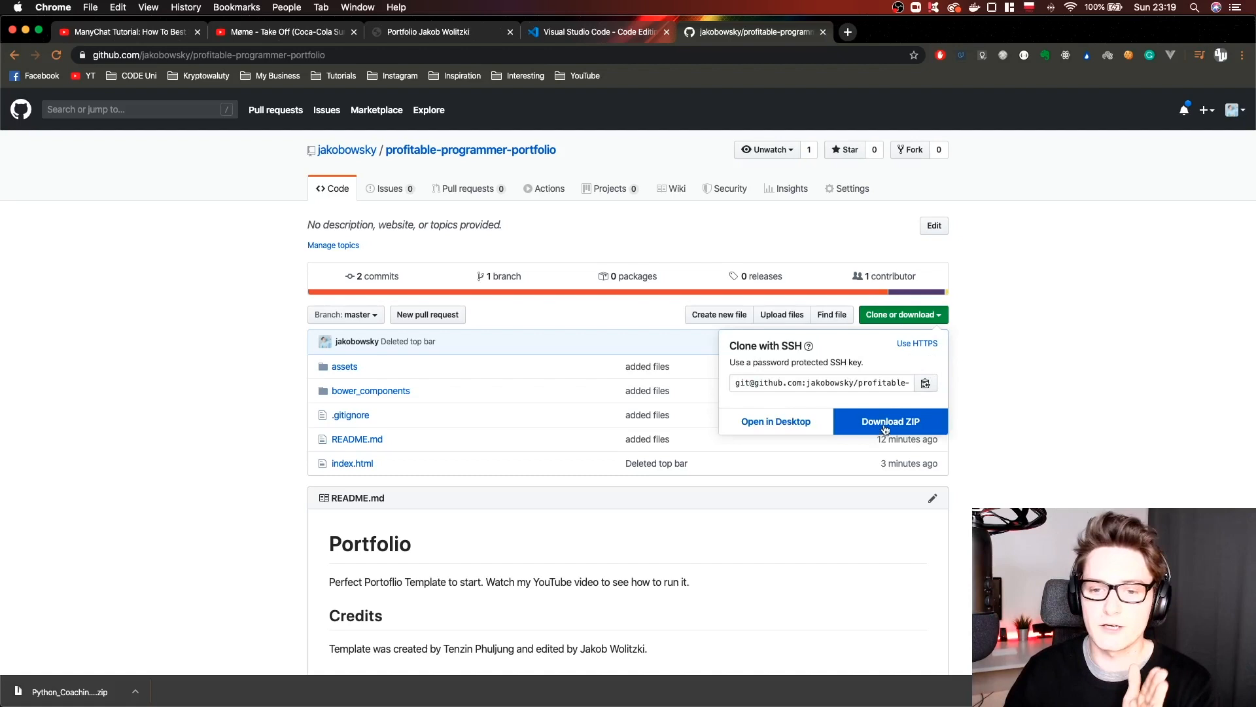
{"action": "mouse_move", "coordinate": [890, 421]}
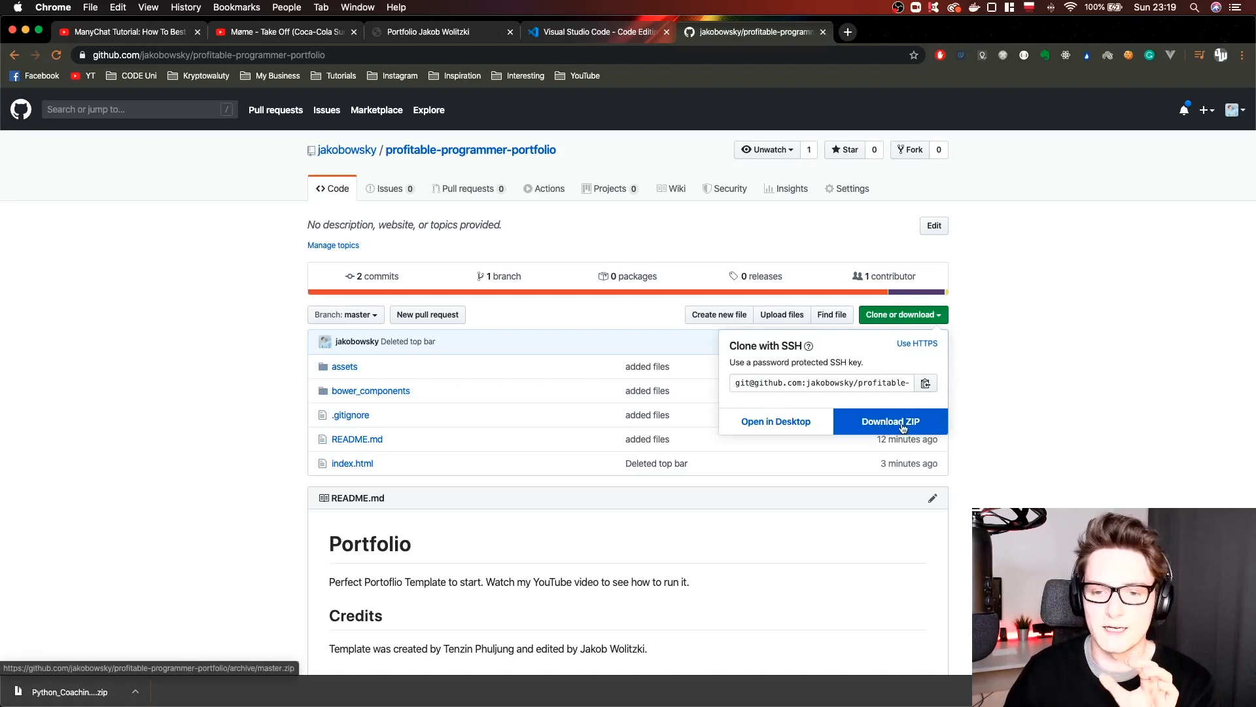
{"action": "left_click", "coordinate": [890, 420]}
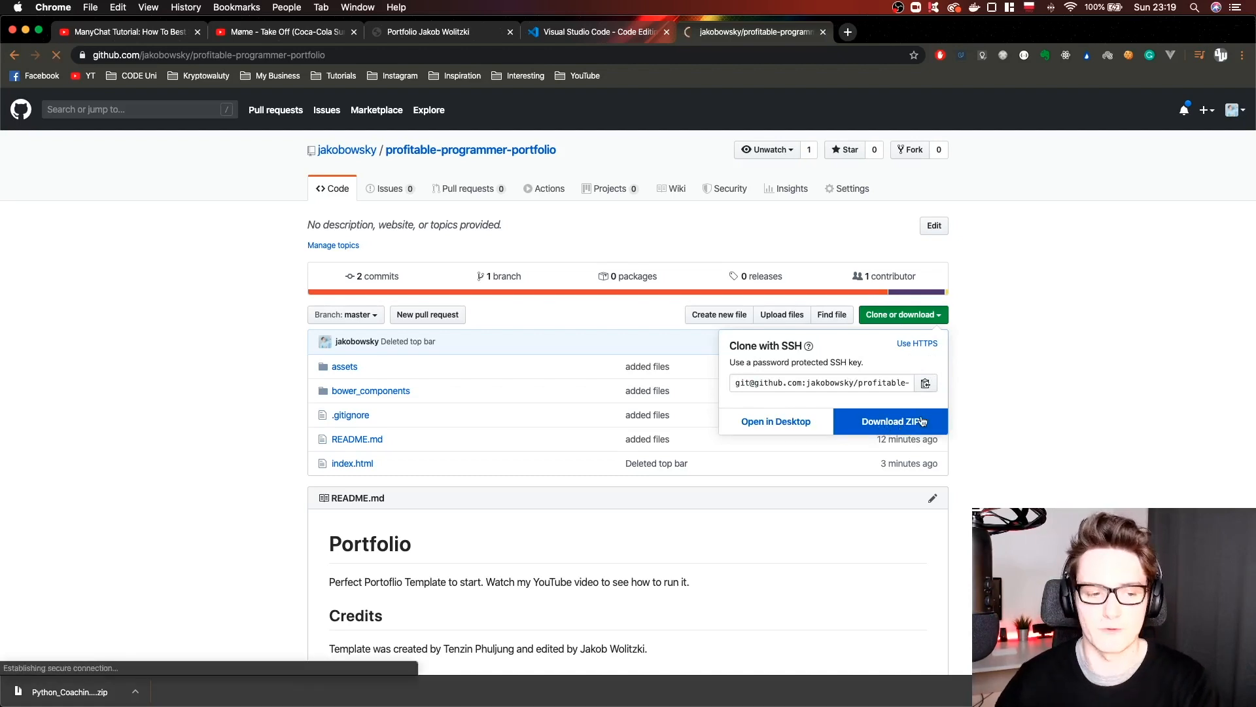
Reveal the downloaded portfolio archive in Finder from Chrome's download bar
{"action": "left_click", "coordinate": [890, 420]}
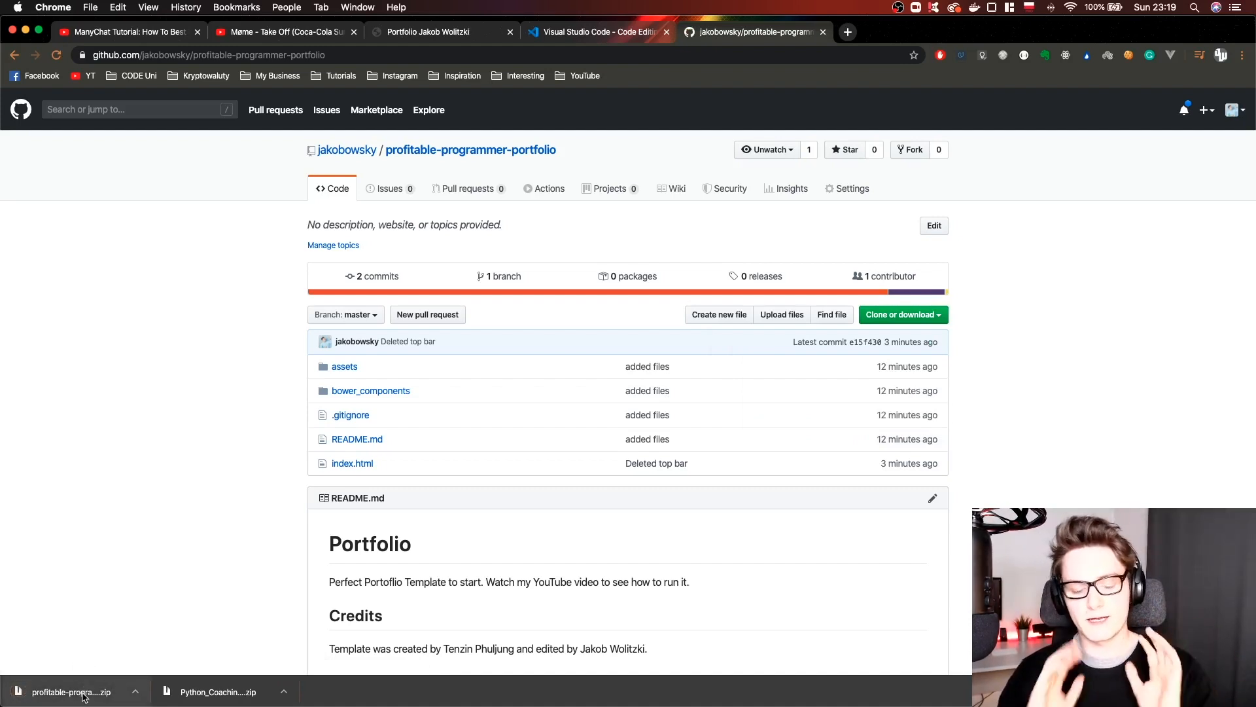
{"action": "left_click", "coordinate": [135, 691]}
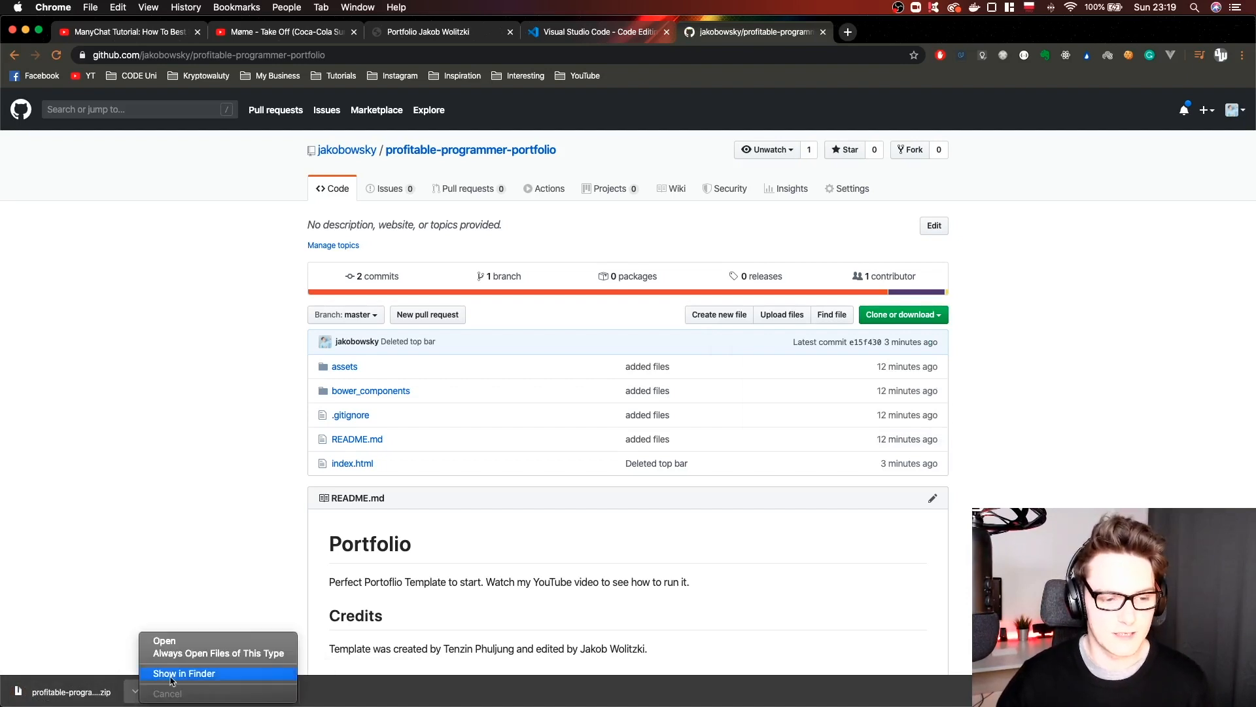
{"action": "left_click", "coordinate": [184, 672]}
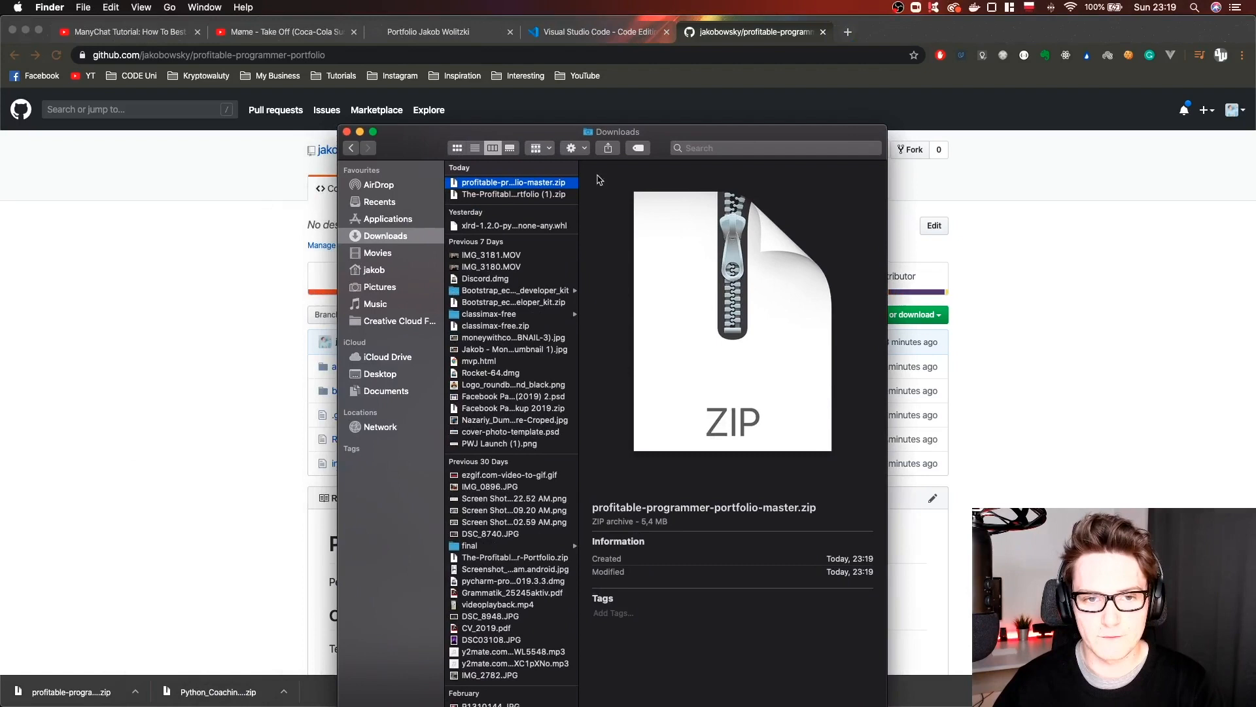
{"action": "mouse_move", "coordinate": [558, 232]}
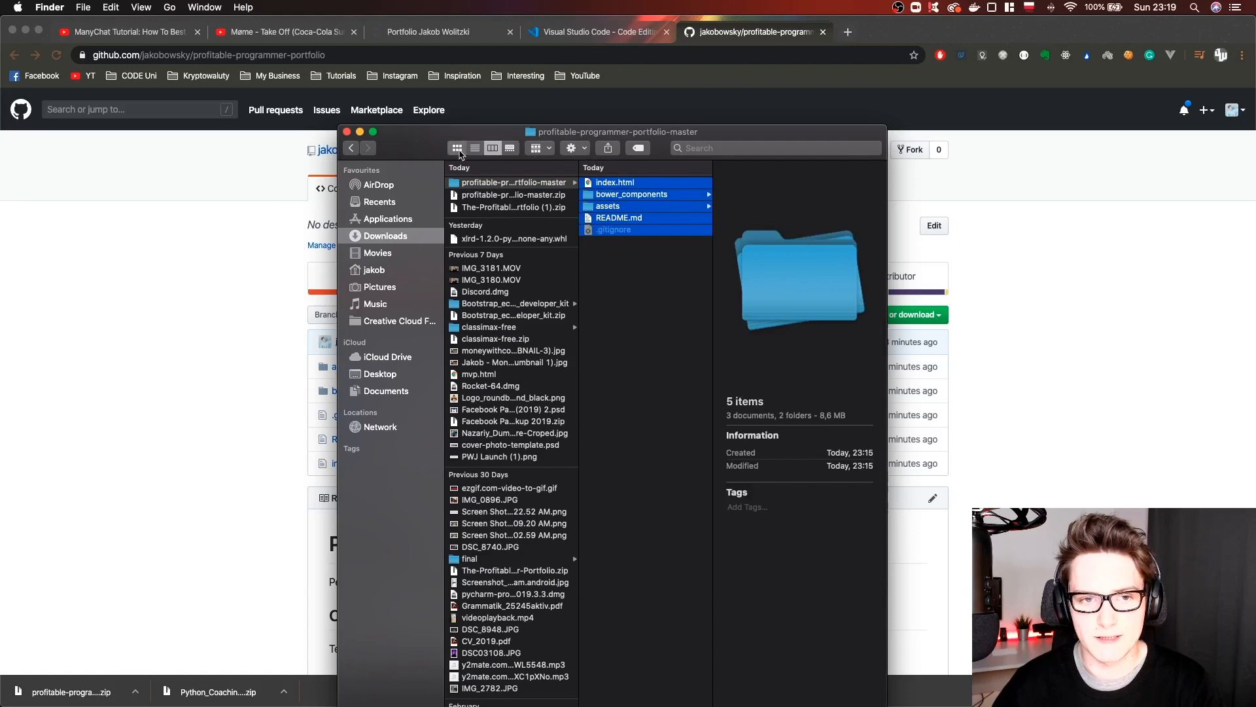
View the extracted profitable-programmer-portfolio-master folder contents as icons
{"action": "left_click", "coordinate": [457, 148]}
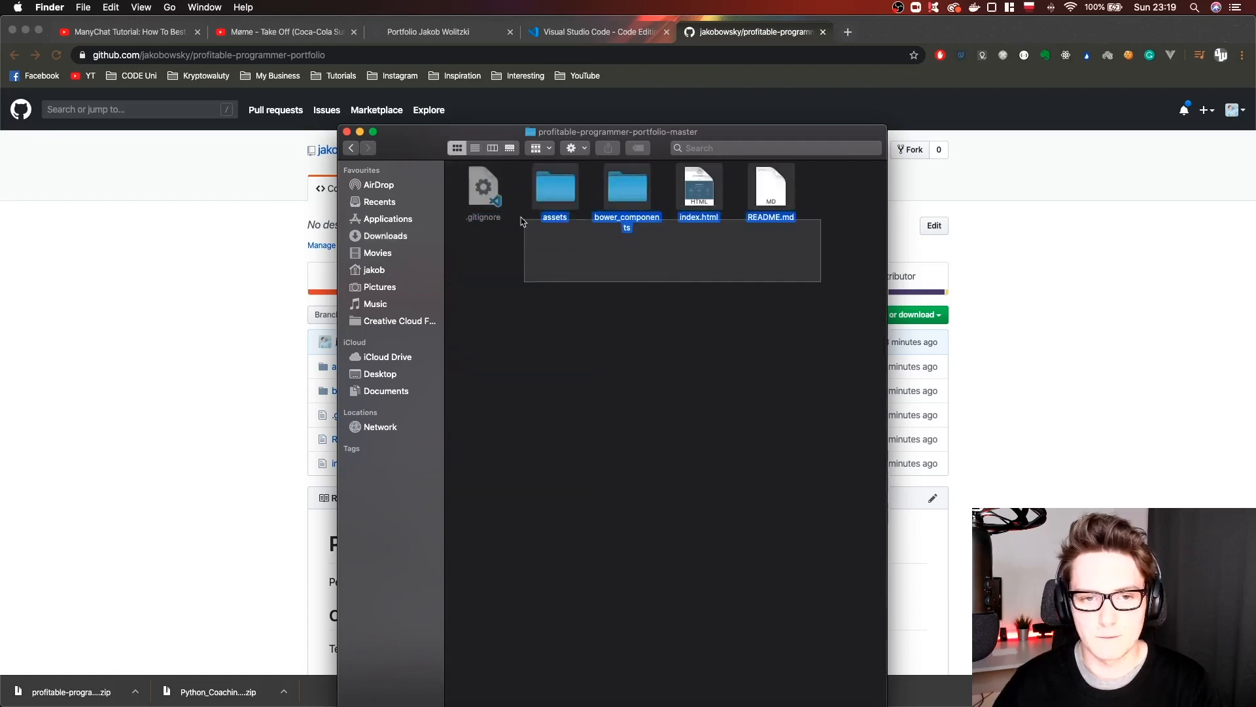
{"action": "left_click", "coordinate": [650, 298]}
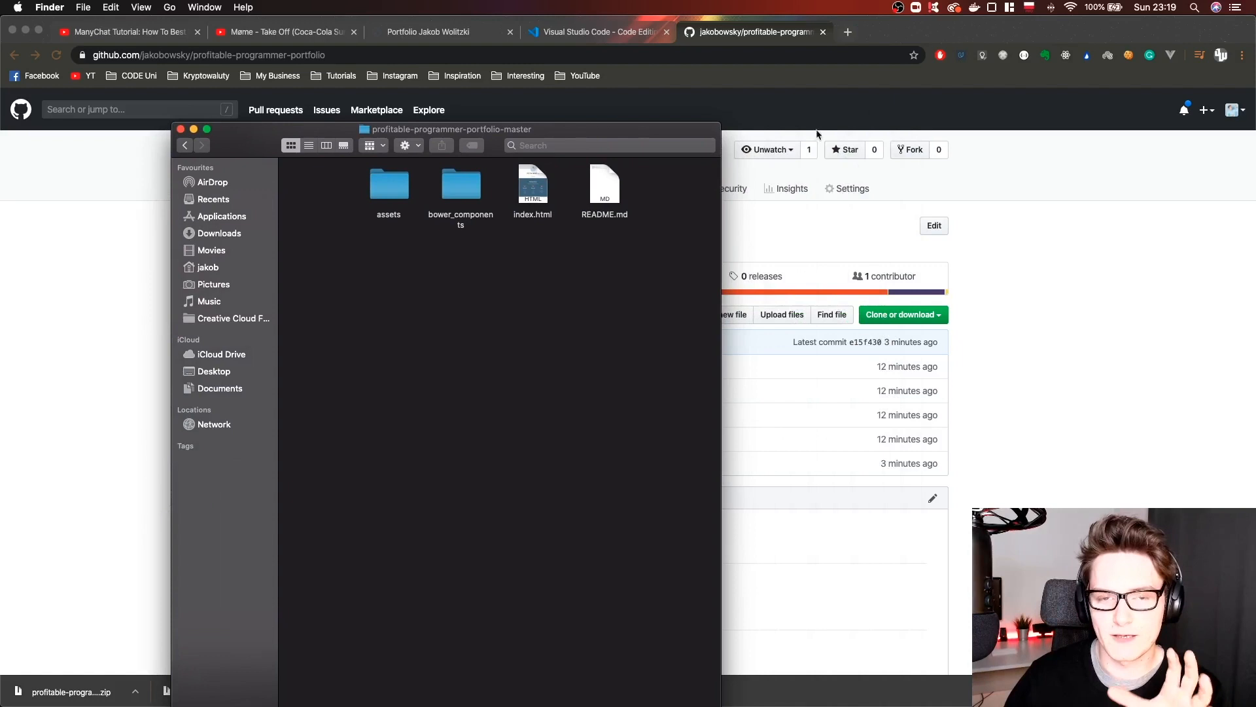
{"action": "mouse_move", "coordinate": [680, 84]}
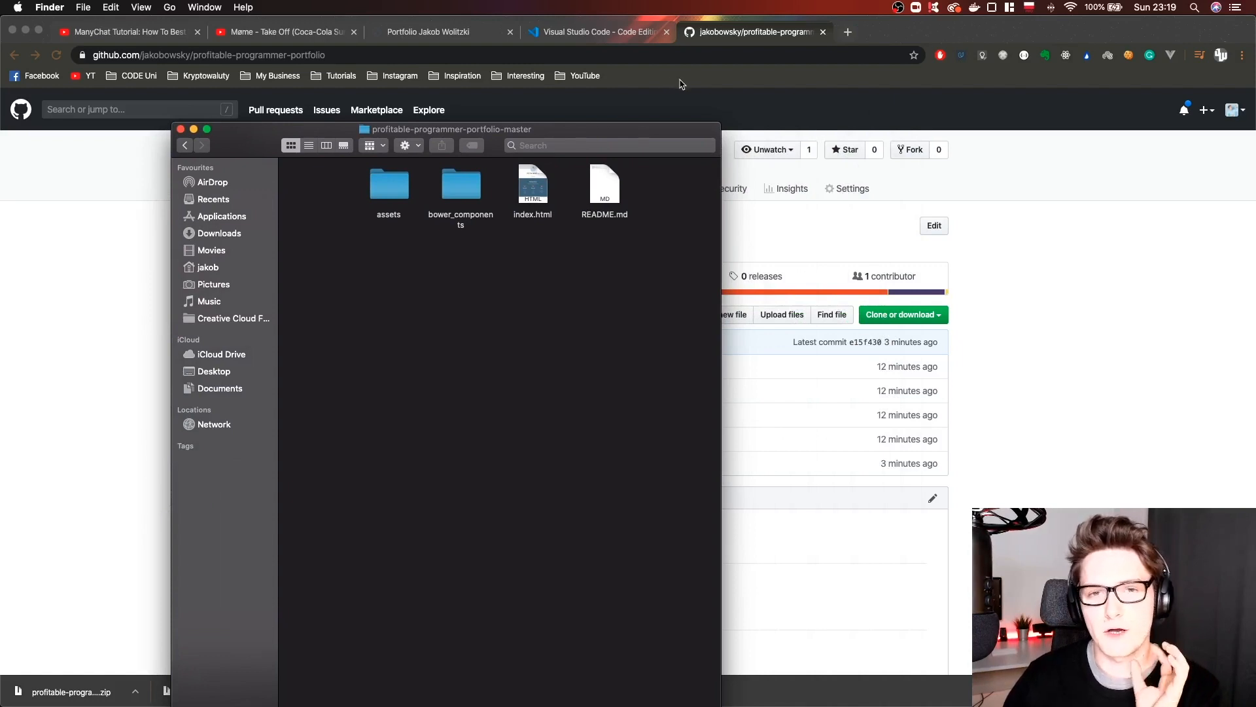
Show the Visual Studio Code website's Mac download page in Chrome
{"action": "left_click", "coordinate": [597, 32]}
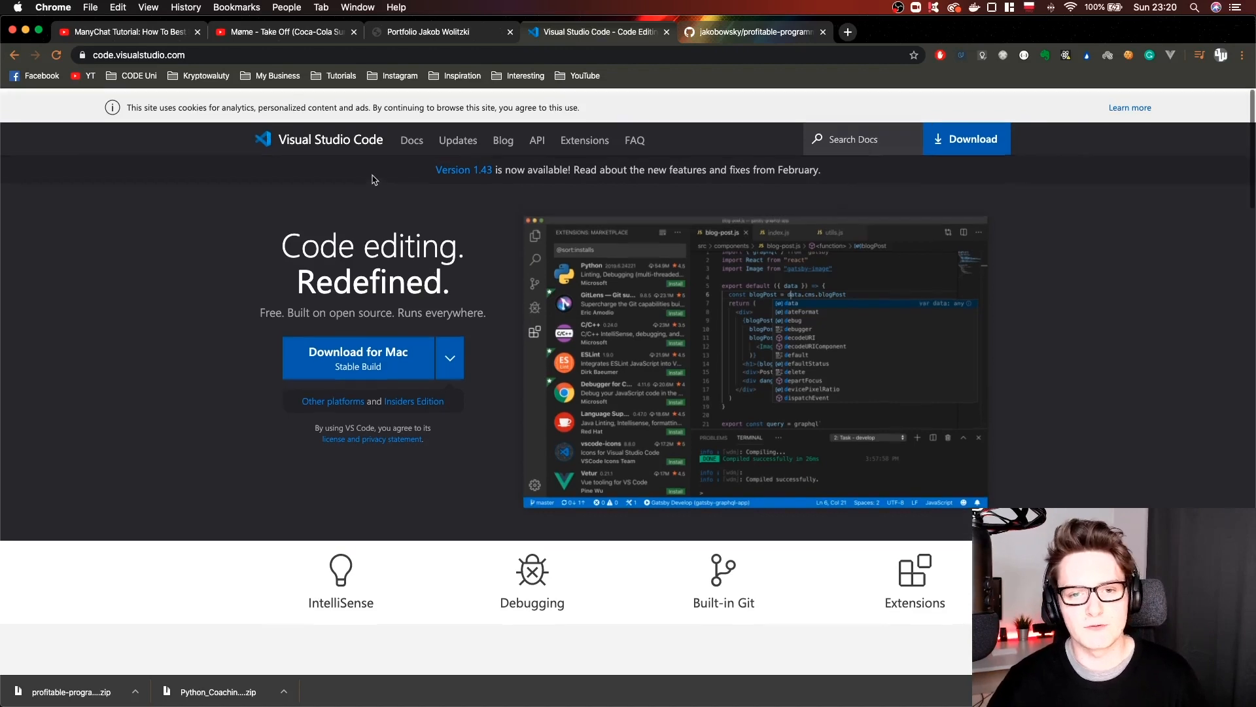
{"action": "scroll", "scroll_direction": "down", "scroll_amount": 3}
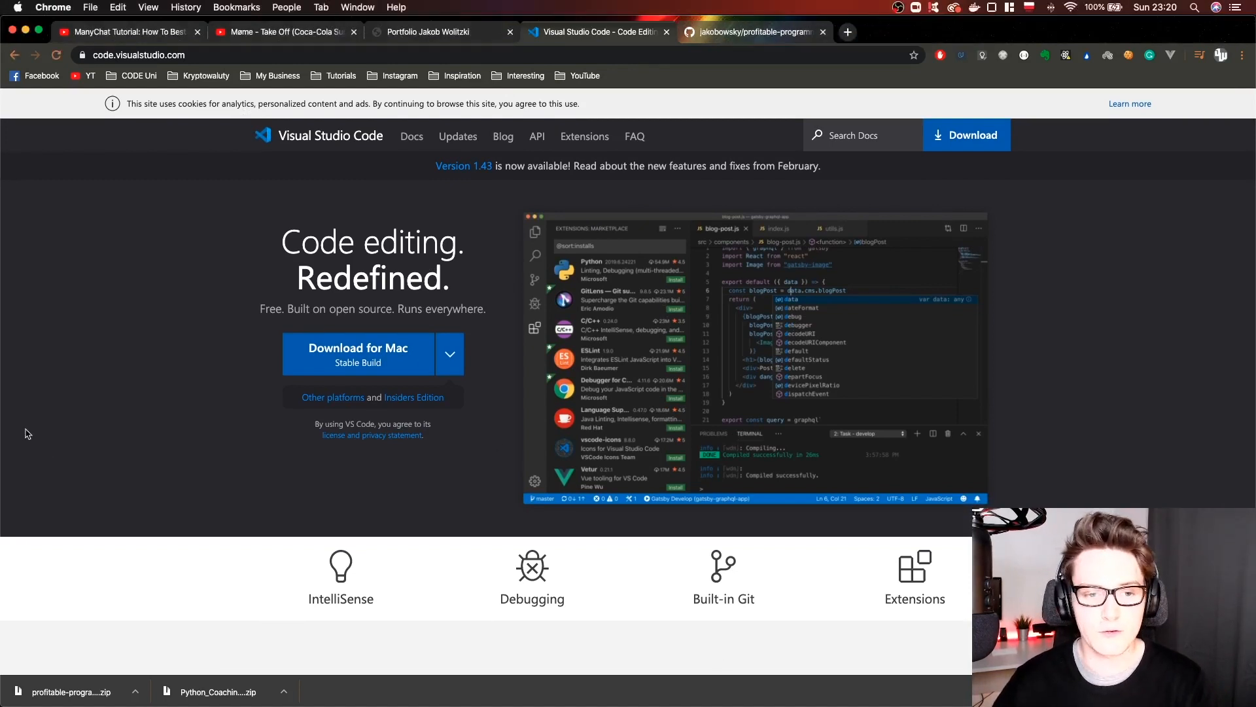
{"action": "mouse_move", "coordinate": [392, 354]}
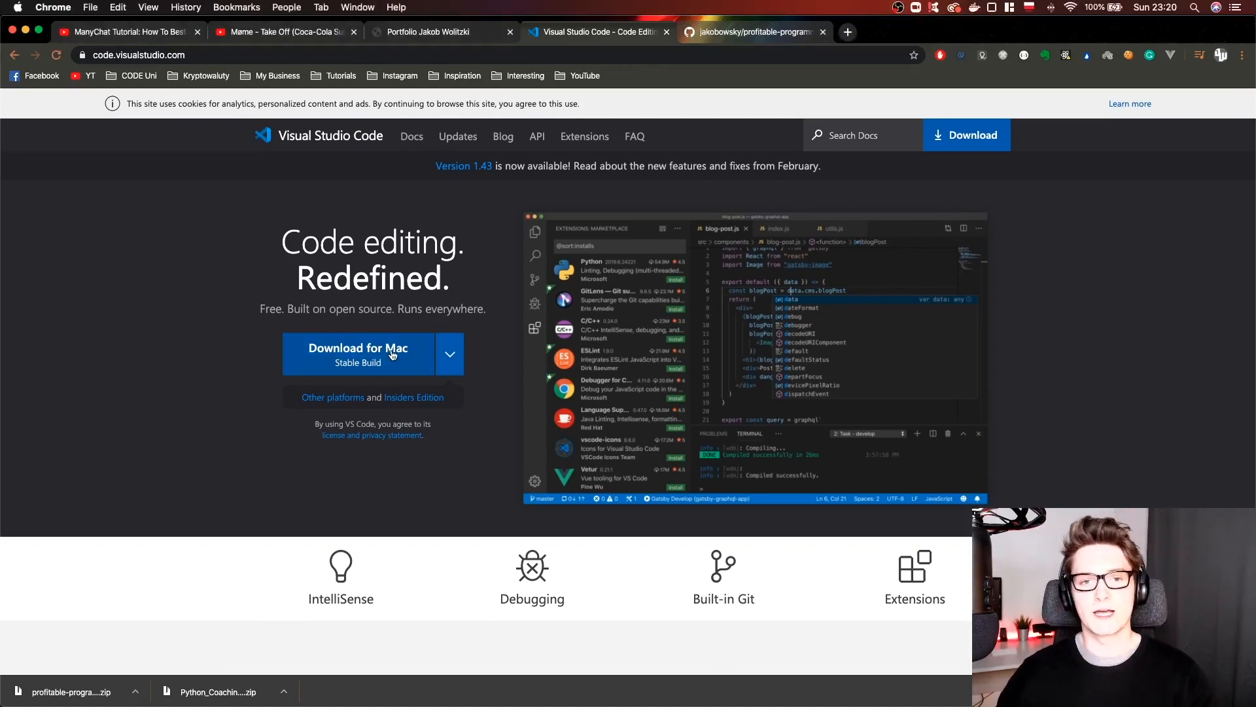
{"action": "mouse_move", "coordinate": [446, 86]}
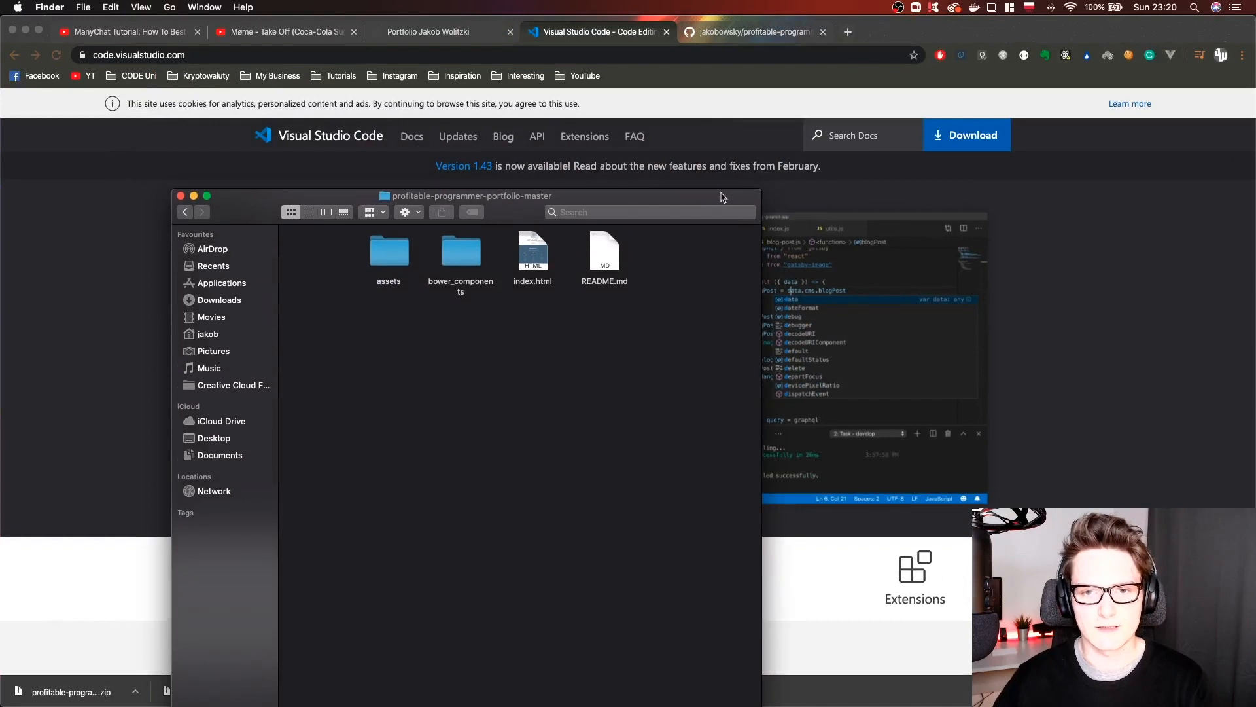
Move the portfolio folder window aside and browse index.html, clearing the selection
{"action": "left_click_drag", "start_coordinate": [471, 195], "coordinate": [331, 51]}
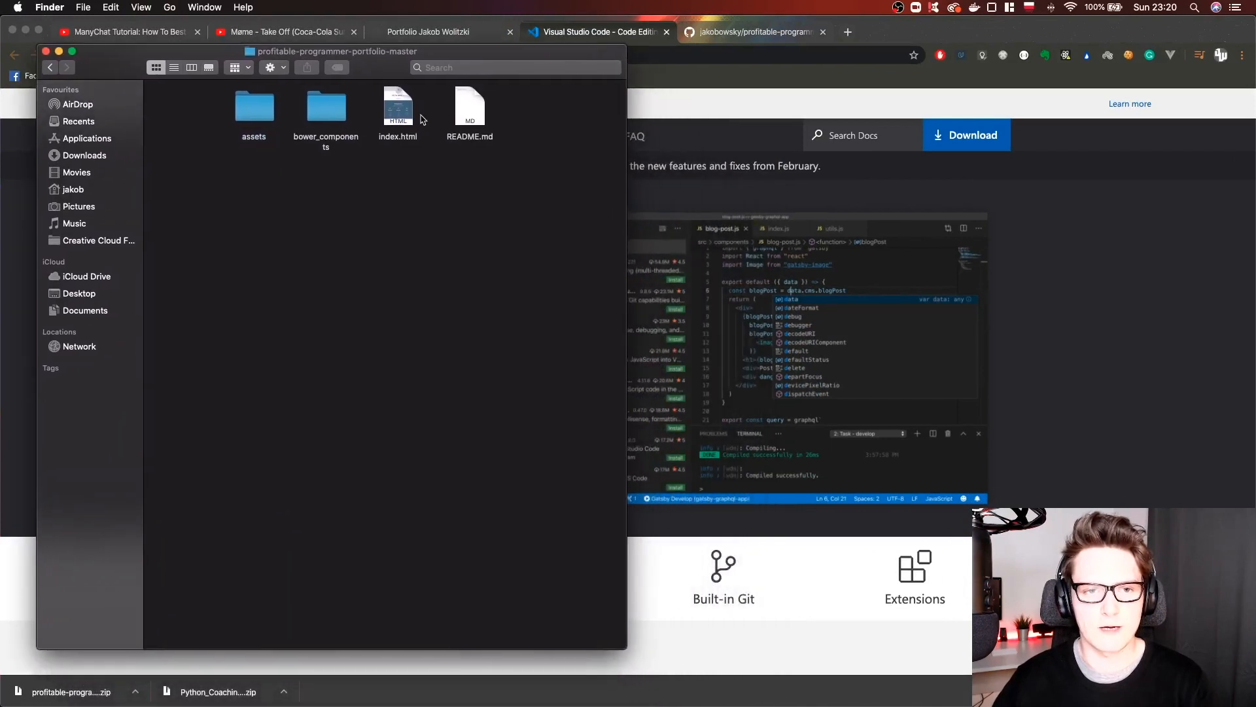
{"action": "left_click", "coordinate": [397, 105]}
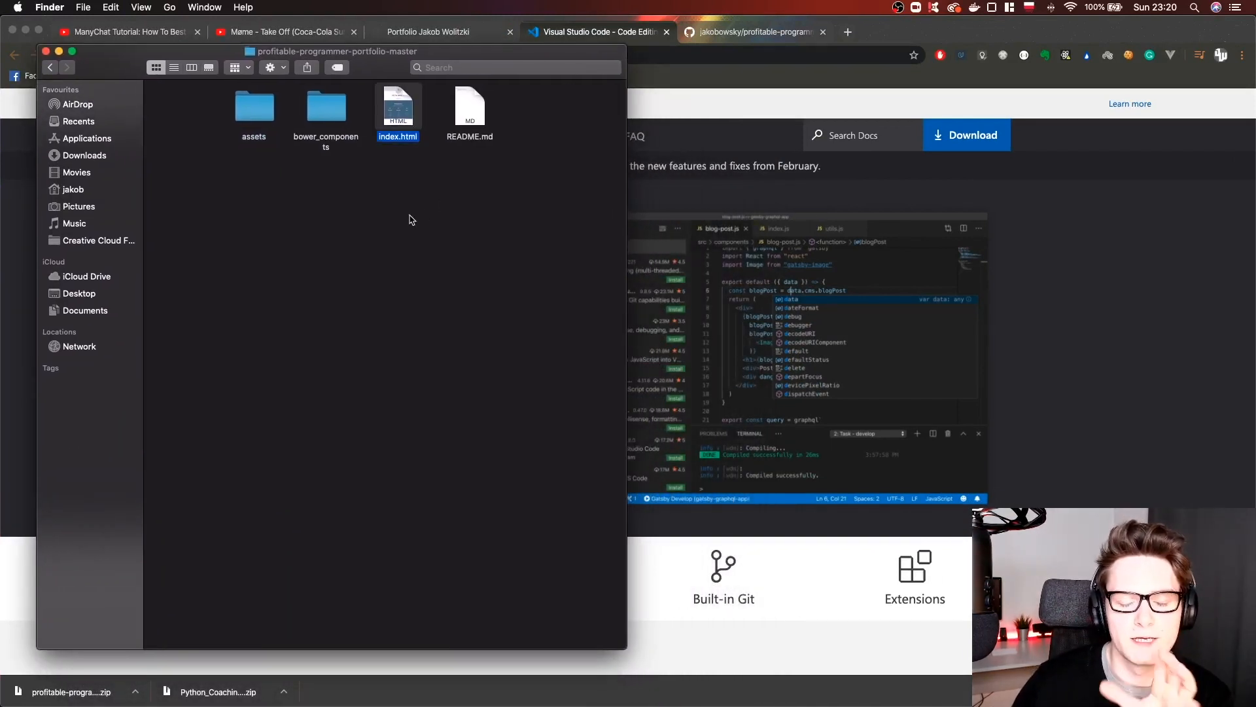
{"action": "left_click", "coordinate": [426, 231]}
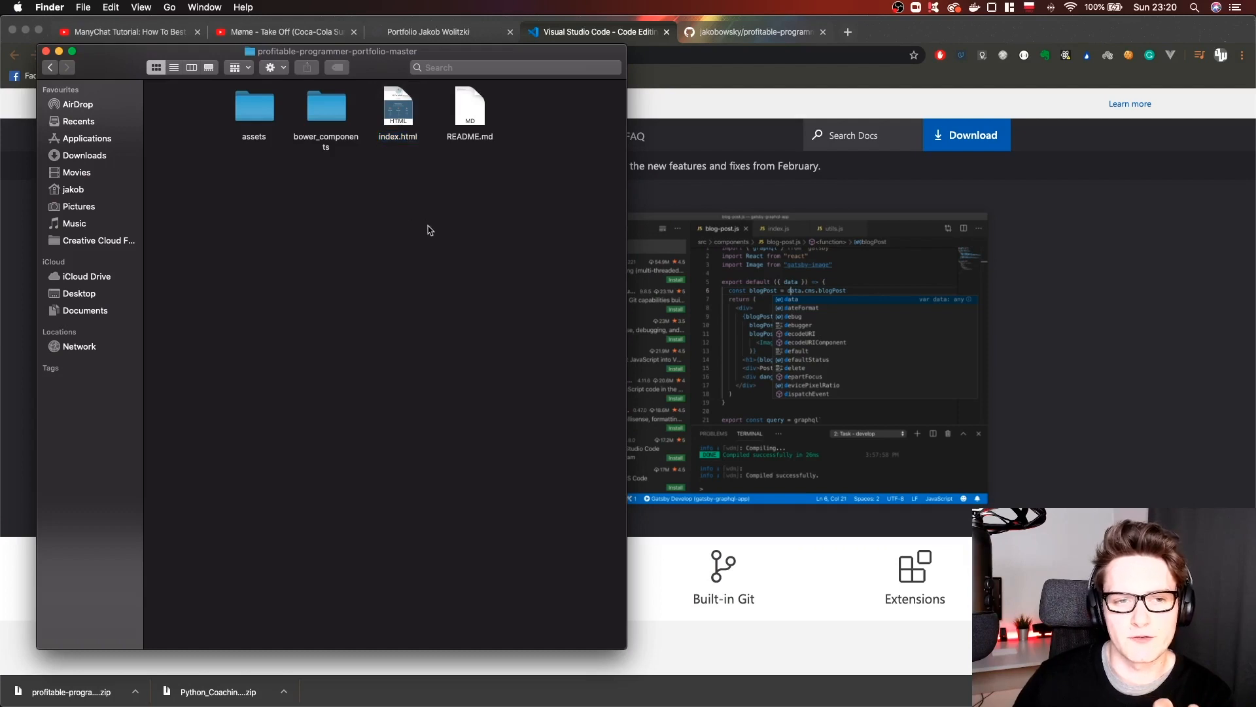
{"action": "mouse_move", "coordinate": [427, 230]}
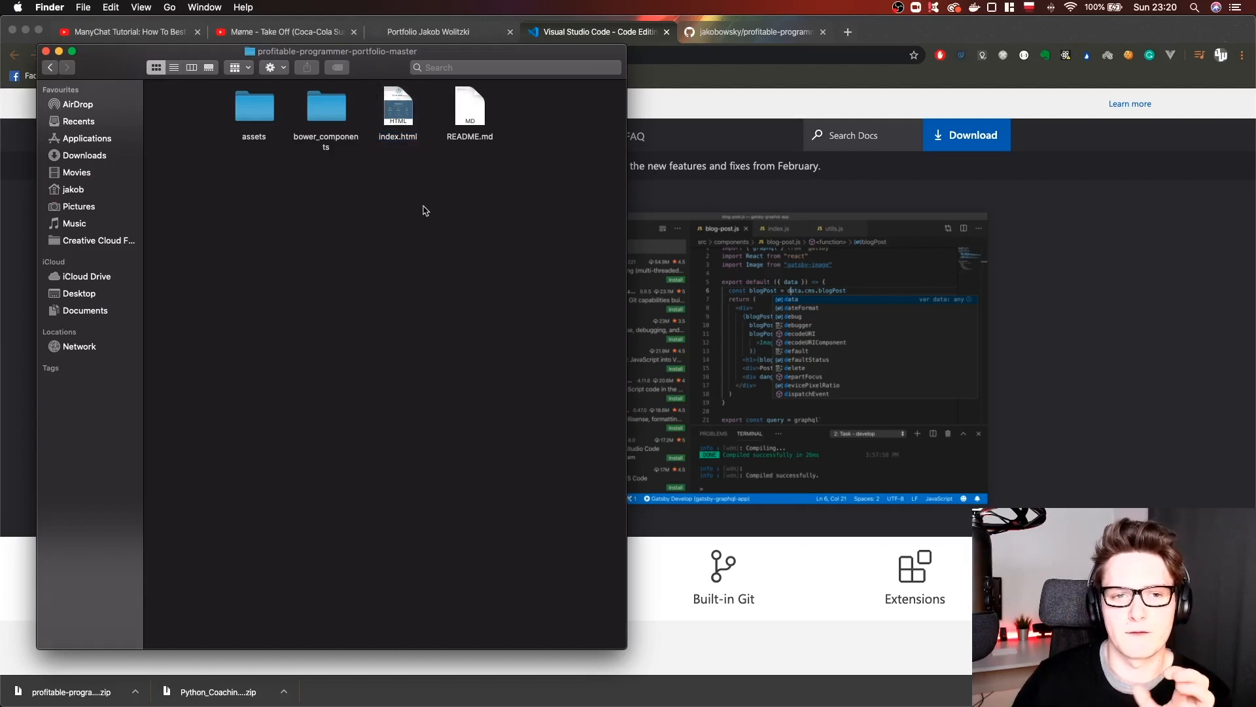
{"action": "left_click", "coordinate": [398, 109]}
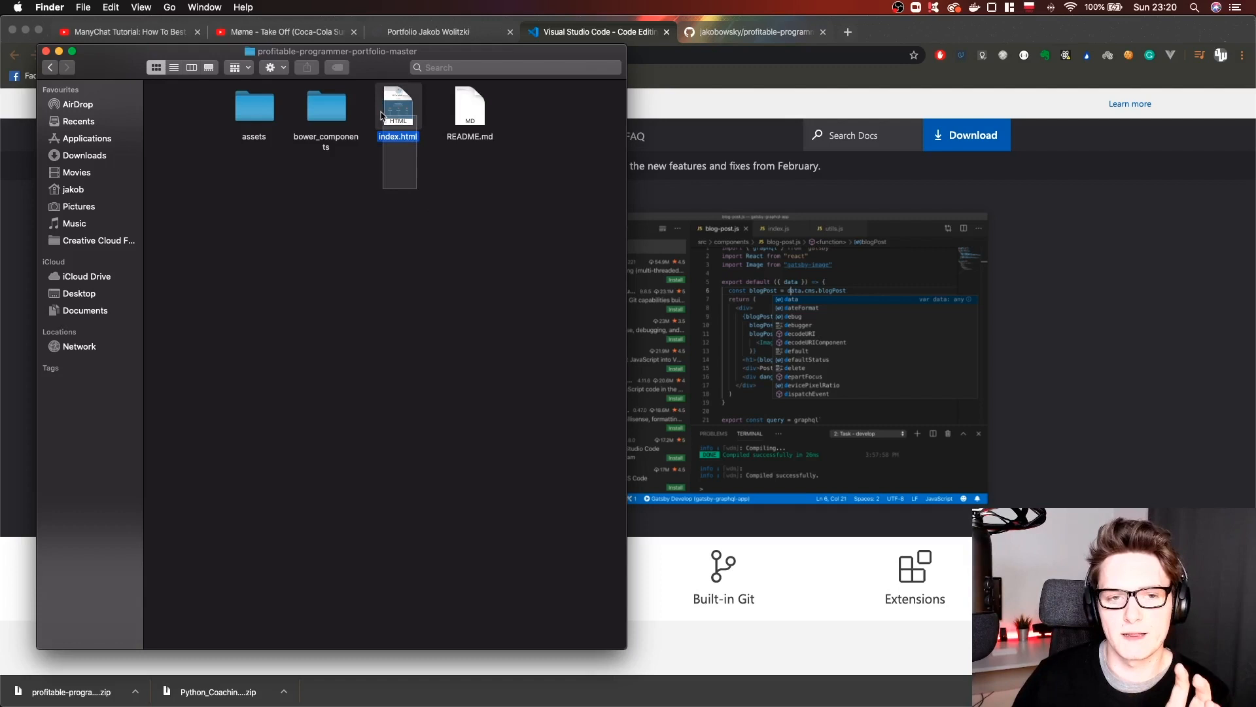
{"action": "left_click", "coordinate": [251, 159]}
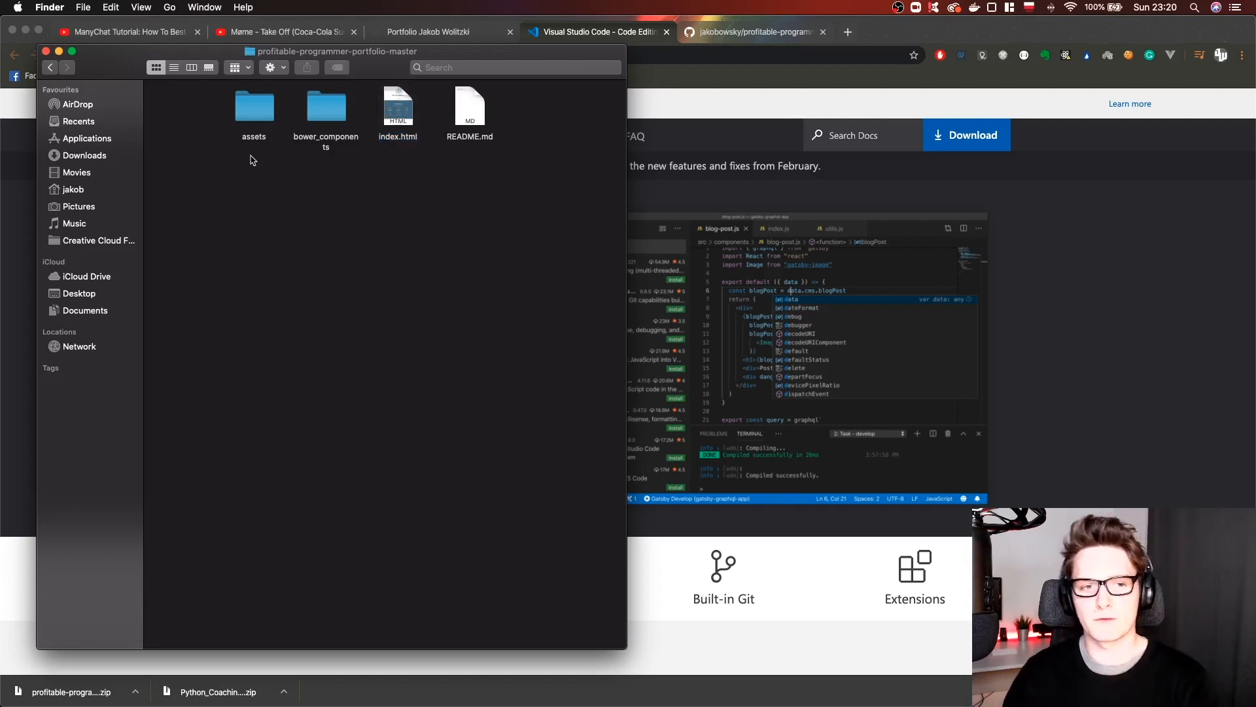
Look over the assets and bower_components folders, then select index.html
{"action": "left_click", "coordinate": [325, 109]}
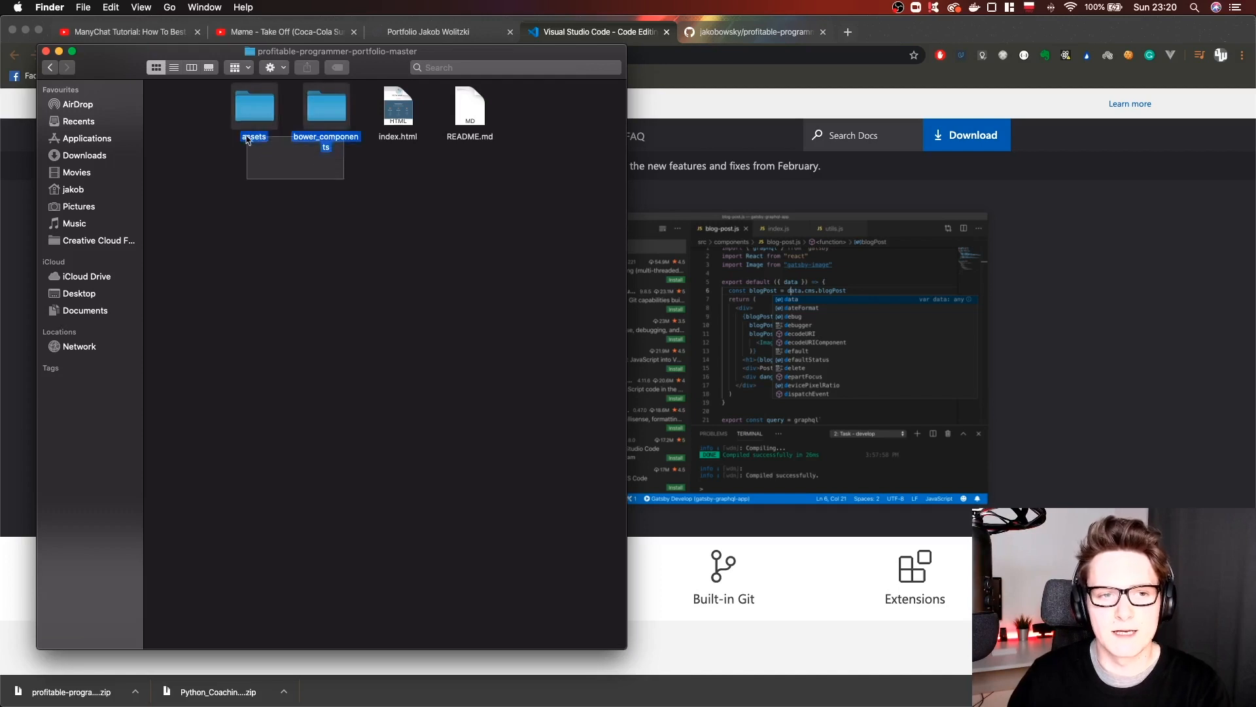
{"action": "left_click", "coordinate": [470, 237]}
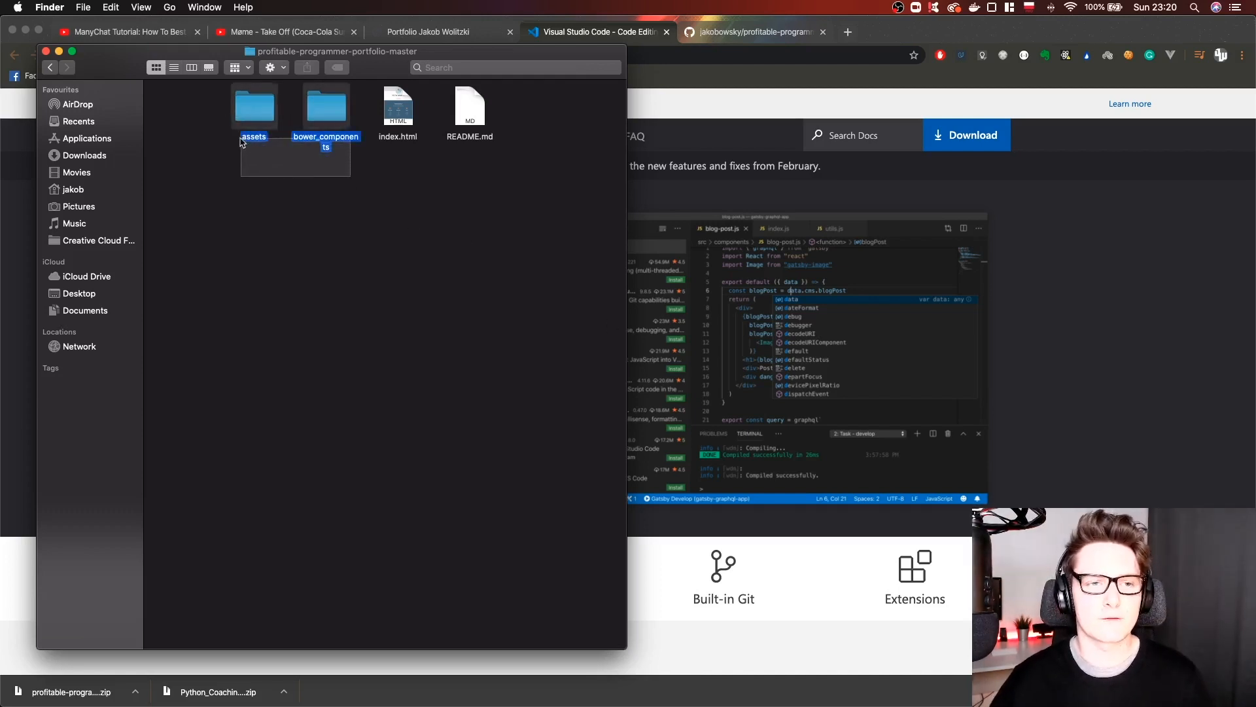
{"action": "left_click", "coordinate": [429, 129]}
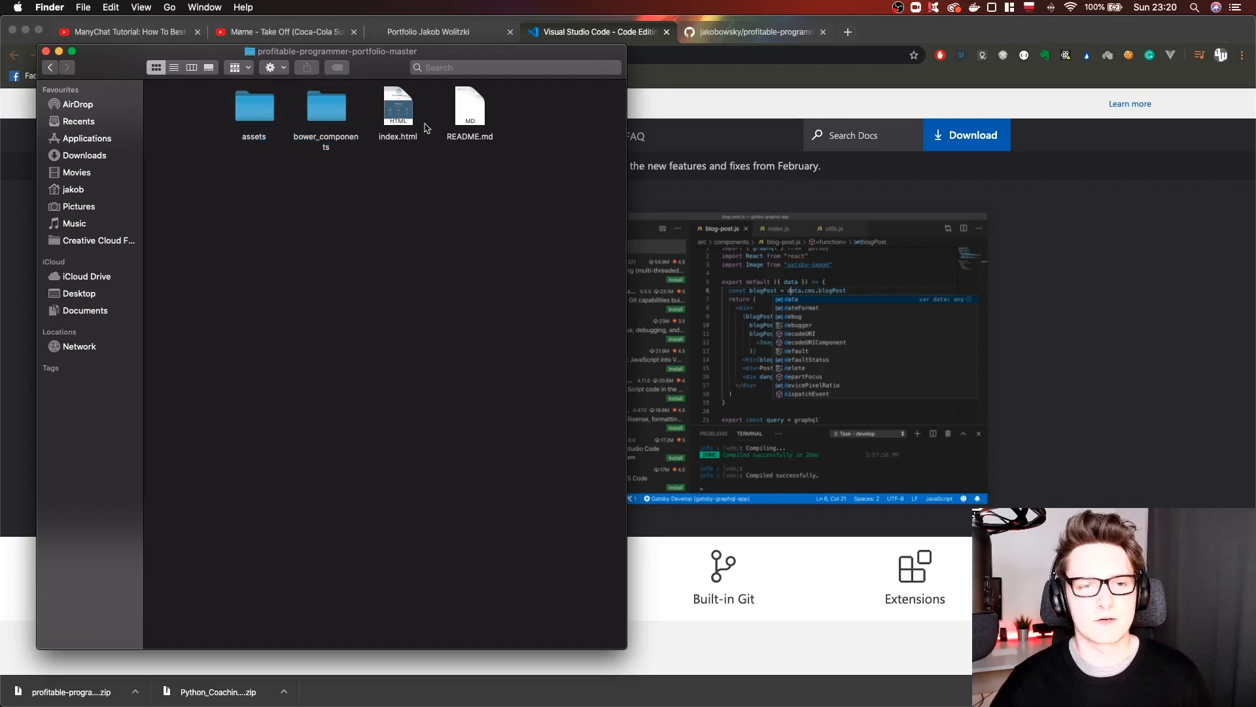
{"action": "mouse_move", "coordinate": [423, 169]}
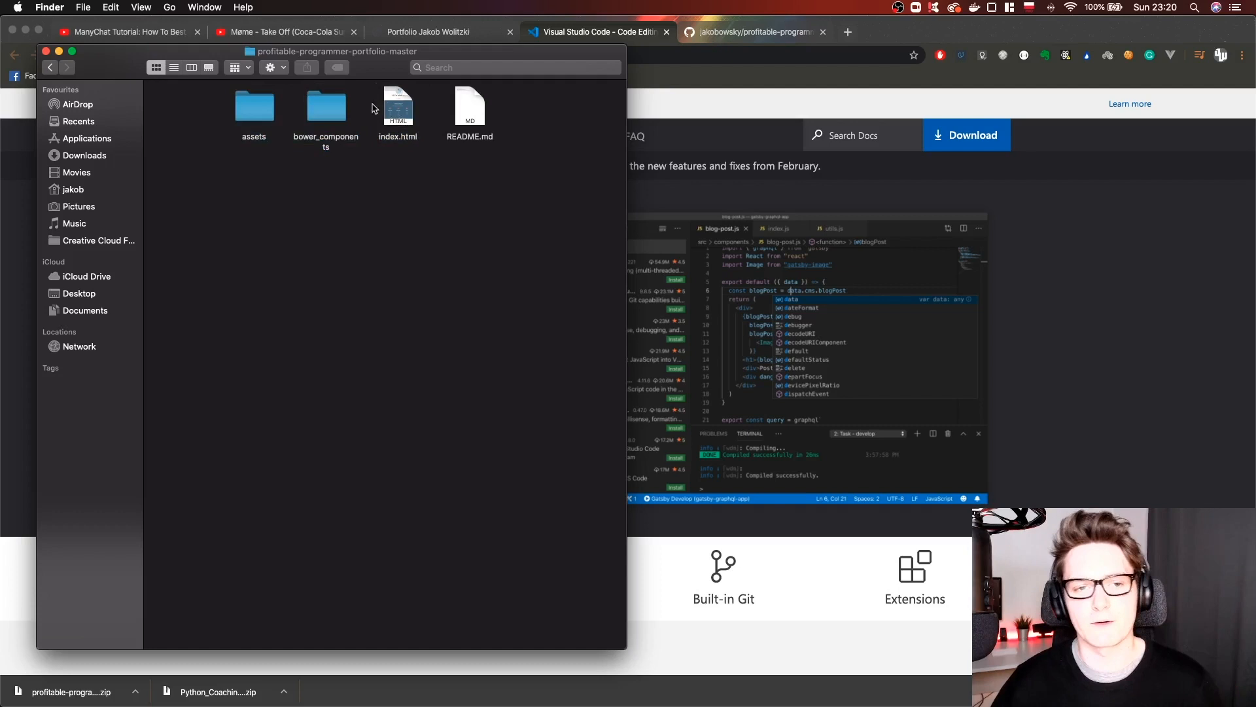
{"action": "mouse_move", "coordinate": [405, 133]}
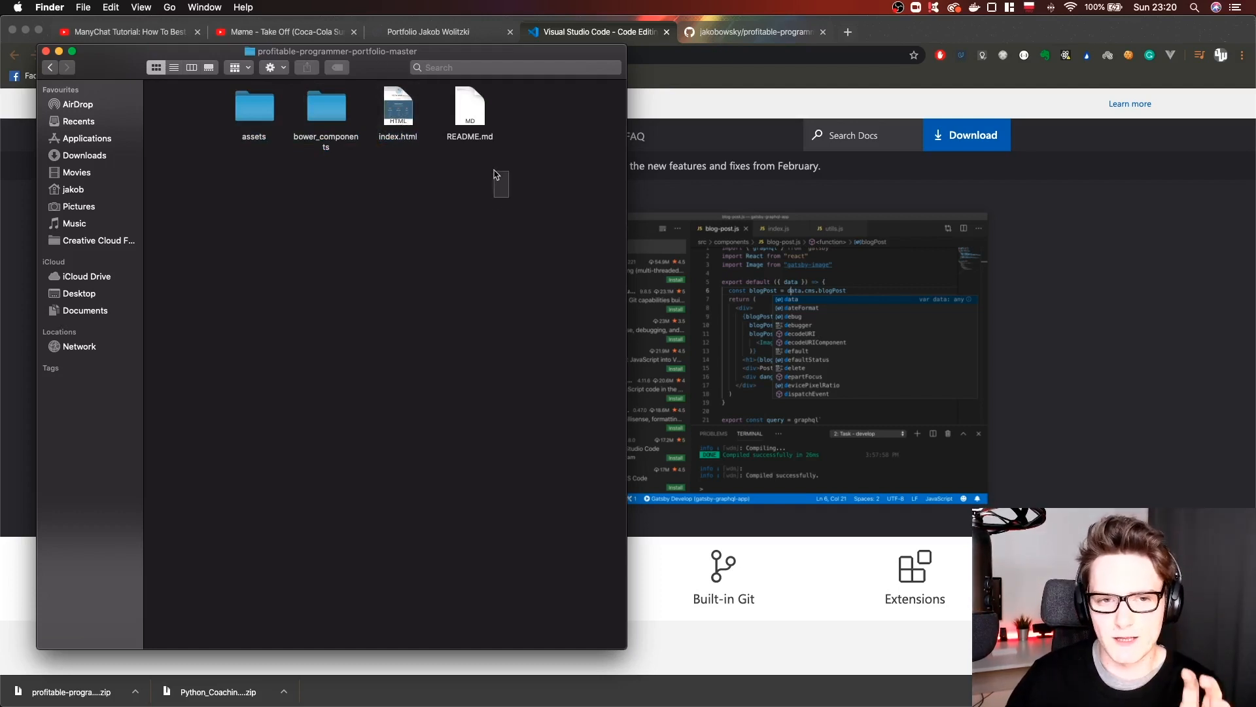
{"action": "left_click", "coordinate": [470, 109]}
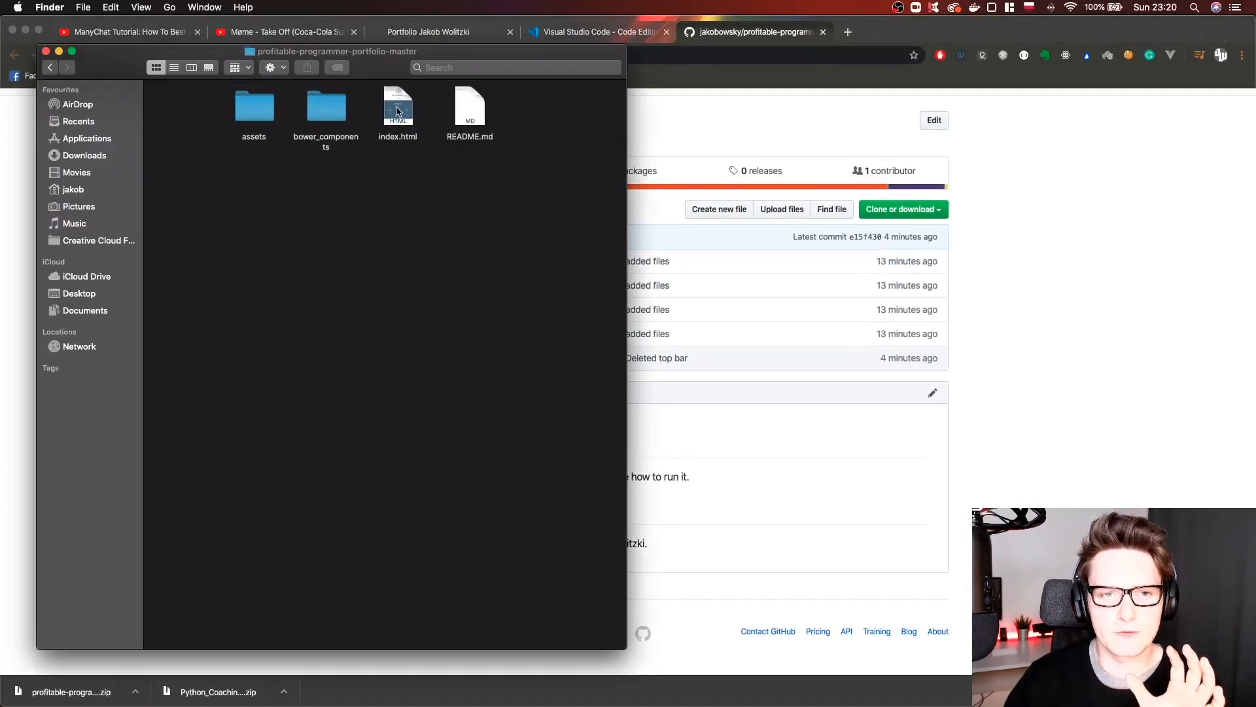
{"action": "left_click", "coordinate": [398, 109]}
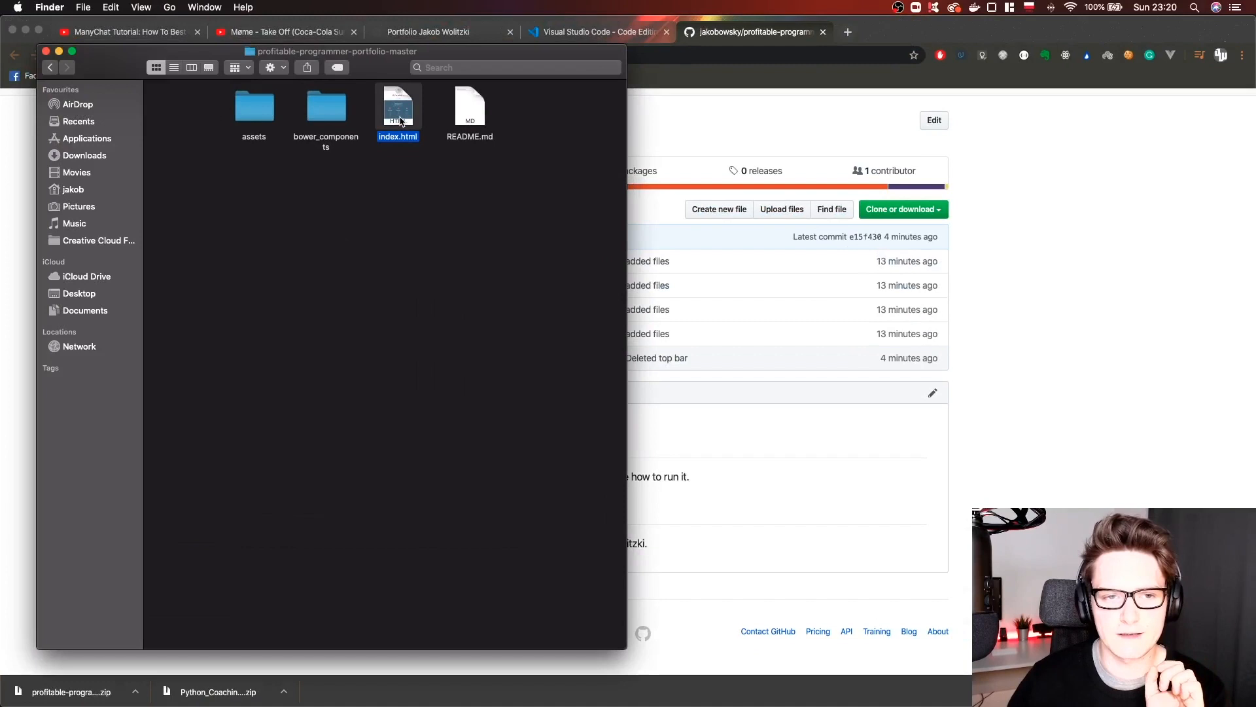
{"action": "double_click", "coordinate": [397, 106]}
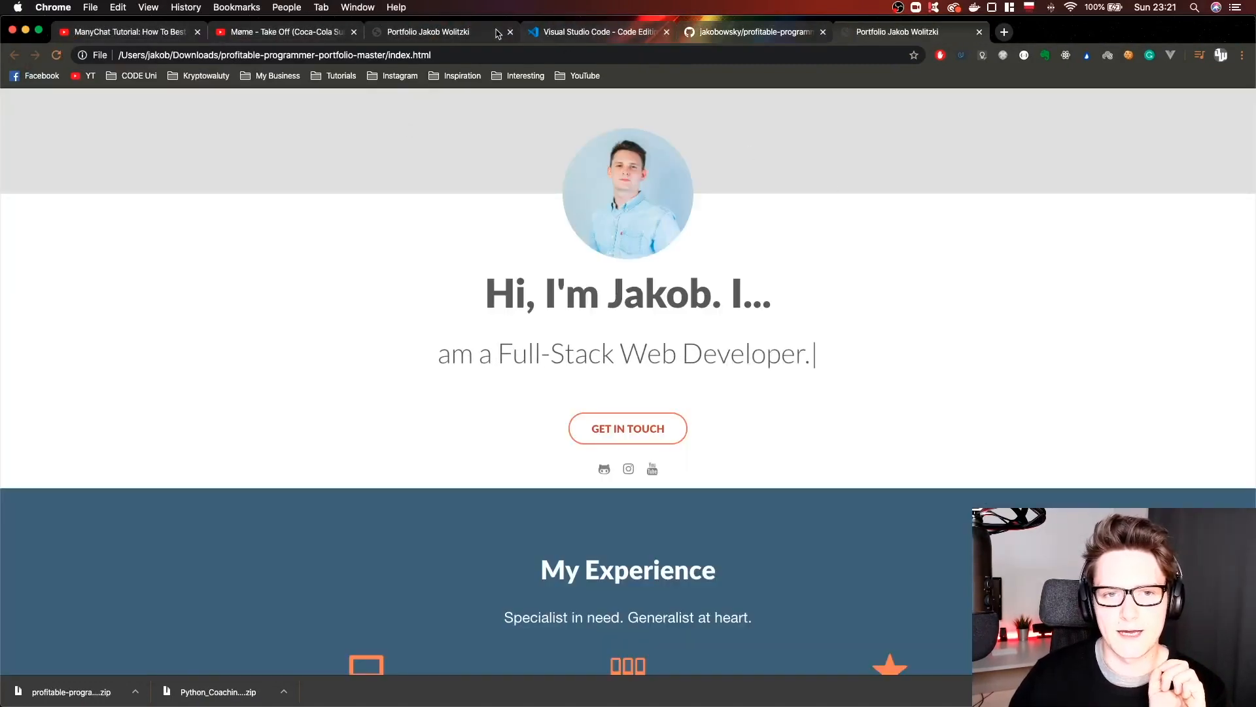
{"action": "left_click", "coordinate": [509, 32]}
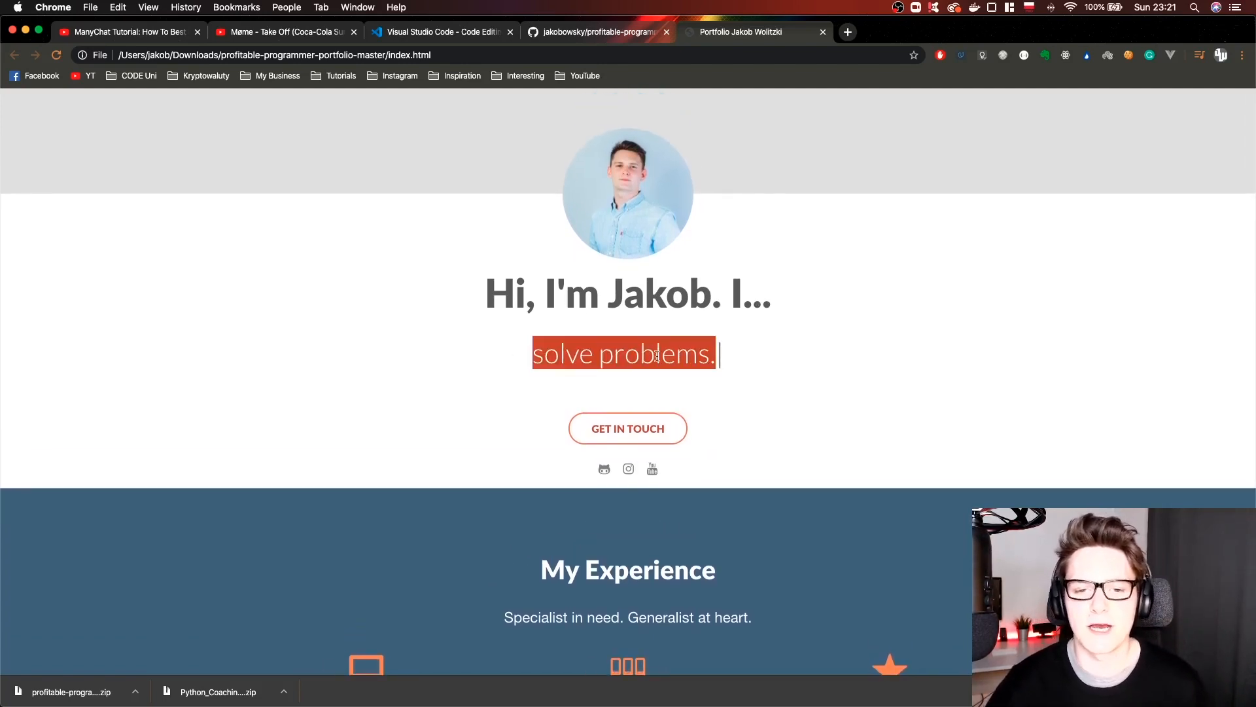
{"action": "scroll", "scroll_direction": "down", "scroll_amount": 3}
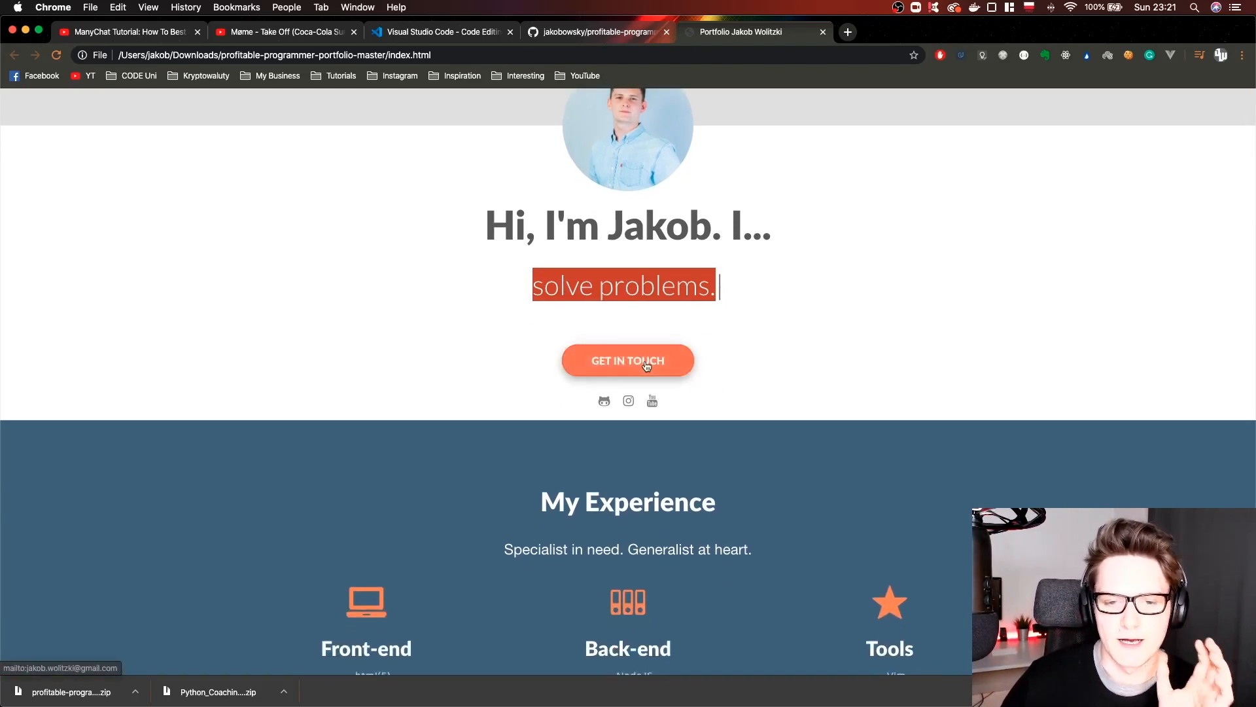
{"action": "left_click", "coordinate": [628, 360]}
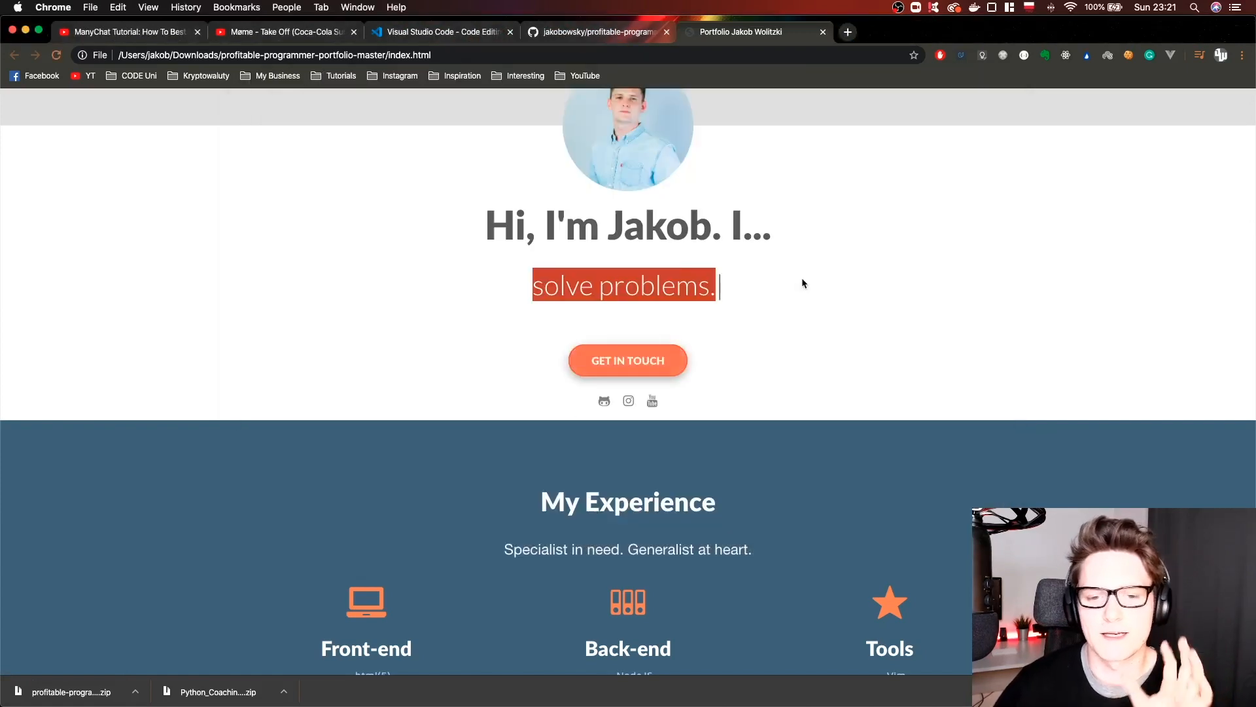
{"action": "scroll", "scroll_direction": "down", "scroll_amount": 3}
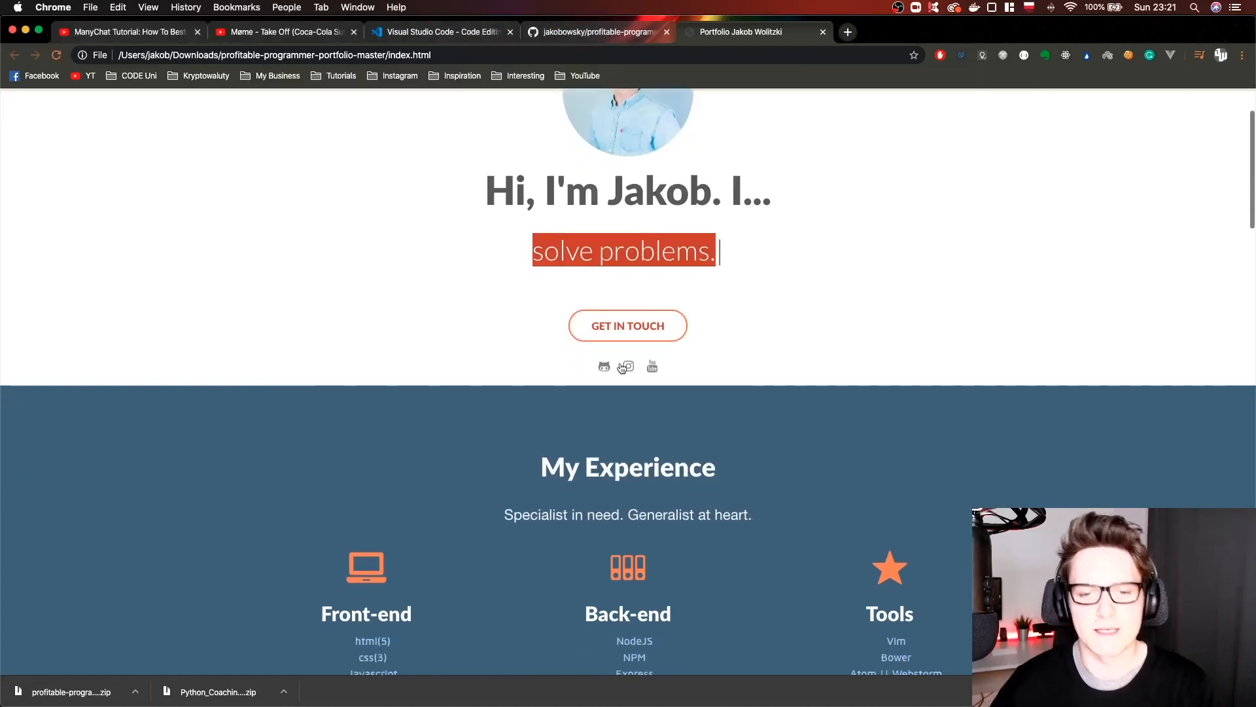
{"action": "left_click", "coordinate": [603, 366]}
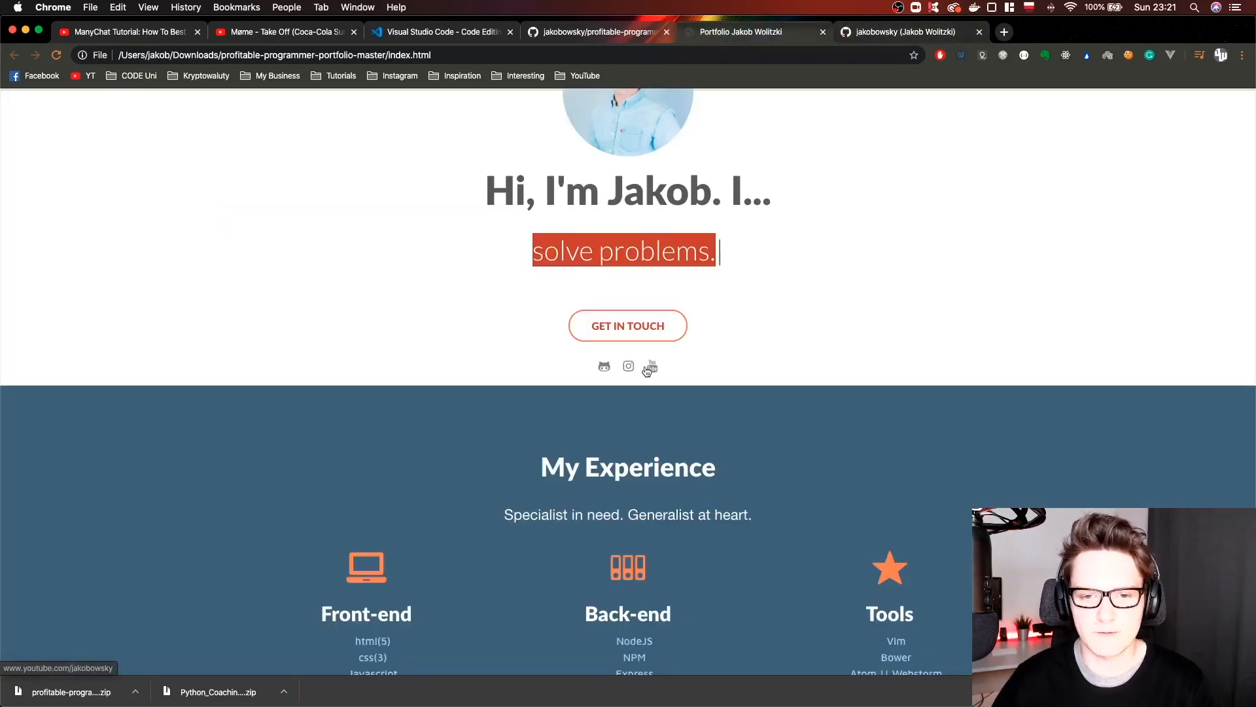
{"action": "right_click", "coordinate": [651, 366]}
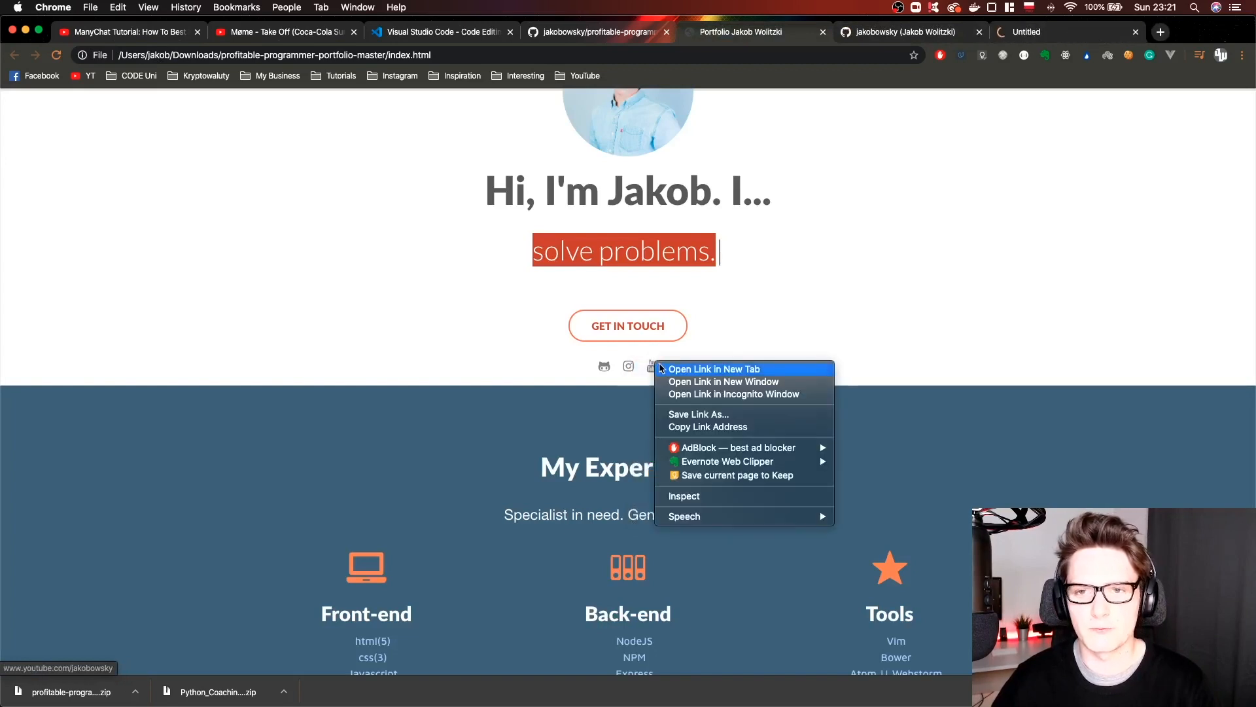
{"action": "left_click", "coordinate": [713, 369]}
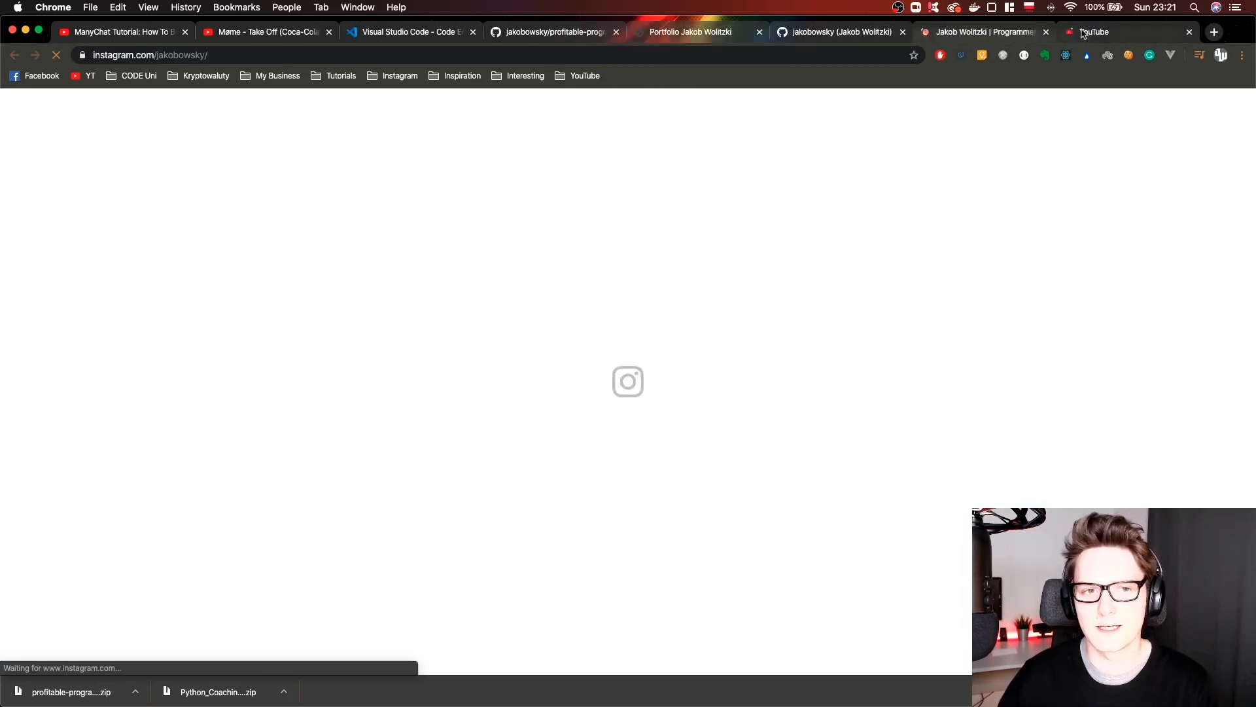
{"action": "left_click", "coordinate": [1117, 32]}
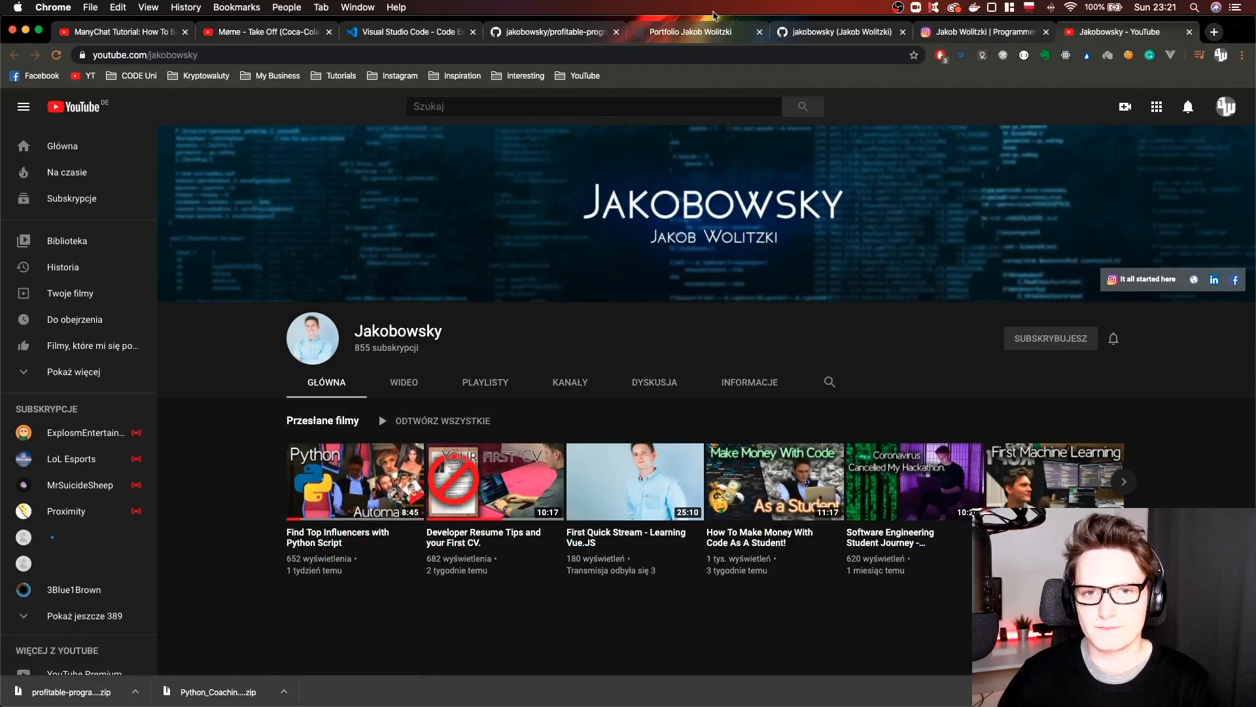
{"action": "left_click", "coordinate": [689, 32]}
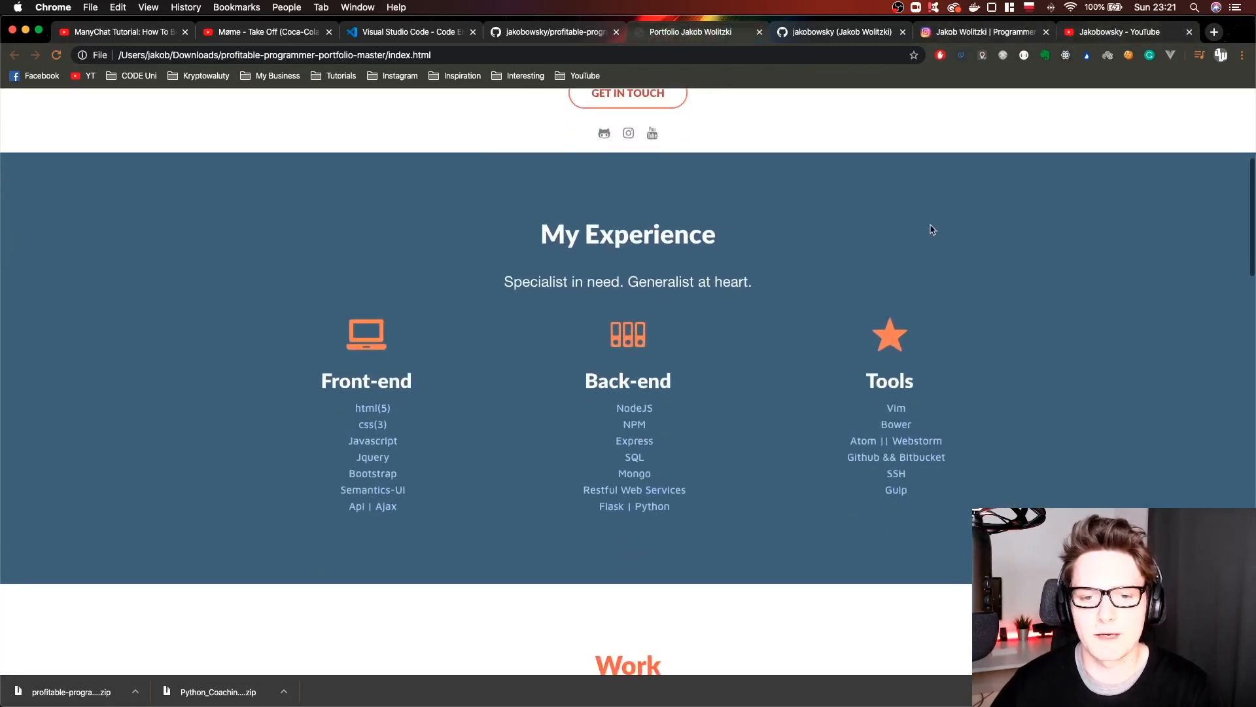
{"action": "scroll", "scroll_direction": "down", "scroll_amount": 3}
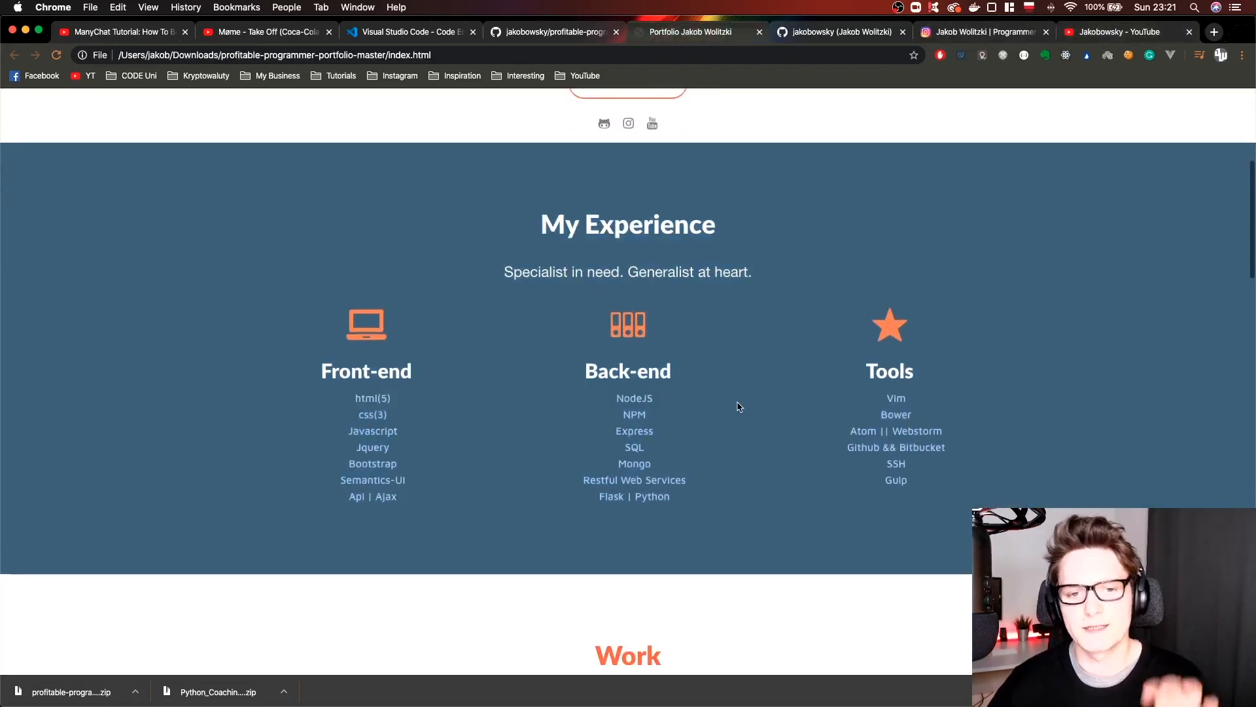
{"action": "scroll", "scroll_direction": "down", "scroll_amount": 3}
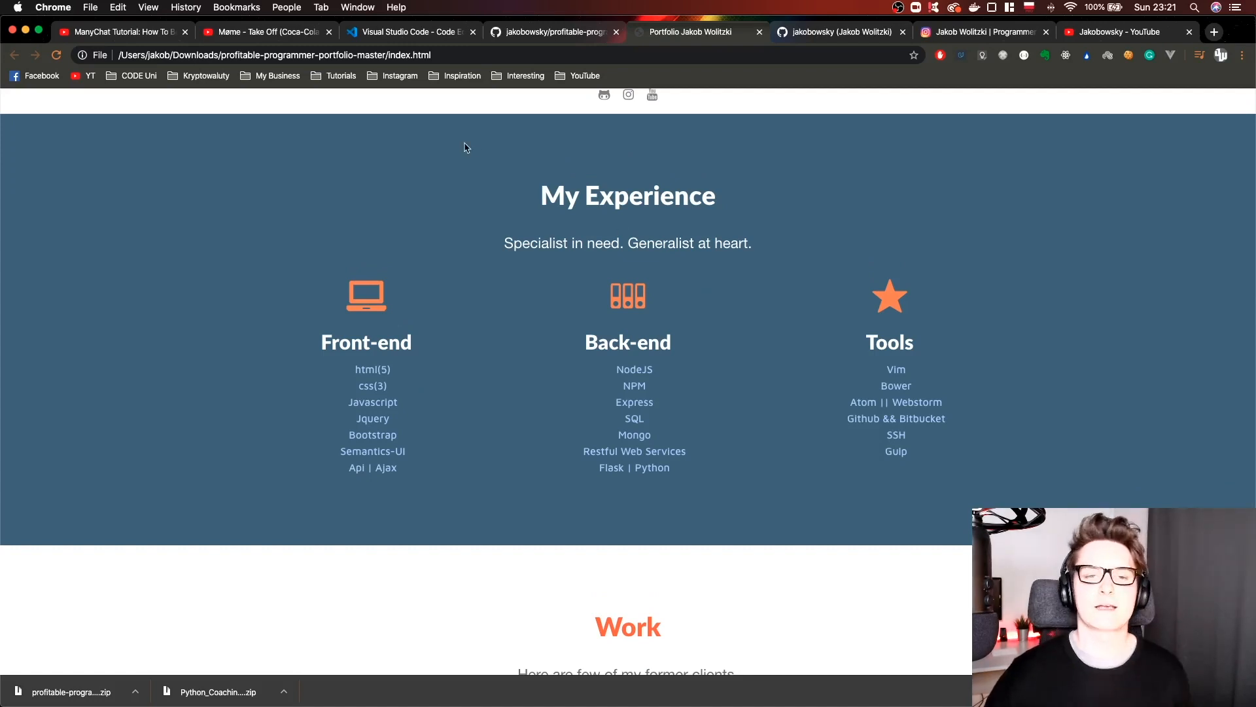
{"action": "scroll", "scroll_direction": "up", "scroll_amount": 3}
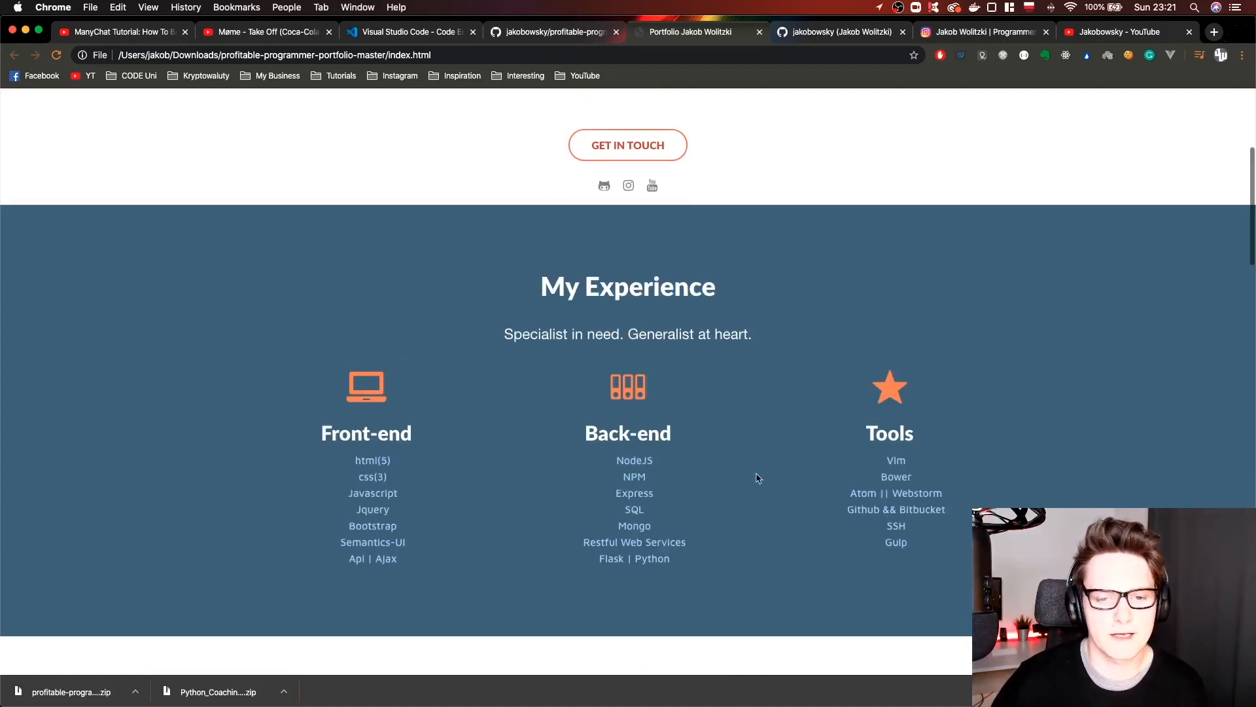
{"action": "scroll", "scroll_direction": "down", "scroll_amount": 3}
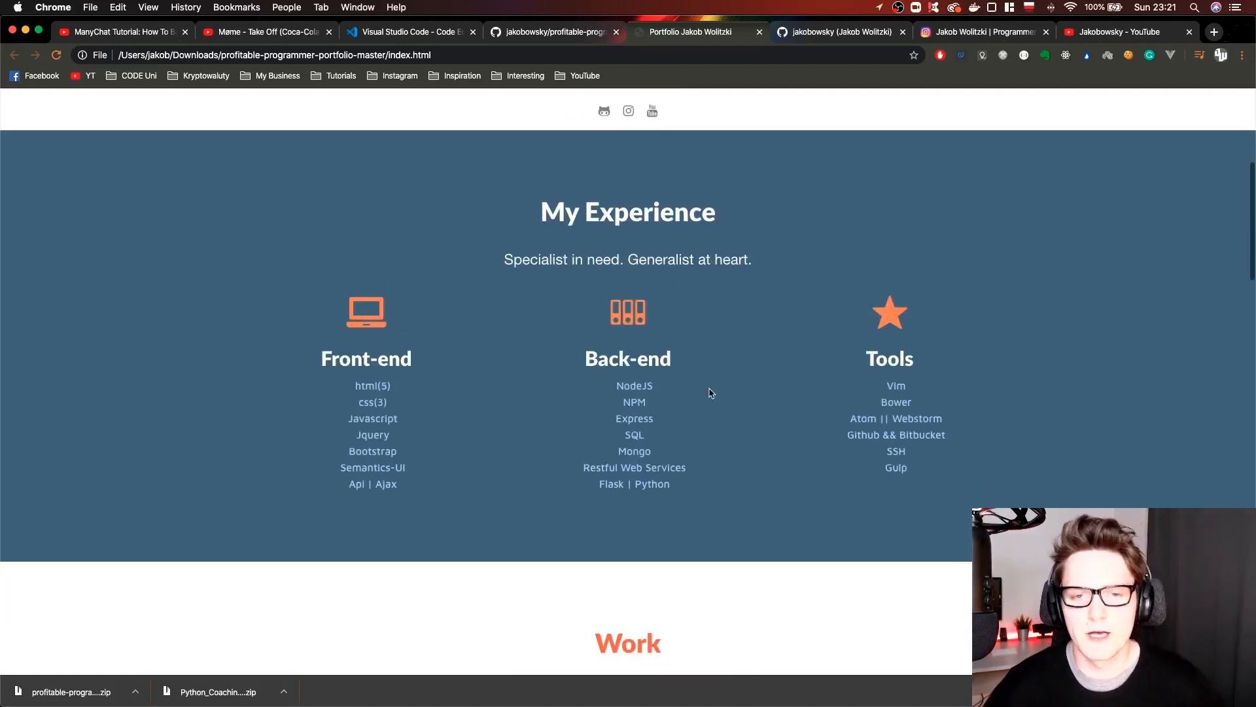
{"action": "scroll", "scroll_direction": "down", "scroll_amount": 3}
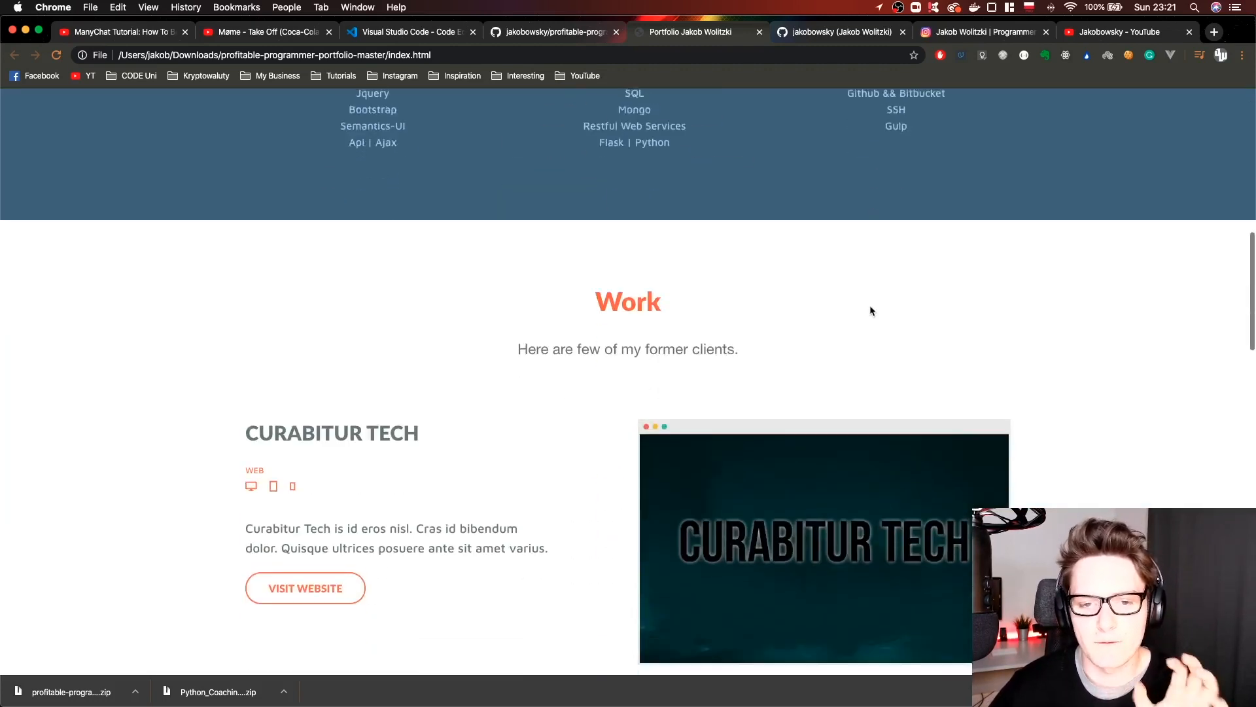
{"action": "scroll", "scroll_direction": "down", "scroll_amount": 3}
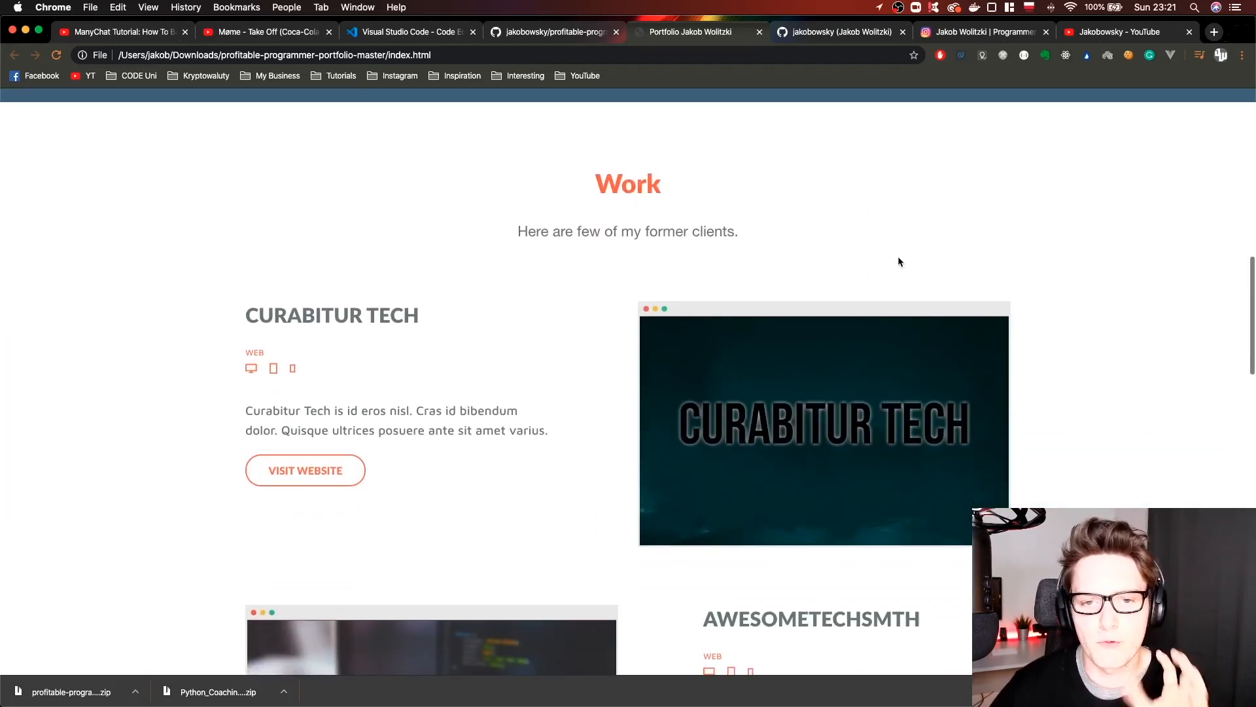
{"action": "scroll", "scroll_direction": "down", "scroll_amount": 3}
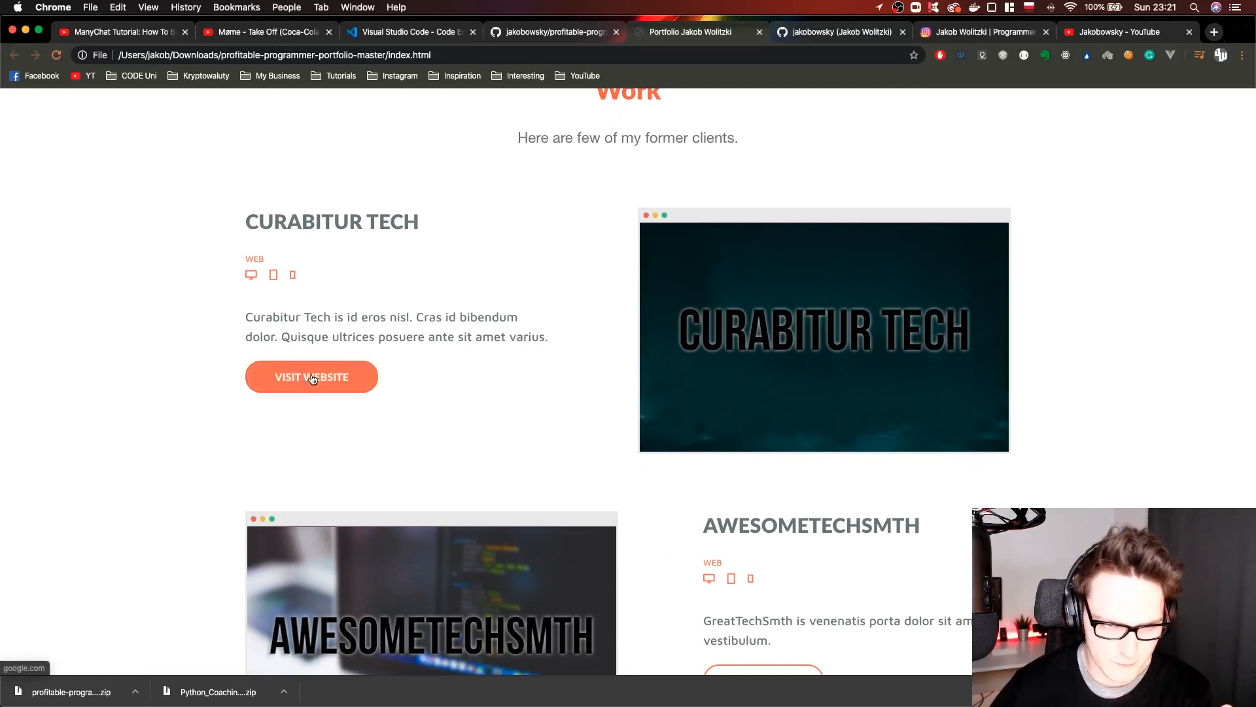
{"action": "mouse_move", "coordinate": [340, 378]}
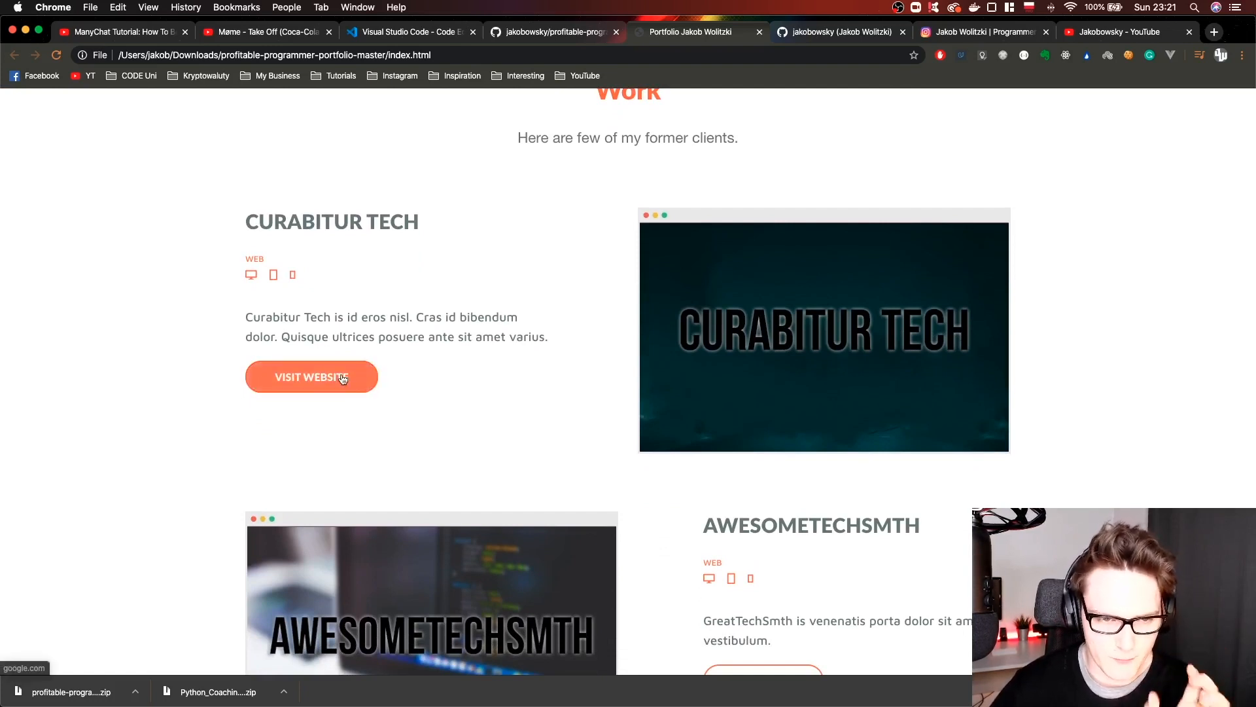
{"action": "mouse_move", "coordinate": [404, 339]}
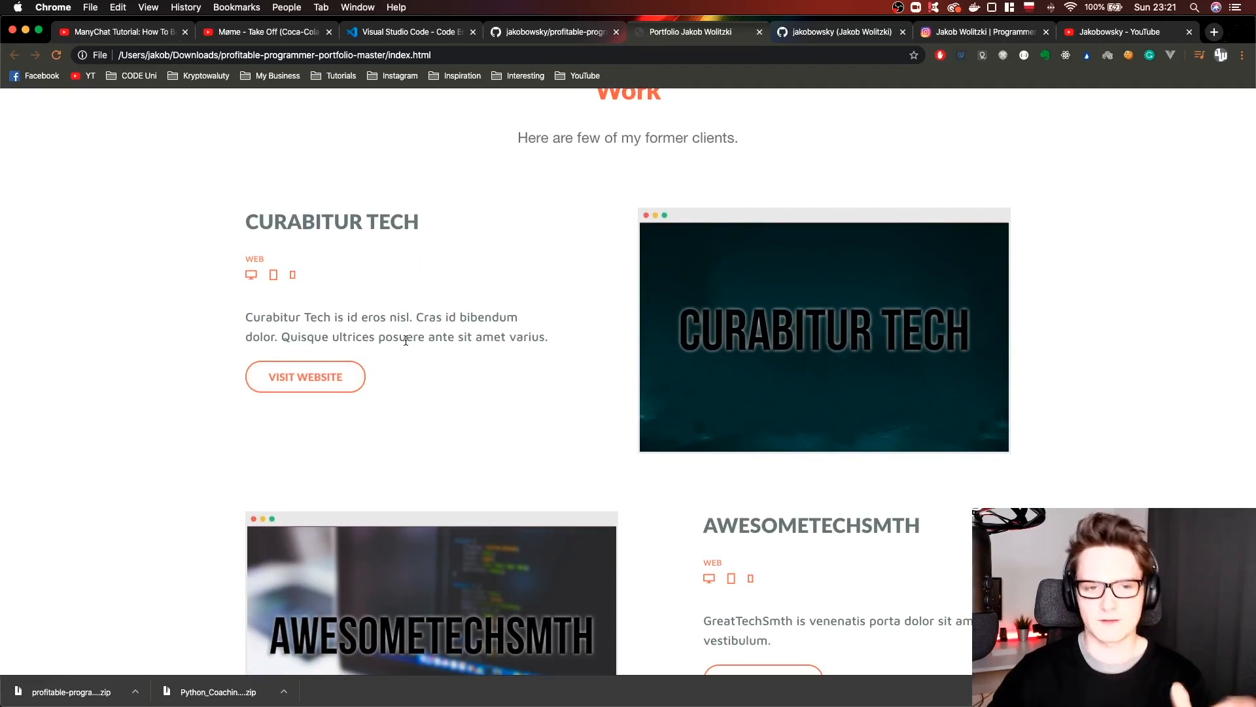
{"action": "scroll", "scroll_direction": "down", "scroll_amount": 3}
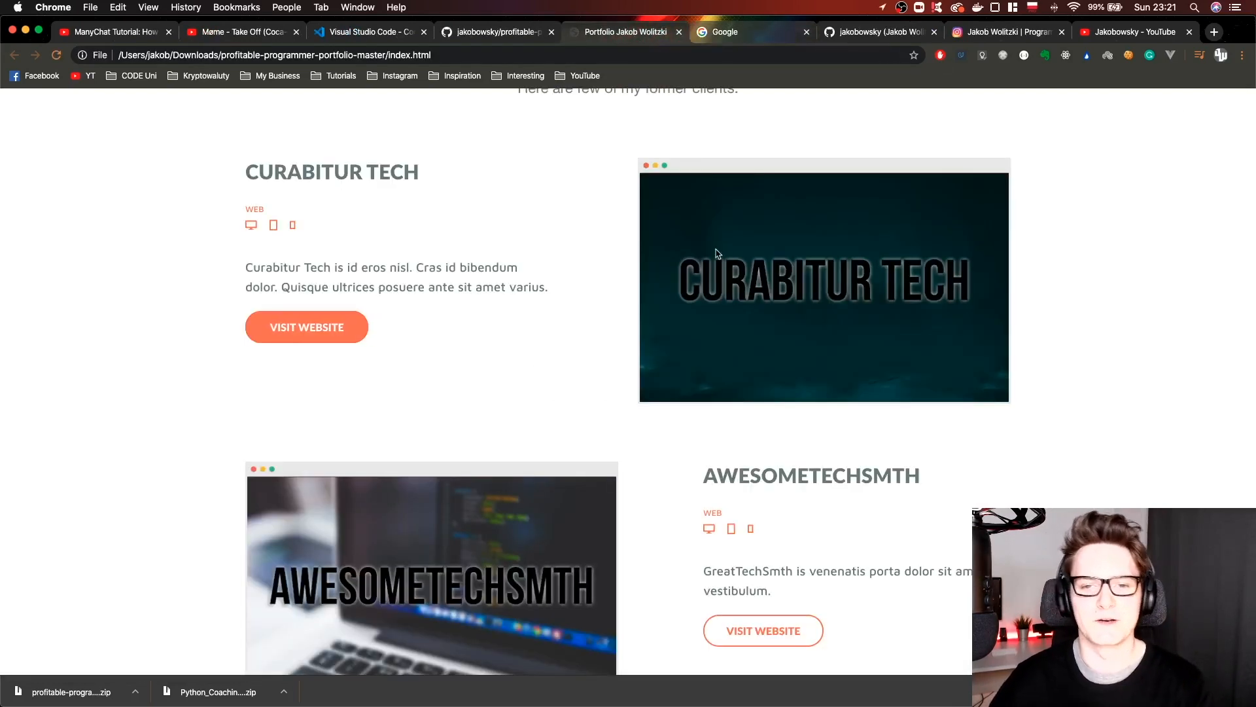
{"action": "scroll", "scroll_direction": "down", "scroll_amount": 3}
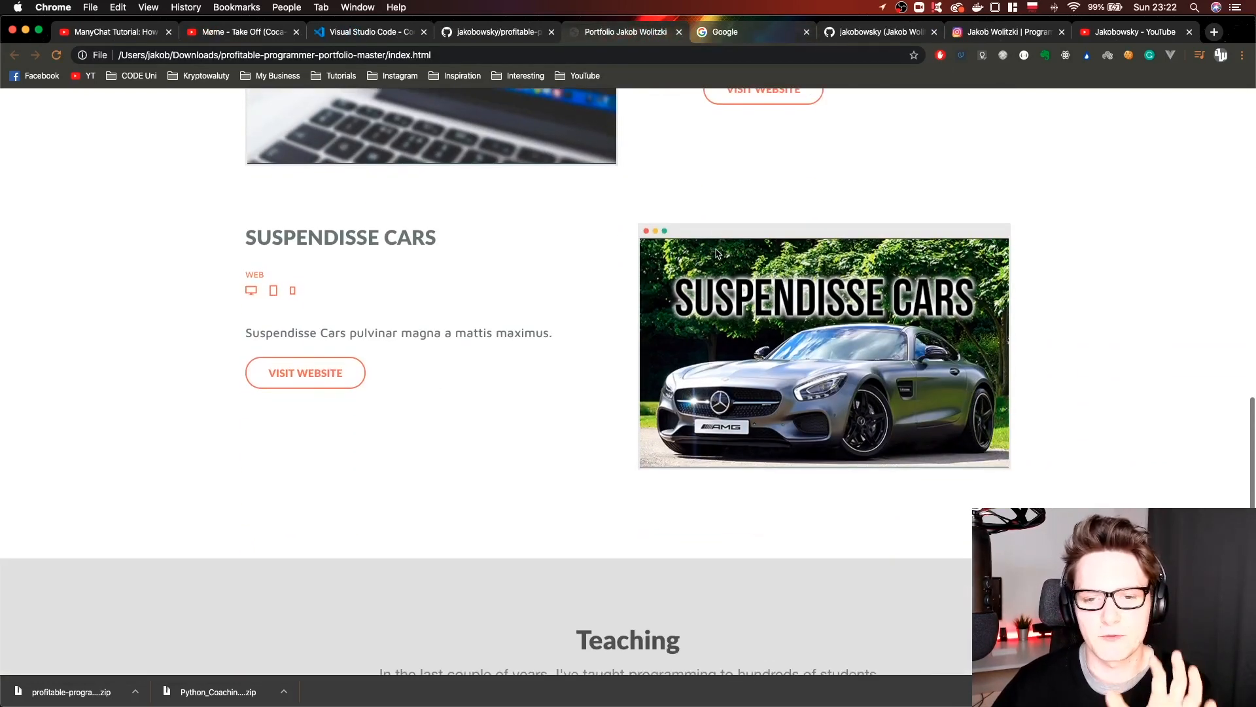
{"action": "scroll", "scroll_direction": "down", "scroll_amount": 3}
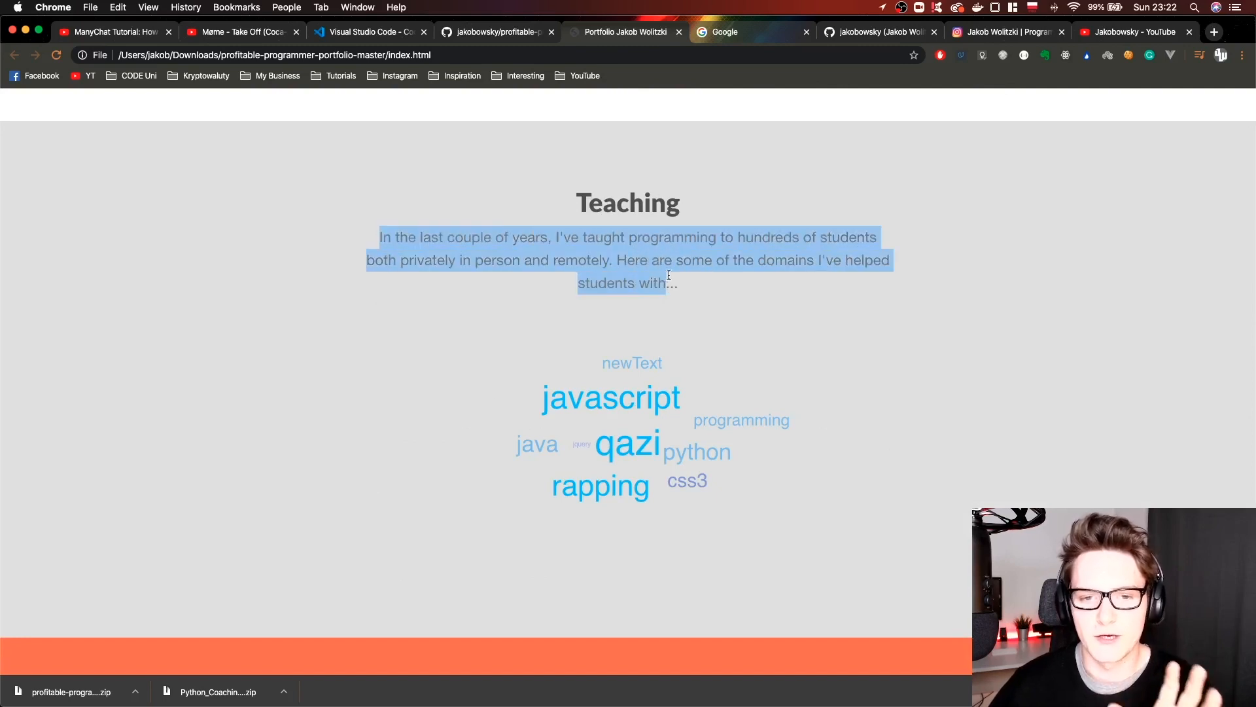
{"action": "scroll", "scroll_direction": "down", "scroll_amount": 3}
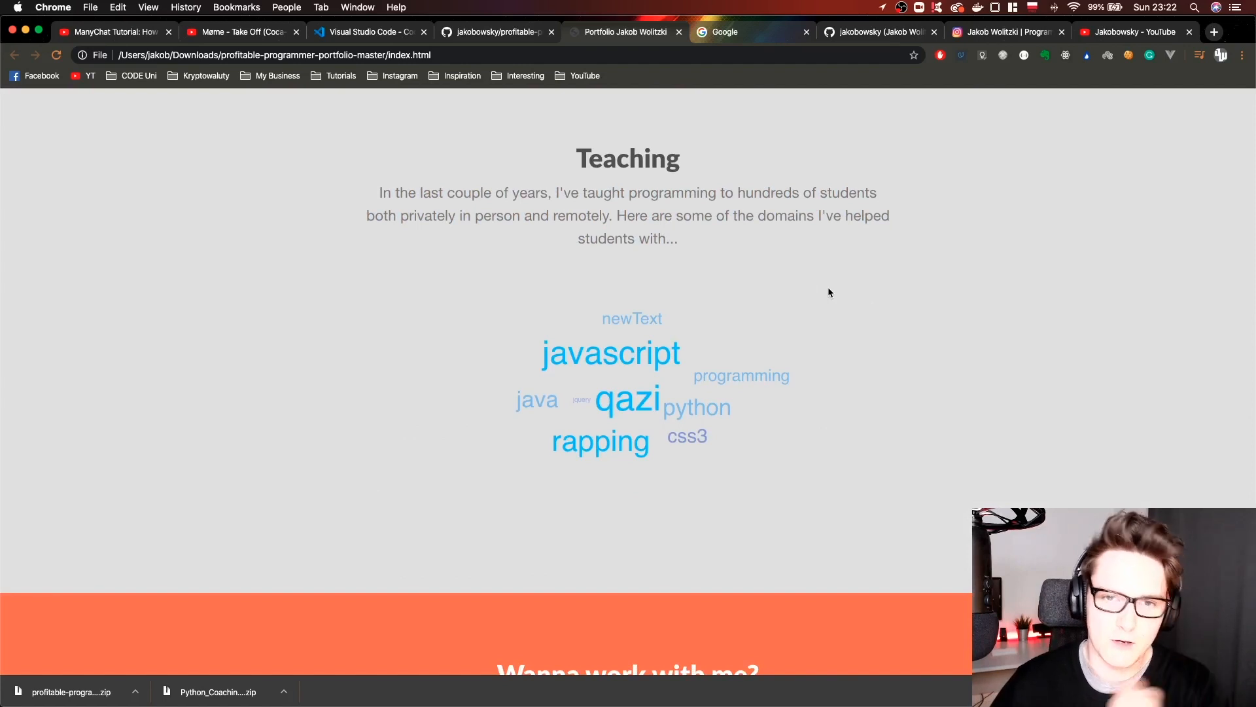
{"action": "scroll", "scroll_direction": "down", "scroll_amount": 3}
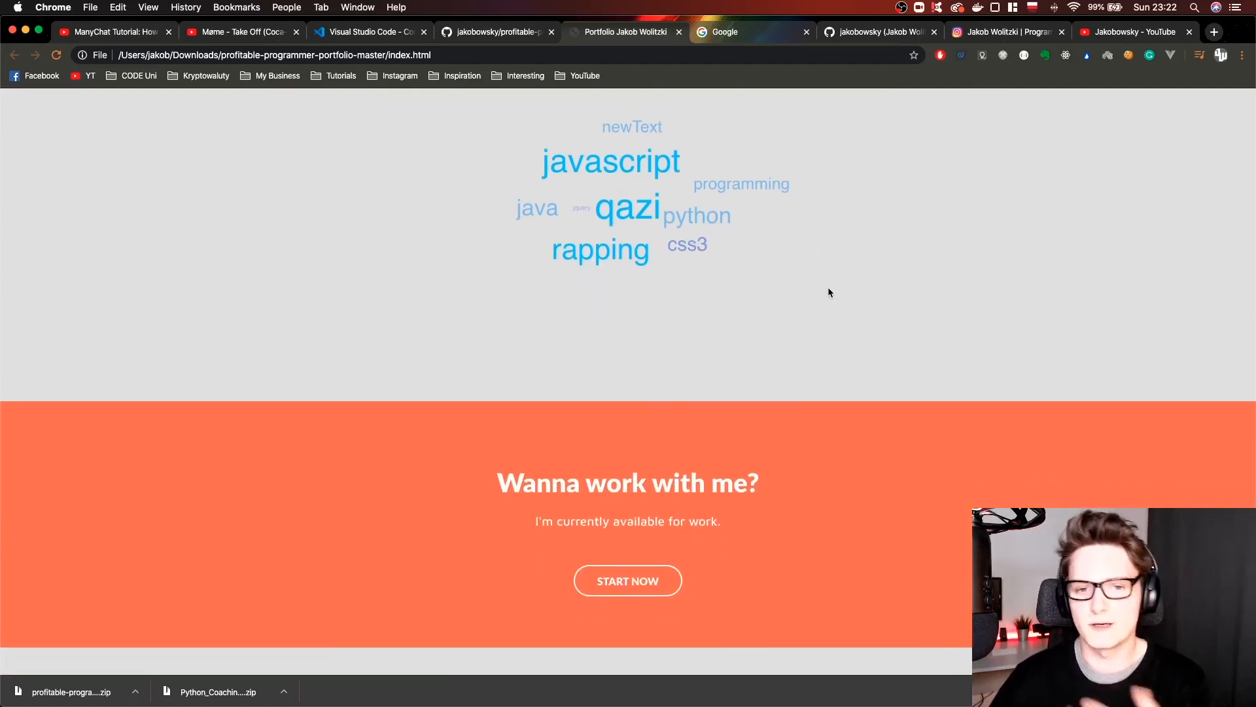
{"action": "scroll", "scroll_direction": "down", "scroll_amount": 3}
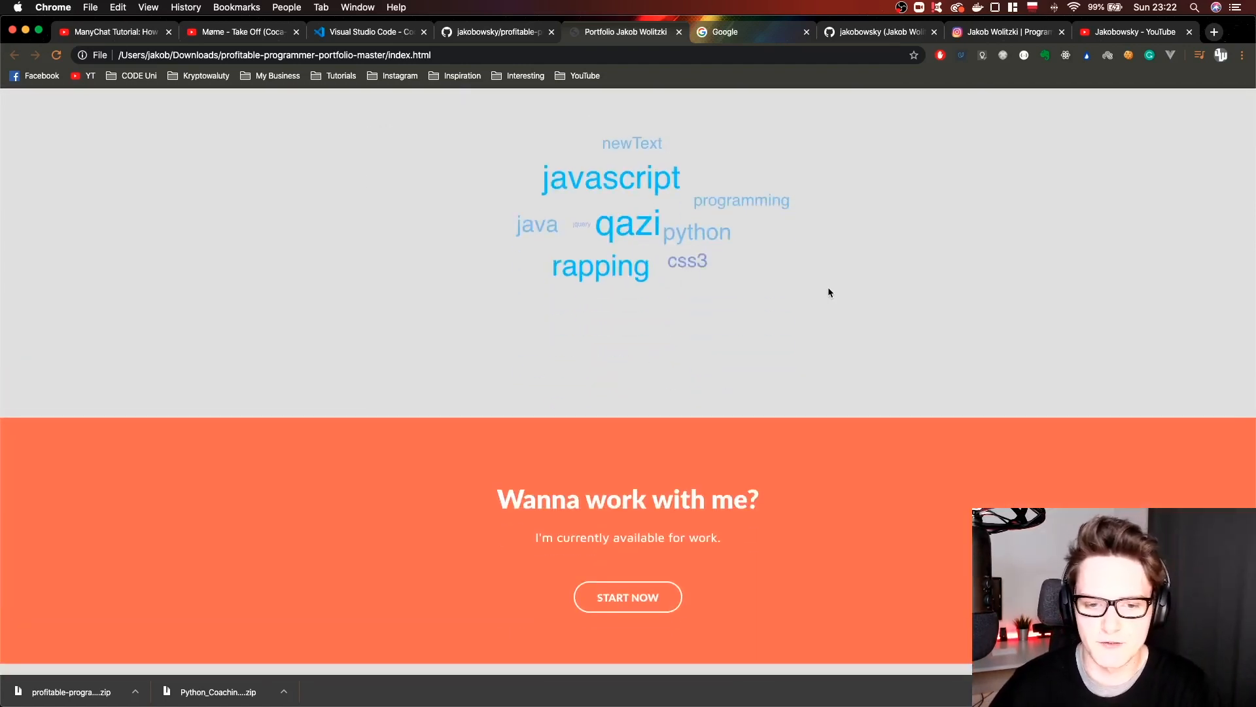
{"action": "scroll", "scroll_direction": "down", "scroll_amount": 3}
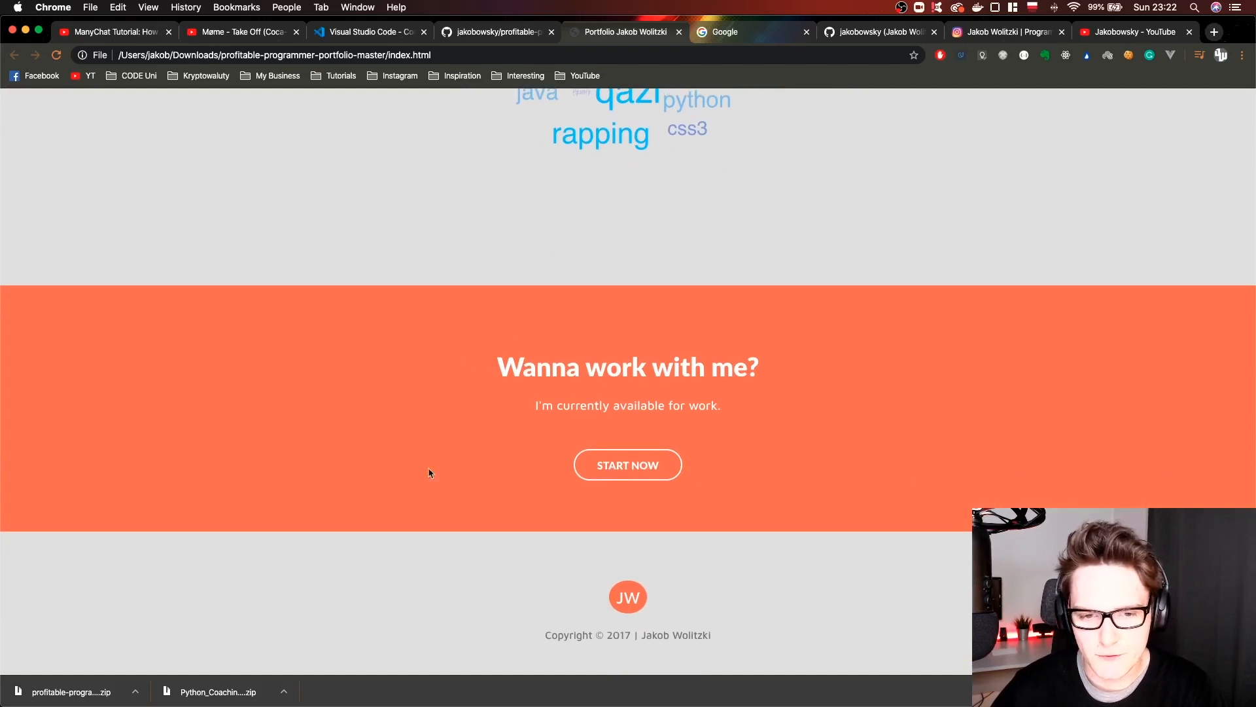
{"action": "scroll", "scroll_direction": "down", "scroll_amount": 3}
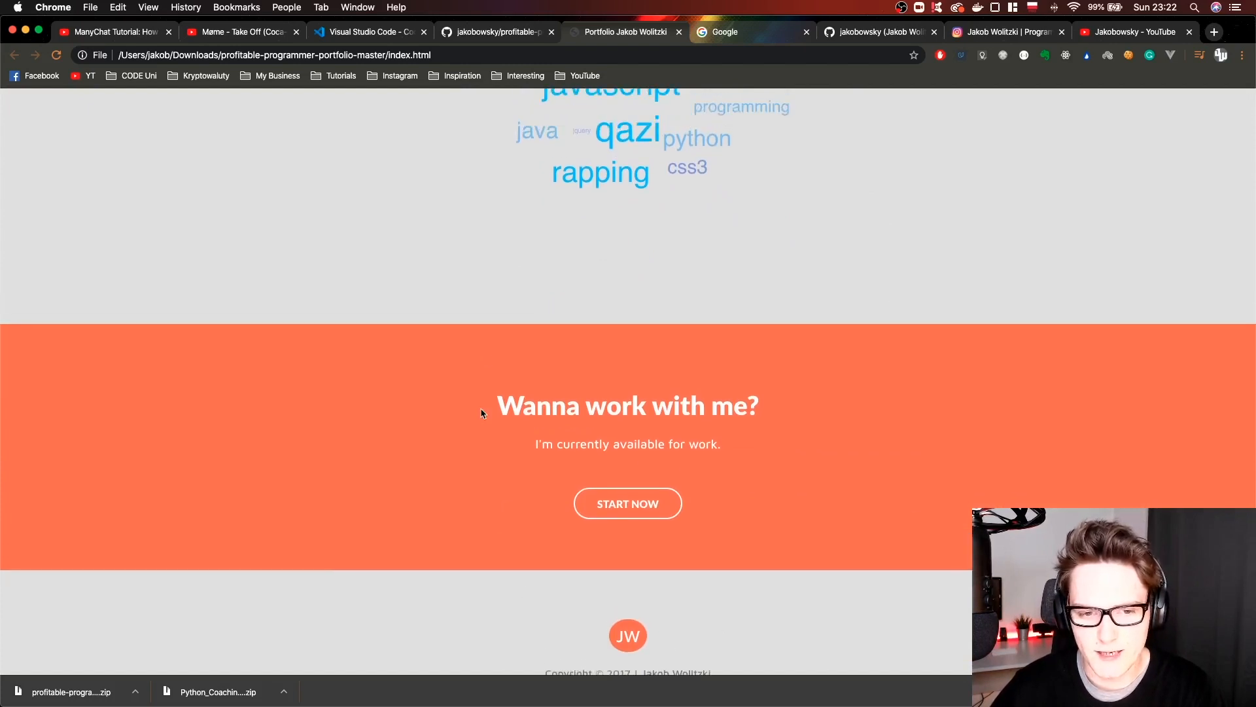
{"action": "mouse_move", "coordinate": [805, 414]}
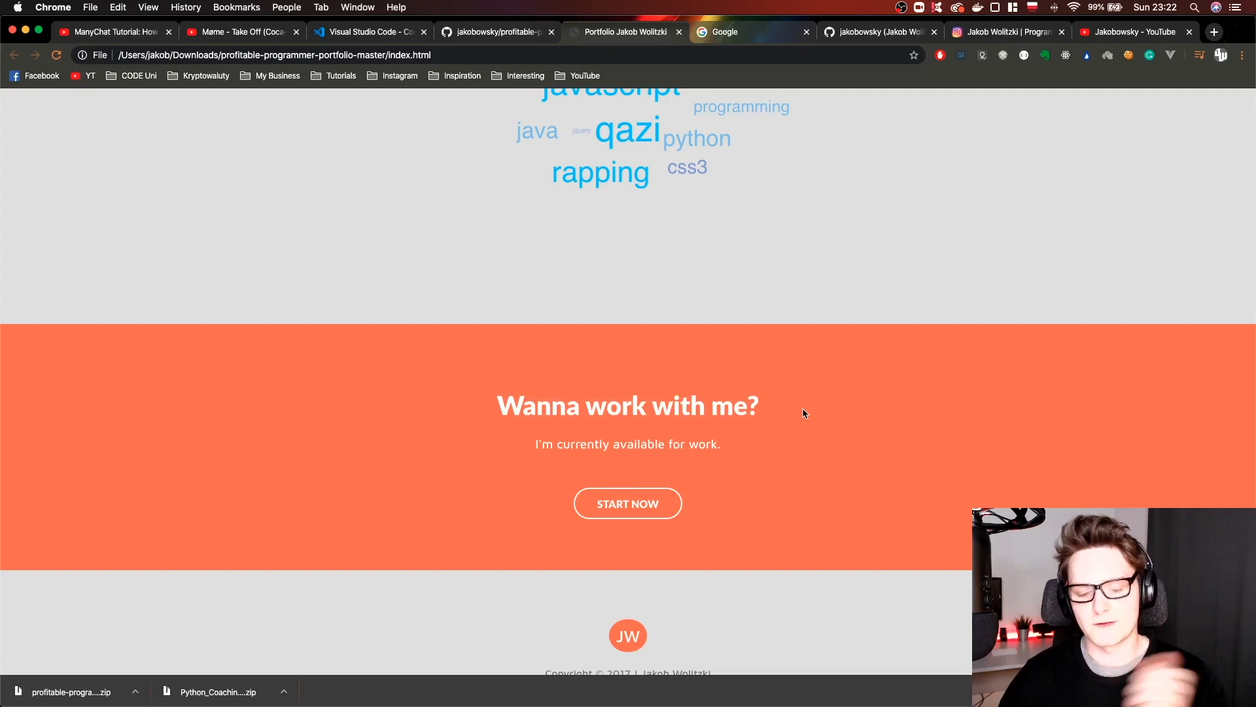
{"action": "mouse_move", "coordinate": [627, 502]}
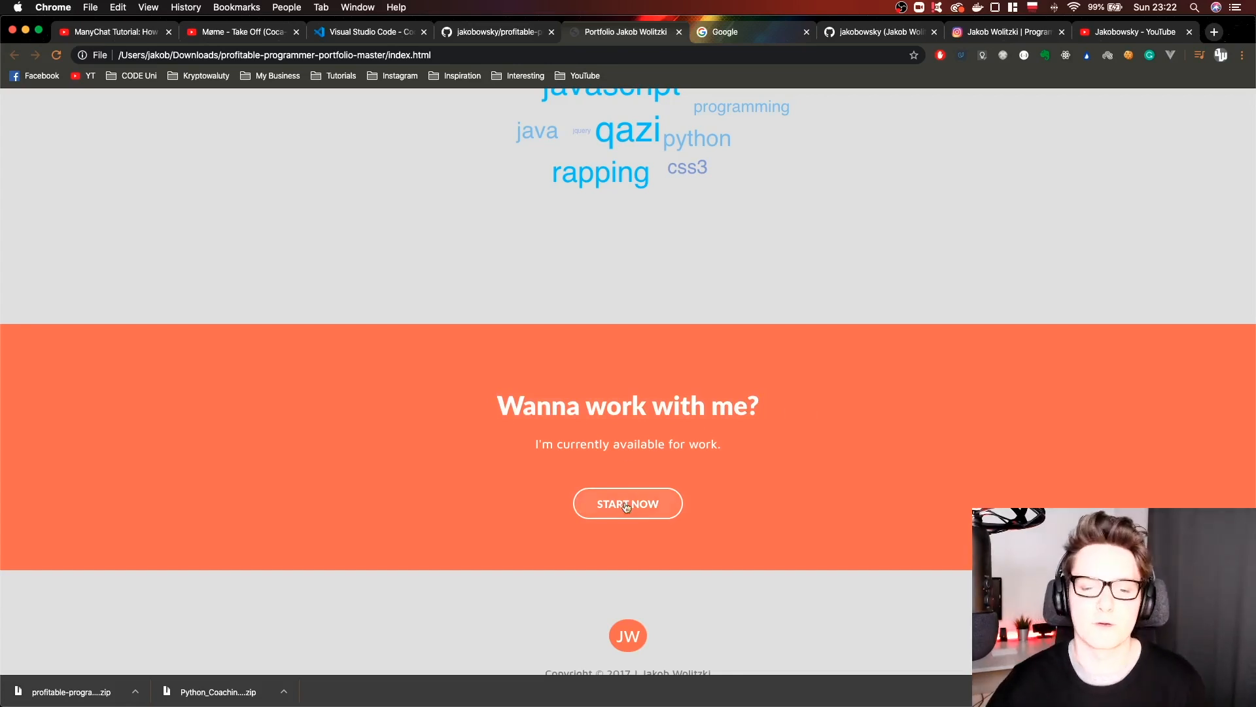
{"action": "left_click", "coordinate": [627, 502]}
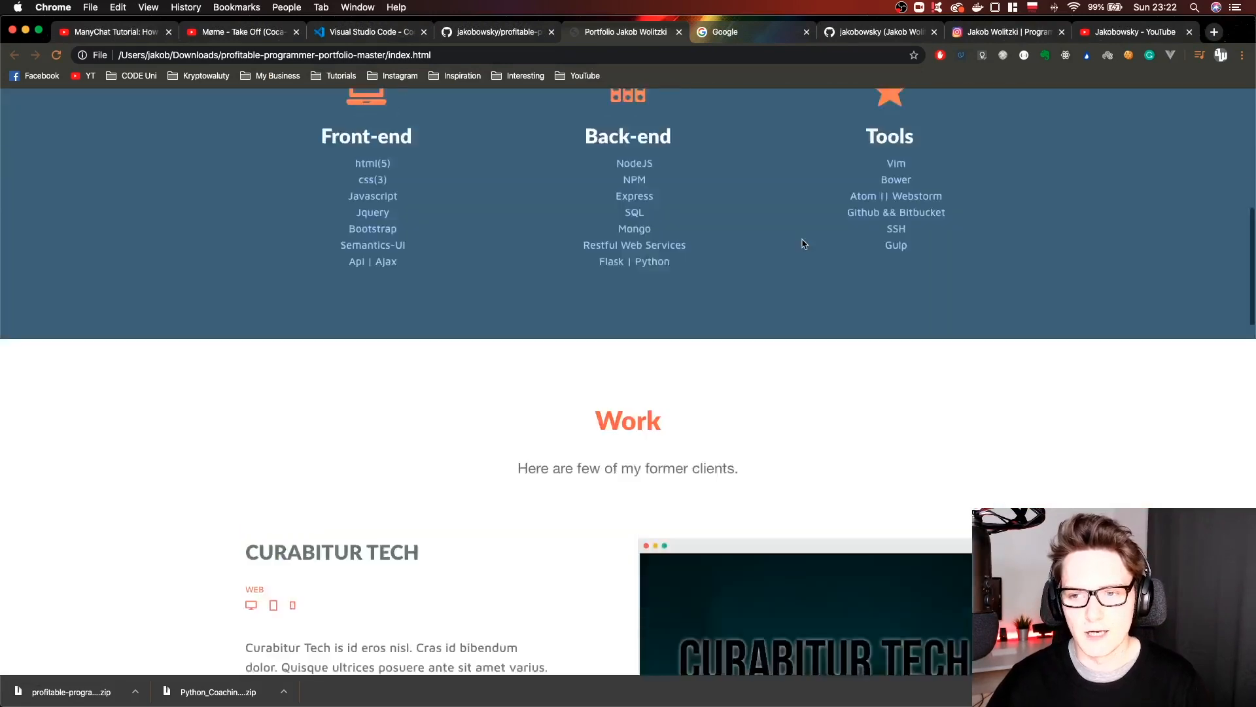
{"action": "scroll", "scroll_direction": "up", "scroll_amount": 3}
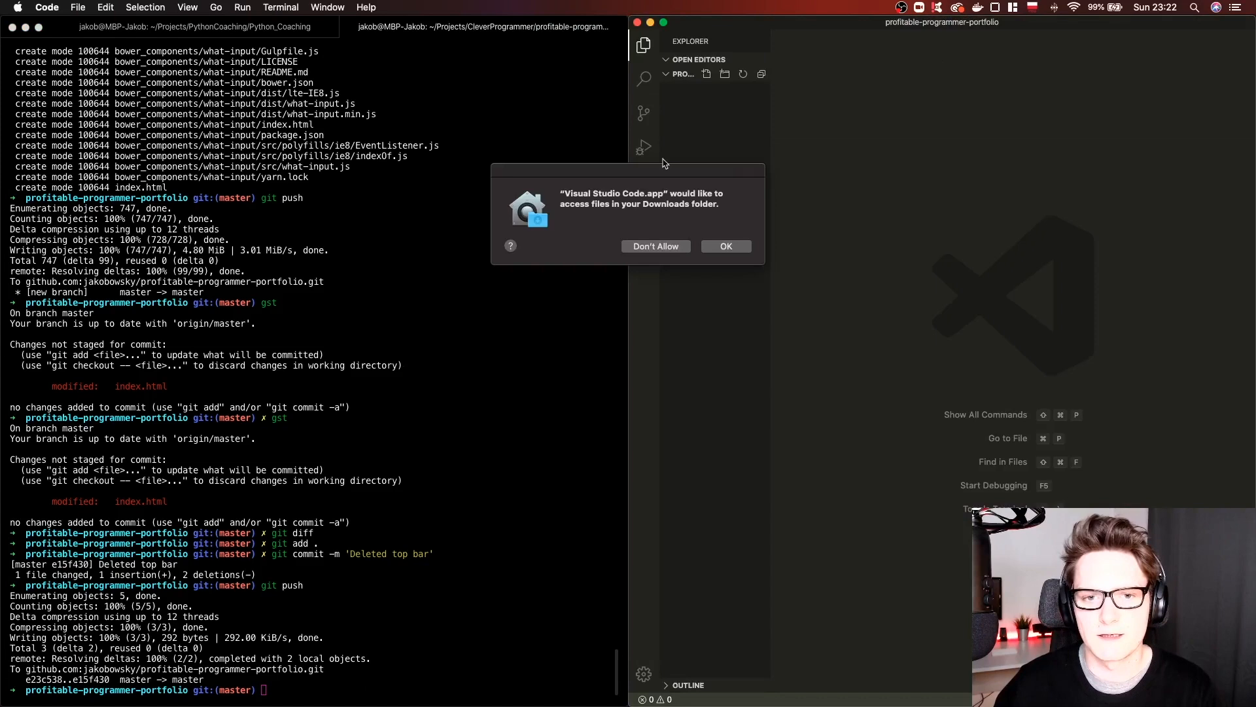
Allow Visual Studio Code to access the Downloads folder
{"action": "left_click", "coordinate": [725, 246]}
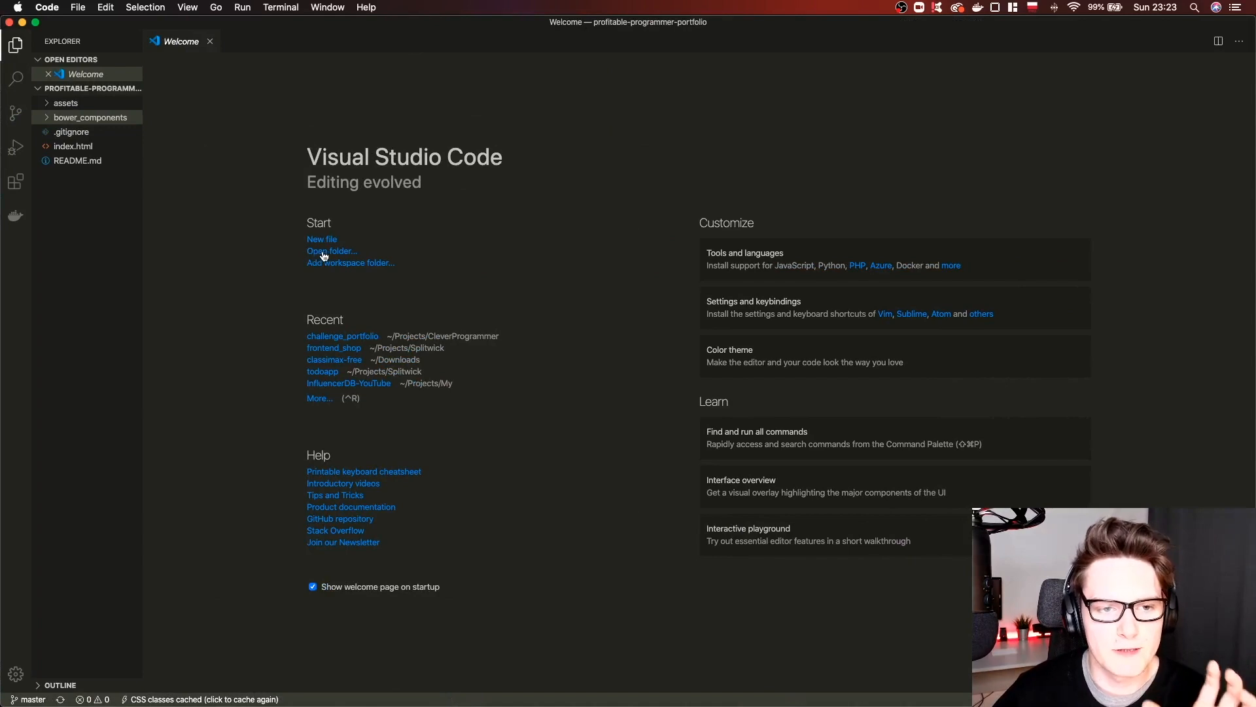
Open profitable-programmer-portfolio-master from Downloads as the VS Code workspace
{"action": "left_click", "coordinate": [331, 251]}
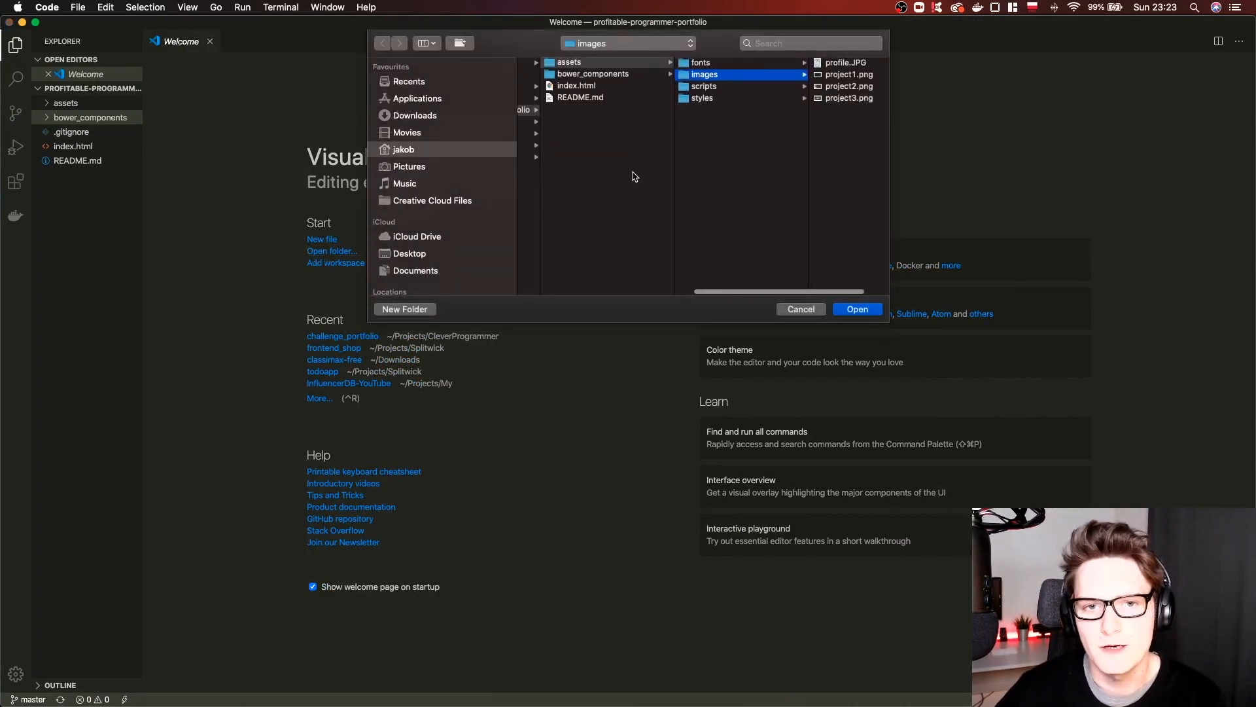
{"action": "left_click", "coordinate": [415, 115]}
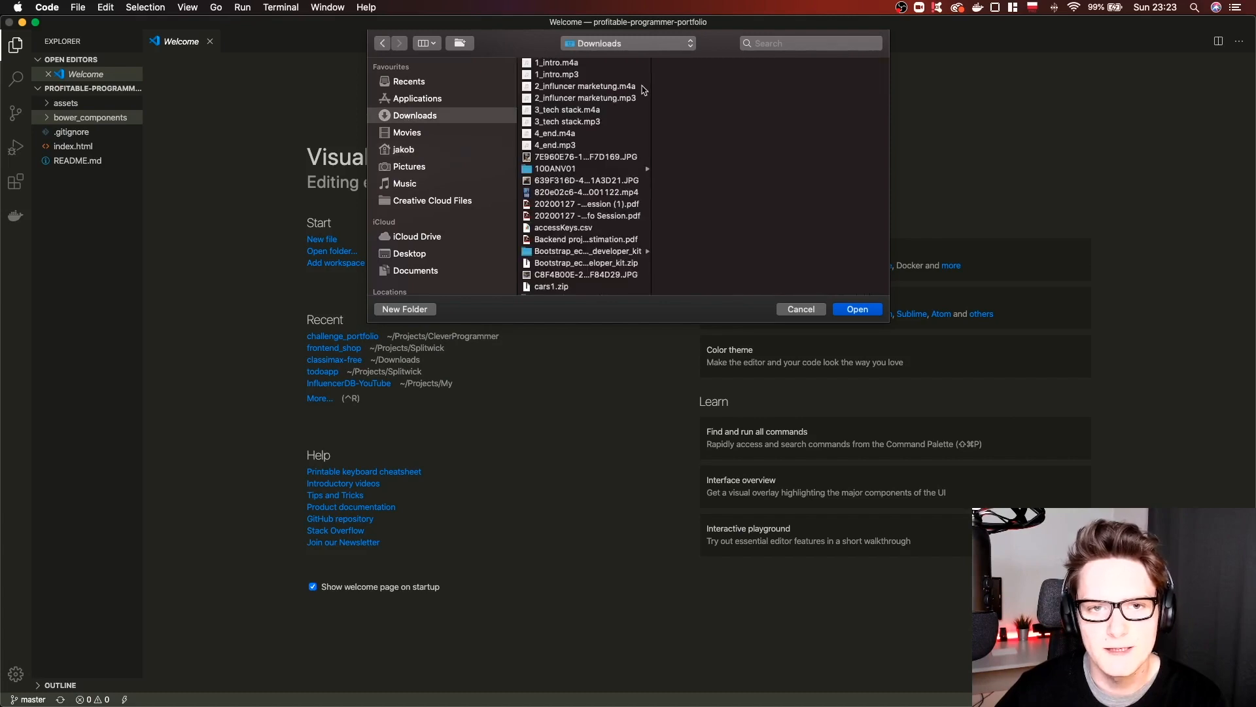
{"action": "scroll", "scroll_direction": "down", "scroll_amount": 3}
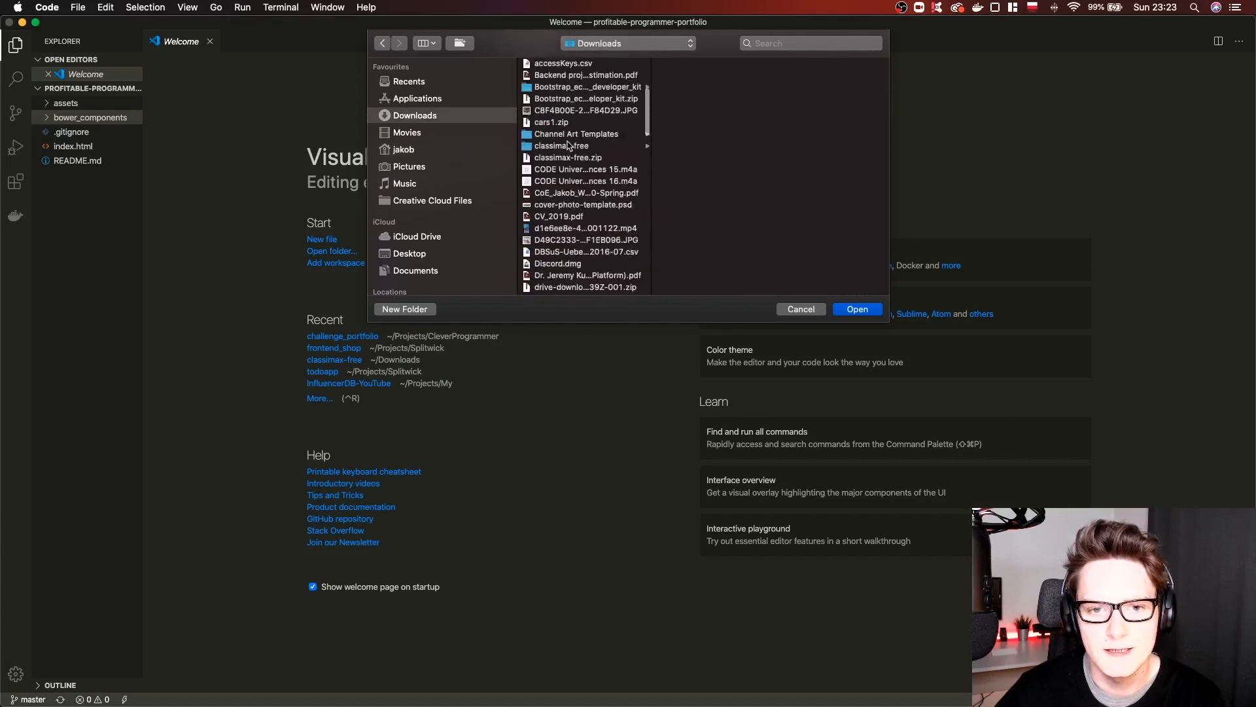
{"action": "scroll", "scroll_direction": "down", "scroll_amount": 3}
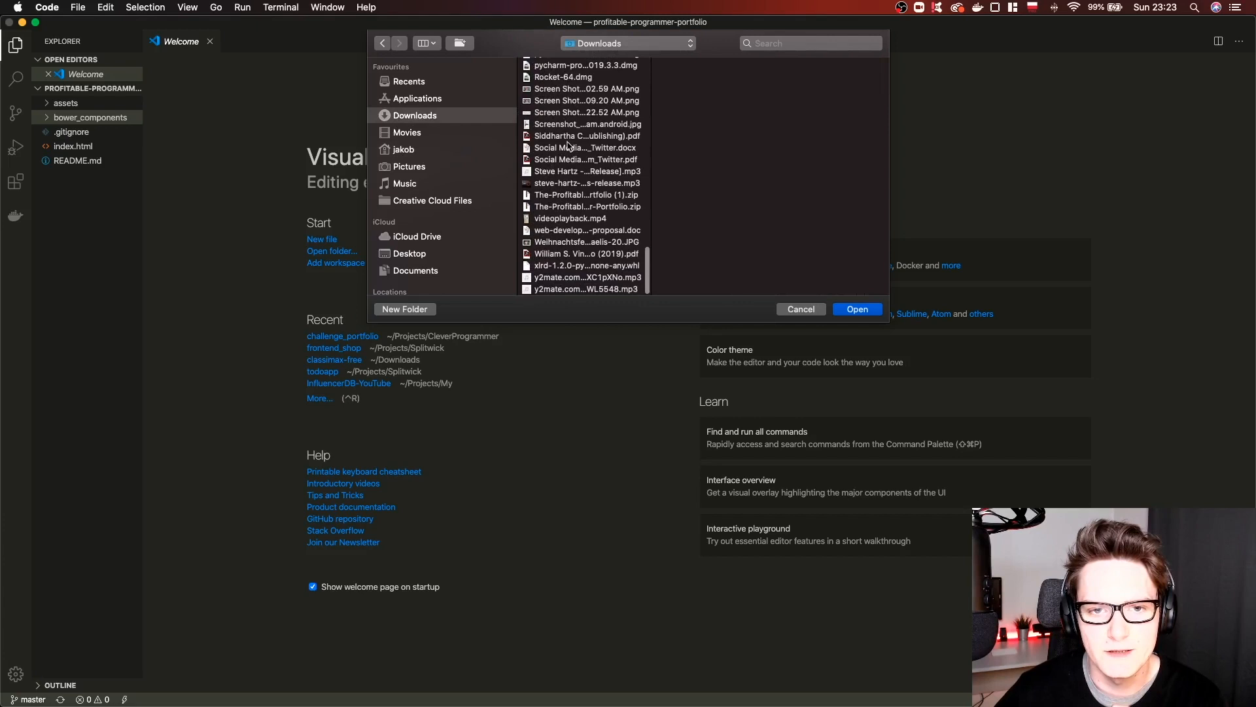
{"action": "mouse_move", "coordinate": [654, 211]}
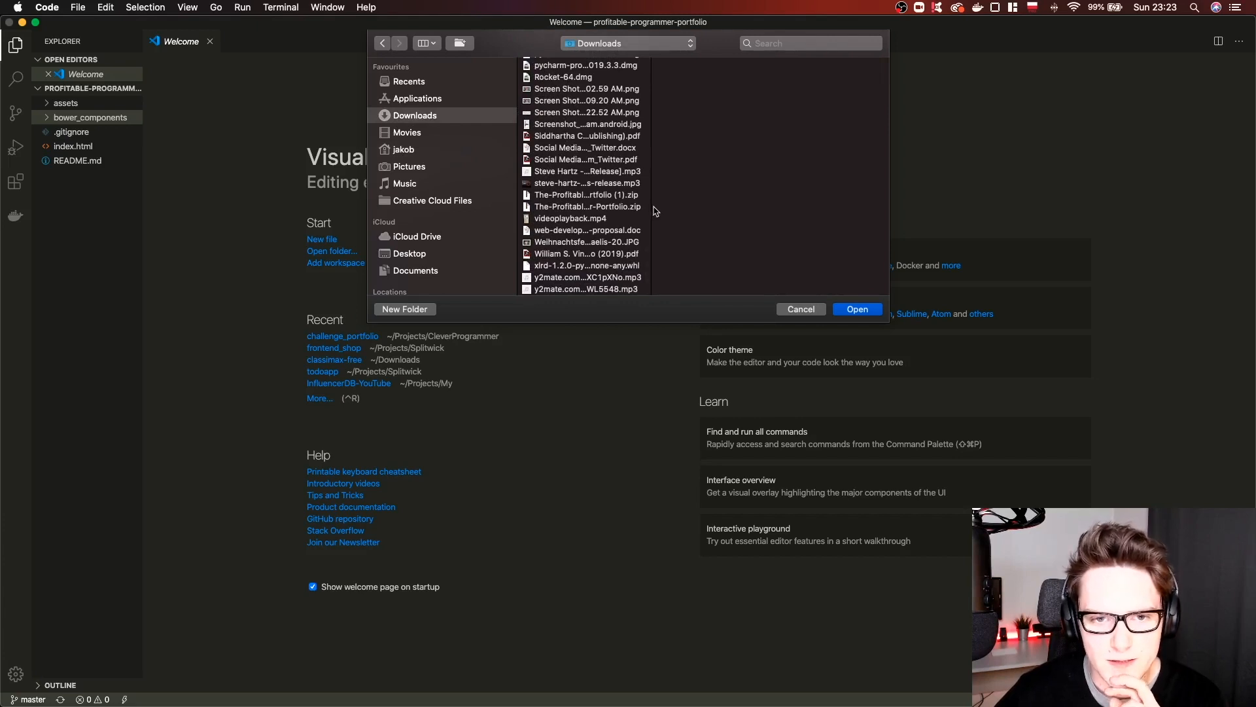
{"action": "scroll", "scroll_direction": "up", "scroll_amount": 3}
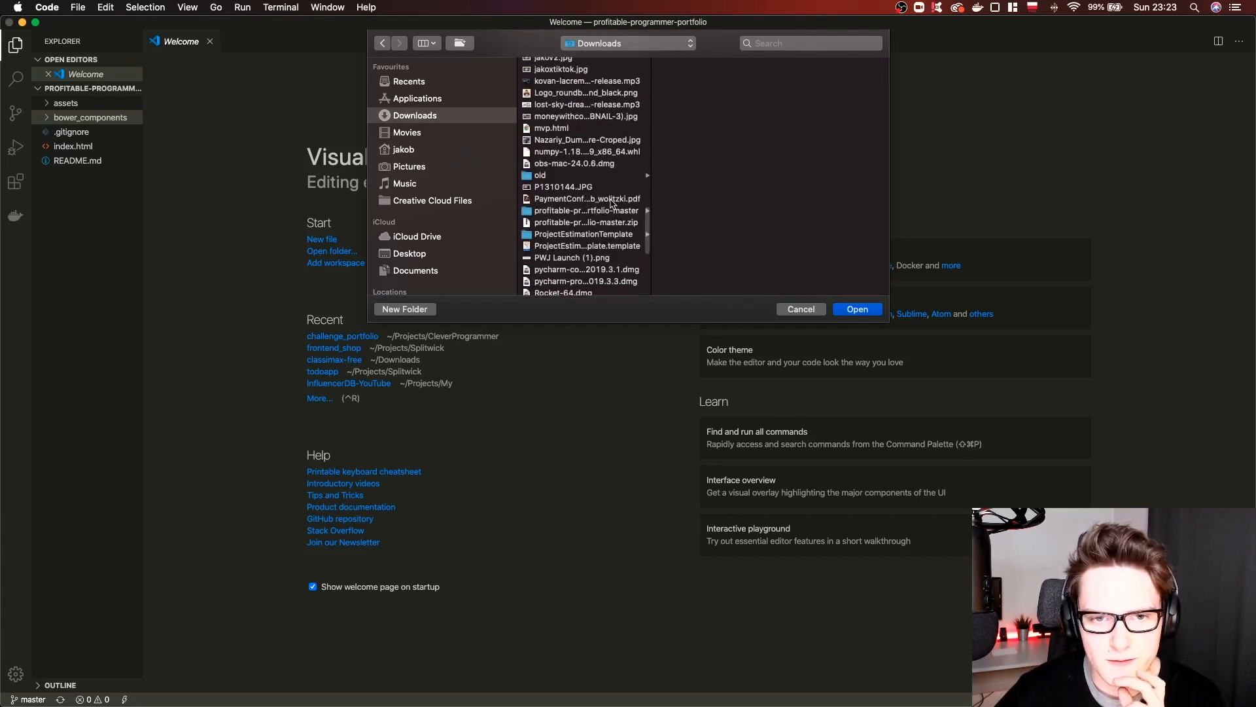
{"action": "left_click", "coordinate": [583, 209]}
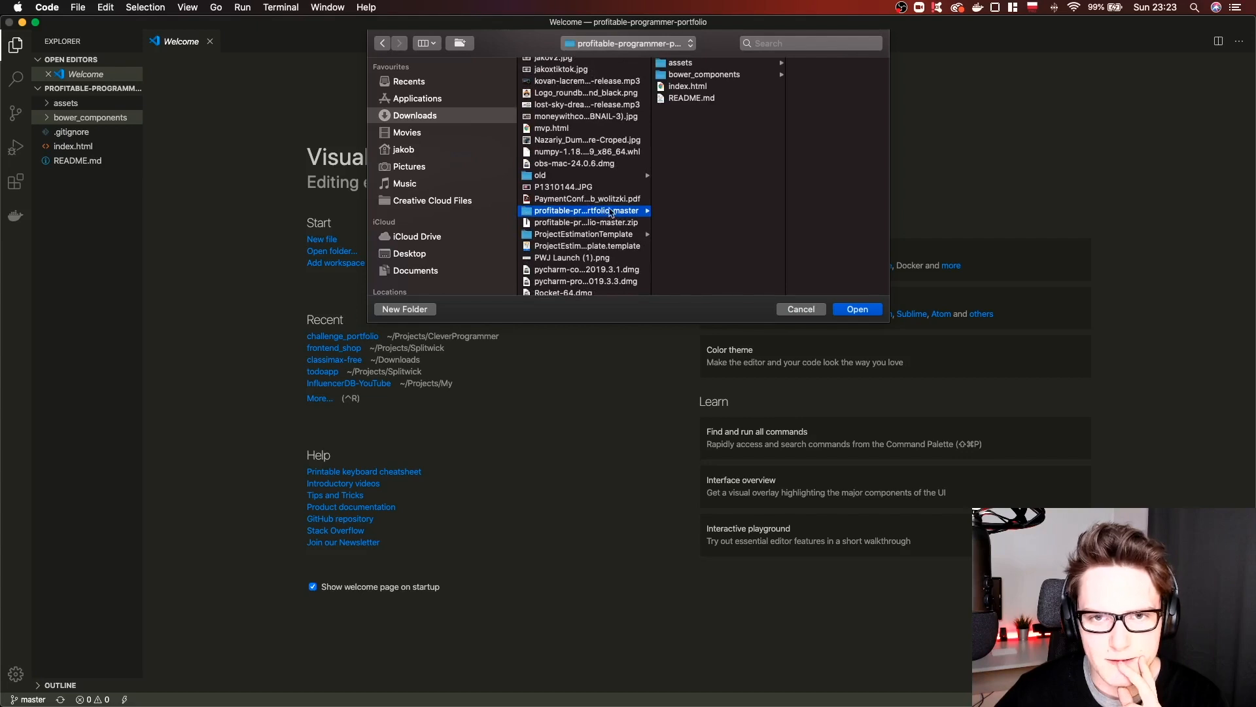
{"action": "mouse_move", "coordinate": [798, 206]}
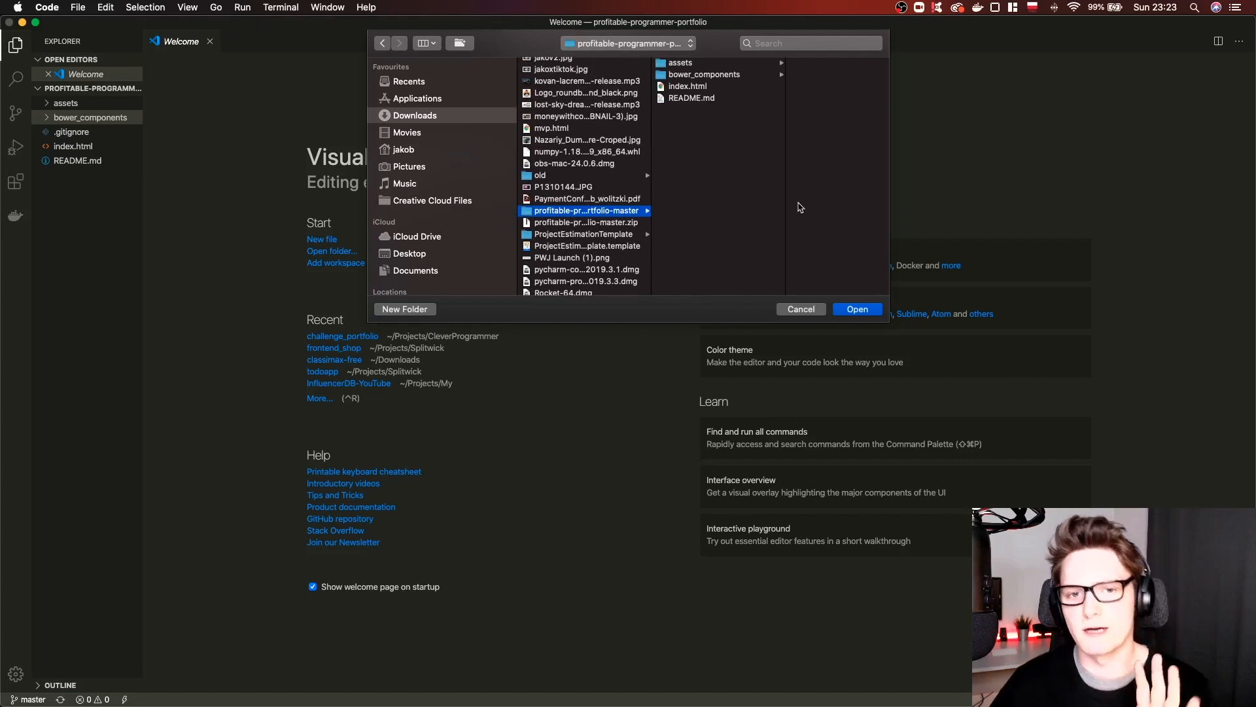
{"action": "mouse_move", "coordinate": [654, 169]}
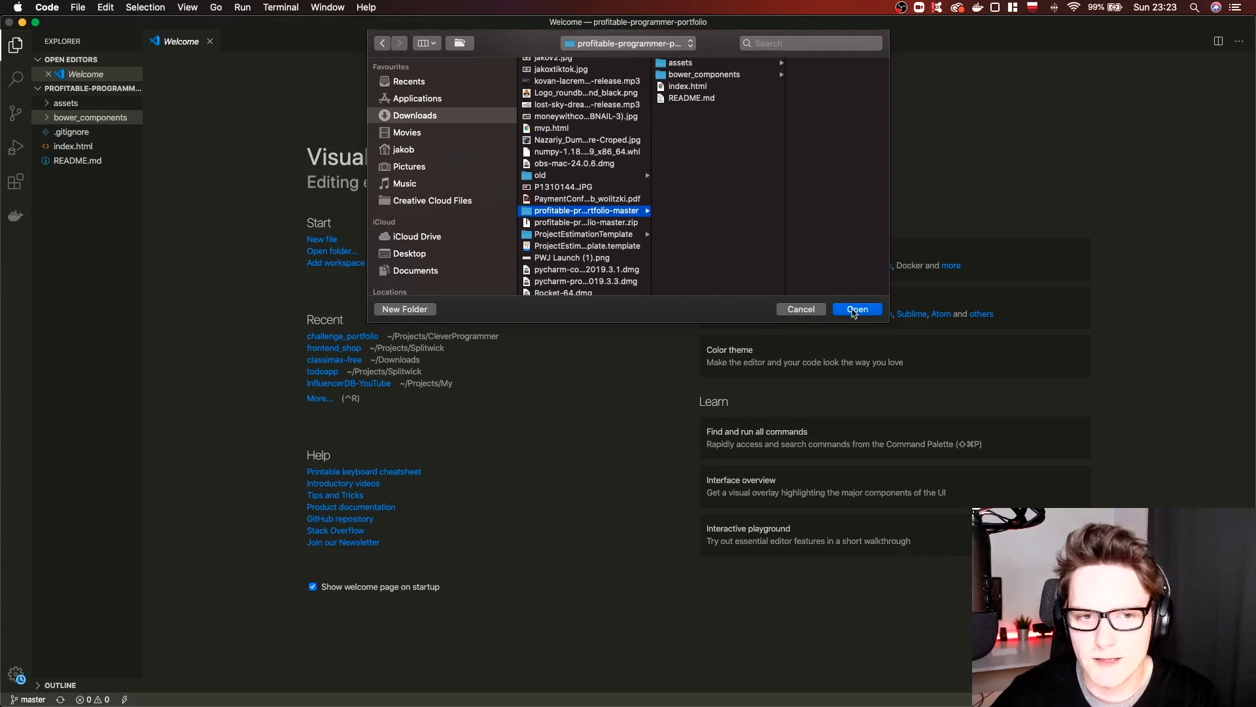
{"action": "left_click", "coordinate": [855, 308]}
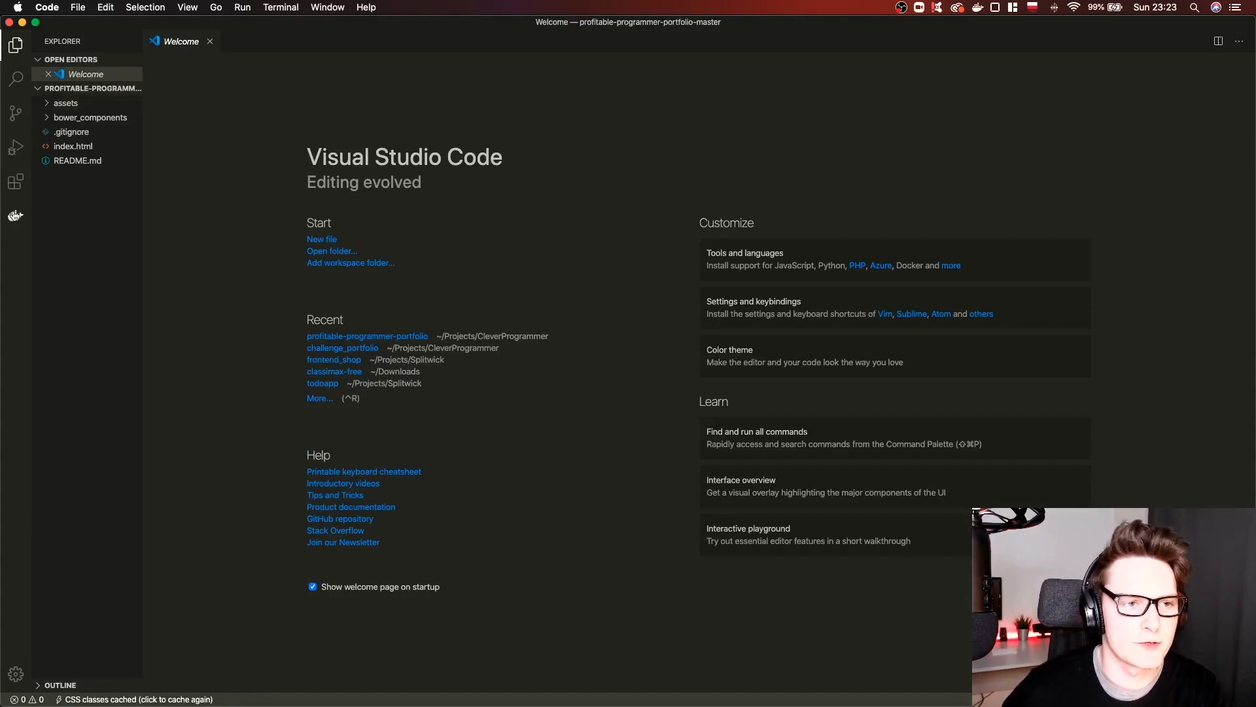
Open index.html from the Explorer and read through its about and experience sections
{"action": "left_click", "coordinate": [74, 145]}
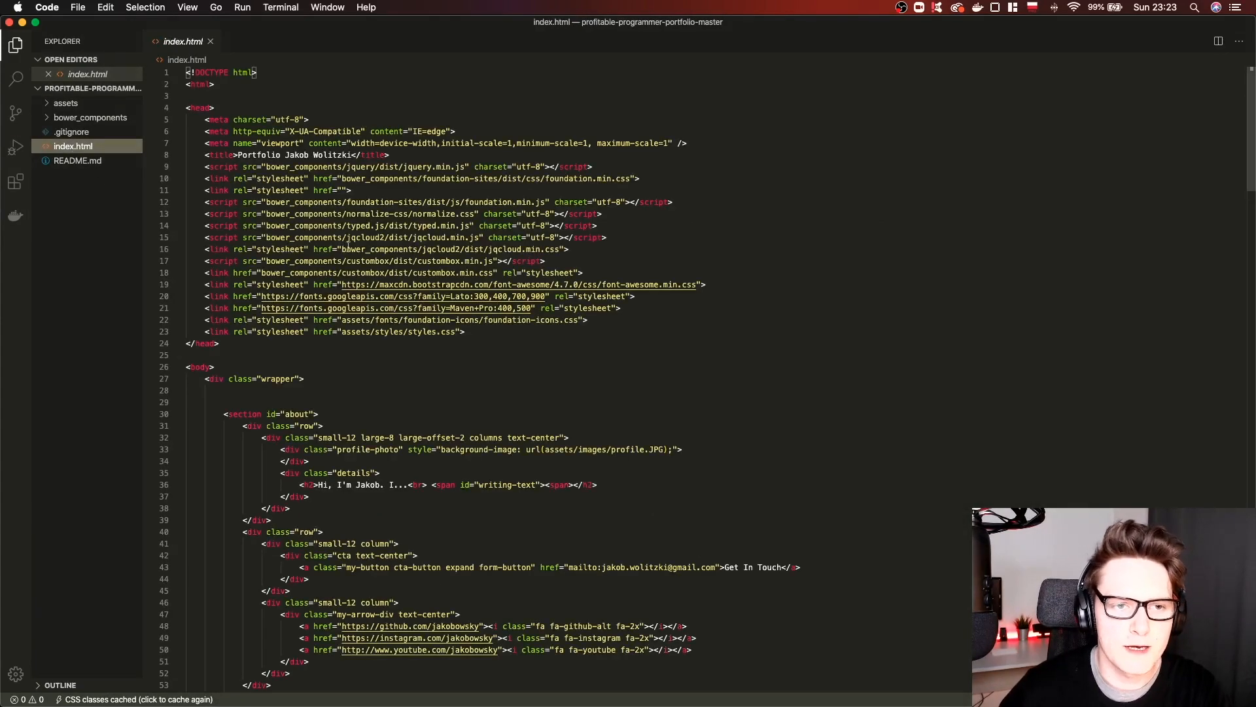
{"action": "scroll", "scroll_direction": "down", "scroll_amount": 3}
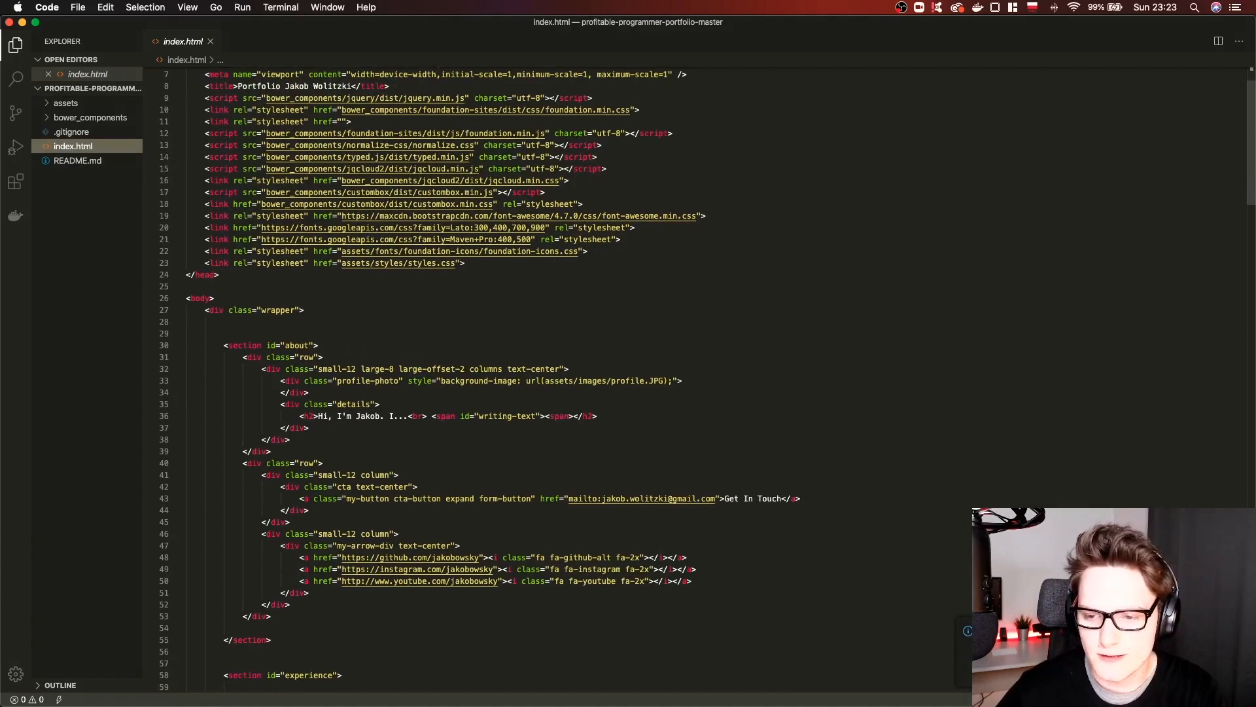
{"action": "scroll", "scroll_direction": "down", "scroll_amount": 3}
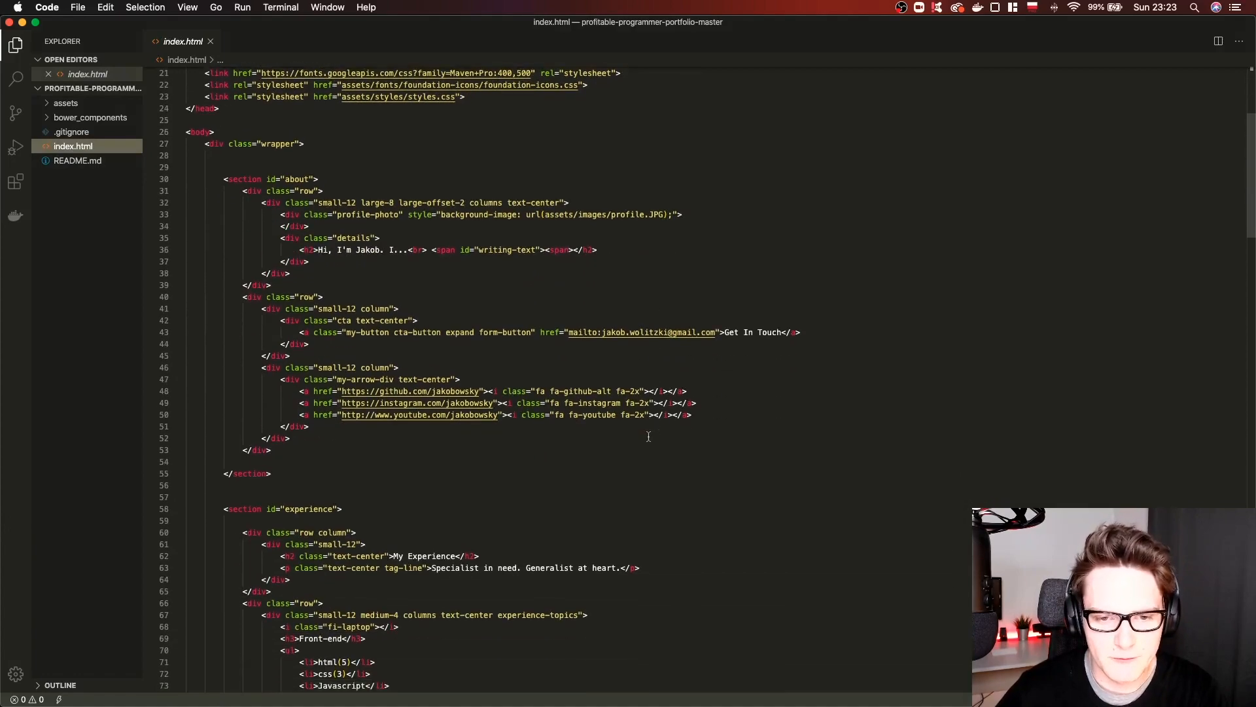
{"action": "scroll", "scroll_direction": "down", "scroll_amount": 3}
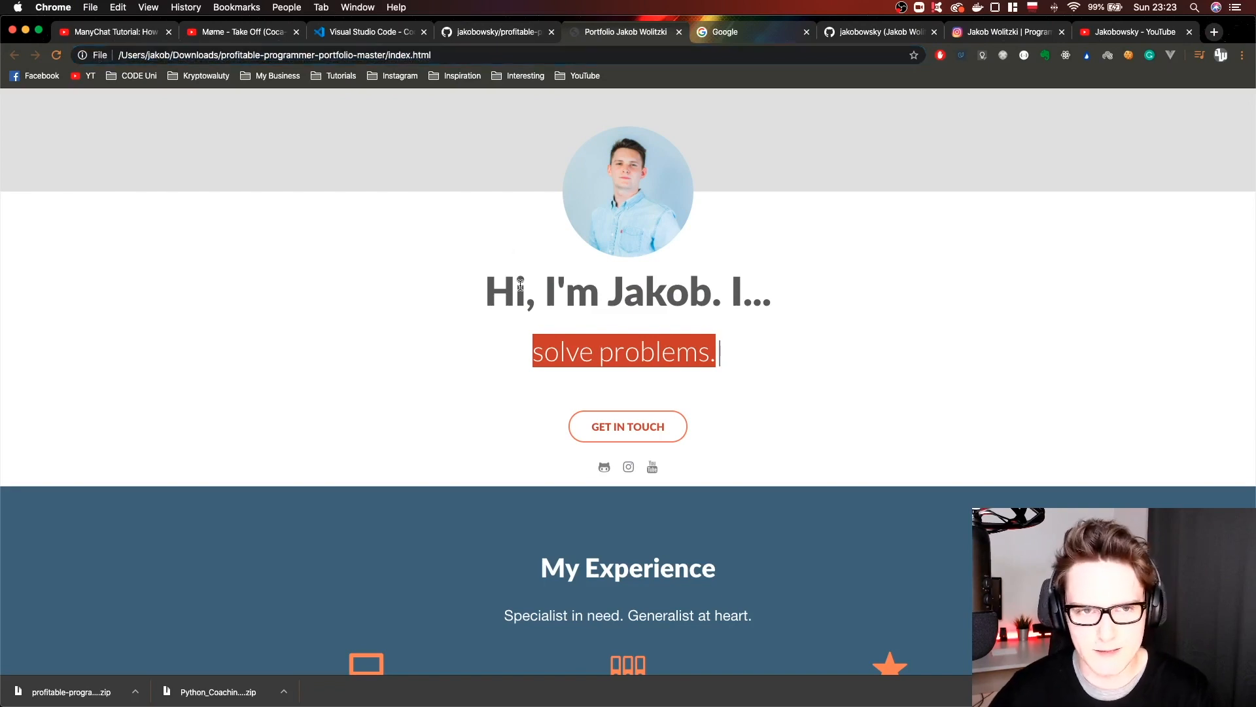
{"action": "mouse_move", "coordinate": [581, 258]}
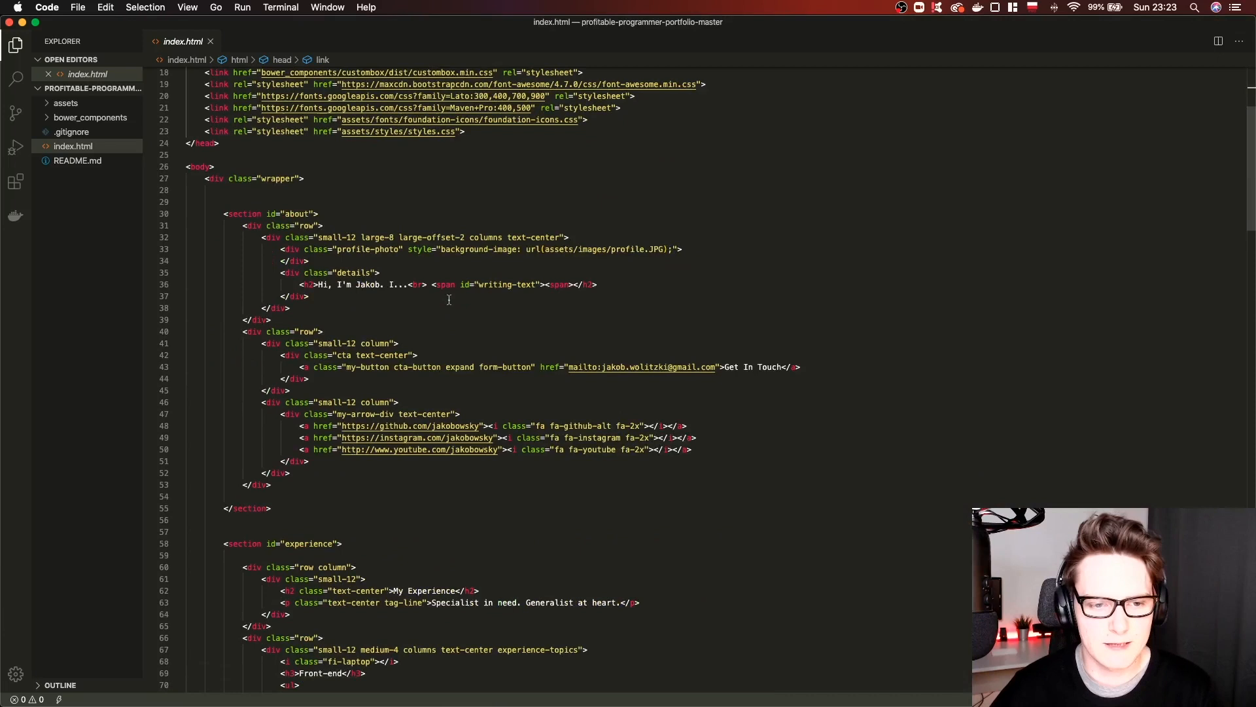
Edit the greeting h2 to 'Hi, I'm Alex. I...' and inspect the profile photo's image path
{"action": "left_click", "coordinate": [356, 283]}
{"action": "type", "text": "Alex"}
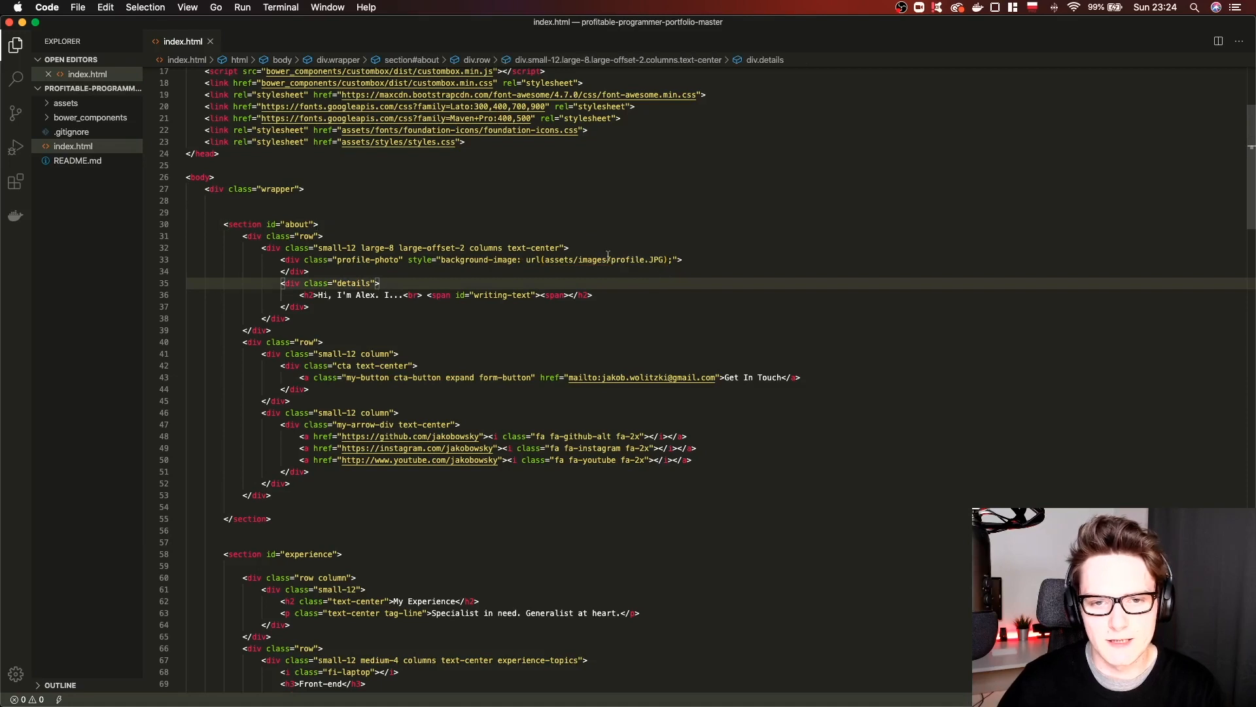
{"action": "left_click", "coordinate": [625, 259]}
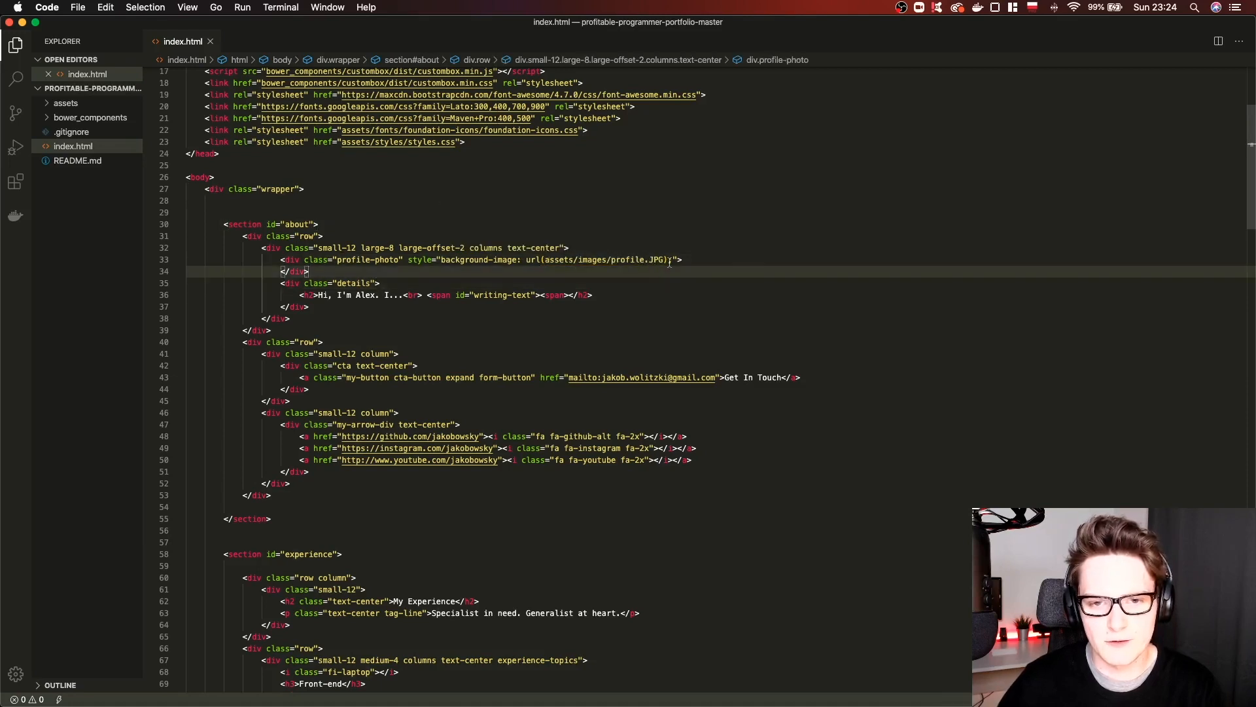
{"action": "left_click", "coordinate": [661, 259]}
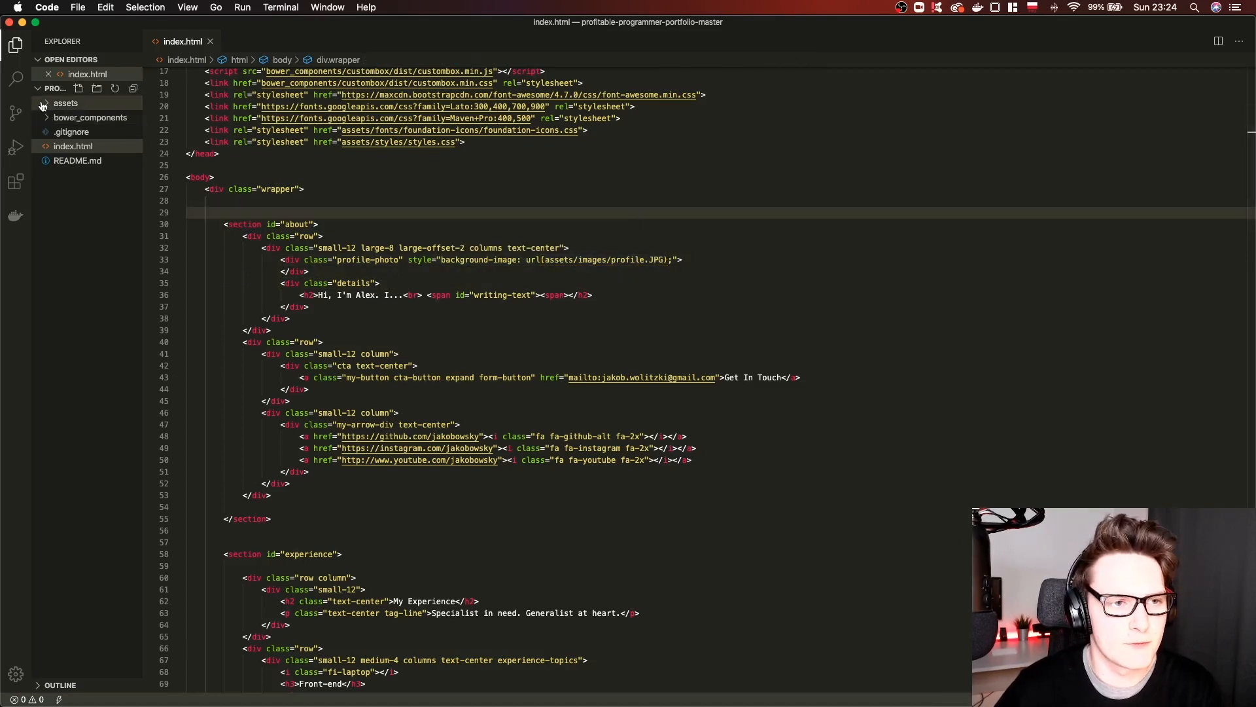
Expand assets > images to show profile.JPG and project1–3.png
{"action": "left_click", "coordinate": [66, 102]}
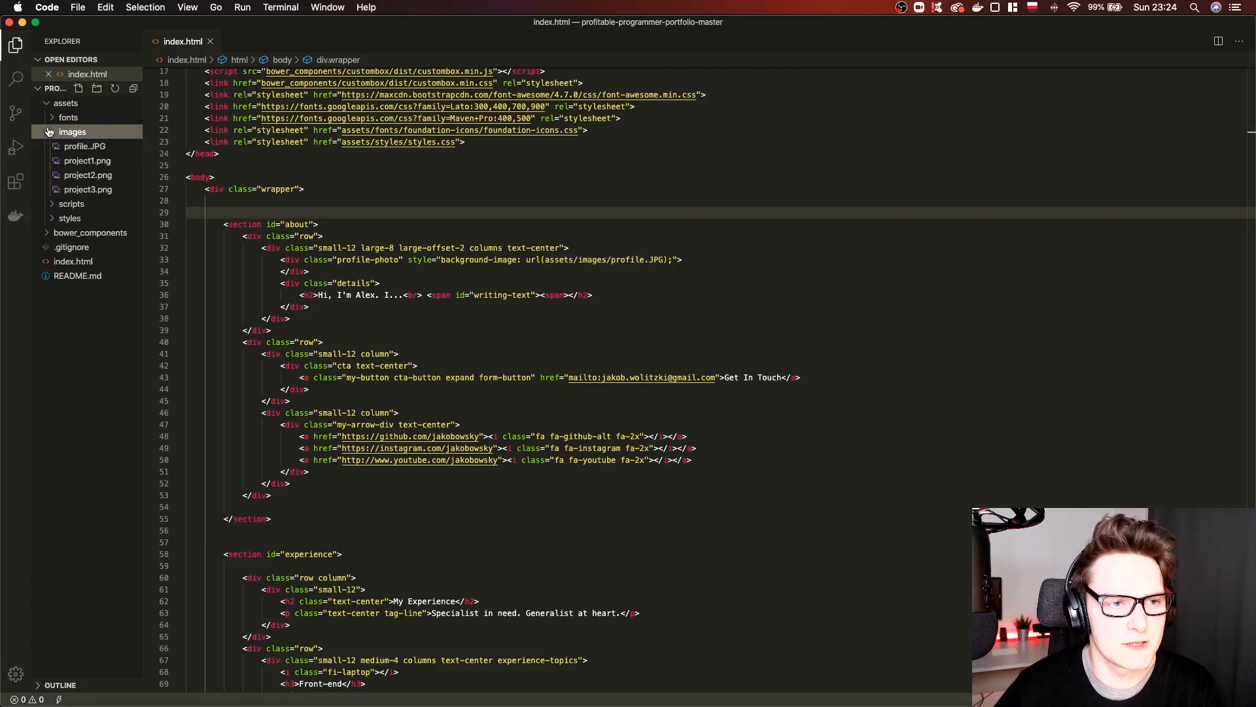
{"action": "left_click", "coordinate": [88, 159]}
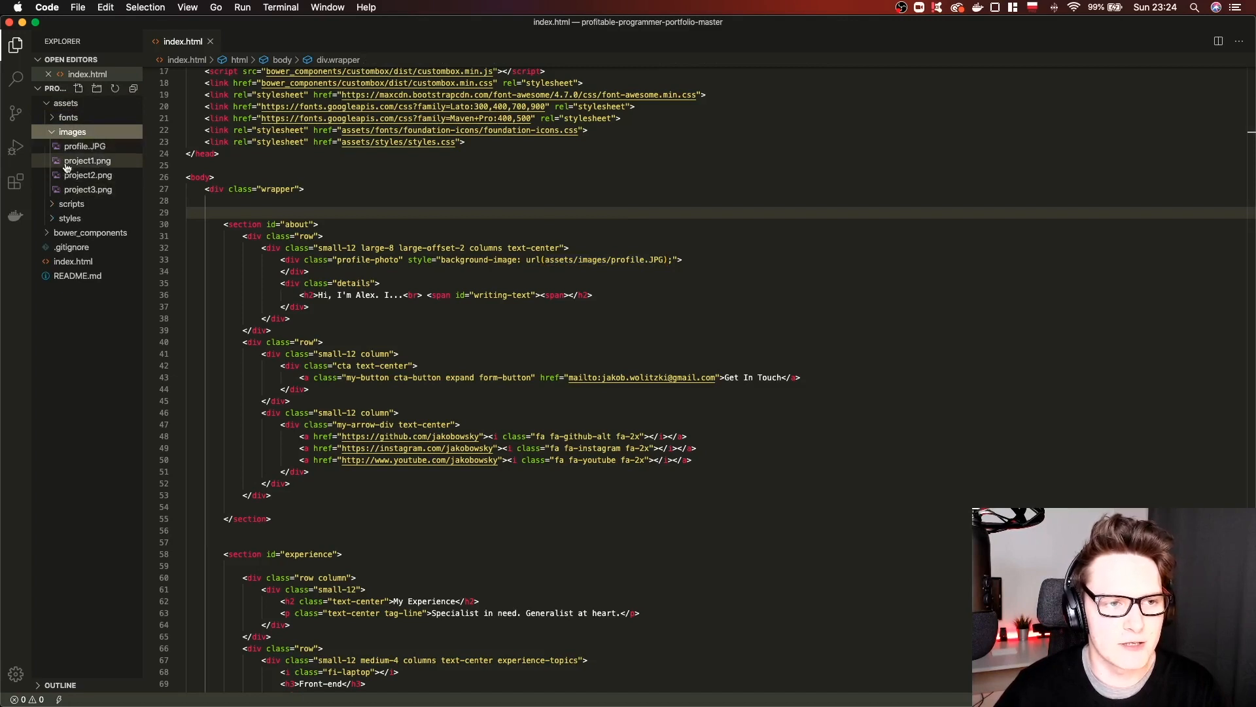
{"action": "mouse_move", "coordinate": [136, 161]}
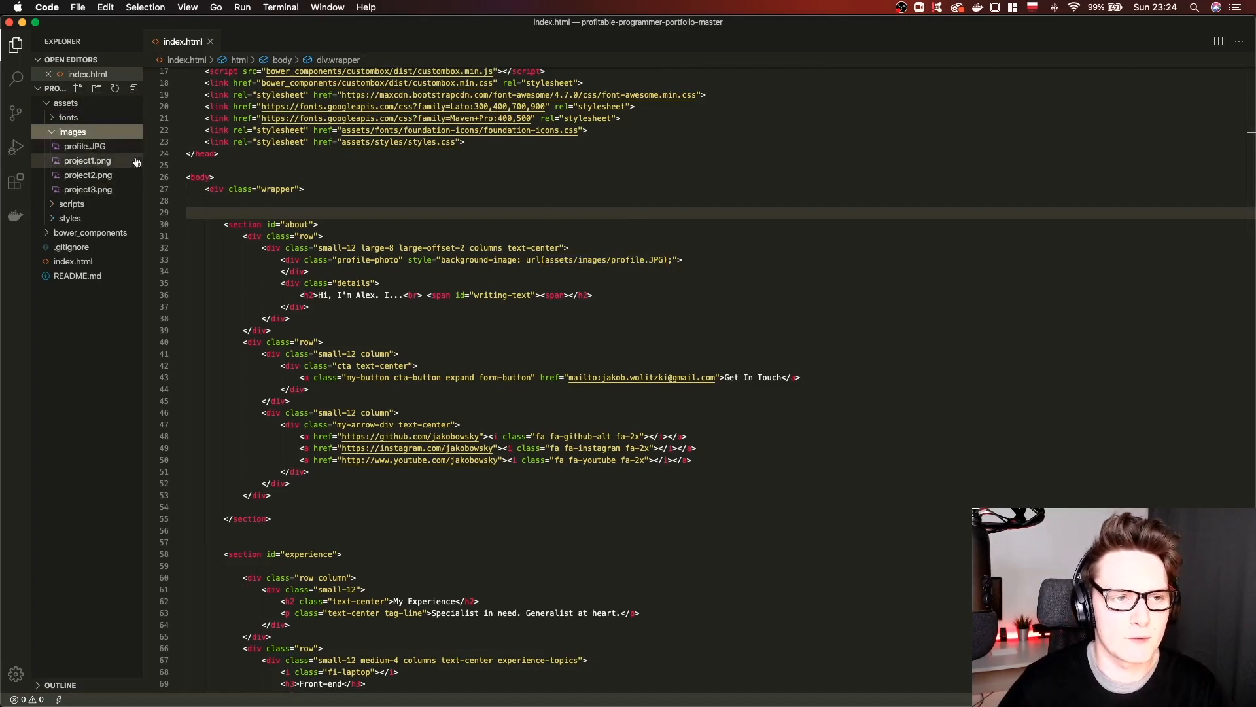
{"action": "left_click", "coordinate": [309, 306]}
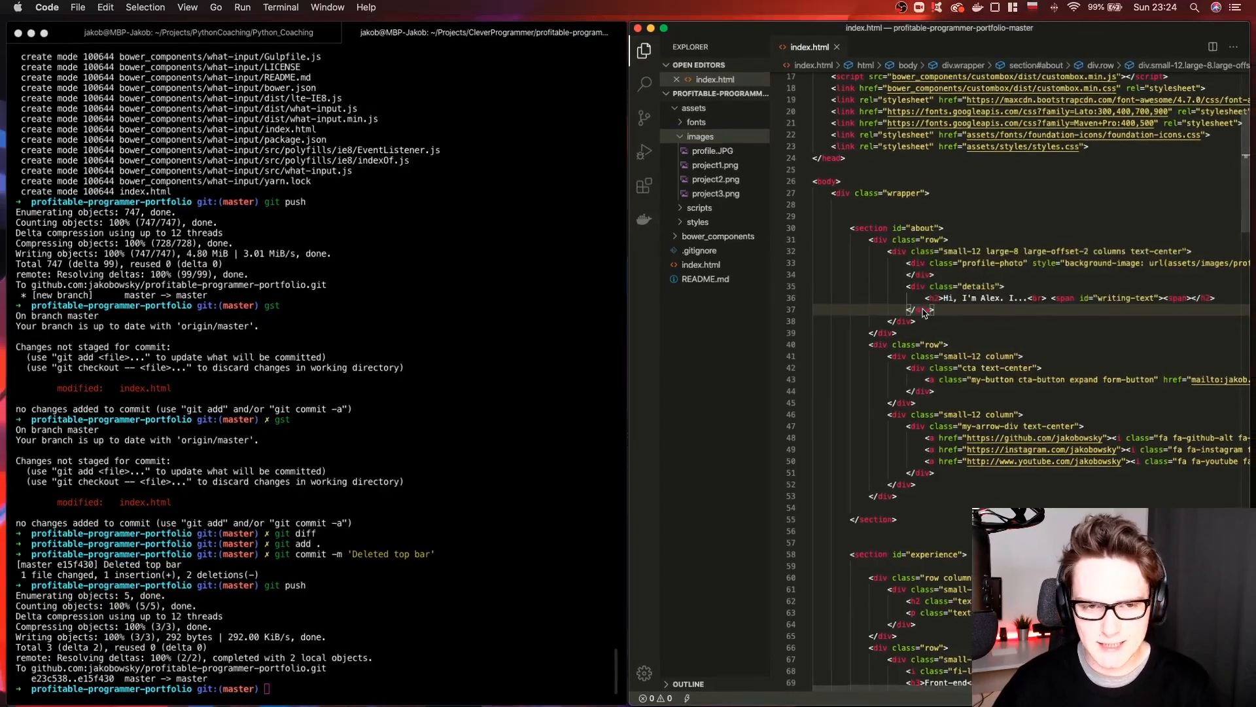
Run 'open .' in the terminal and browse to the Desktop's Jakob folder in Finder
{"action": "left_click", "coordinate": [321, 381]}
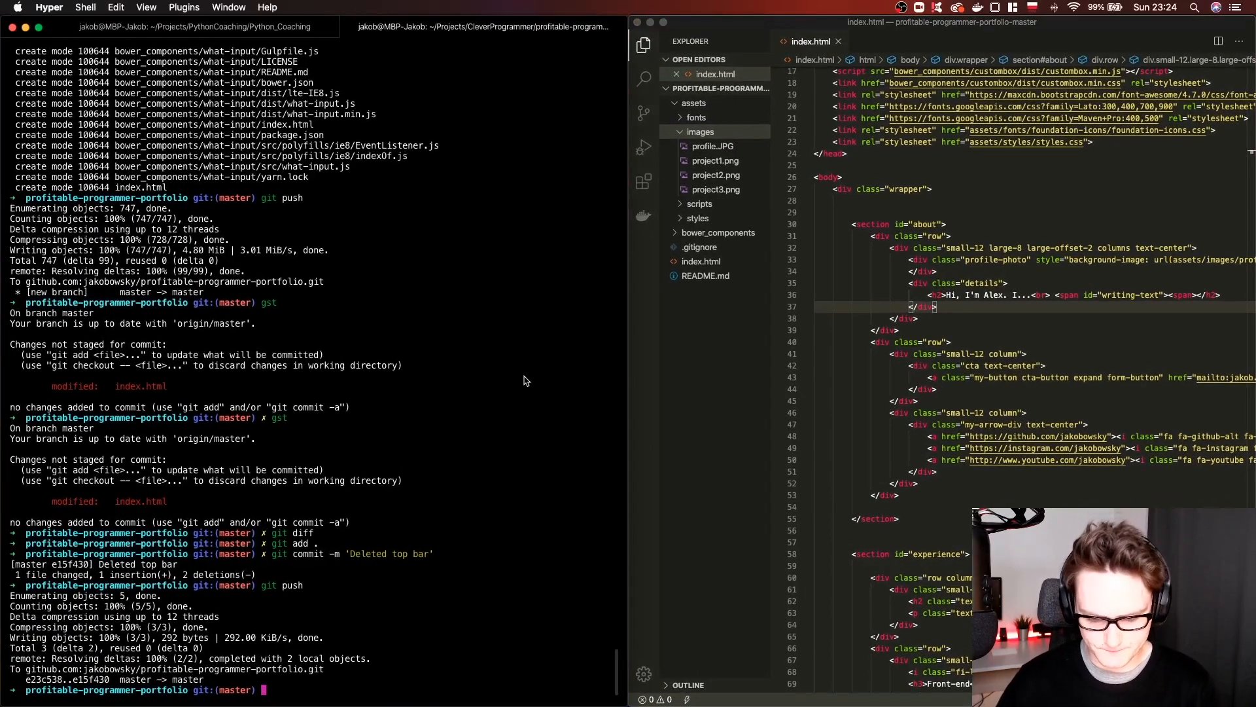
{"action": "type", "text": "open ."}
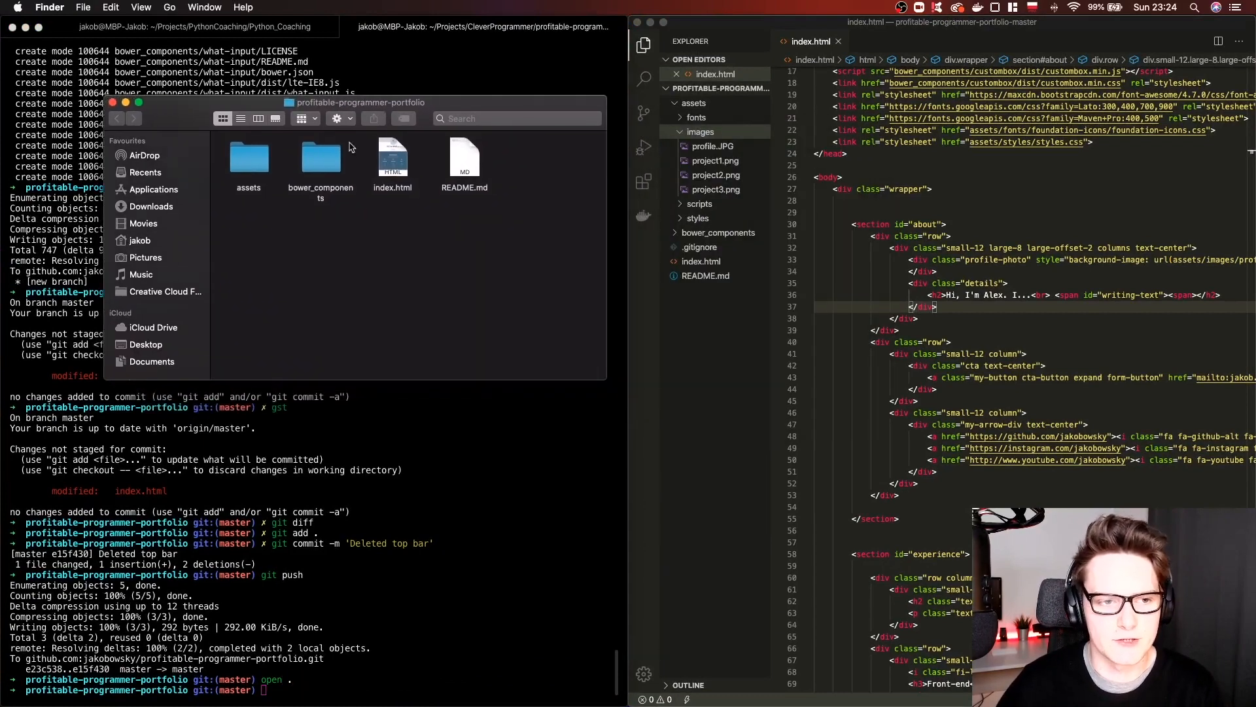
{"action": "left_click", "coordinate": [140, 240]}
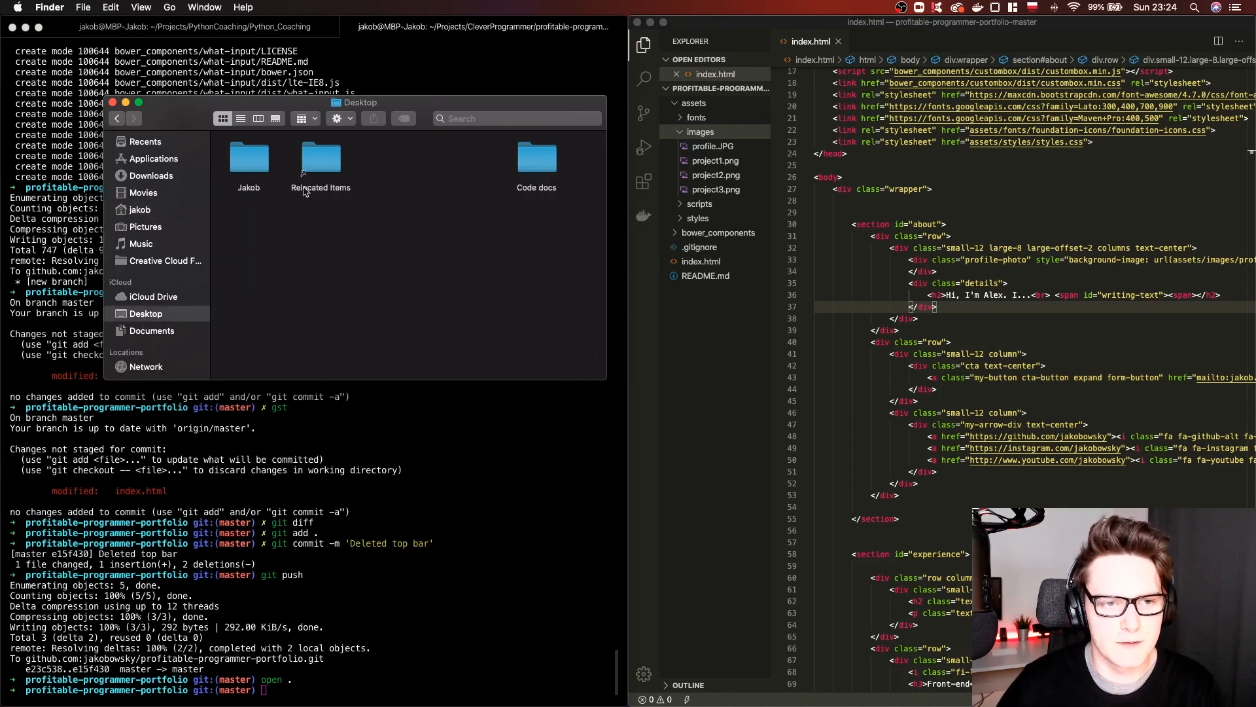
{"action": "double_click", "coordinate": [249, 157]}
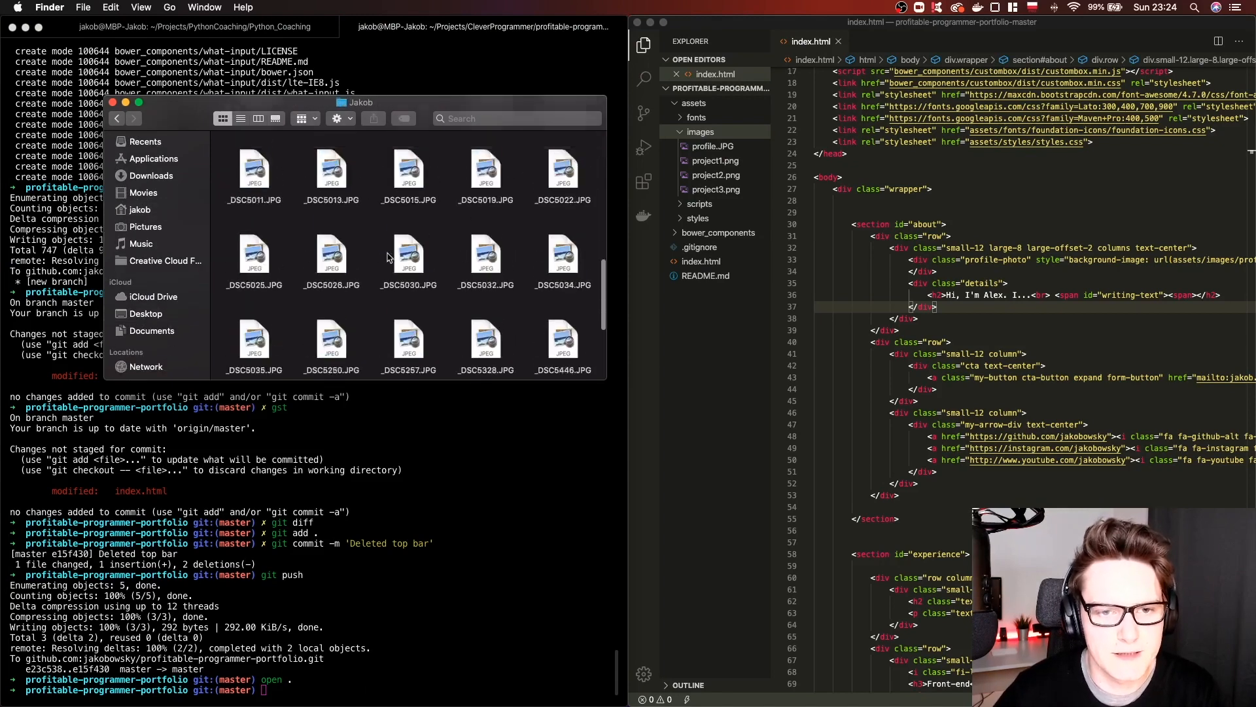
Bring the neon CODE sign photo 2206DC28 into the project's images folder
{"action": "scroll", "scroll_direction": "down", "scroll_amount": 3}
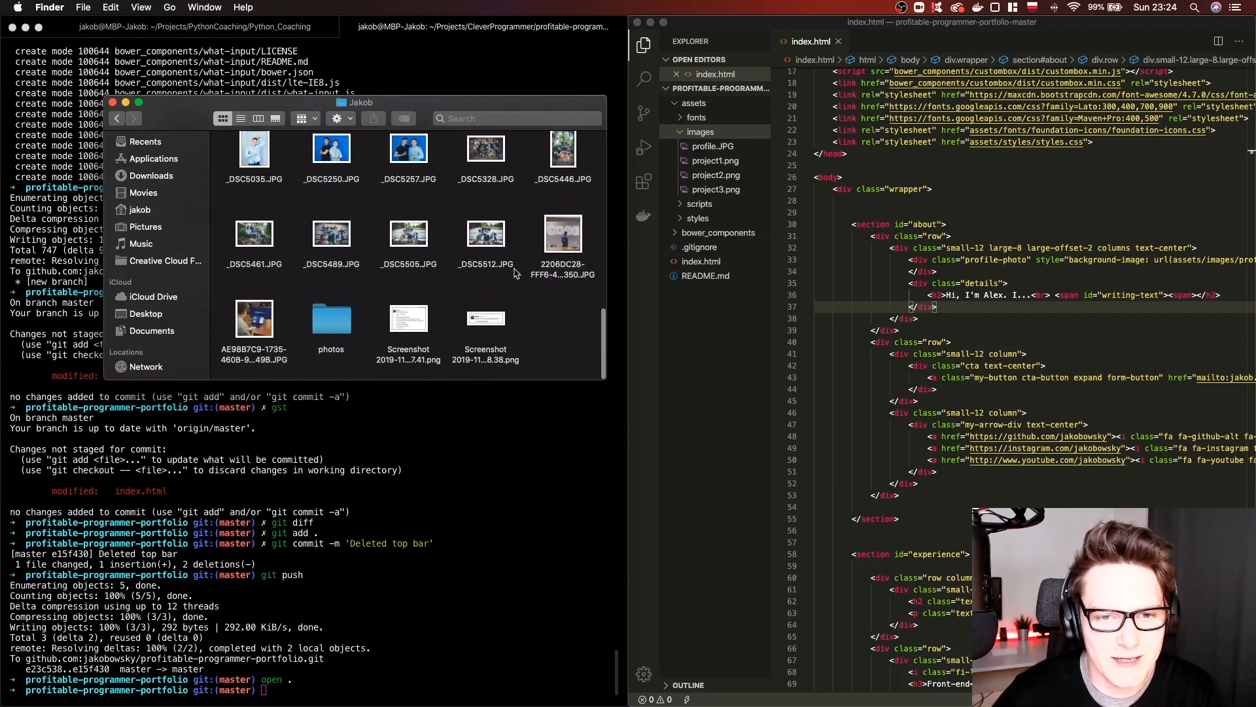
{"action": "left_click", "coordinate": [562, 234]}
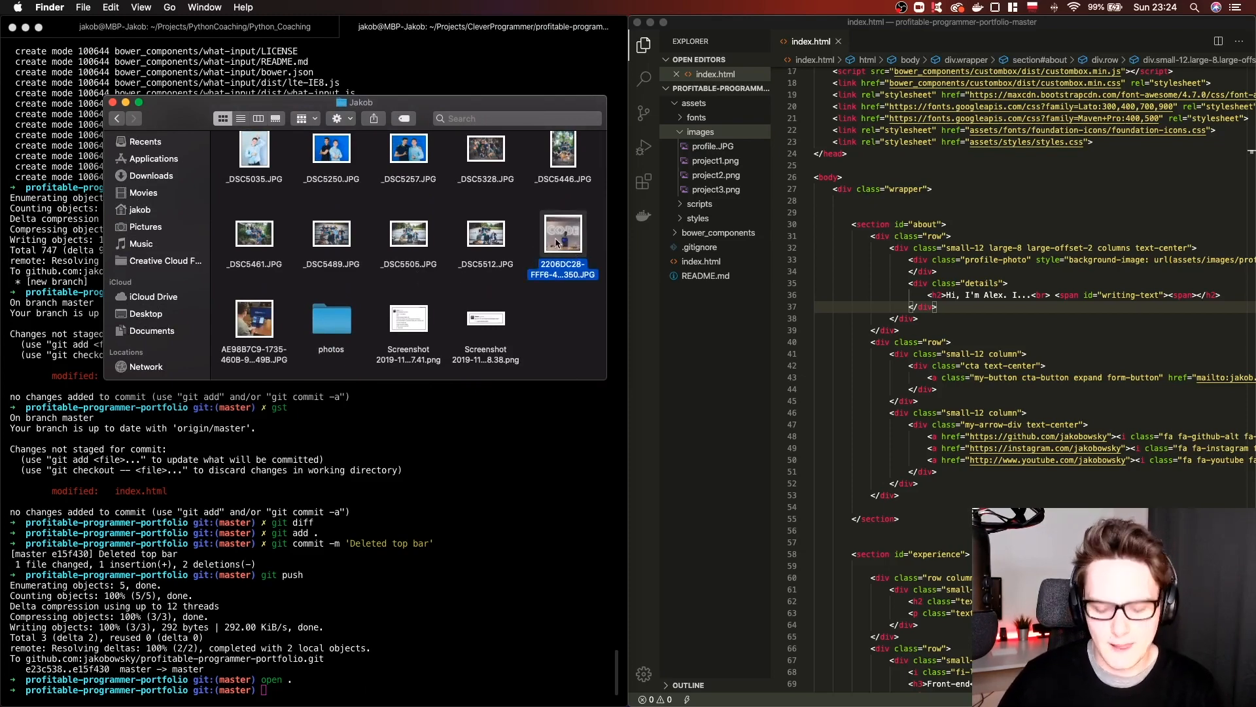
{"action": "double_click", "coordinate": [563, 233]}
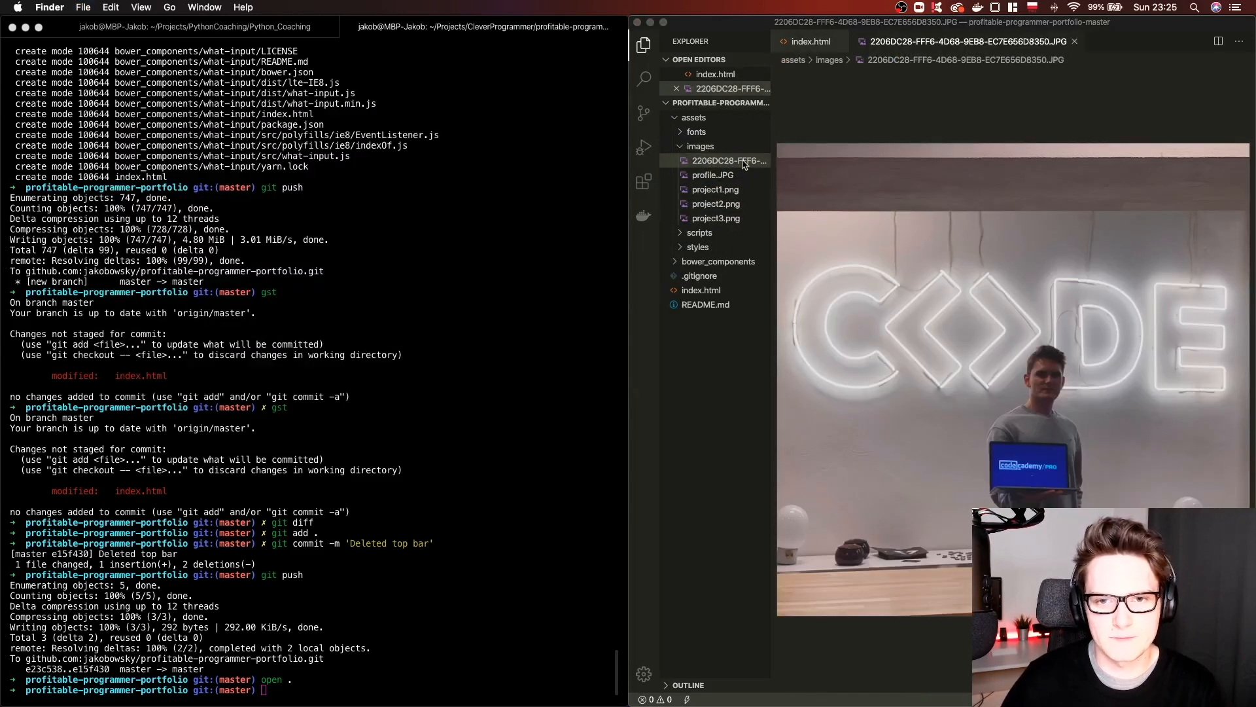
Move the old profile.JPG portrait to the Trash so the neon CODE sign photo can take its name
{"action": "left_click", "coordinate": [712, 174]}
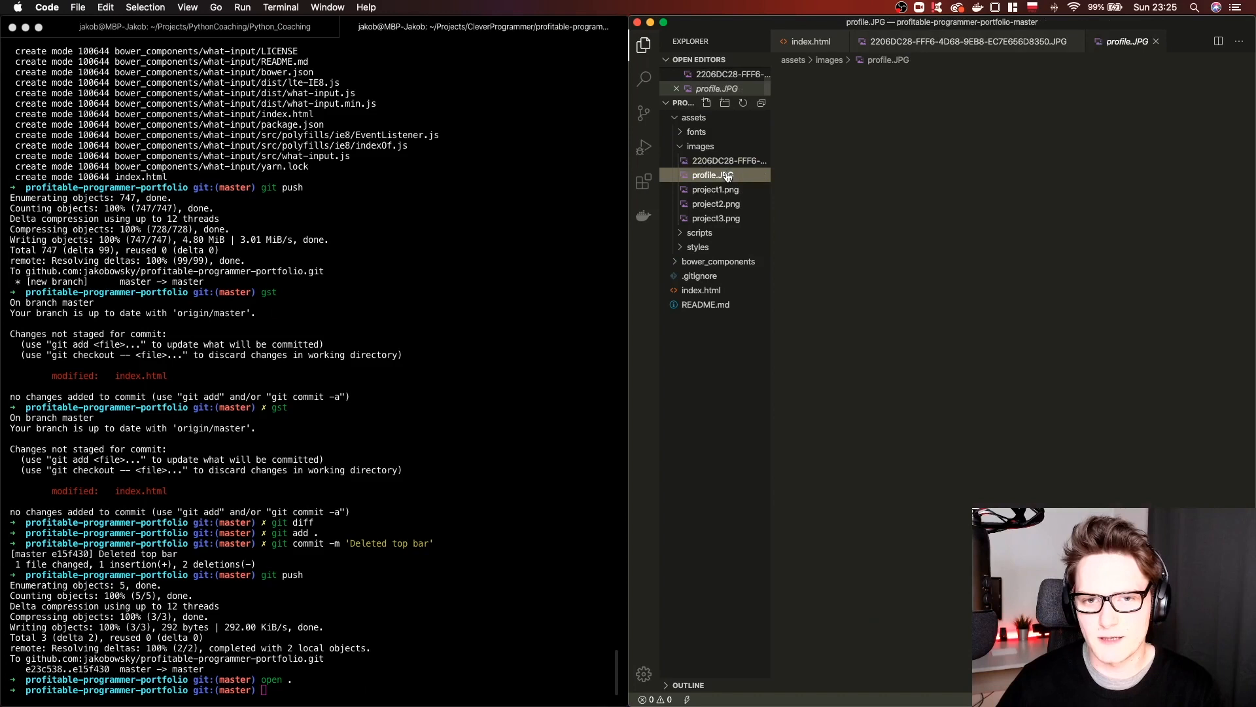
{"action": "left_click", "coordinate": [708, 174]}
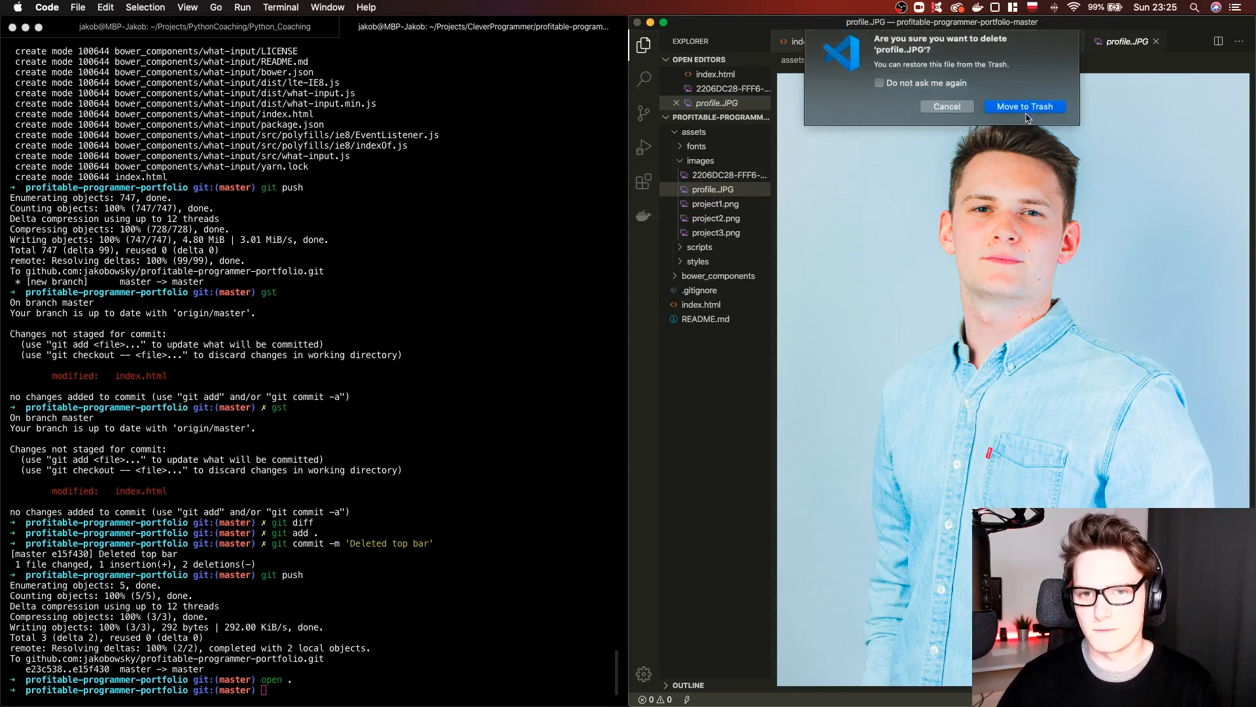
{"action": "left_click", "coordinate": [1025, 106]}
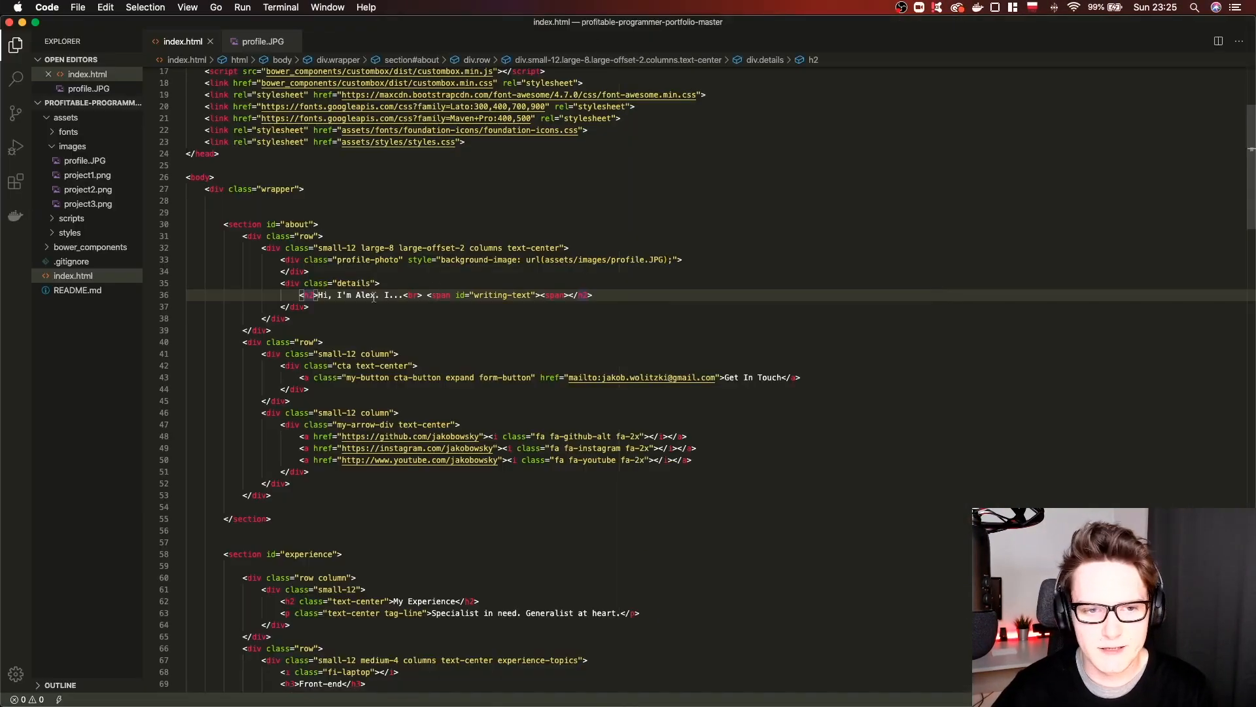
Bring up the project-wide Search view from index.html's about section
{"action": "left_click", "coordinate": [405, 295]}
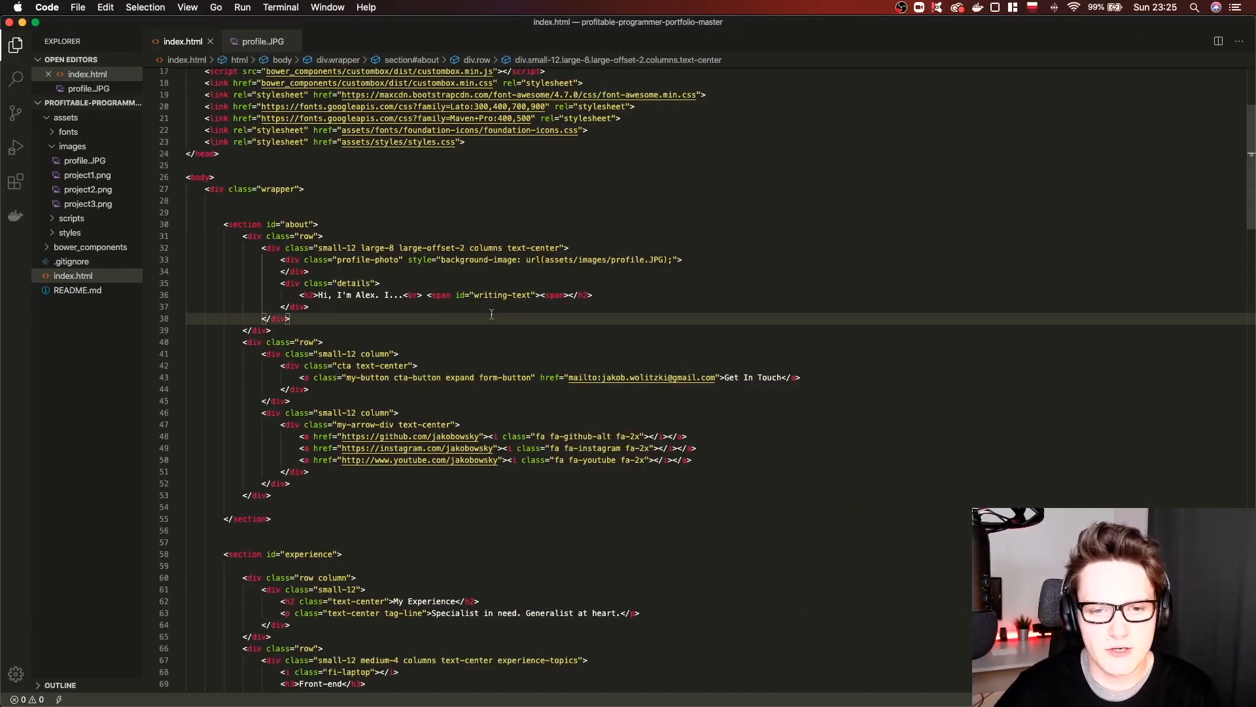
{"action": "mouse_move", "coordinate": [408, 274]}
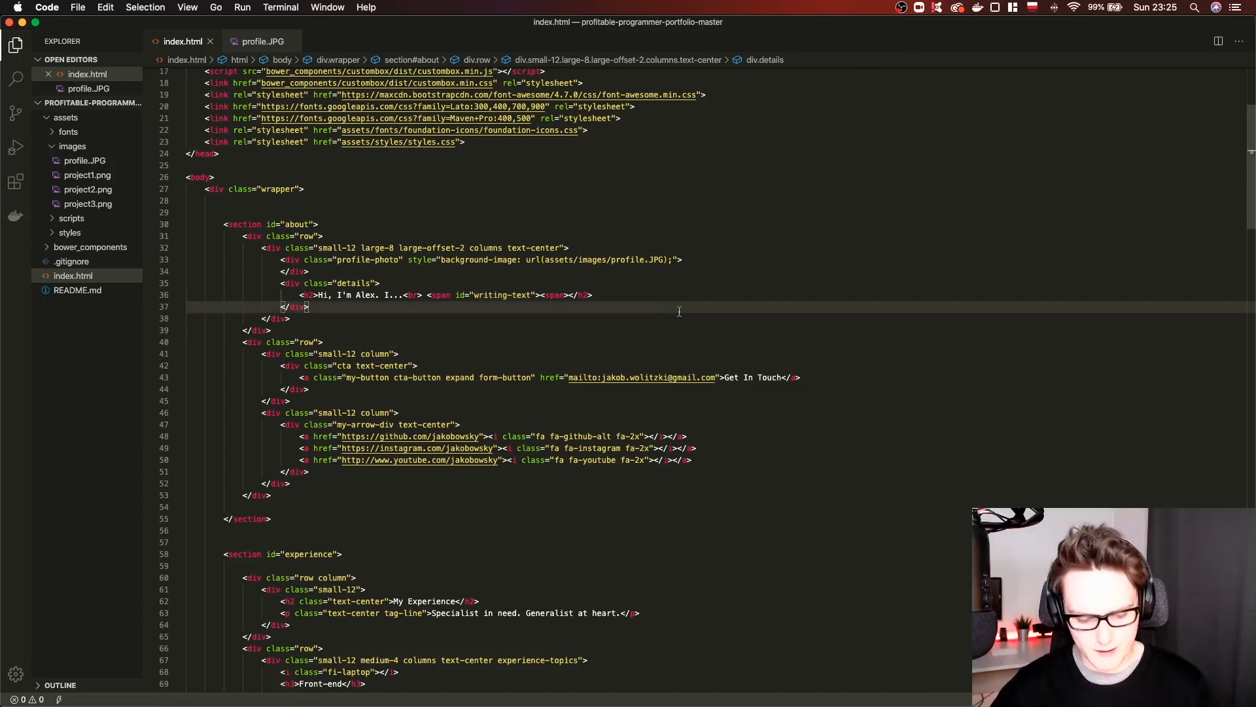
{"action": "left_click", "coordinate": [16, 78]}
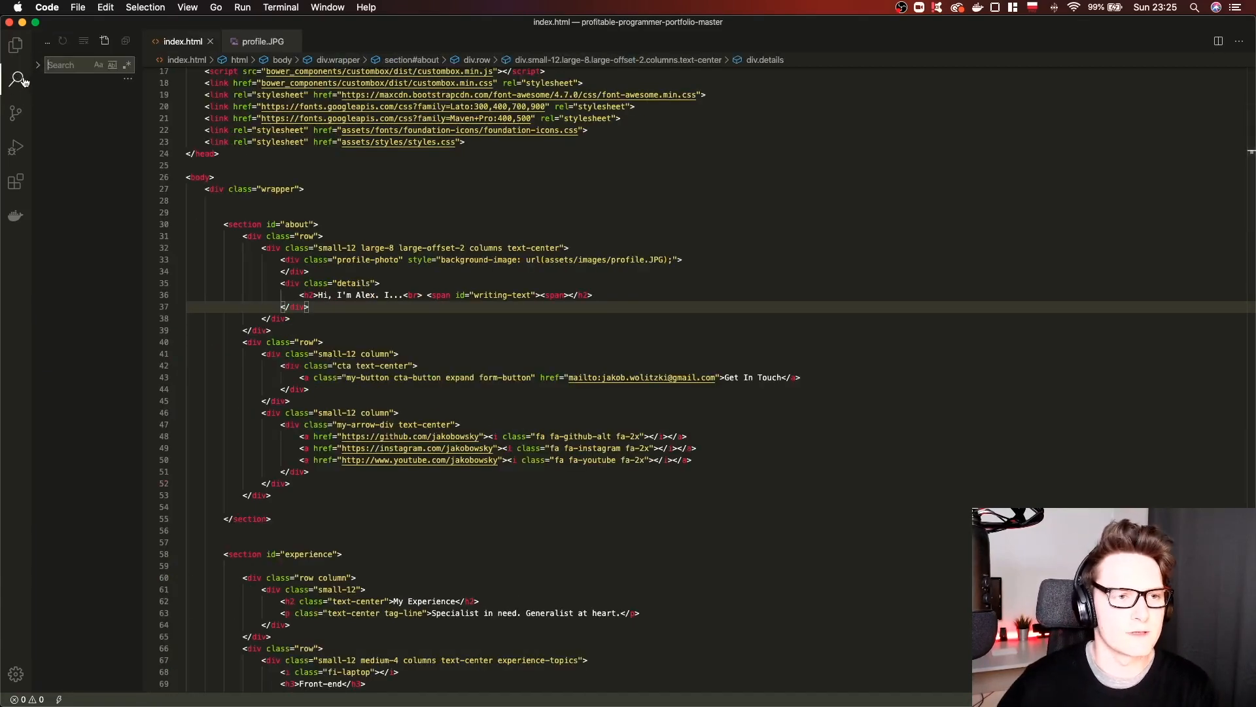
Search the project for writing-text and jump to the Typed.new match in app.js
{"action": "type", "text": "writing-text"}
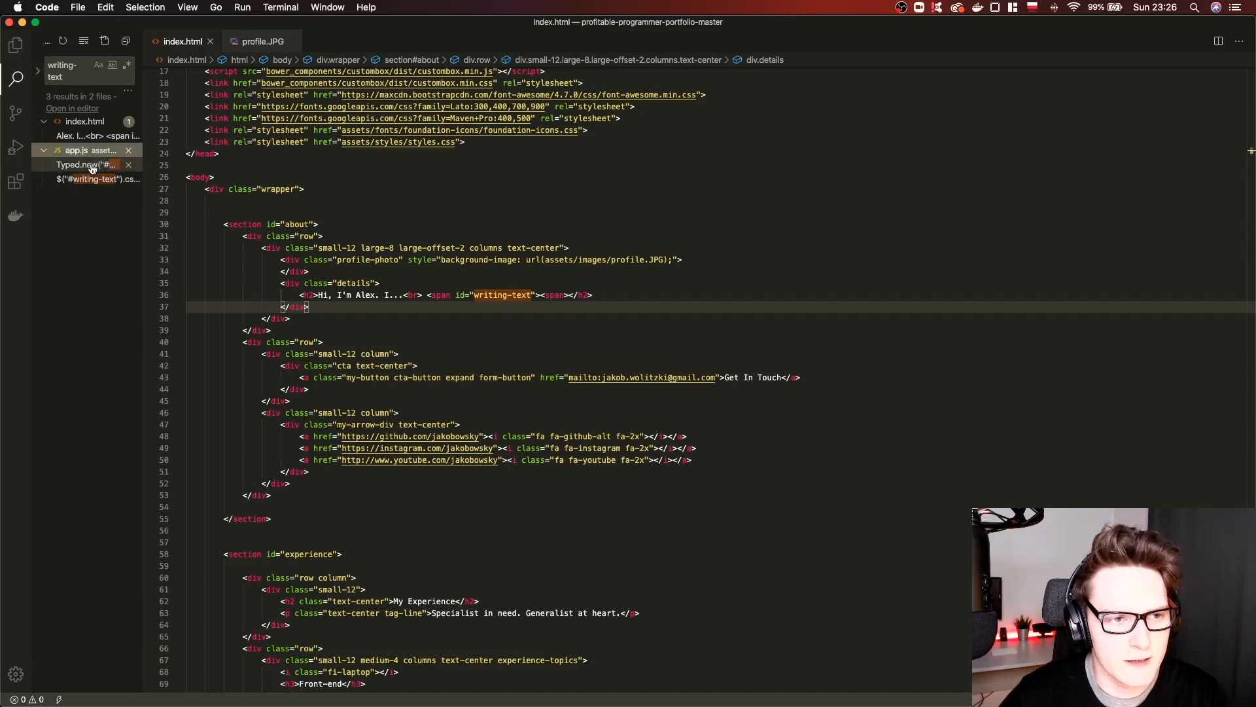
{"action": "left_click", "coordinate": [87, 165]}
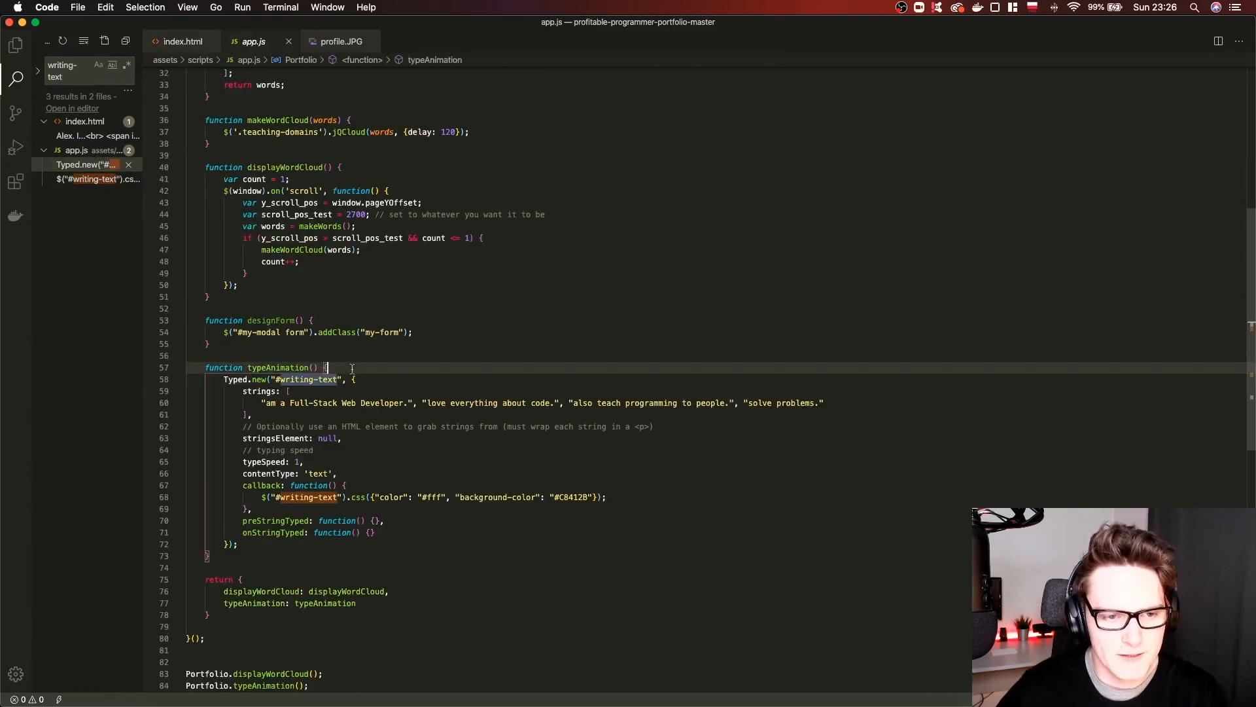
{"action": "left_click", "coordinate": [287, 391]}
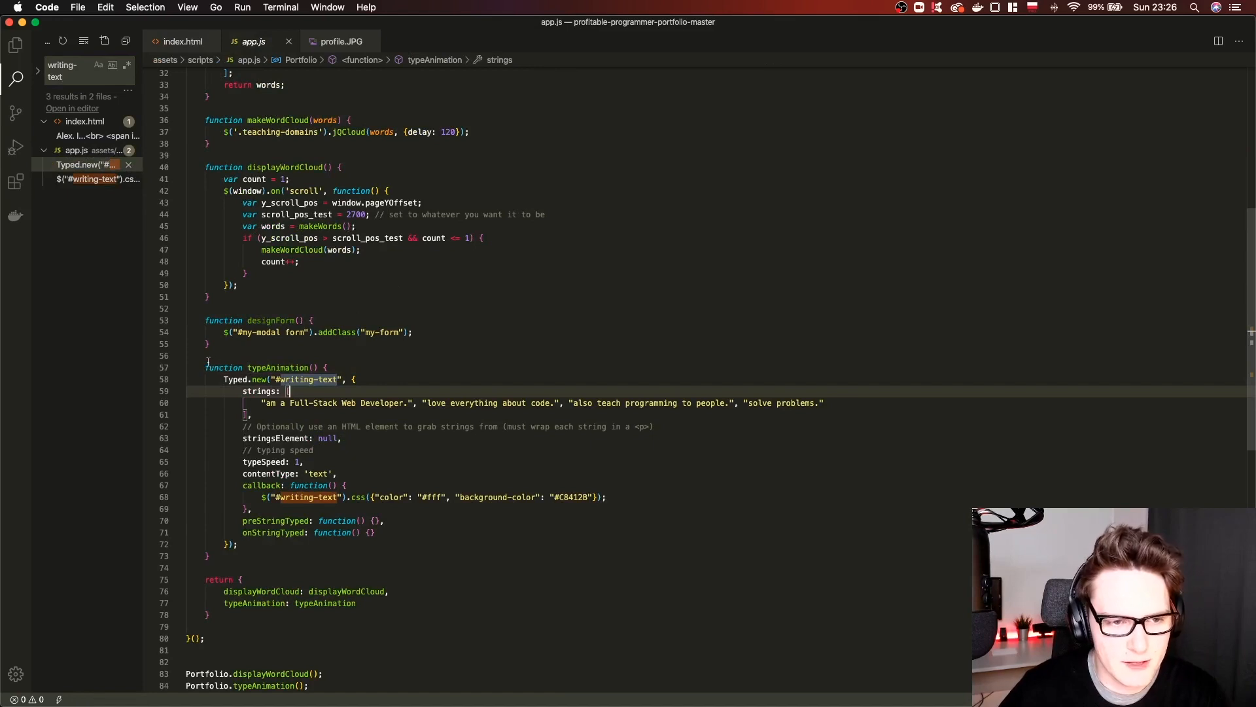
Edit the last typed string to read "solve complex problems." and check it typing in Chrome
{"action": "left_click", "coordinate": [394, 555]}
{"action": "type", "text": "com "}
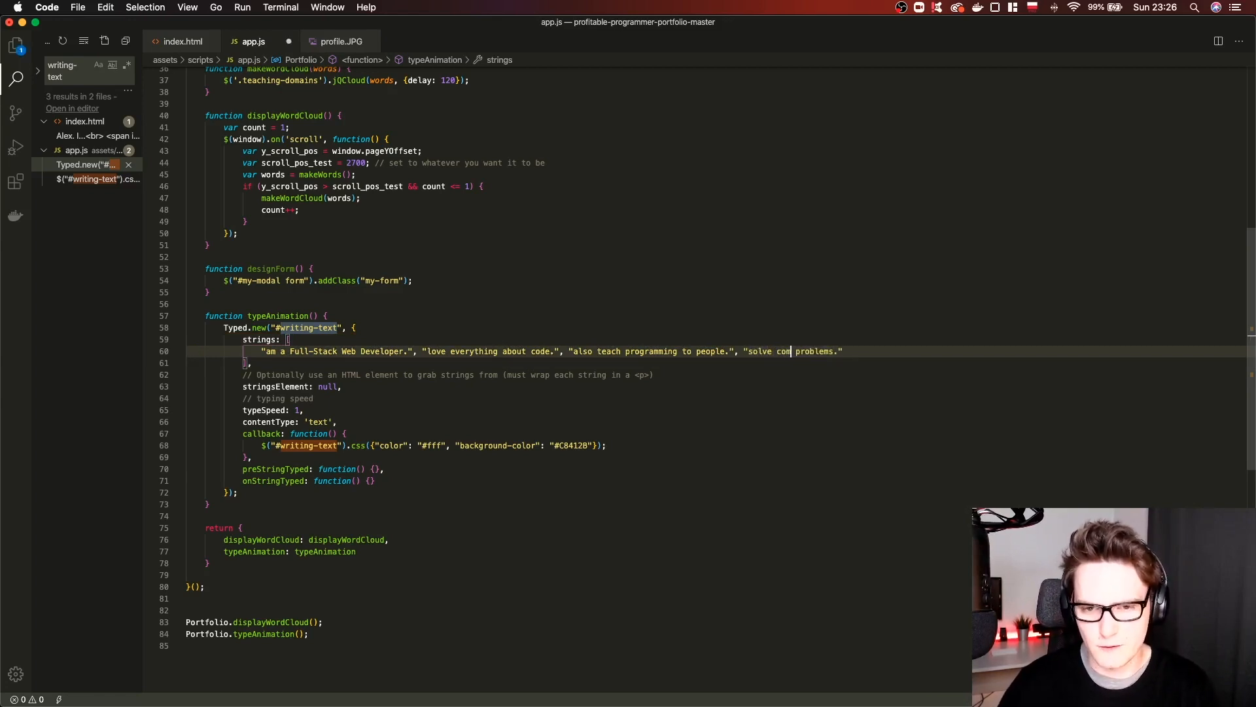
{"action": "left_click", "coordinate": [624, 31]}
{"action": "type", "text": "plex"}
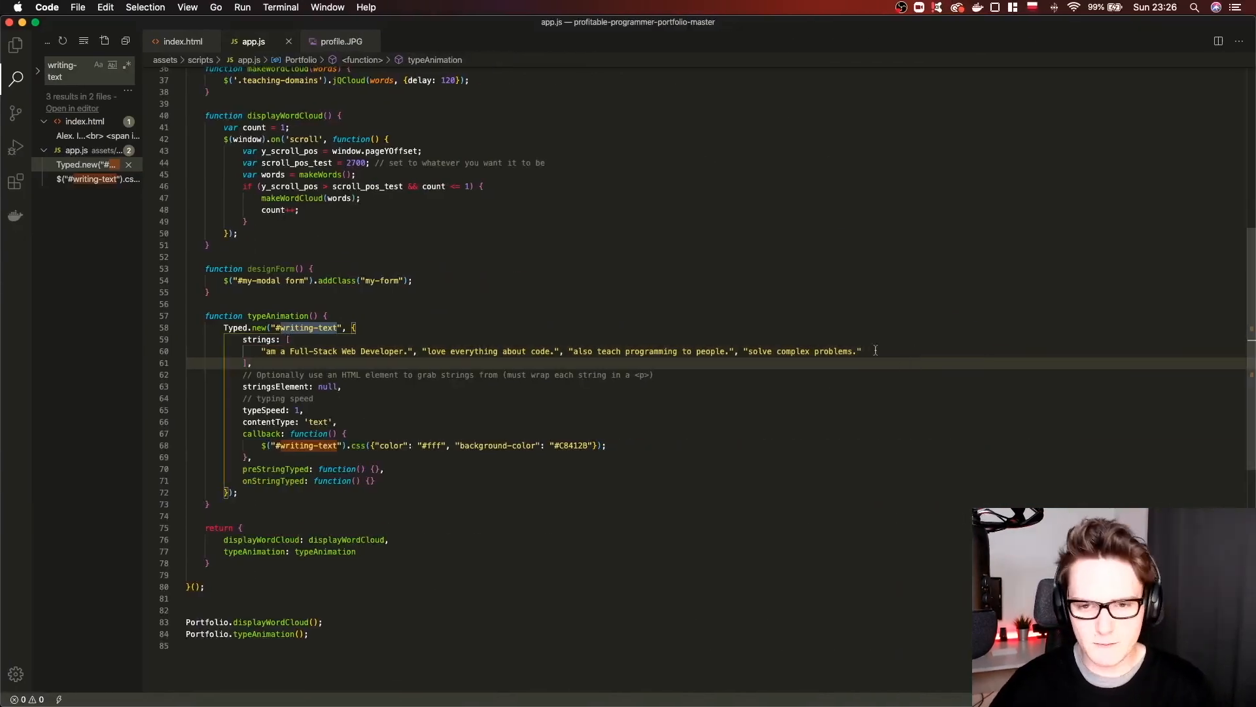
{"action": "left_click", "coordinate": [283, 376]}
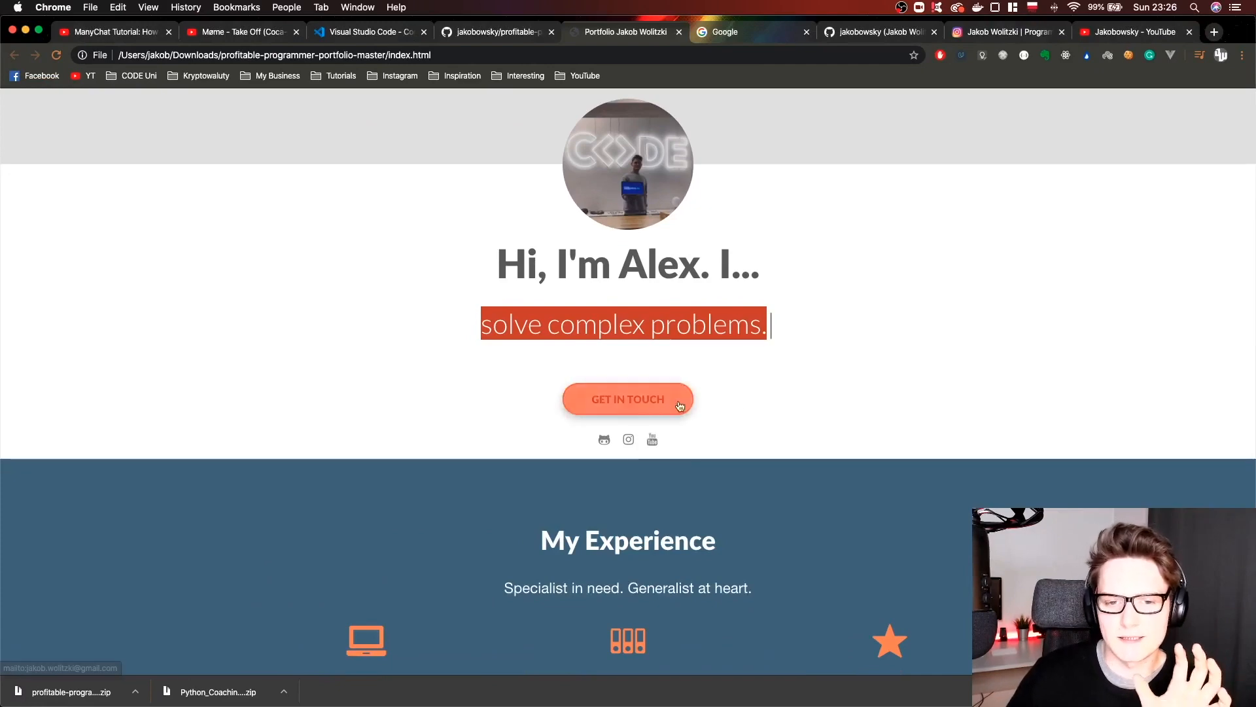
{"action": "mouse_move", "coordinate": [627, 401]}
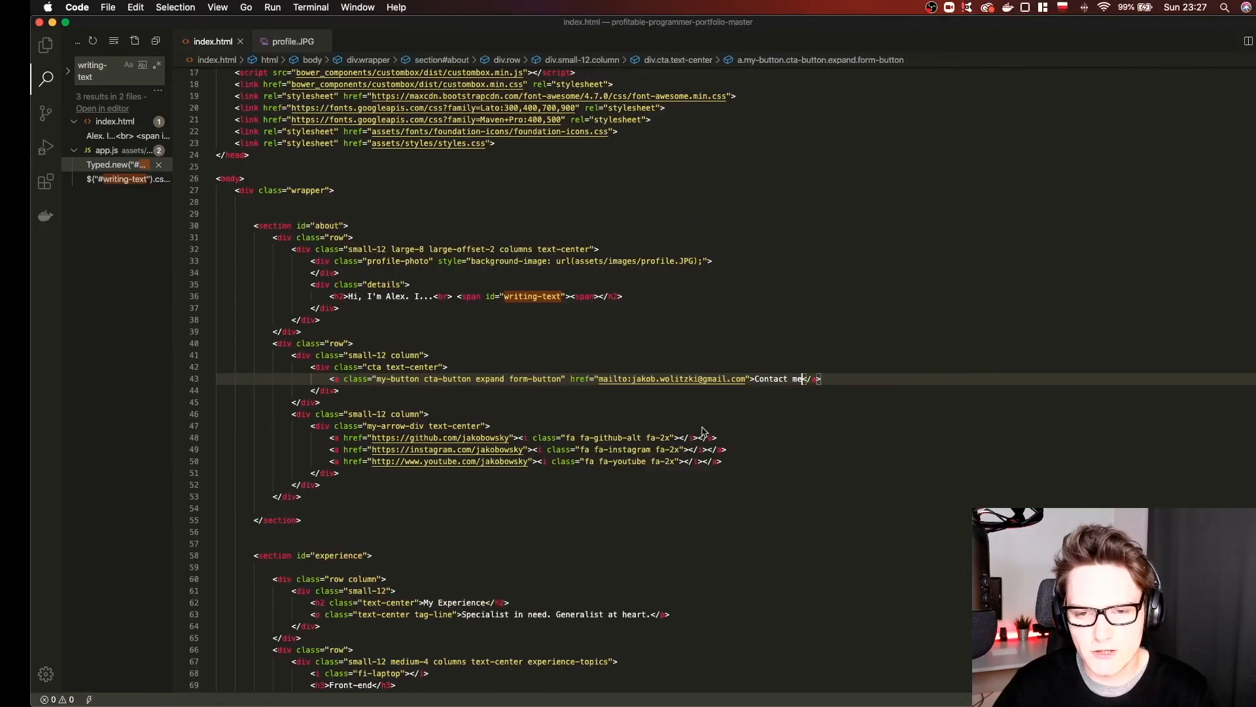
Replace the button label Get In Touch with Contact me in index.html
{"action": "left_click", "coordinate": [302, 437]}
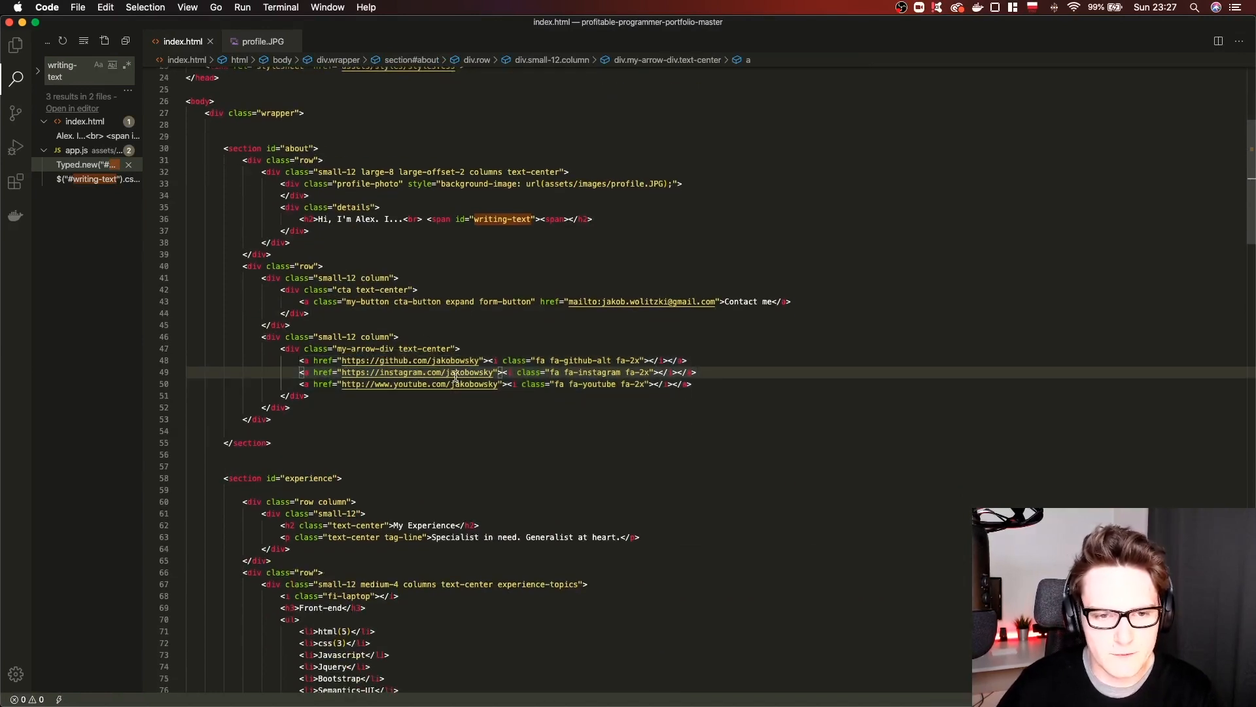
{"action": "left_click", "coordinate": [463, 384]}
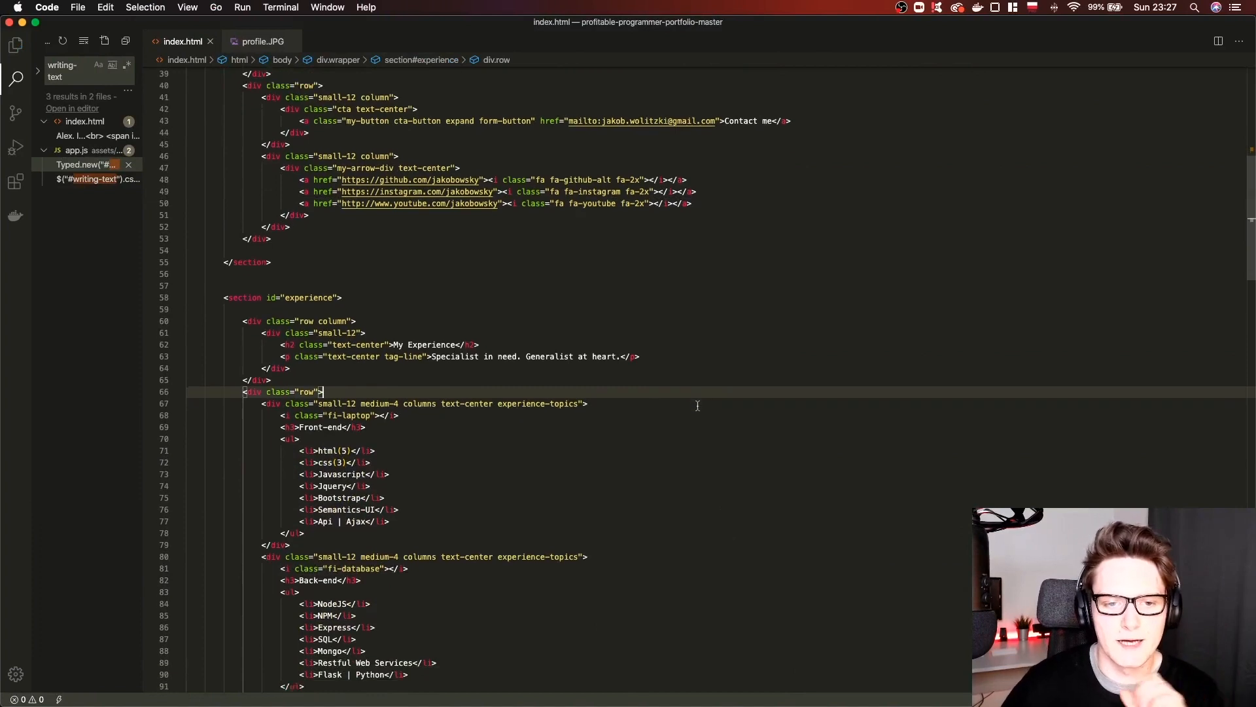
Scroll to section#experience to review its three-column markup, then view the page in Chrome
{"action": "scroll", "scroll_direction": "down", "scroll_amount": 3}
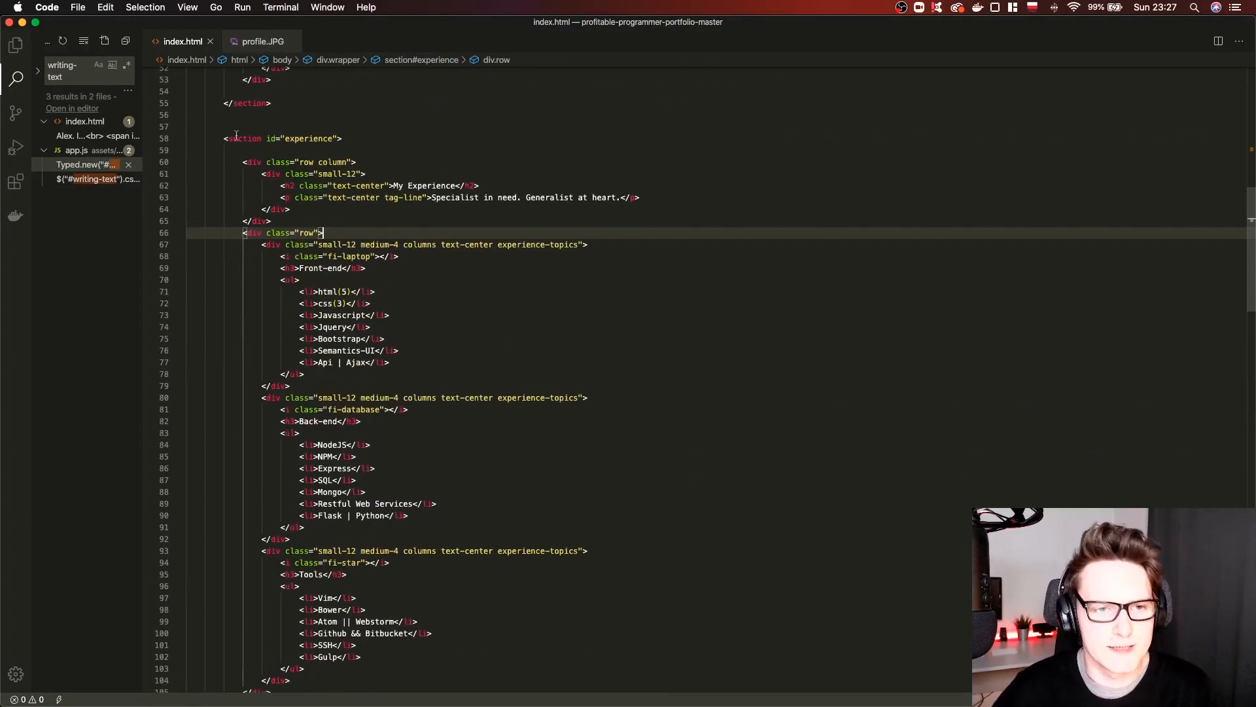
{"action": "left_click", "coordinate": [342, 137]}
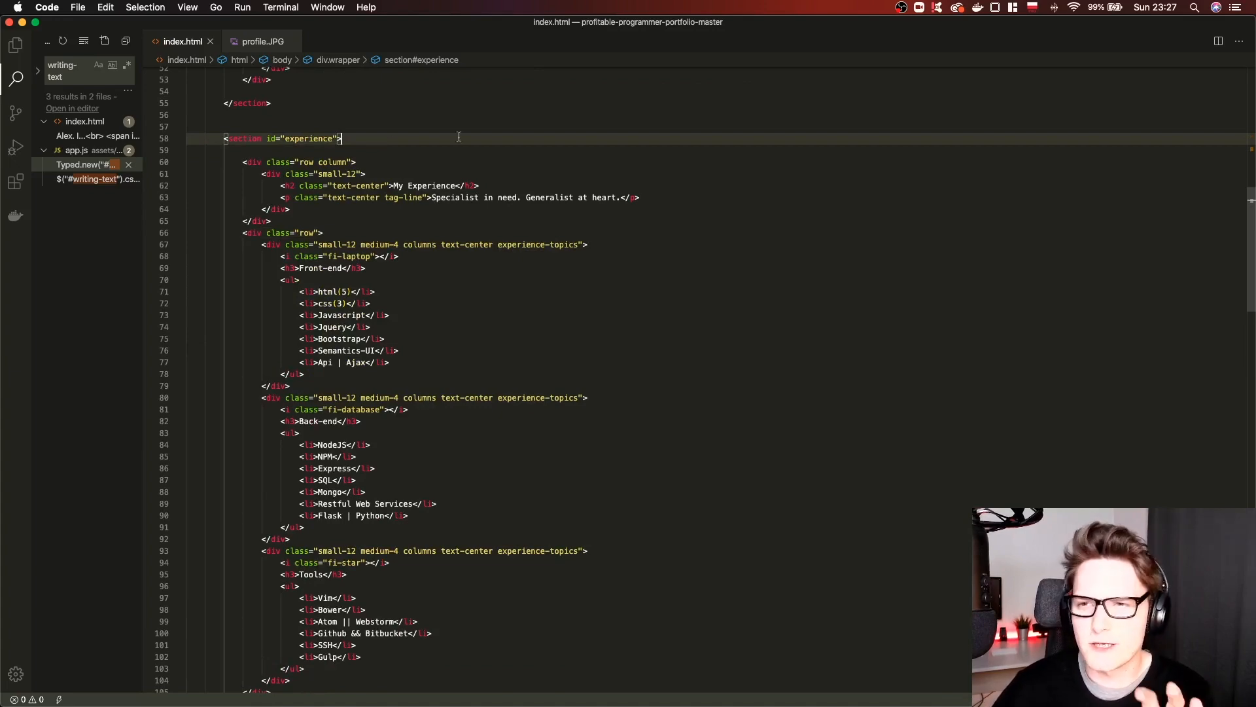
{"action": "left_click", "coordinate": [625, 32]}
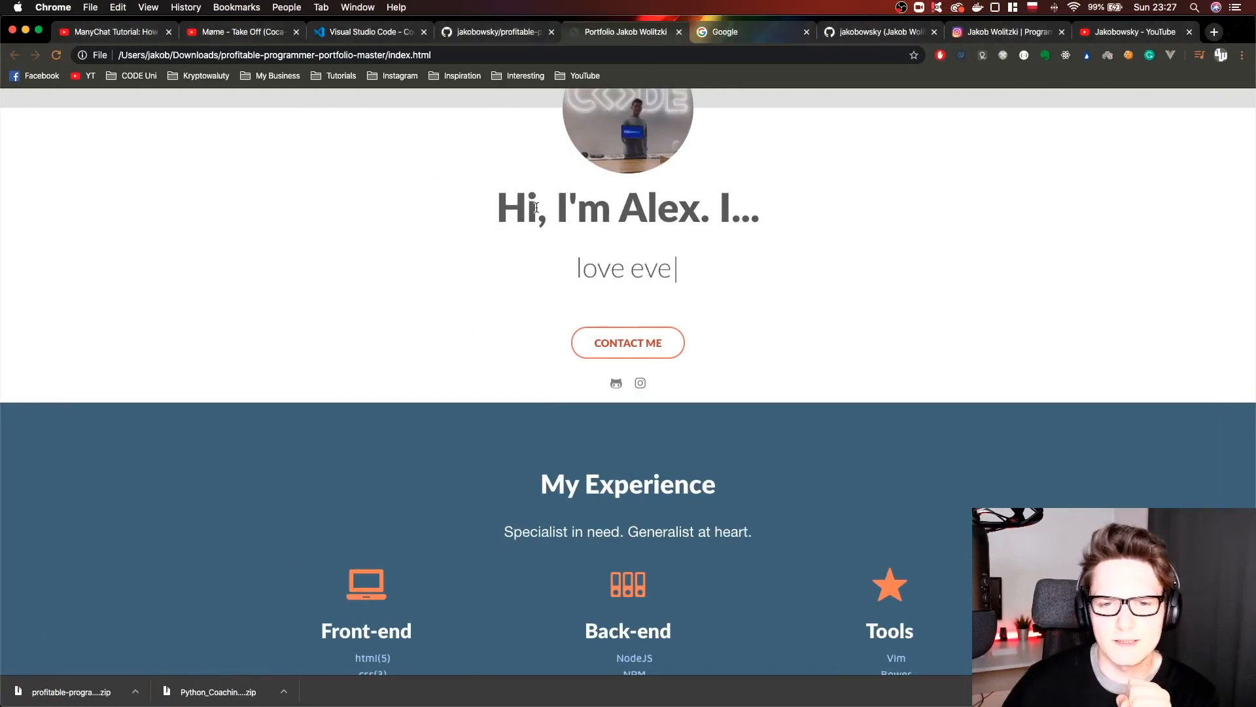
Scroll to My Experience on the portfolio page and bring up Chrome's developer tools
{"action": "scroll", "scroll_direction": "down", "scroll_amount": 3}
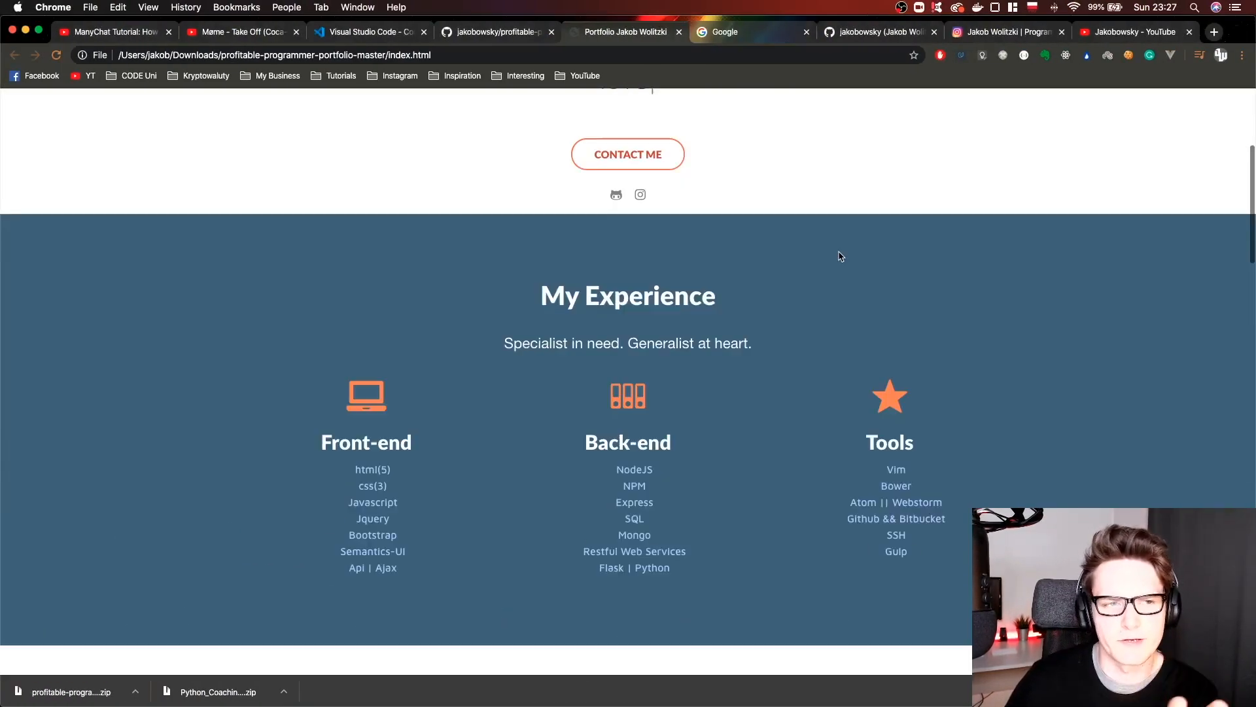
{"action": "scroll", "scroll_direction": "down", "scroll_amount": 3}
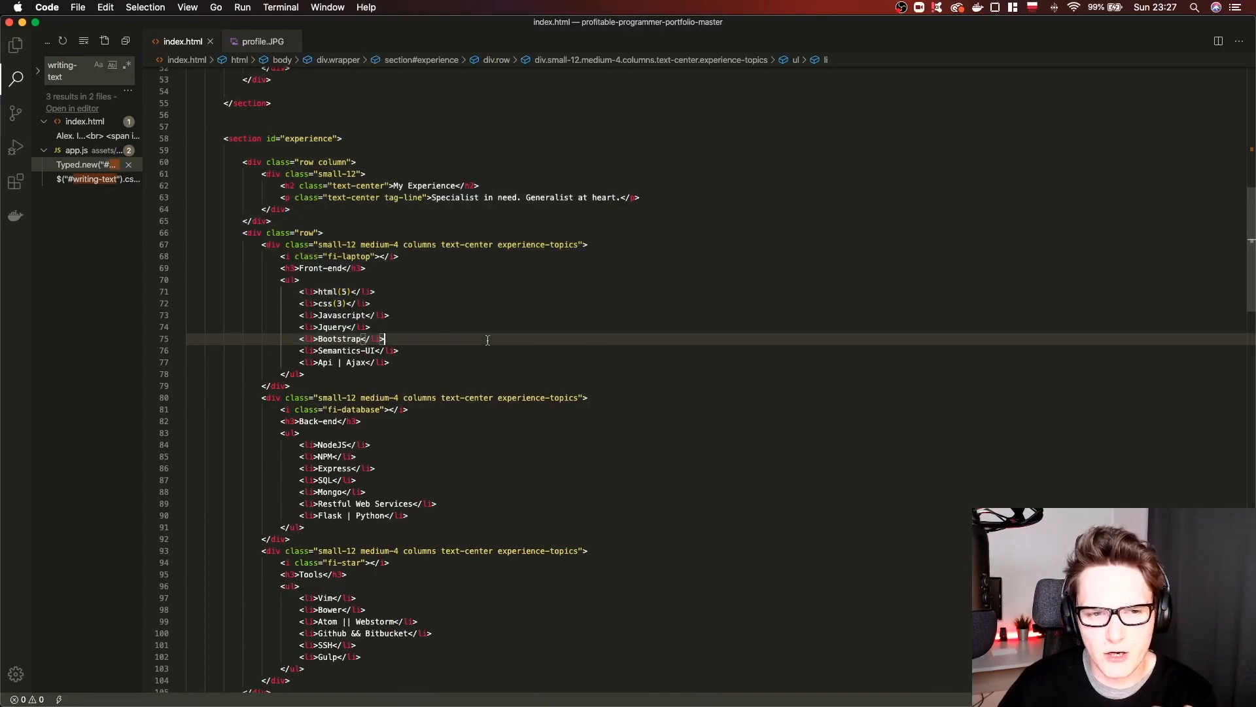
{"action": "right_click", "coordinate": [509, 237]}
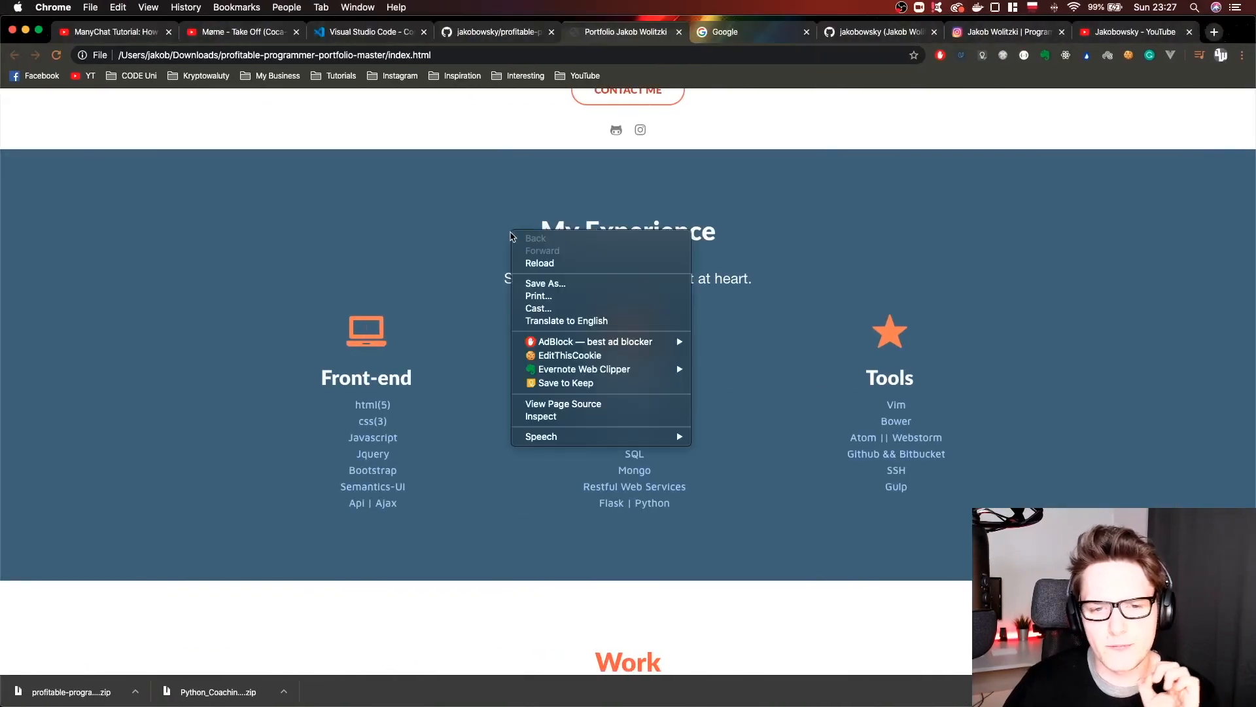
{"action": "left_click", "coordinate": [692, 209]}
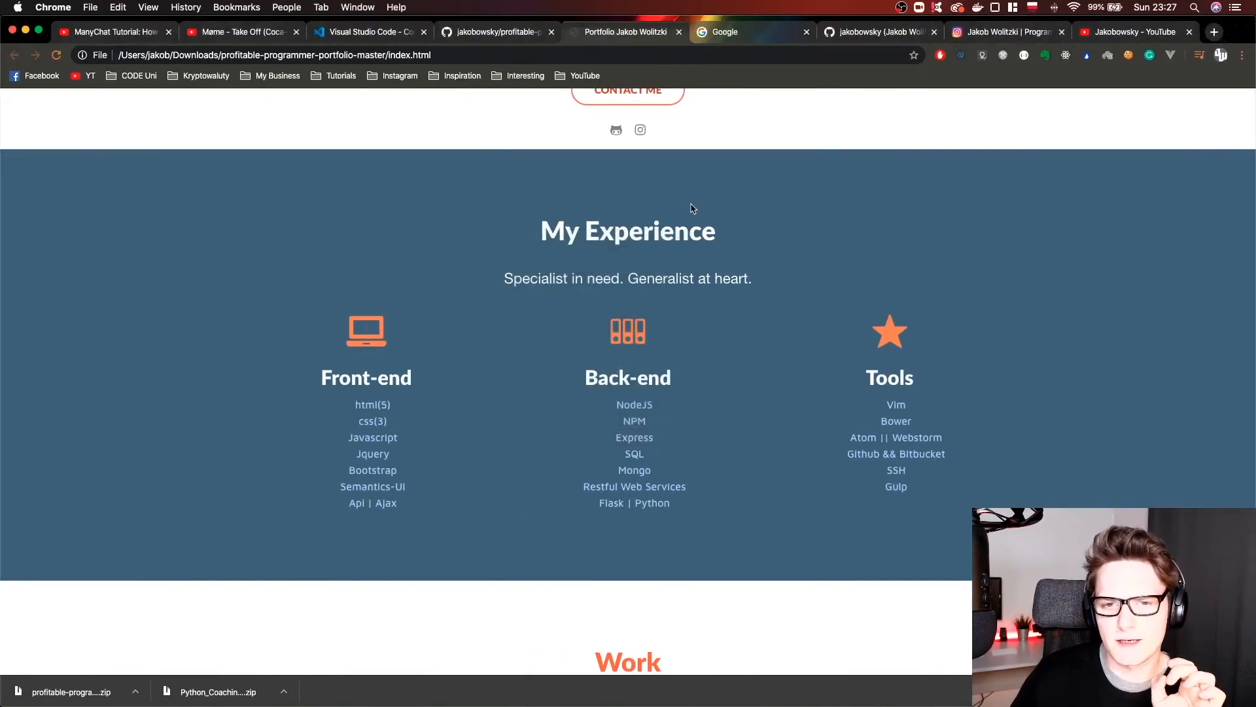
{"action": "mouse_move", "coordinate": [738, 437]}
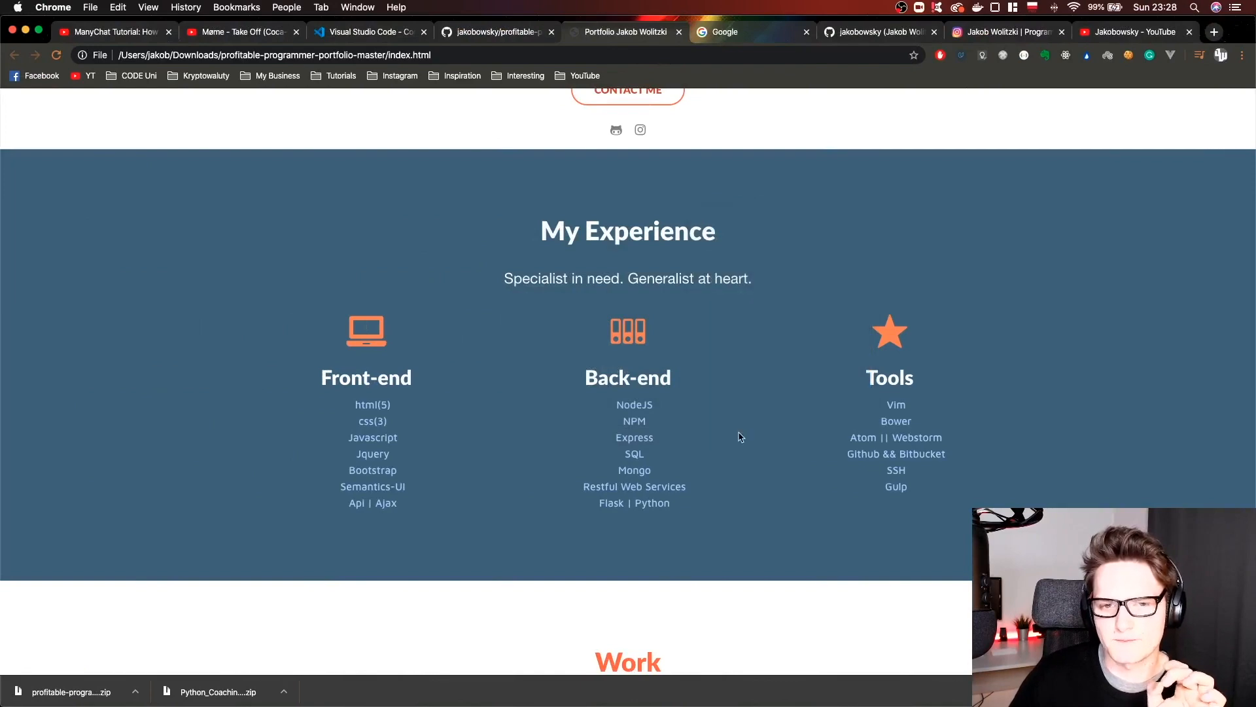
{"action": "key", "text": "F12"}
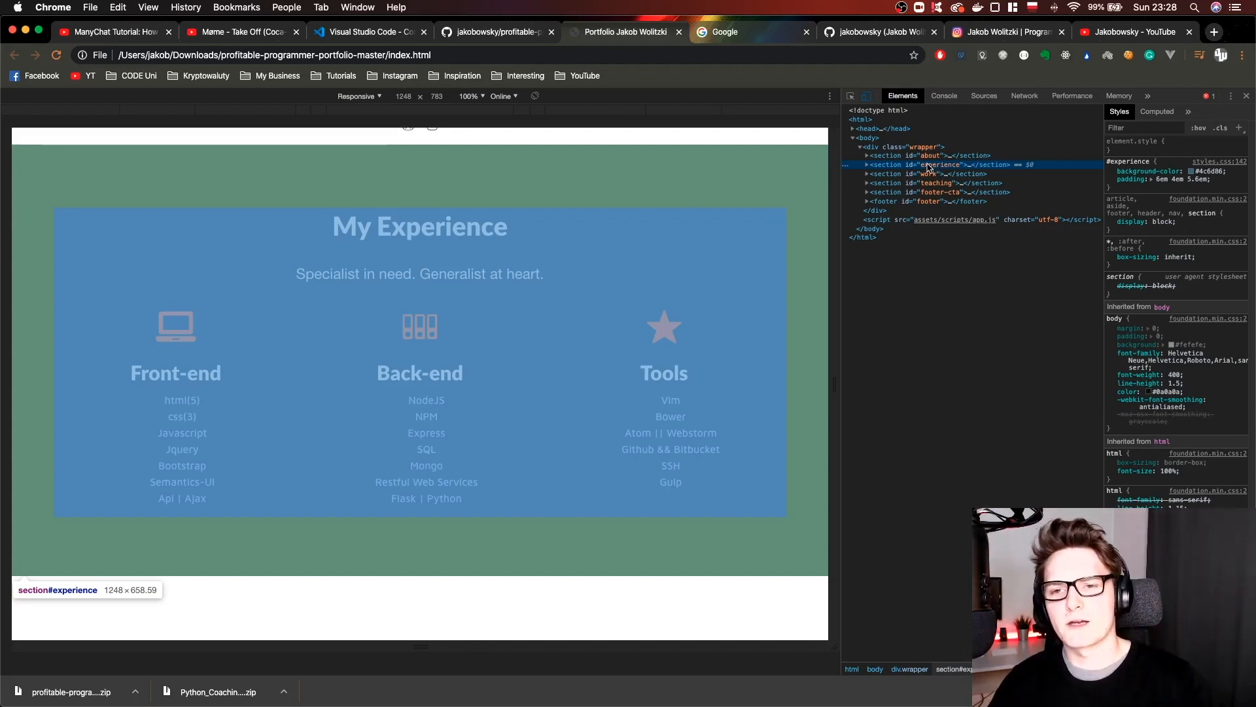
Expand section#experience and its row div to expose the three column divs
{"action": "left_click", "coordinate": [866, 165]}
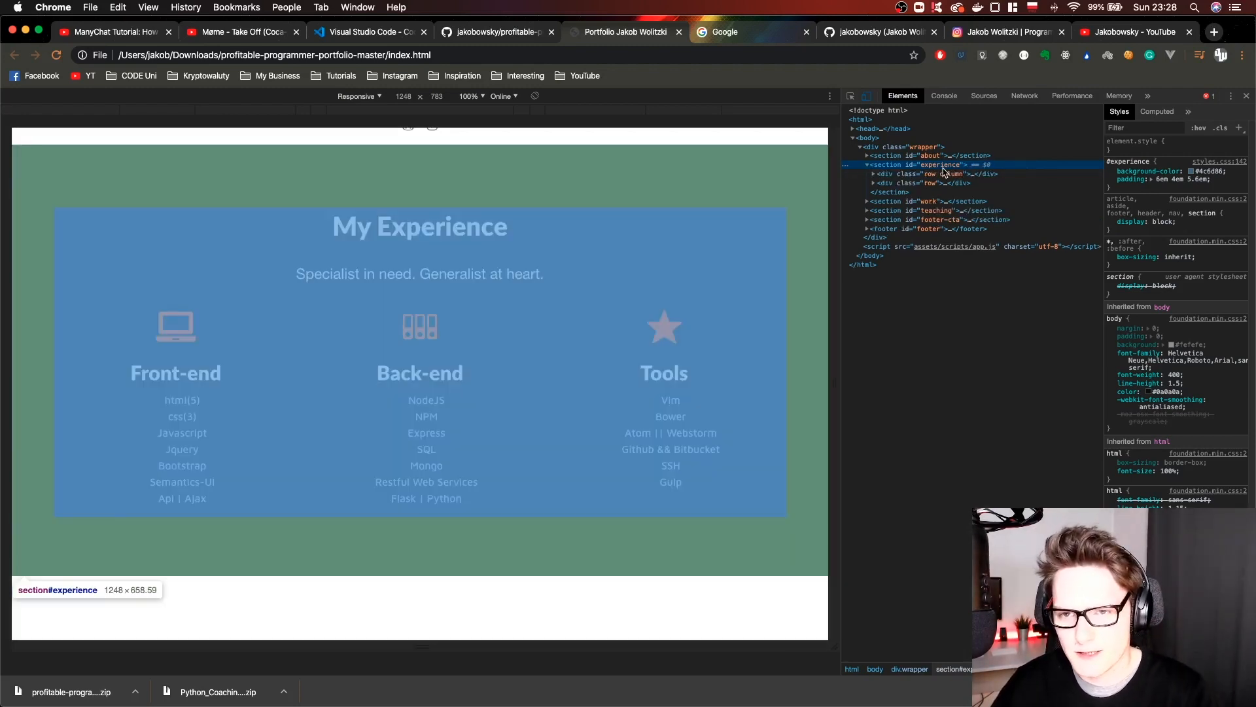
{"action": "left_click", "coordinate": [875, 174]}
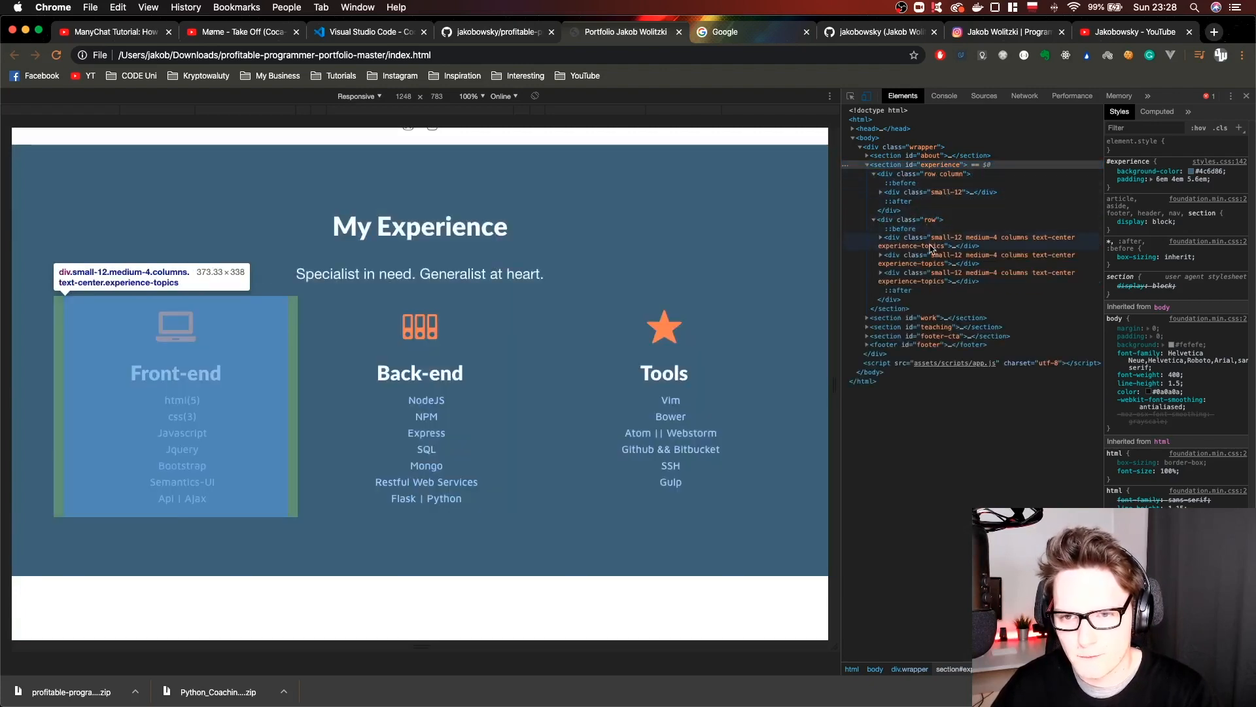
{"action": "mouse_move", "coordinate": [935, 259]}
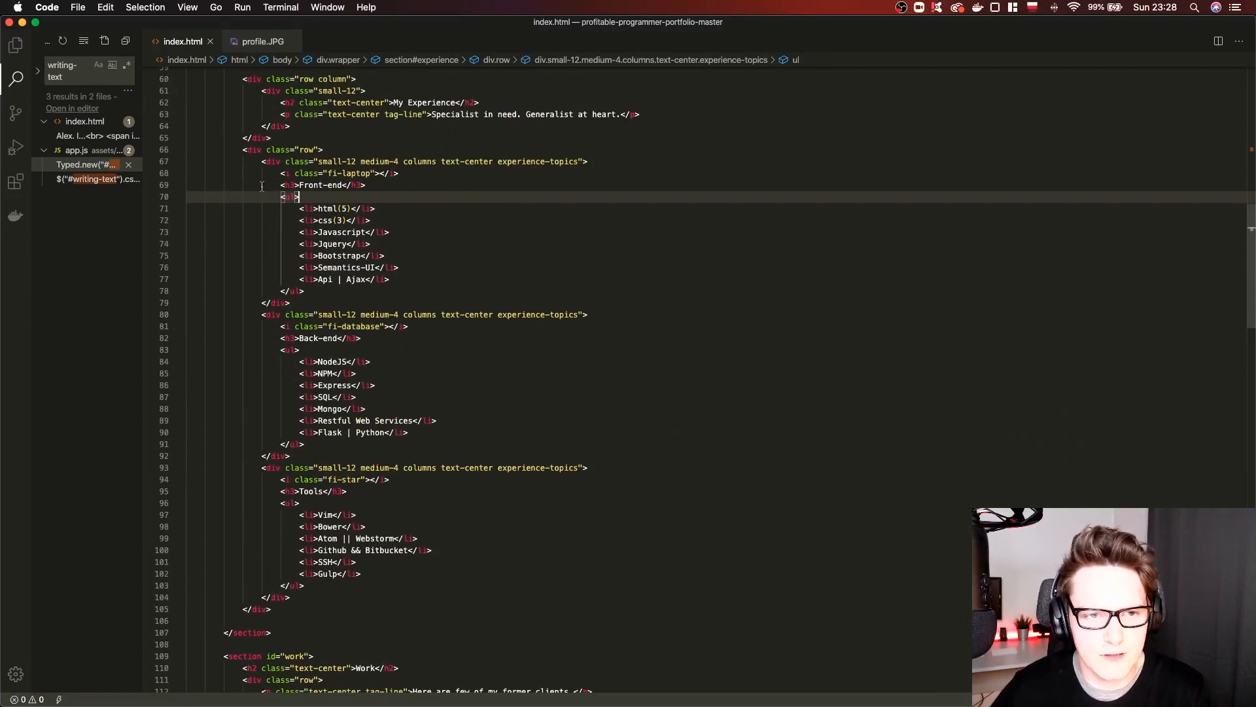
Wrap the Back-end experience column div in an HTML comment
{"action": "left_click", "coordinate": [374, 385]}
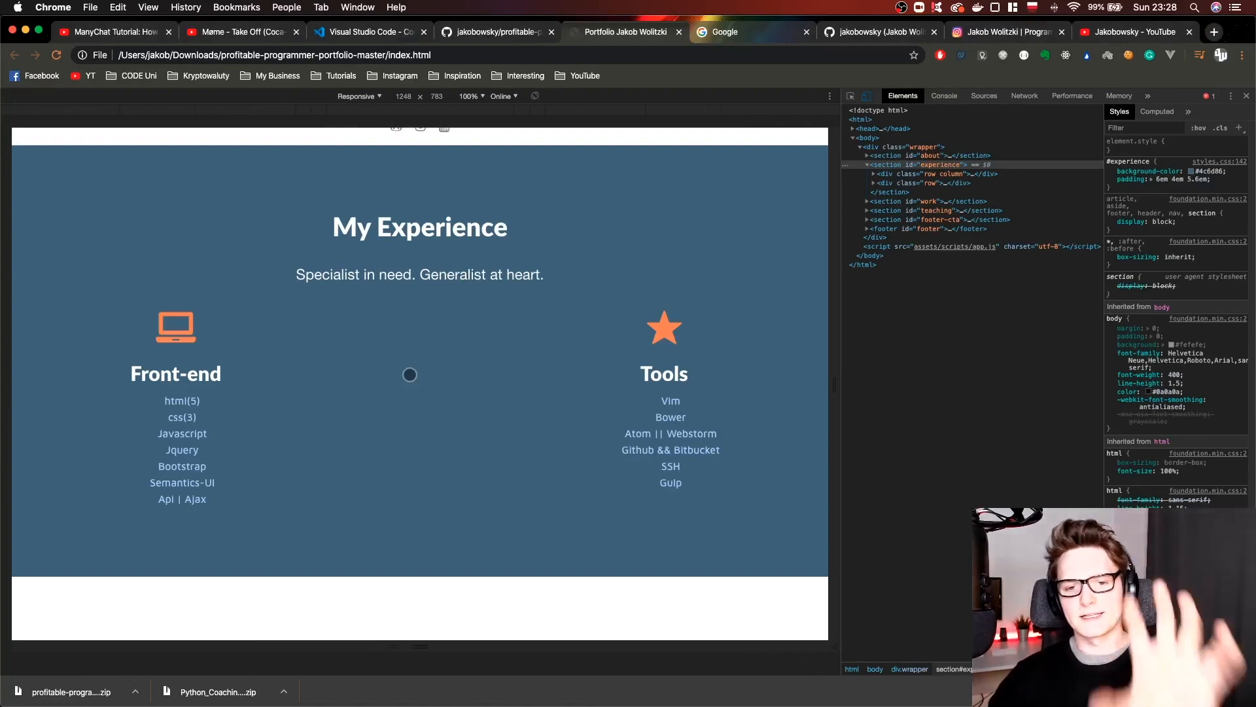
{"action": "left_click", "coordinate": [369, 32]}
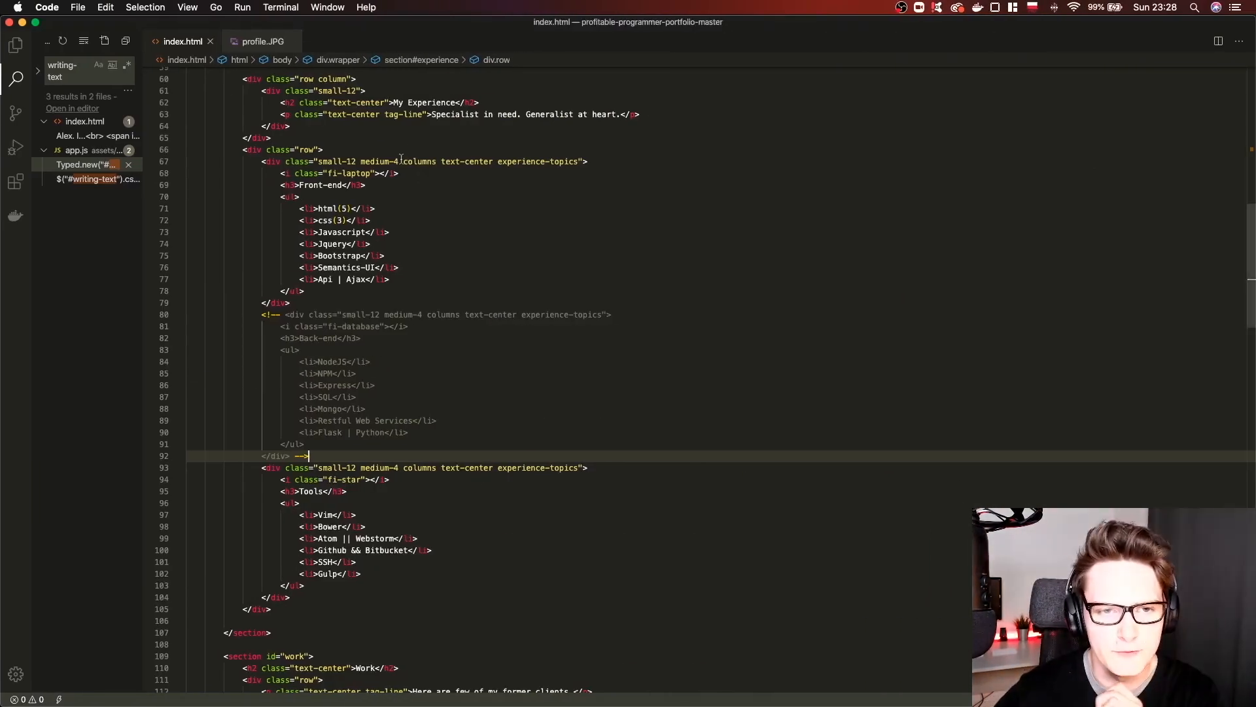
Change the Front-end and Tools column classes from medium-4 to medium-6
{"action": "left_click", "coordinate": [393, 161]}
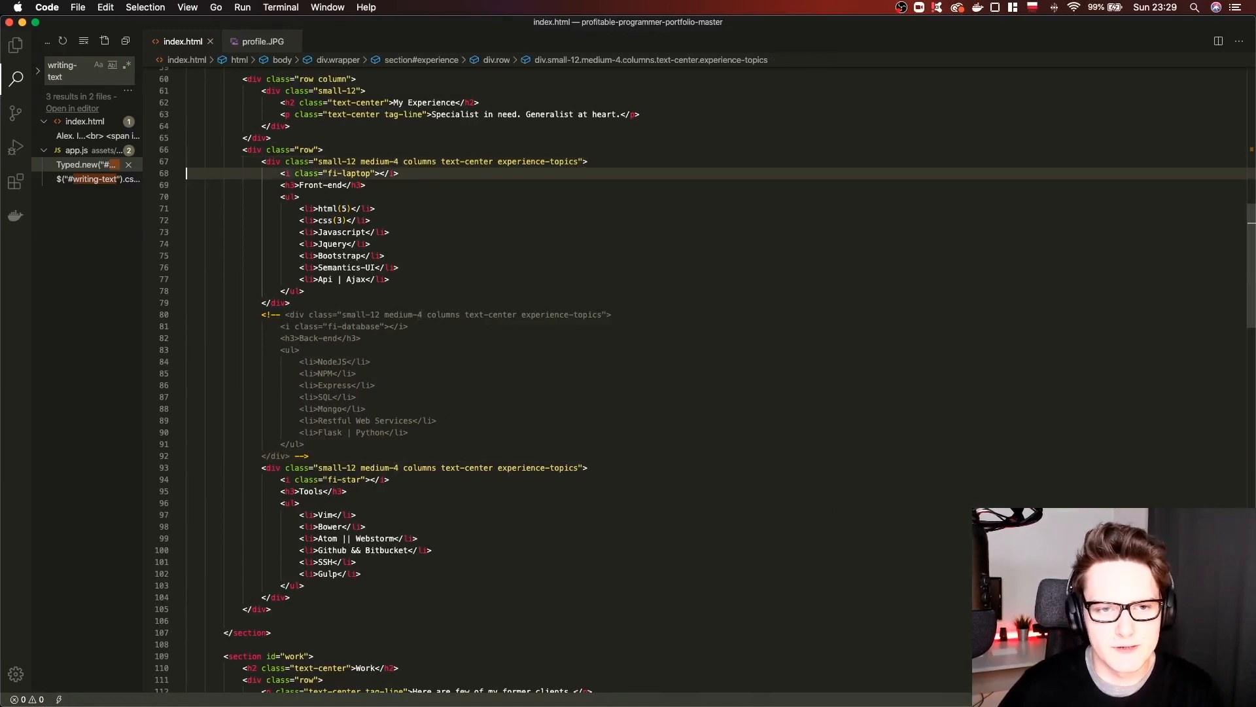
{"action": "left_click", "coordinate": [396, 161]}
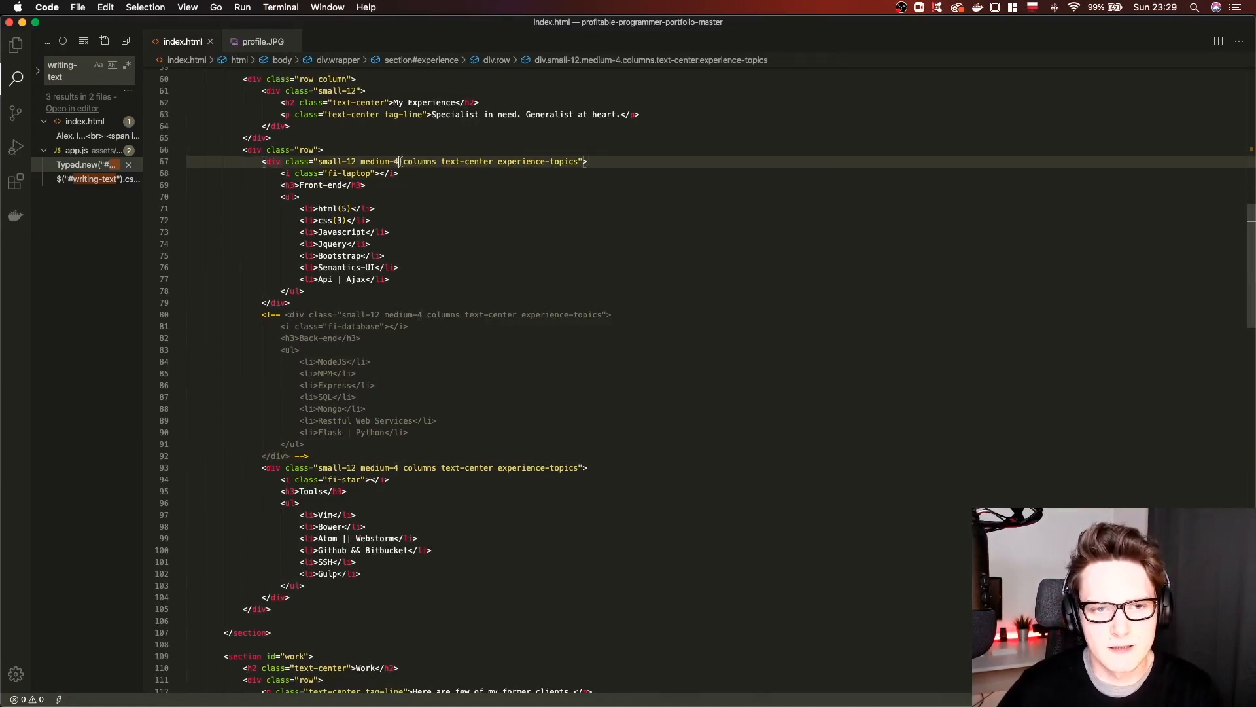
{"action": "type", "text": "6"}
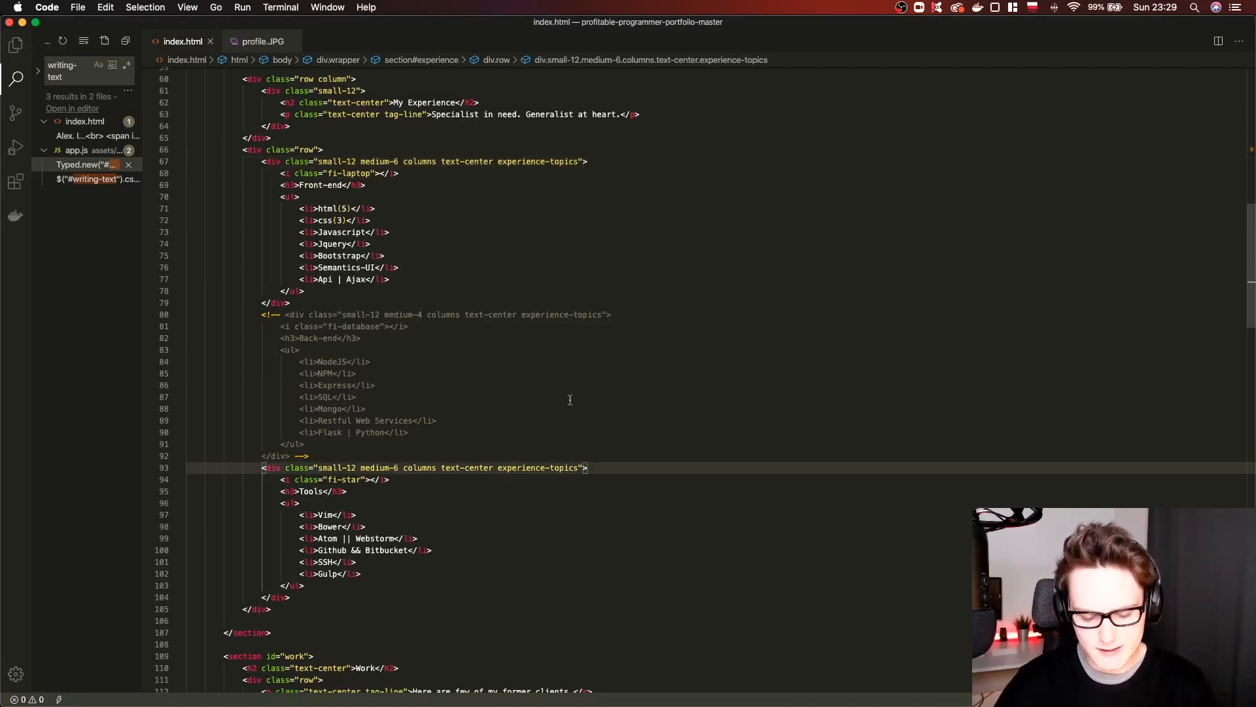
{"action": "left_click", "coordinate": [542, 31]}
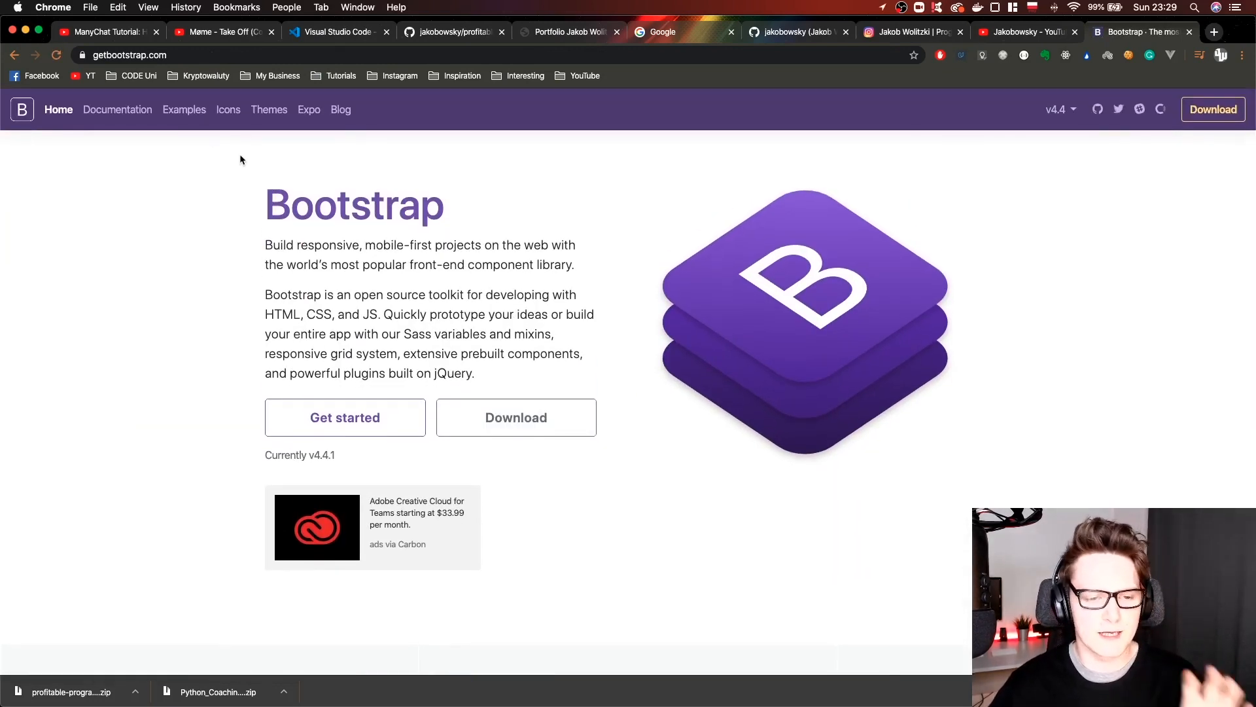
From getbootstrap.com's Documentation, search 'grid' and open the Grid system page
{"action": "scroll", "scroll_direction": "down", "scroll_amount": 3}
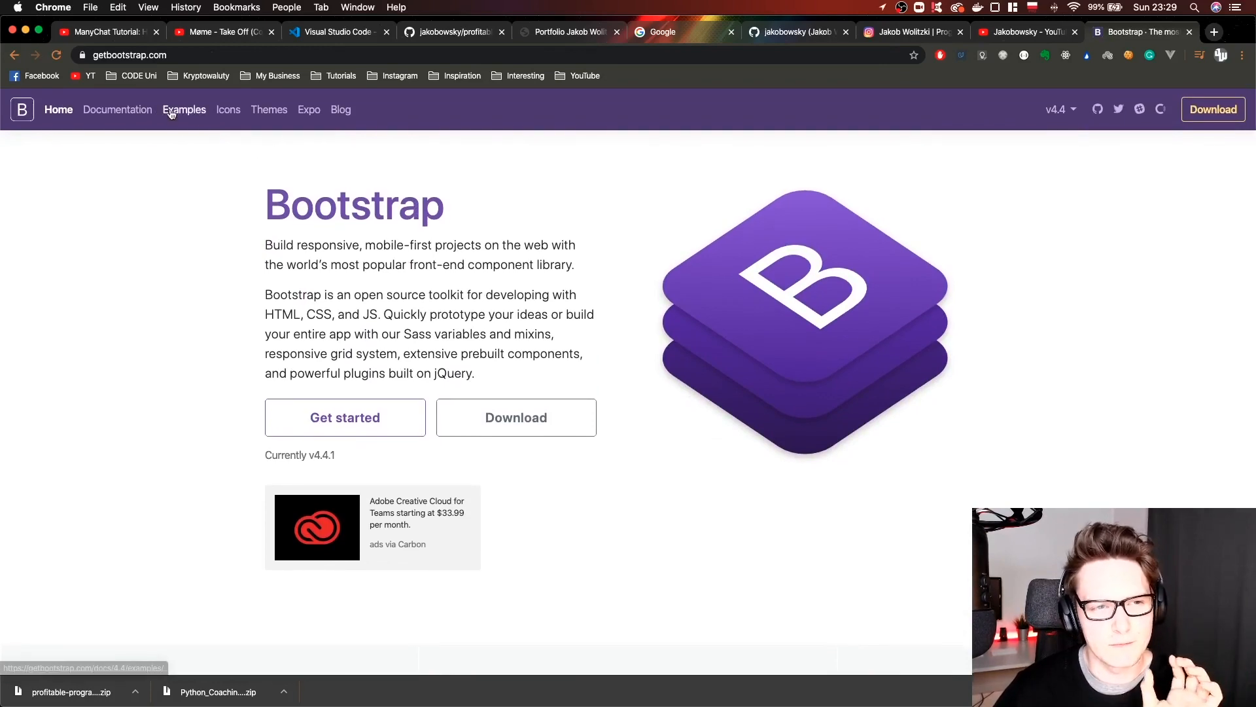
{"action": "scroll", "scroll_direction": "down", "scroll_amount": 3}
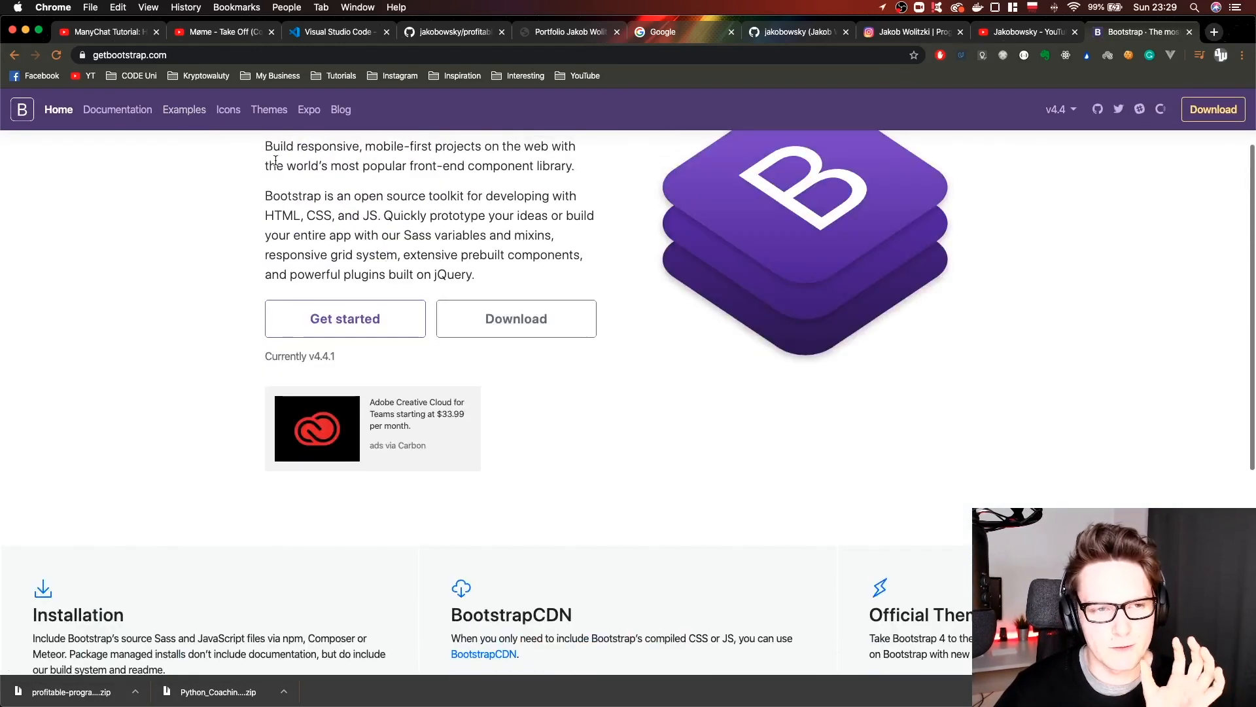
{"action": "left_click", "coordinate": [117, 108]}
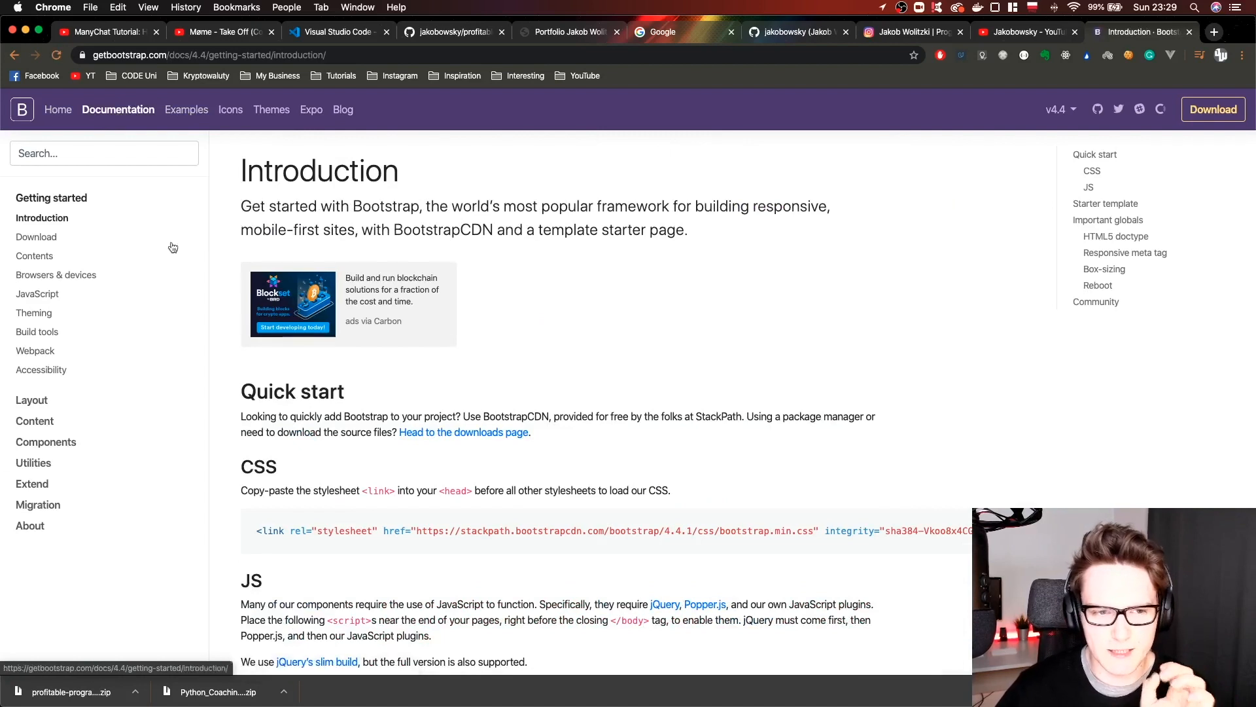
{"action": "mouse_move", "coordinate": [94, 144]}
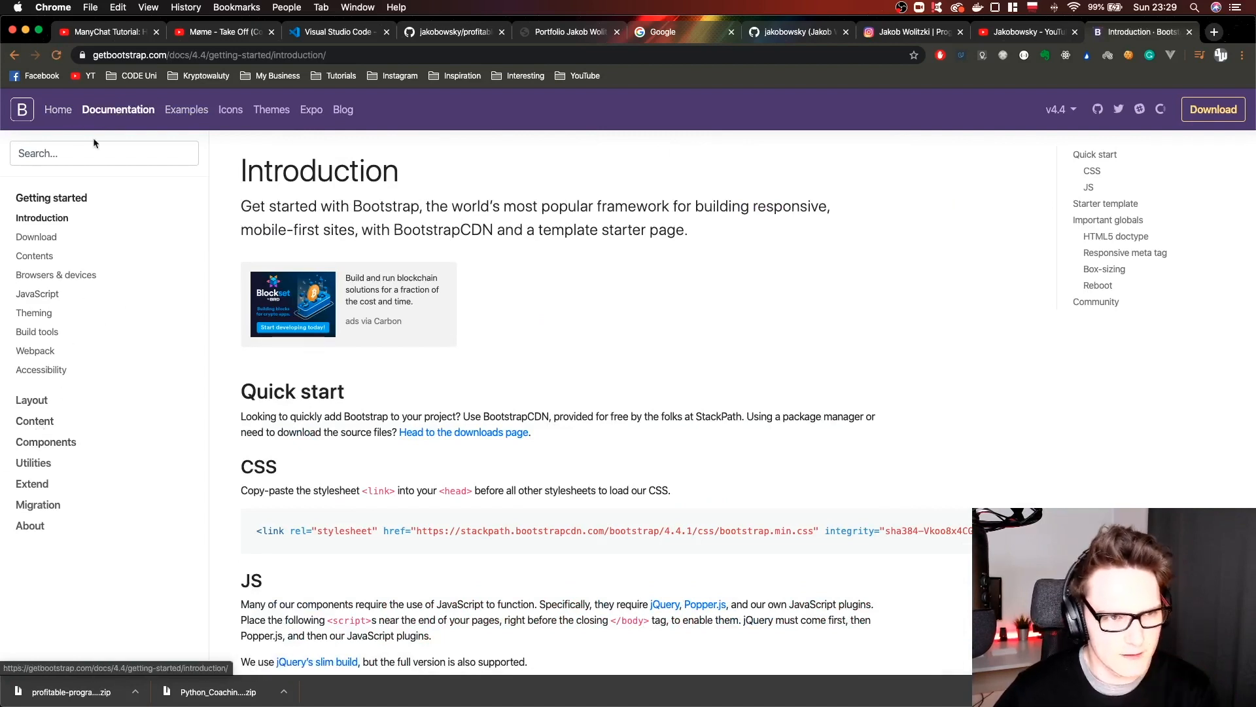
{"action": "type", "text": "grid"}
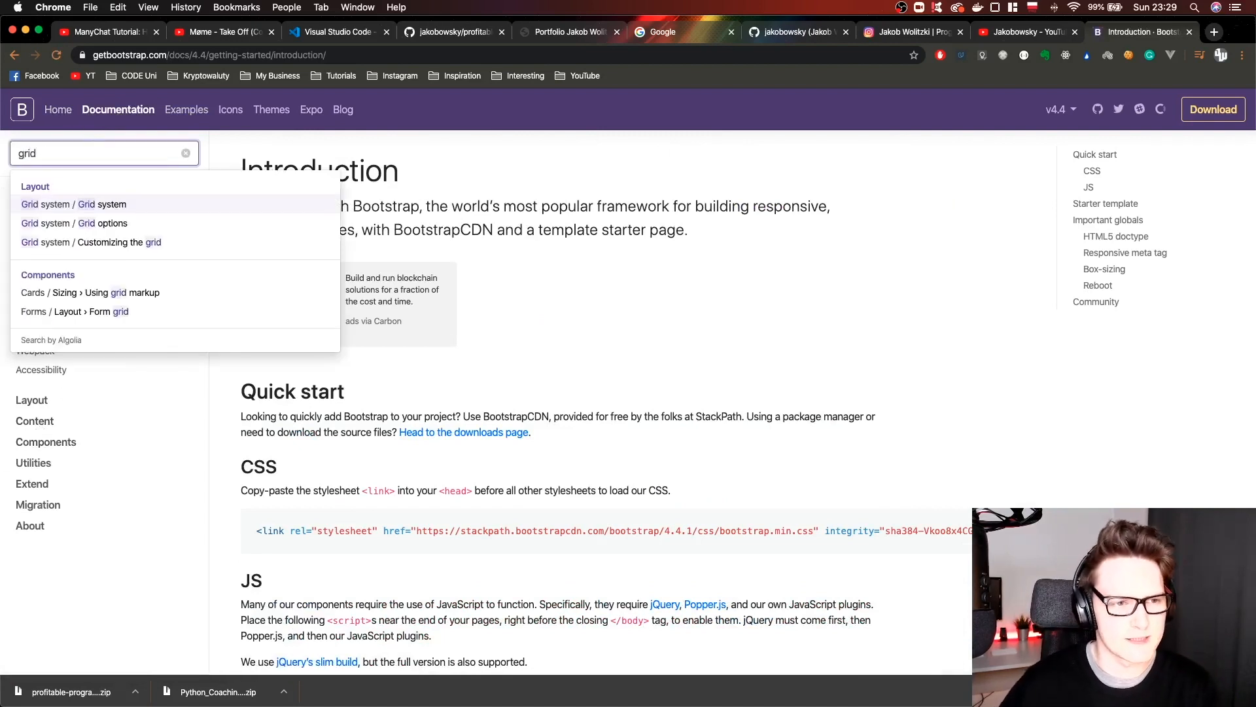
{"action": "left_click", "coordinate": [92, 204]}
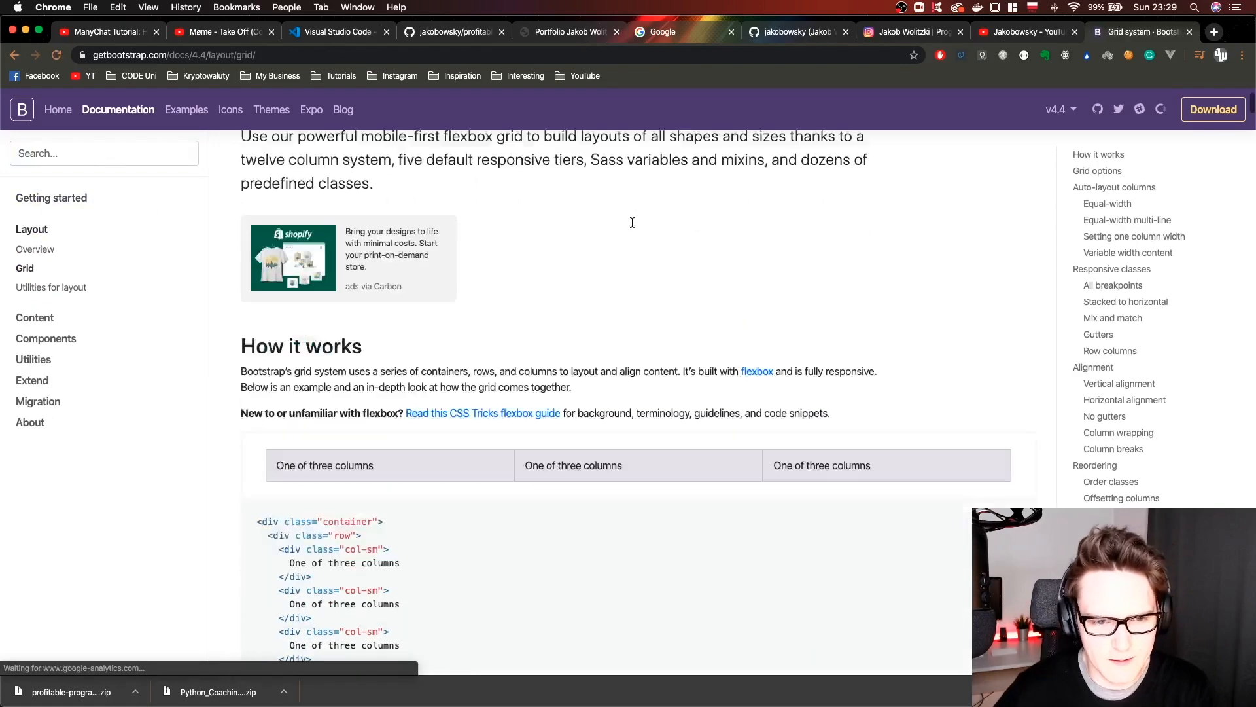
Scroll through the 'How it works' explanation of 12 columns per row
{"action": "scroll", "scroll_direction": "down", "scroll_amount": 3}
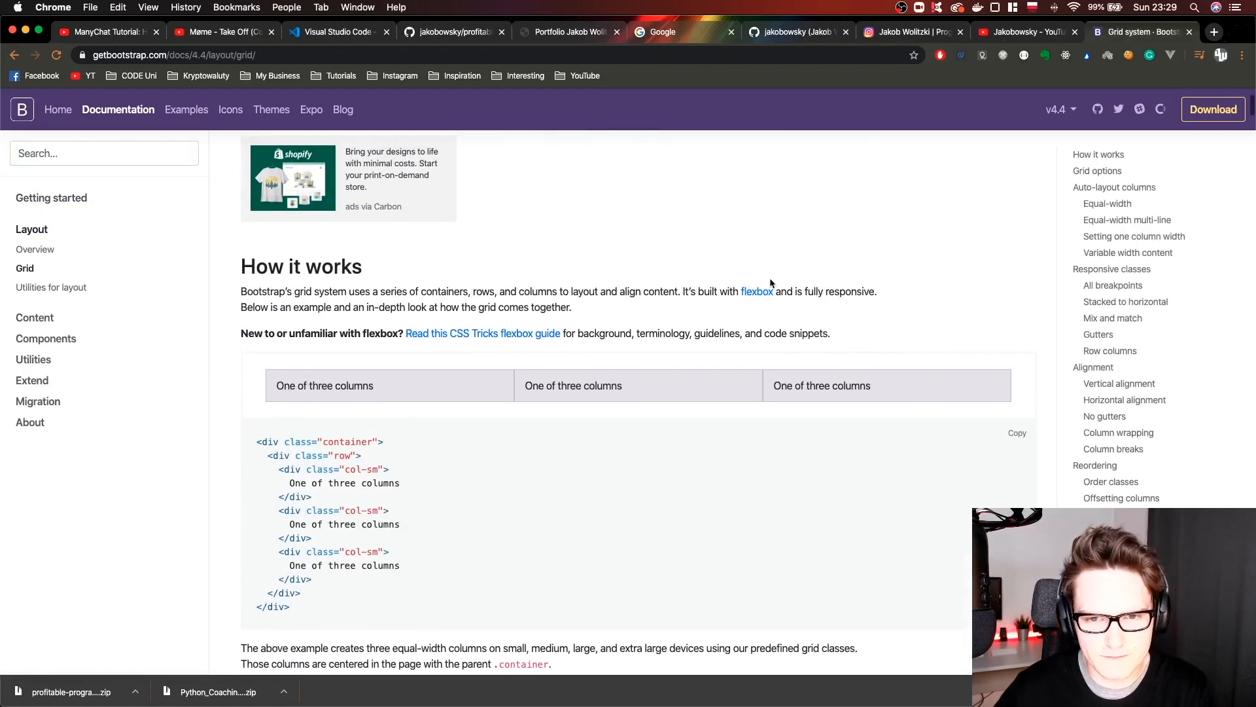
{"action": "scroll", "scroll_direction": "down", "scroll_amount": 3}
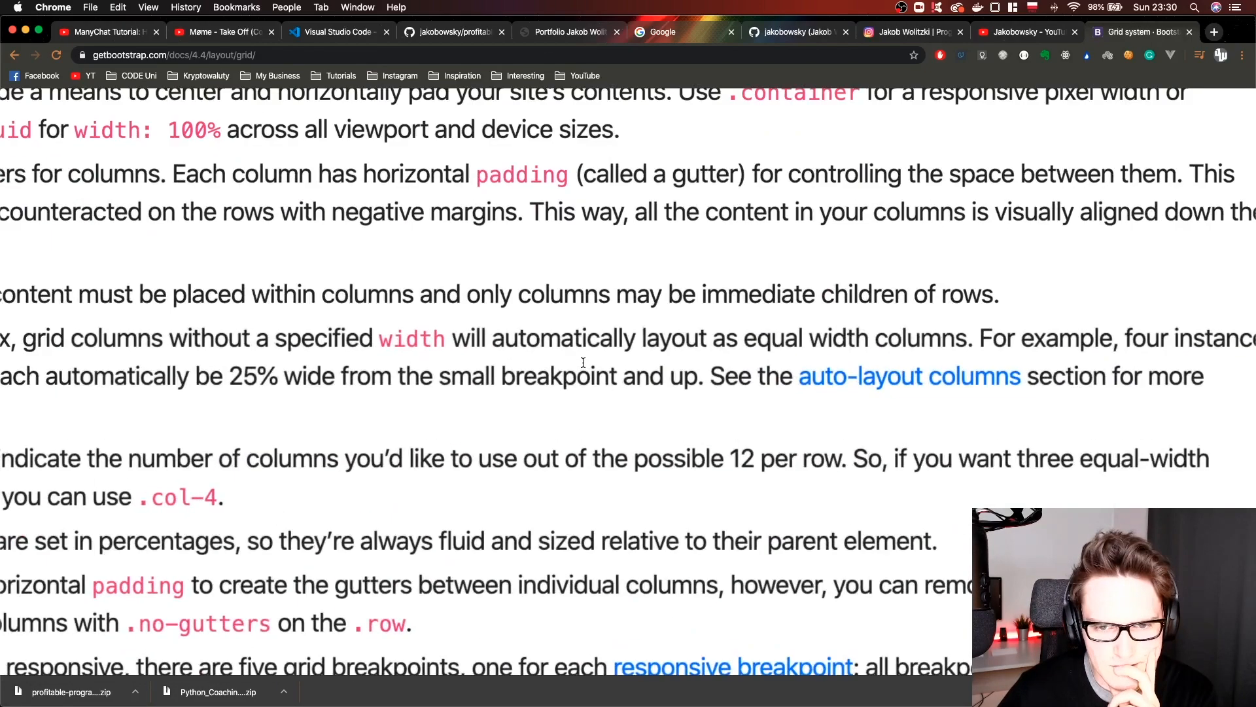
{"action": "scroll", "scroll_direction": "up", "scroll_amount": 3}
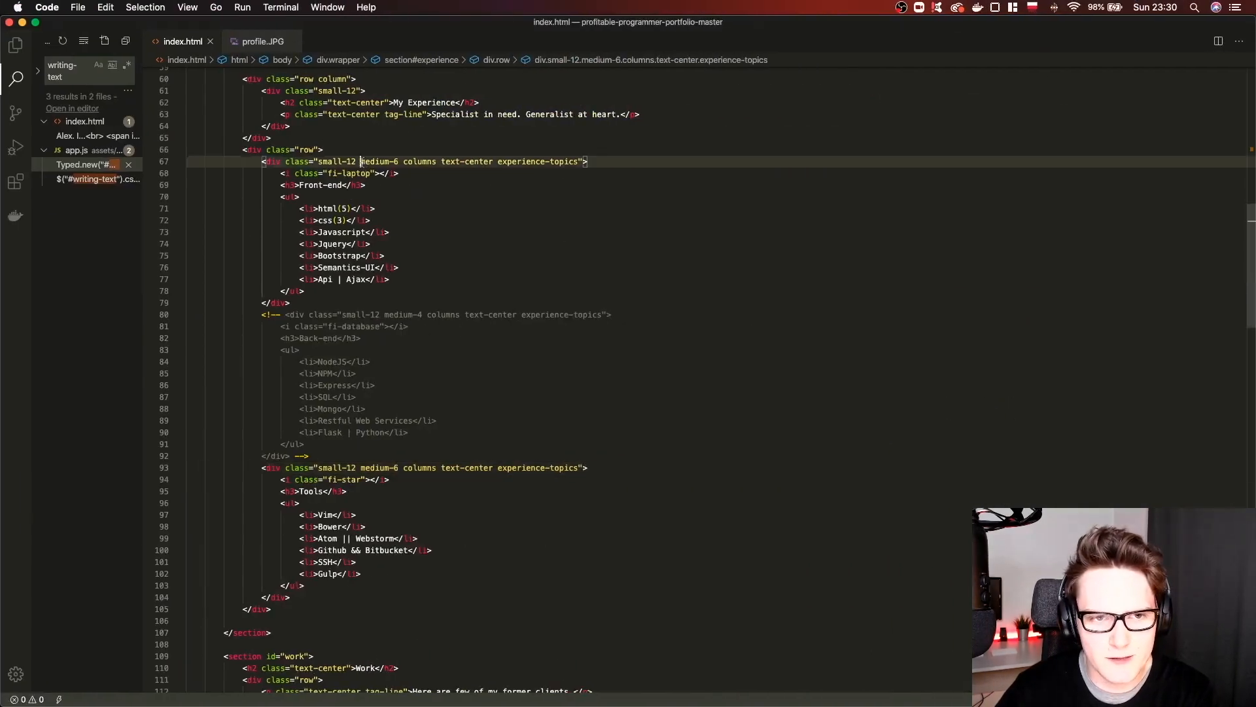
Confirm medium-6 on the Front-end and Tools columns, then switch to the portfolio tab in Chrome
{"action": "left_click", "coordinate": [400, 173]}
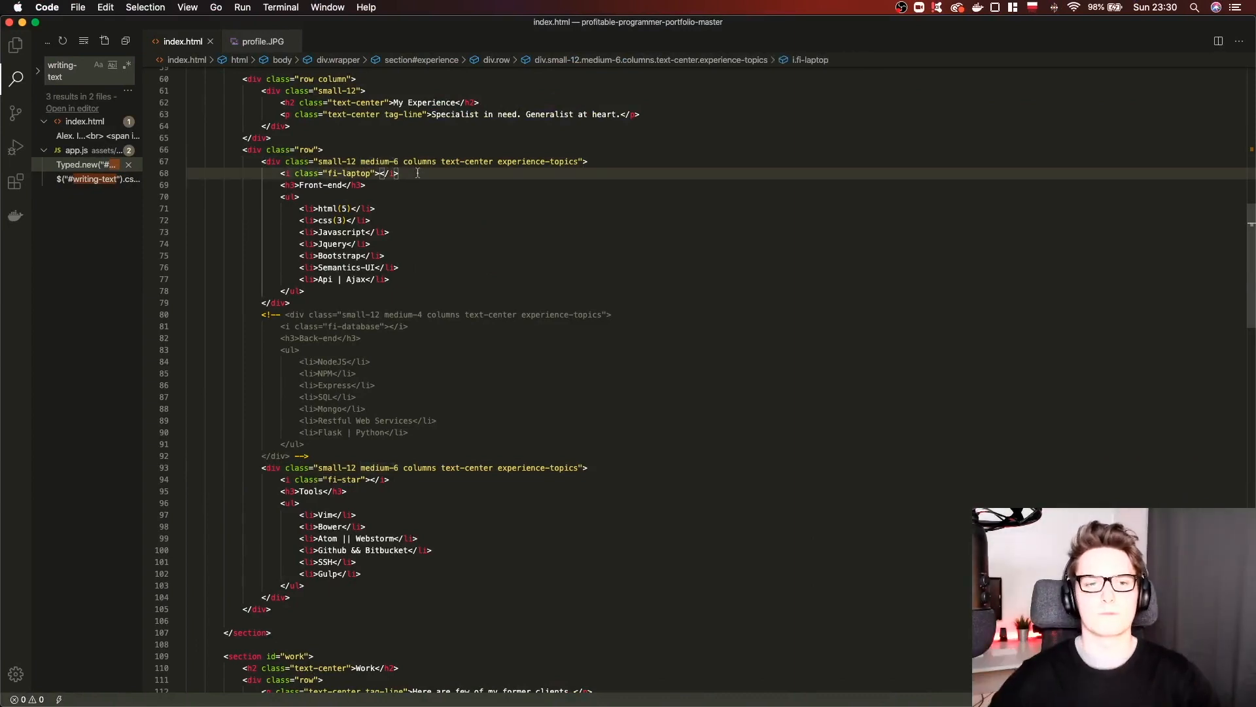
{"action": "left_click", "coordinate": [403, 467]}
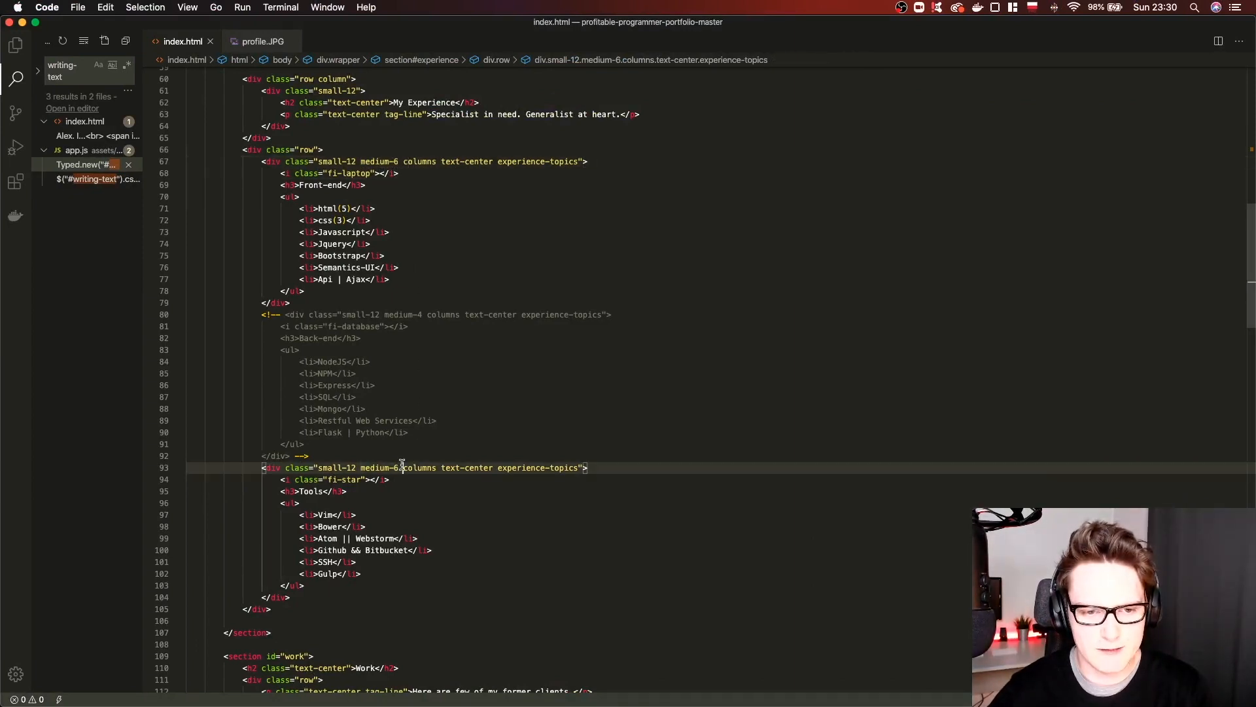
{"action": "left_click", "coordinate": [280, 361]}
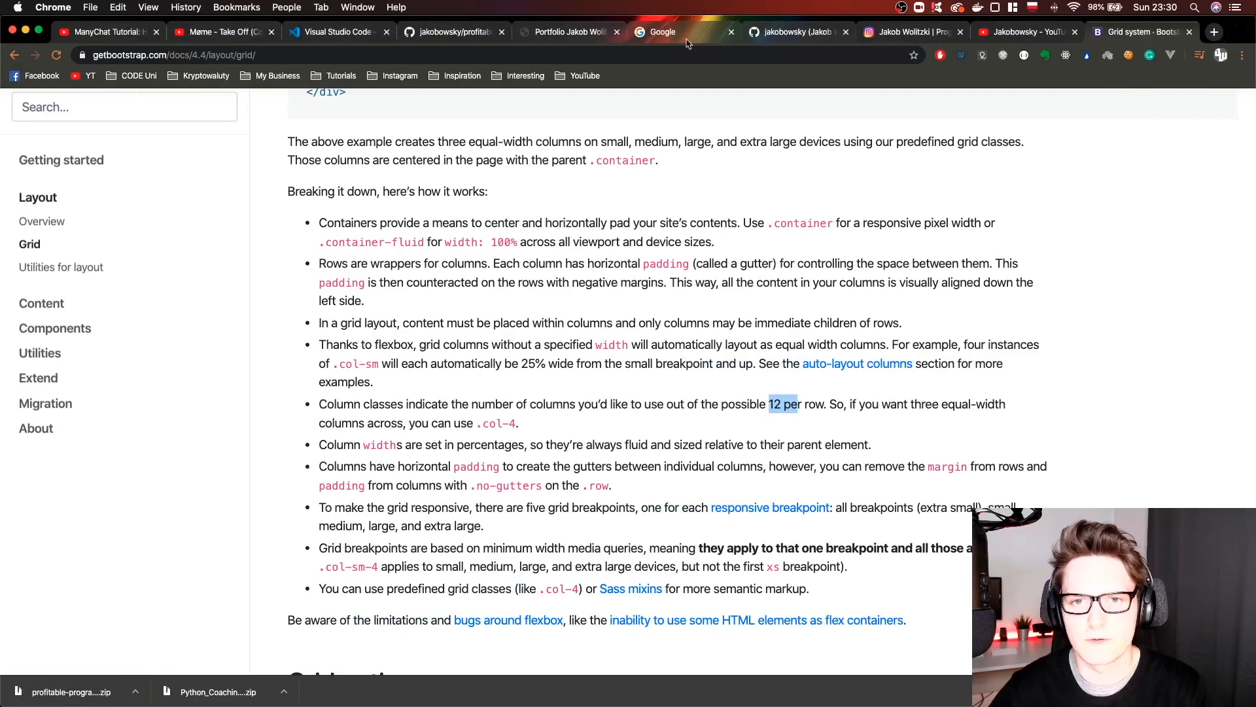
{"action": "left_click", "coordinate": [569, 31]}
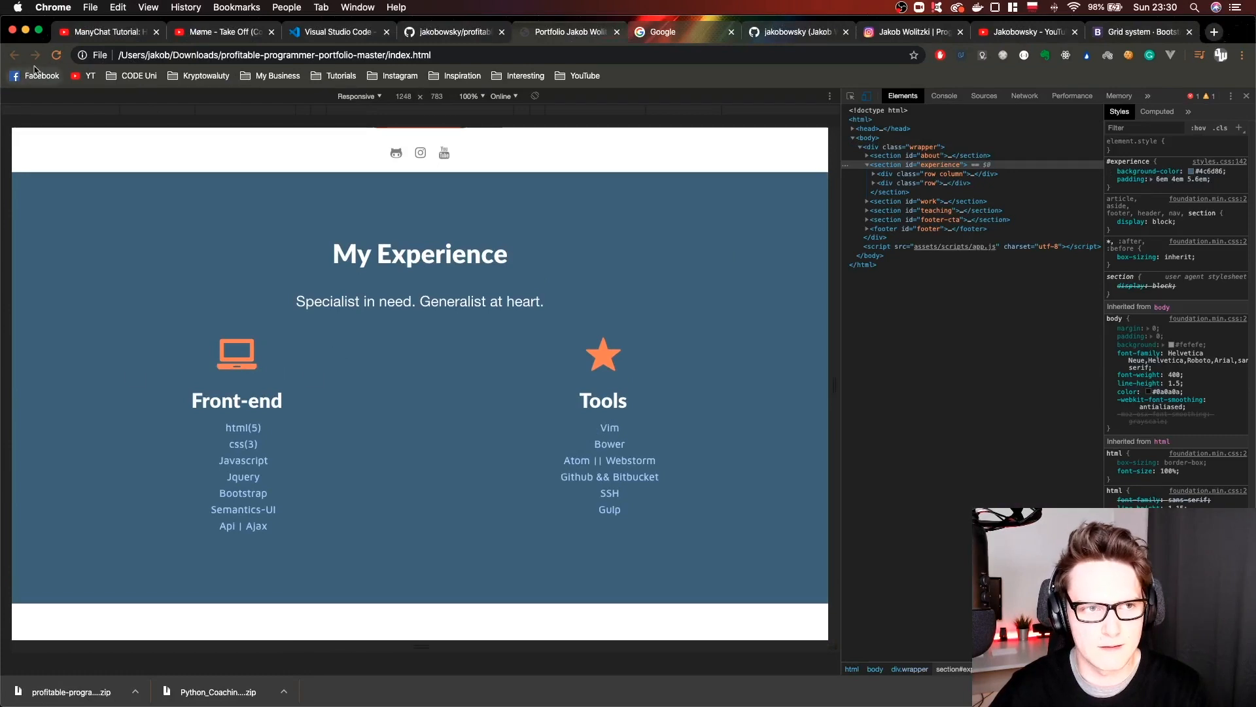
Scroll down the portfolio page to the Work section with former clients' projects
{"action": "scroll", "scroll_direction": "down", "scroll_amount": 3}
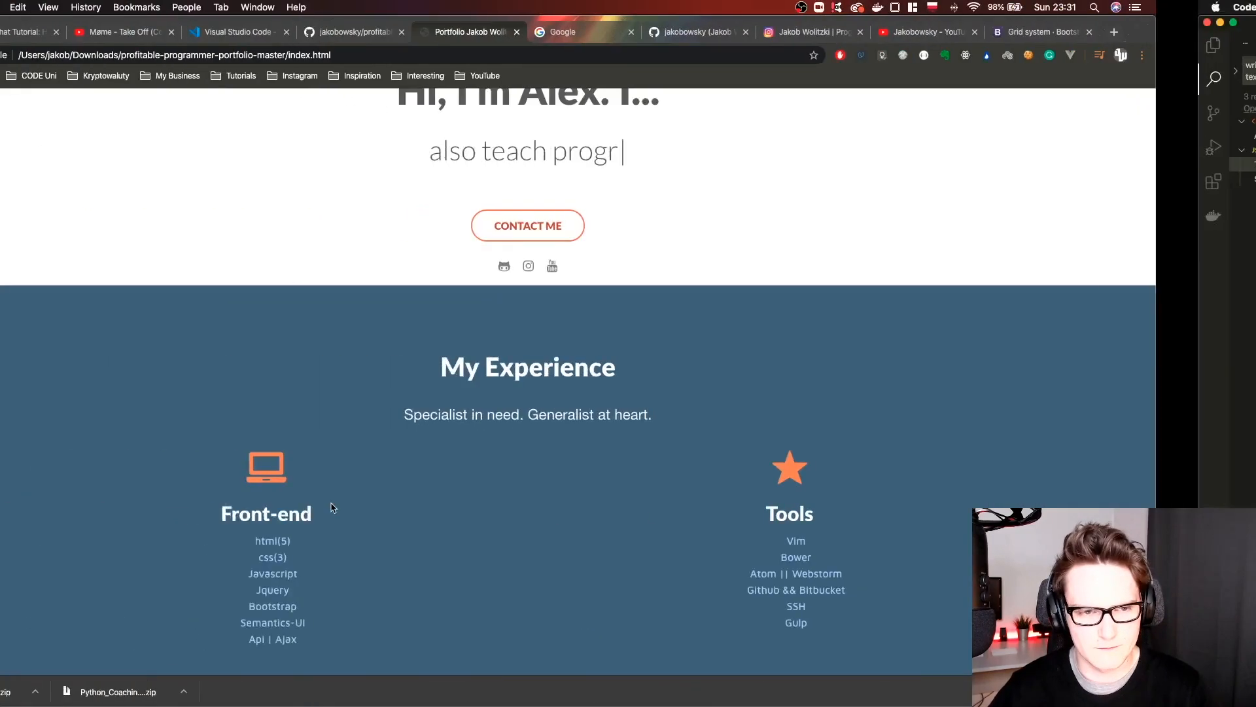
{"action": "scroll", "scroll_direction": "down", "scroll_amount": 3}
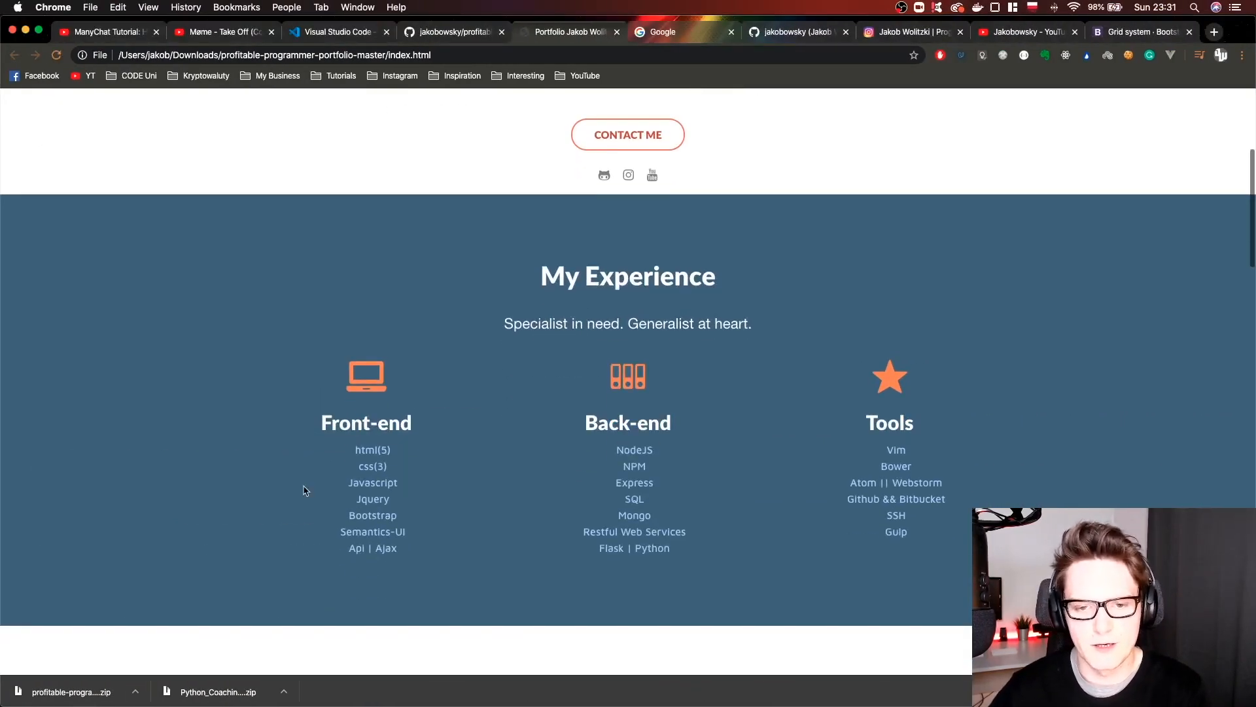
{"action": "scroll", "scroll_direction": "down", "scroll_amount": 3}
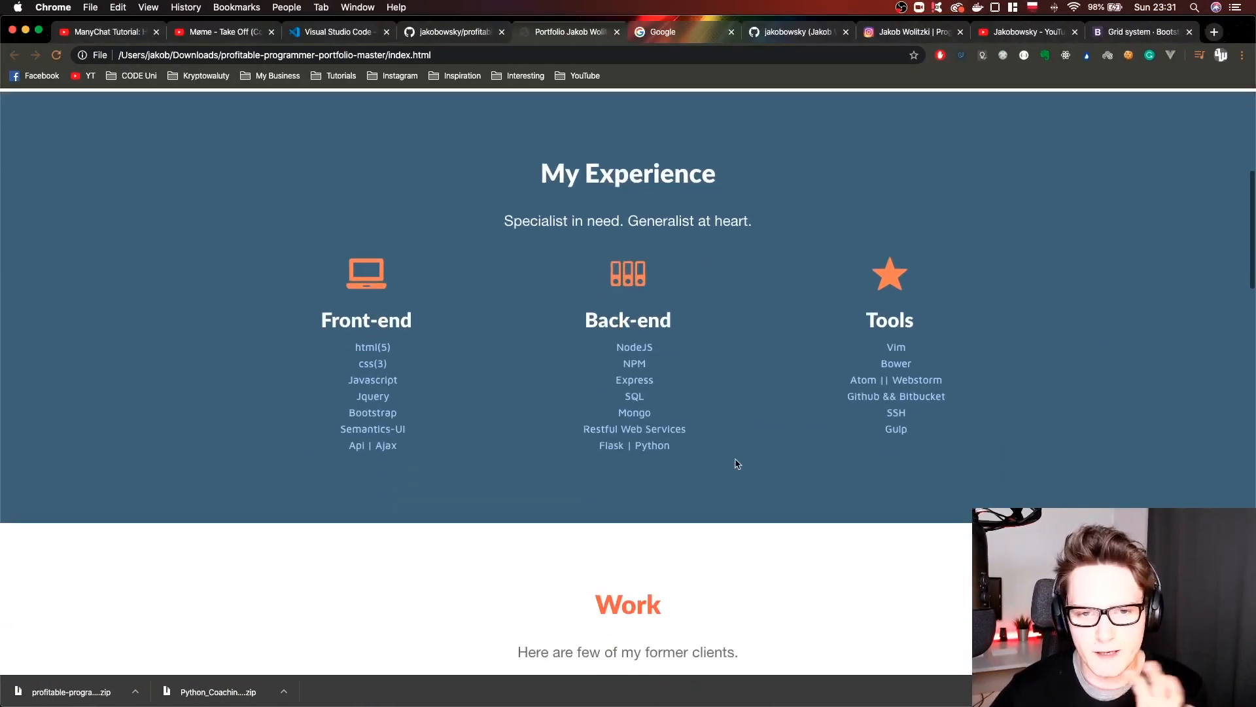
{"action": "scroll", "scroll_direction": "down", "scroll_amount": 3}
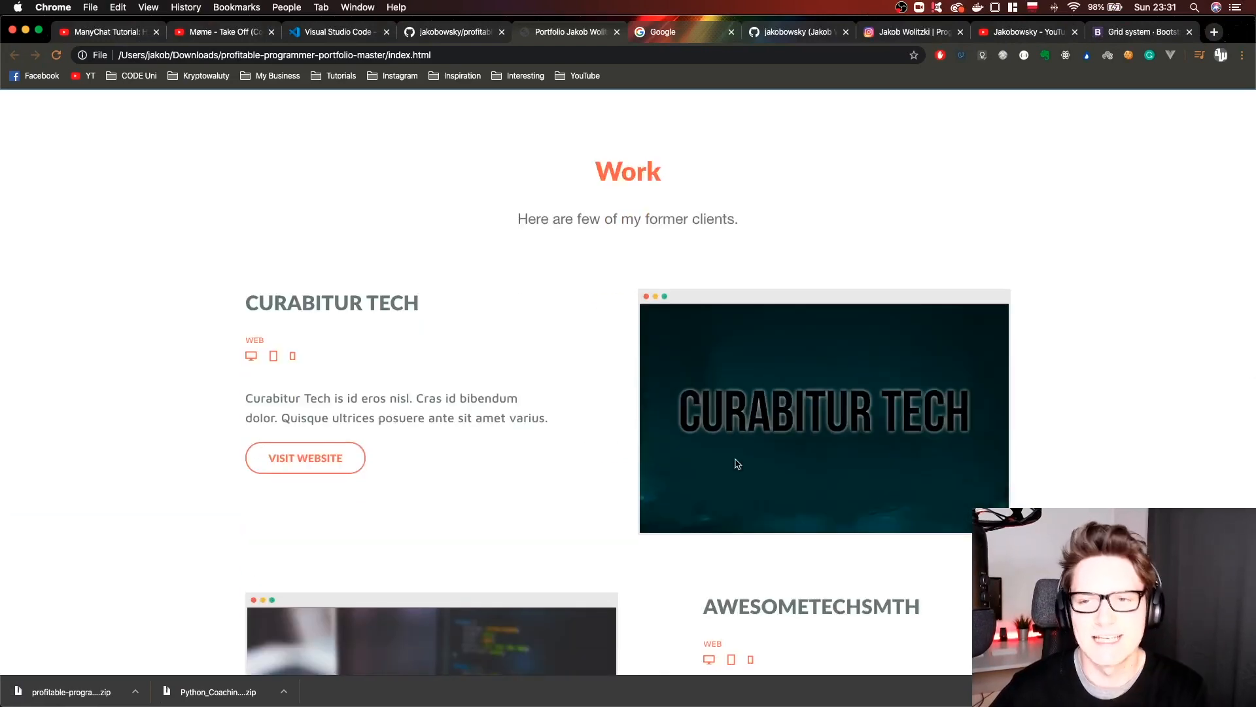
{"action": "scroll", "scroll_direction": "down", "scroll_amount": 3}
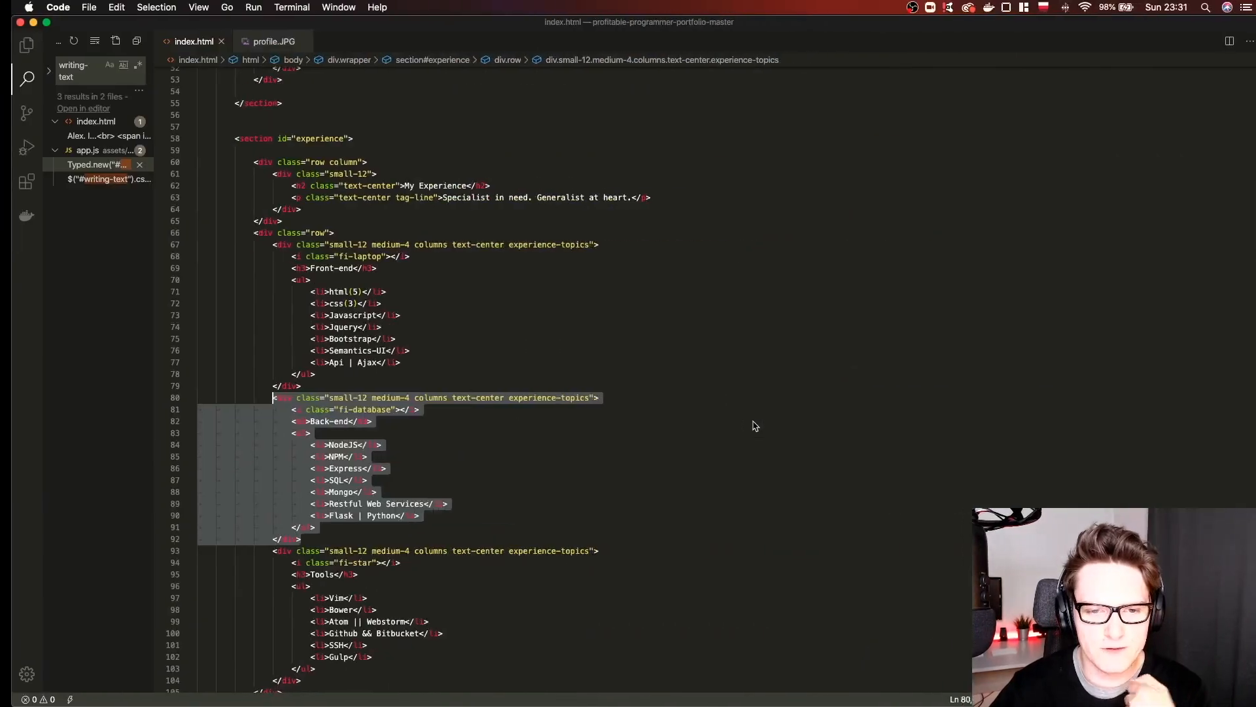
{"action": "scroll", "scroll_direction": "down", "scroll_amount": 3}
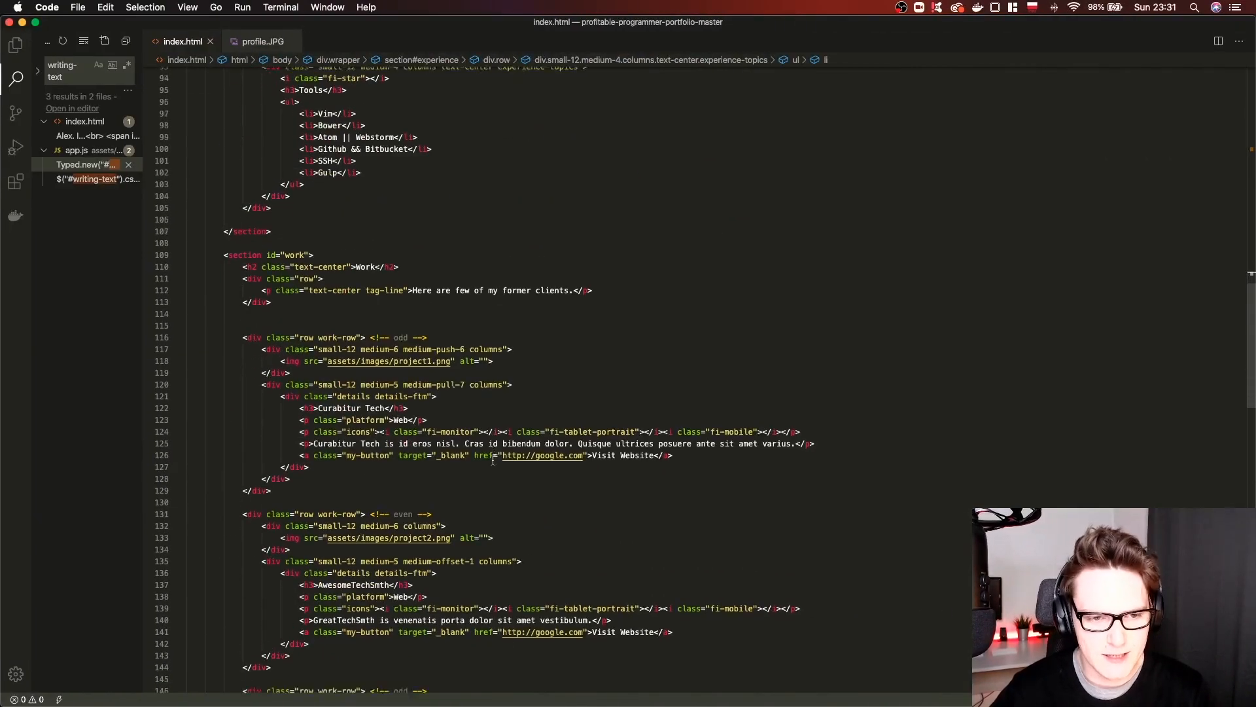
{"action": "scroll", "scroll_direction": "down", "scroll_amount": 3}
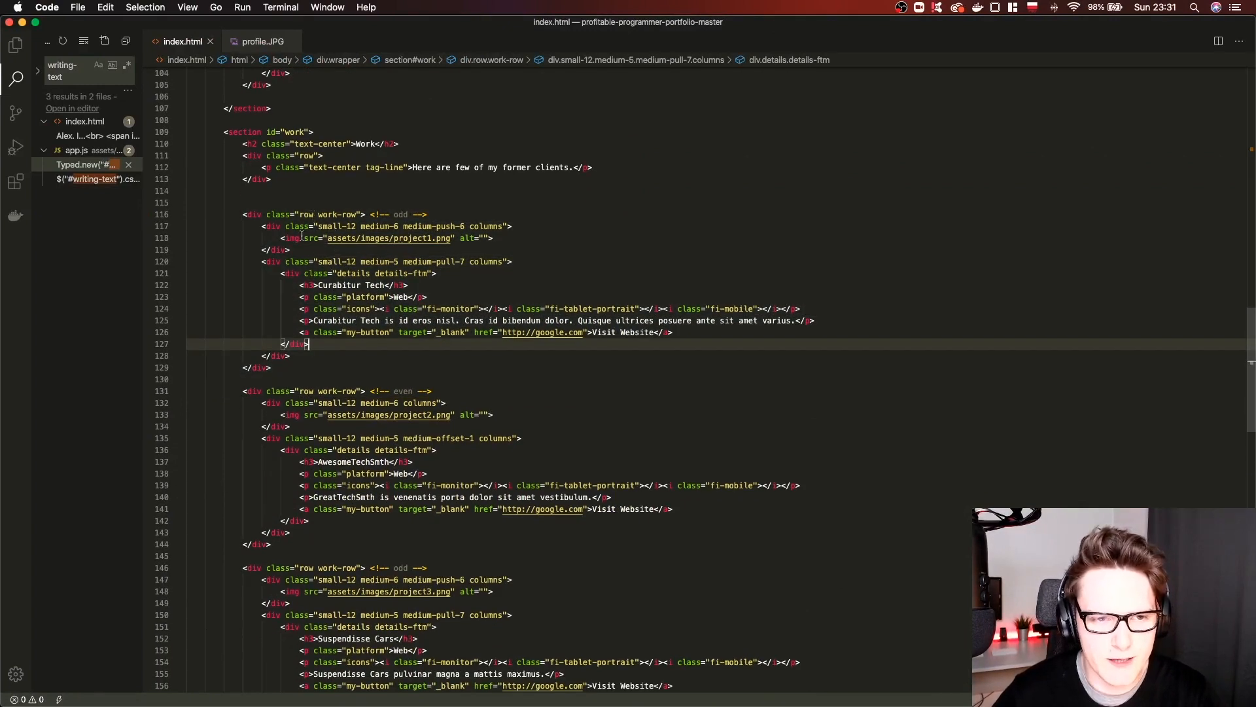
{"action": "left_click", "coordinate": [387, 238]}
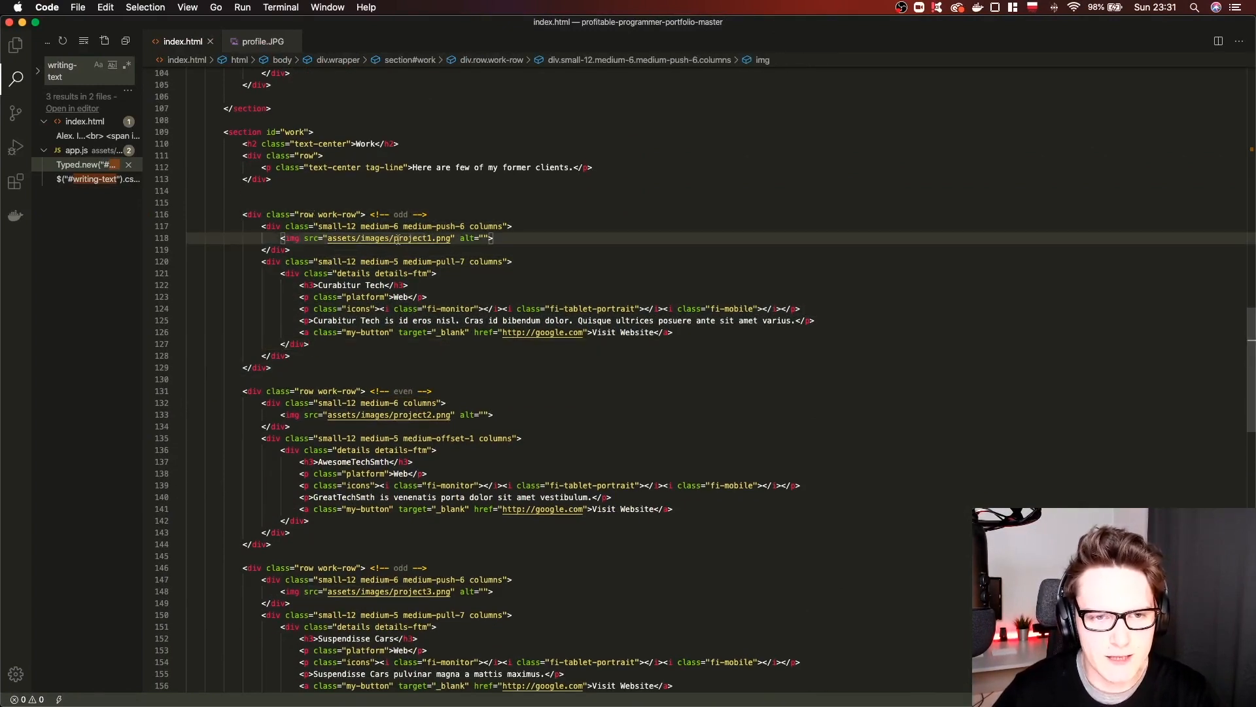
{"action": "mouse_move", "coordinate": [393, 238]}
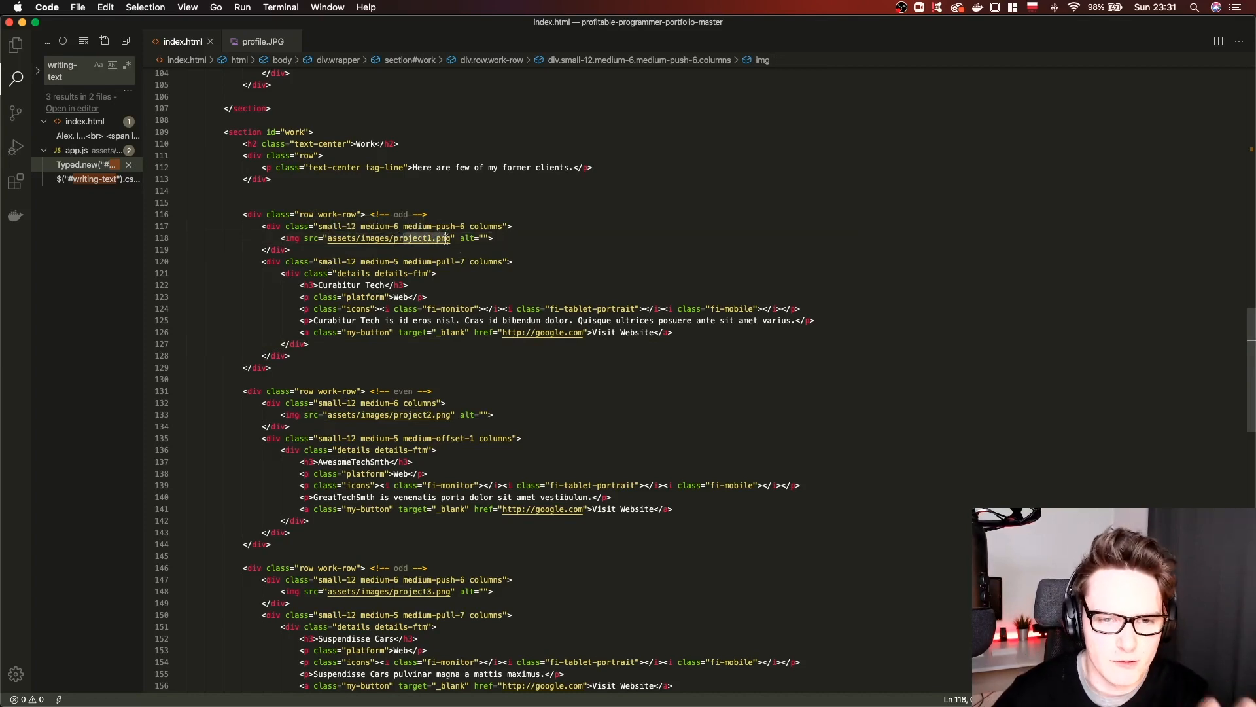
{"action": "scroll", "scroll_direction": "down", "scroll_amount": 3}
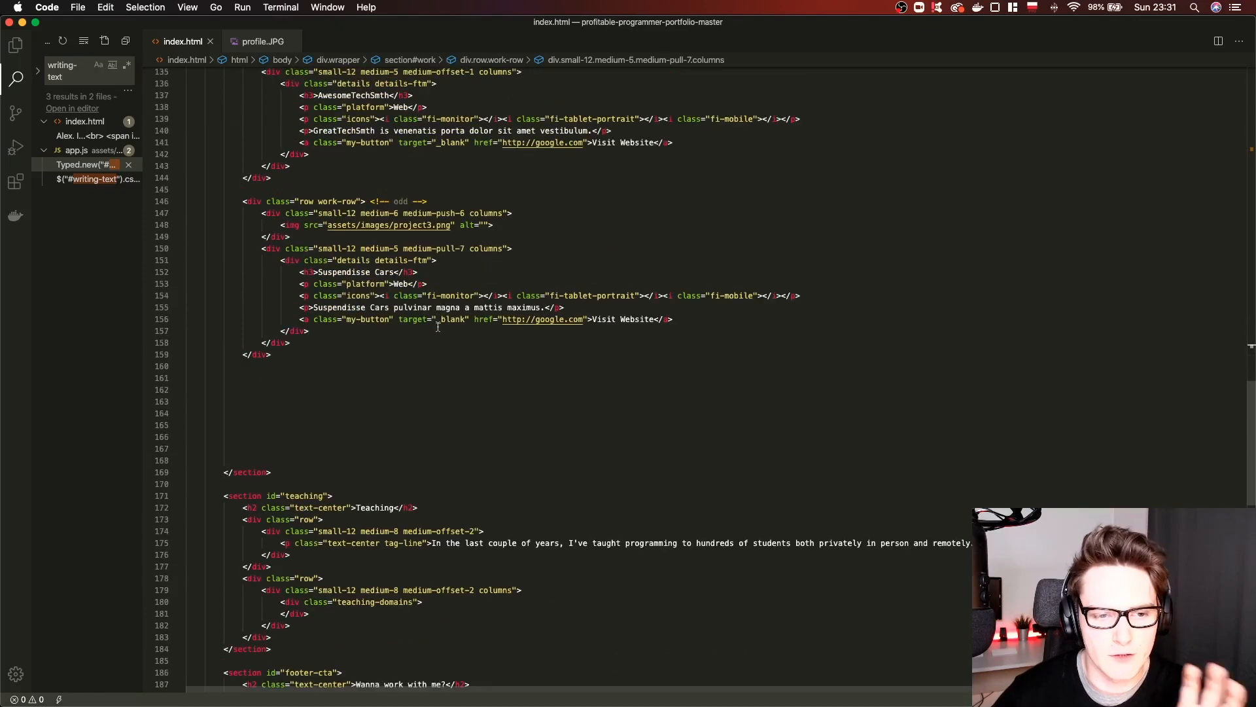
{"action": "scroll", "scroll_direction": "down", "scroll_amount": 3}
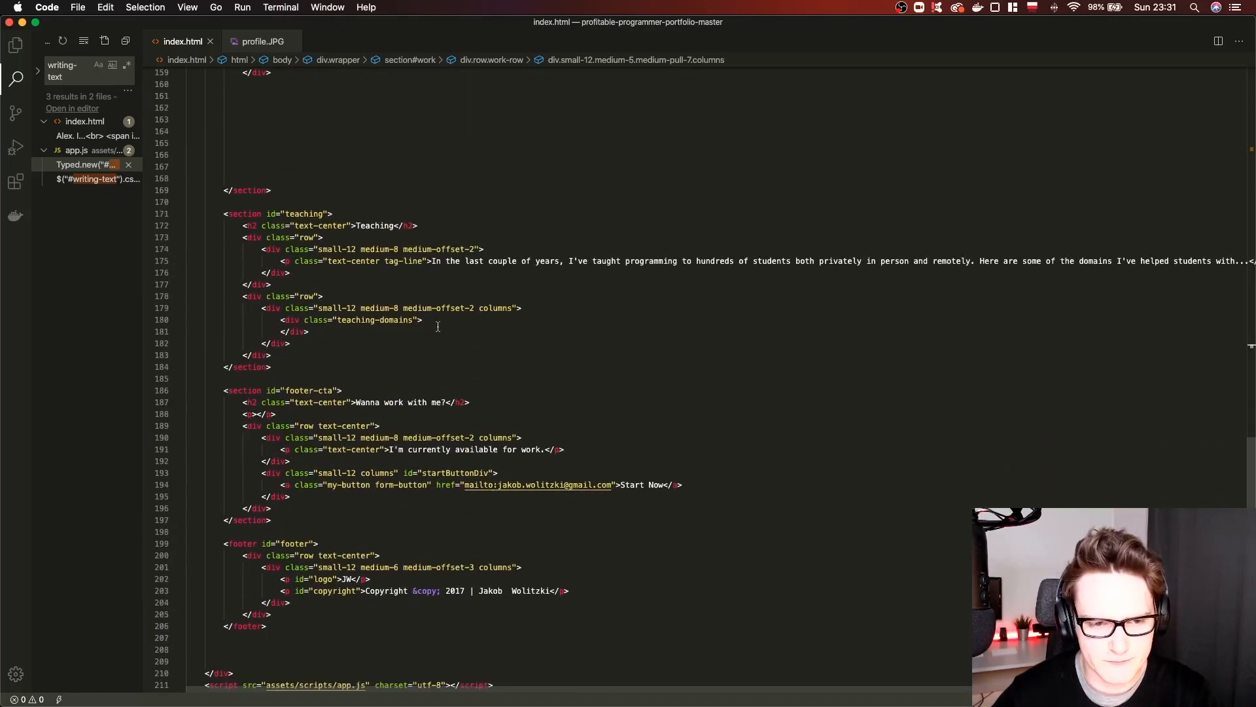
{"action": "left_click", "coordinate": [569, 31]}
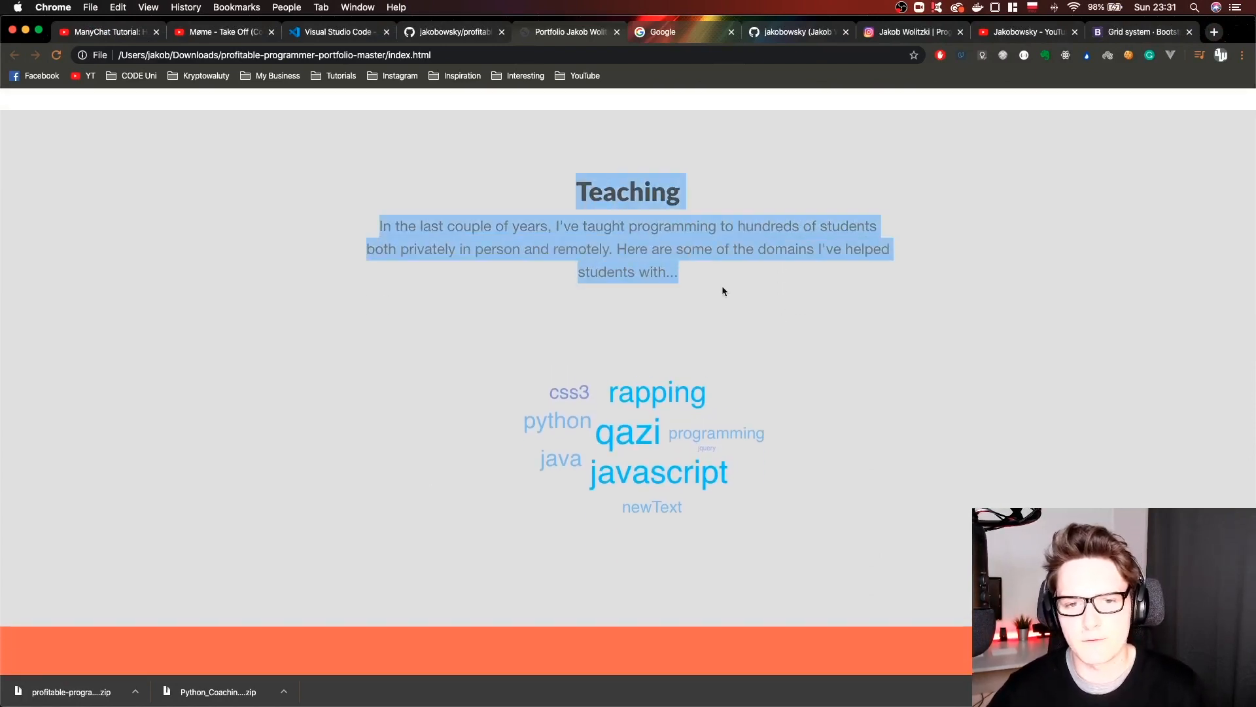
Deselect the Teaching text to view the section's intro and programming-topics word cloud
{"action": "left_click", "coordinate": [722, 290]}
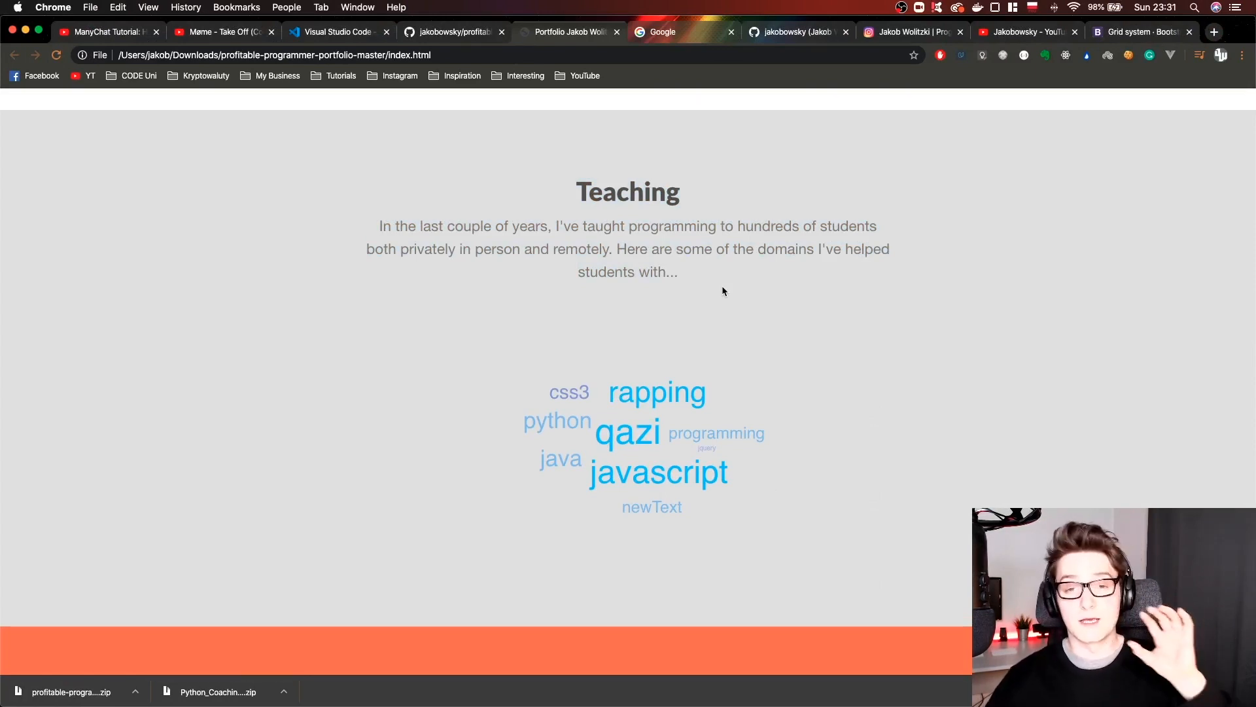
{"action": "mouse_move", "coordinate": [463, 199]}
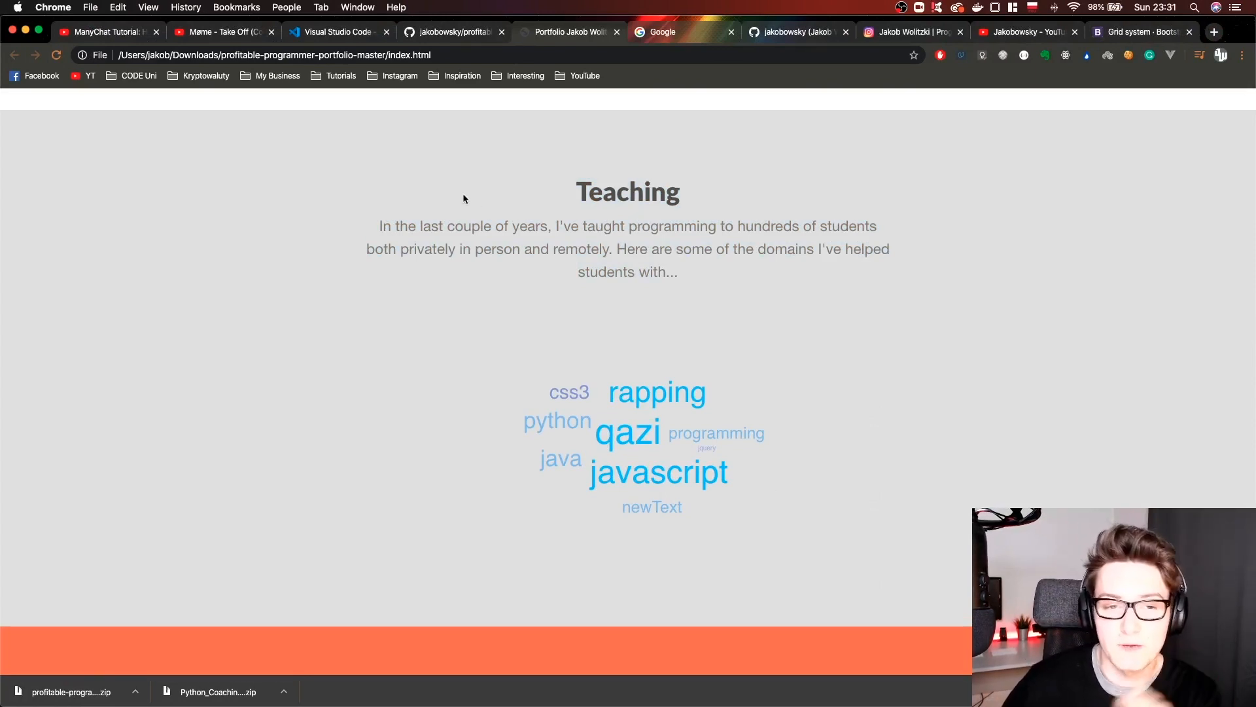
{"action": "mouse_move", "coordinate": [594, 382]}
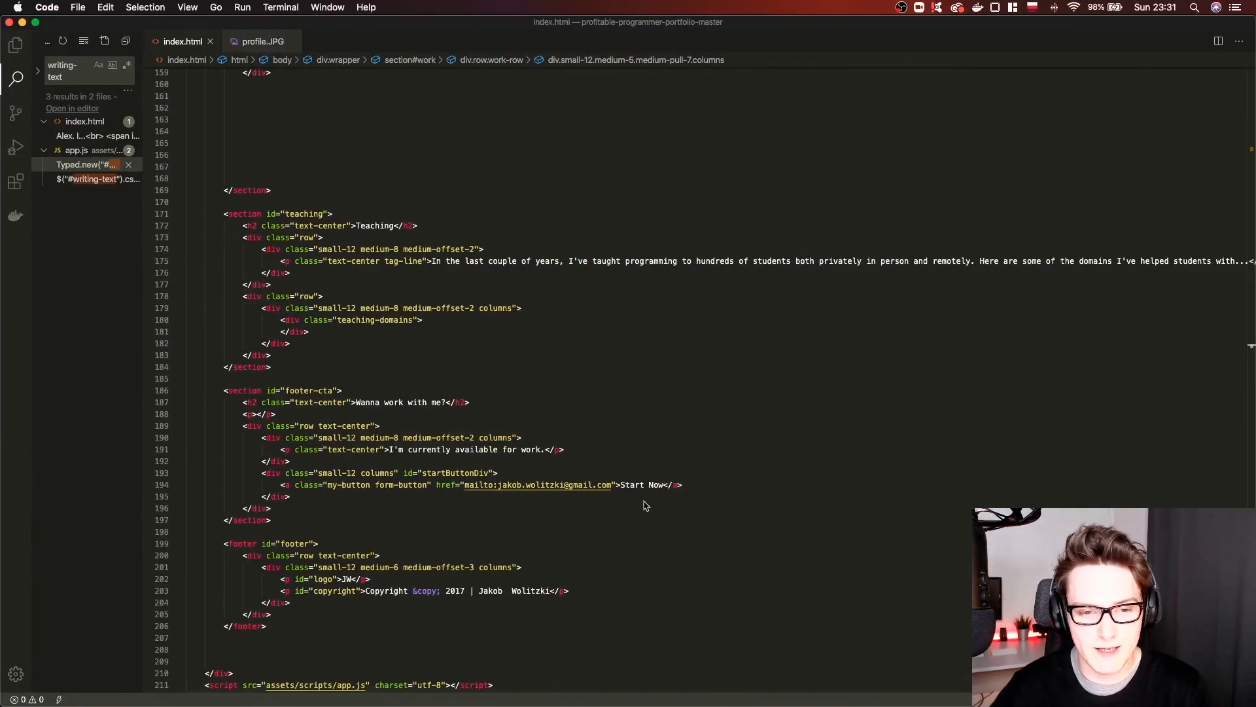
Locate the teaching-domains class in the page's markup
{"action": "left_click", "coordinate": [497, 473]}
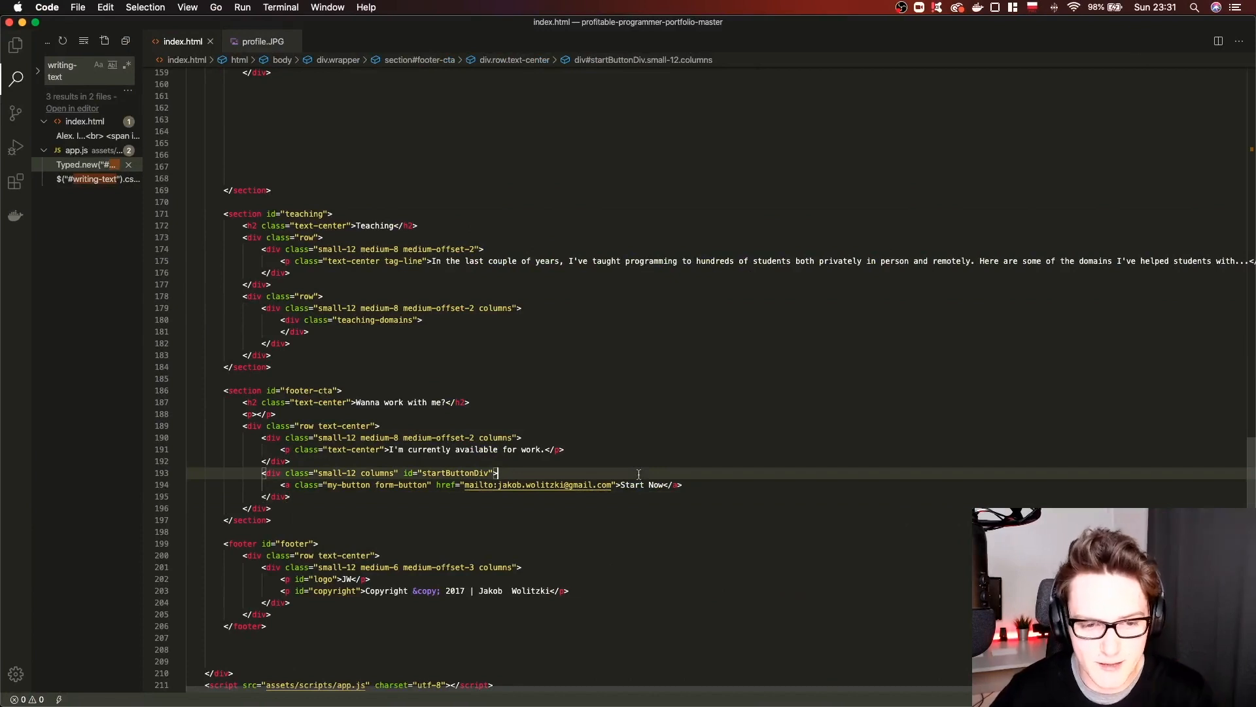
{"action": "scroll", "scroll_direction": "down", "scroll_amount": 3}
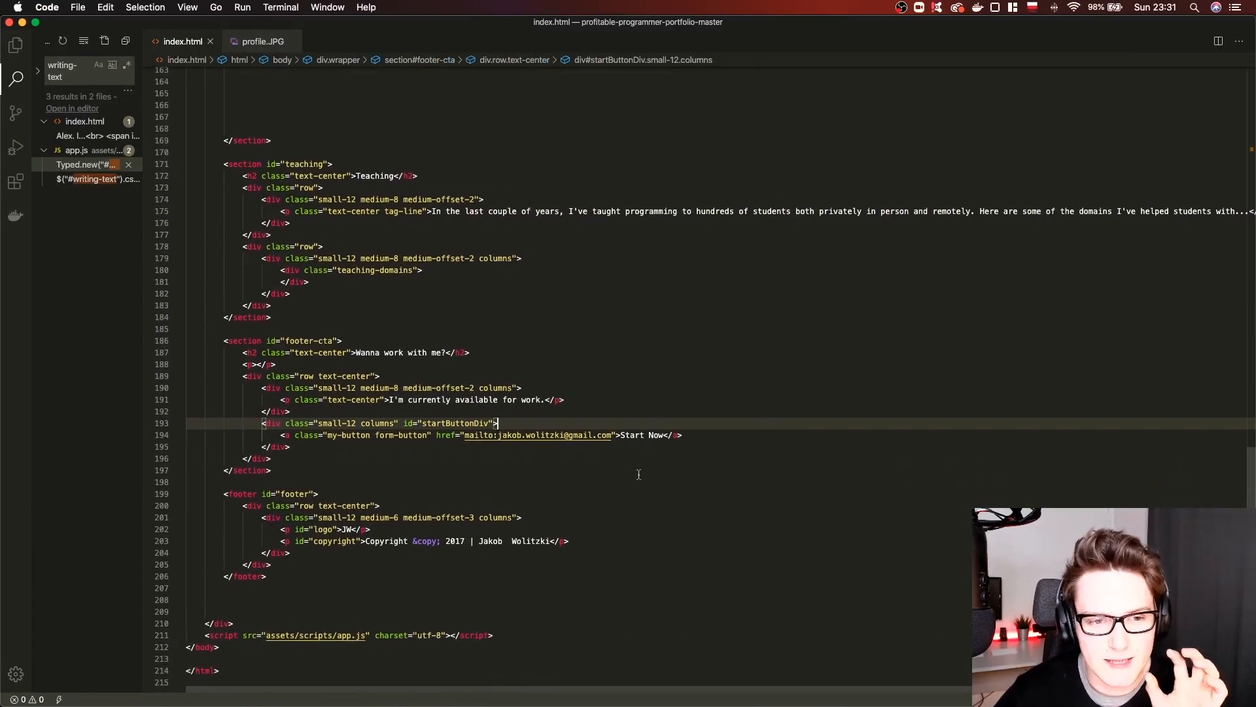
{"action": "scroll", "scroll_direction": "up", "scroll_amount": 3}
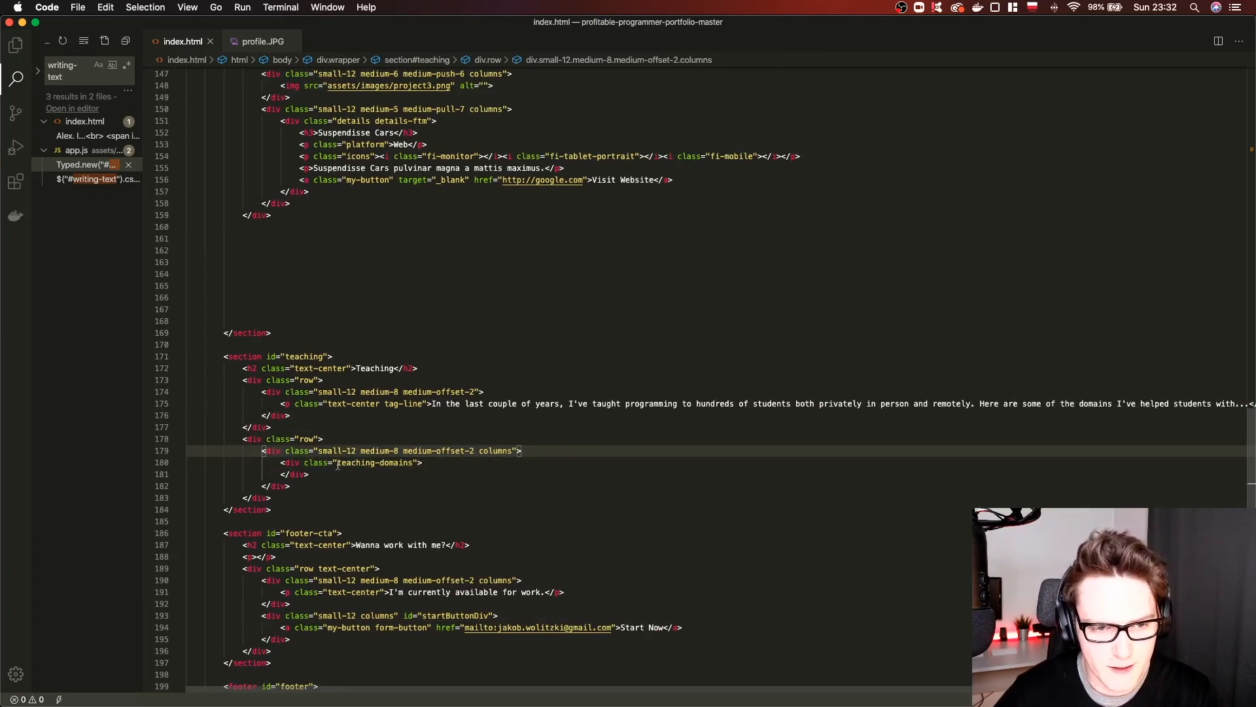
{"action": "left_click", "coordinate": [374, 462]}
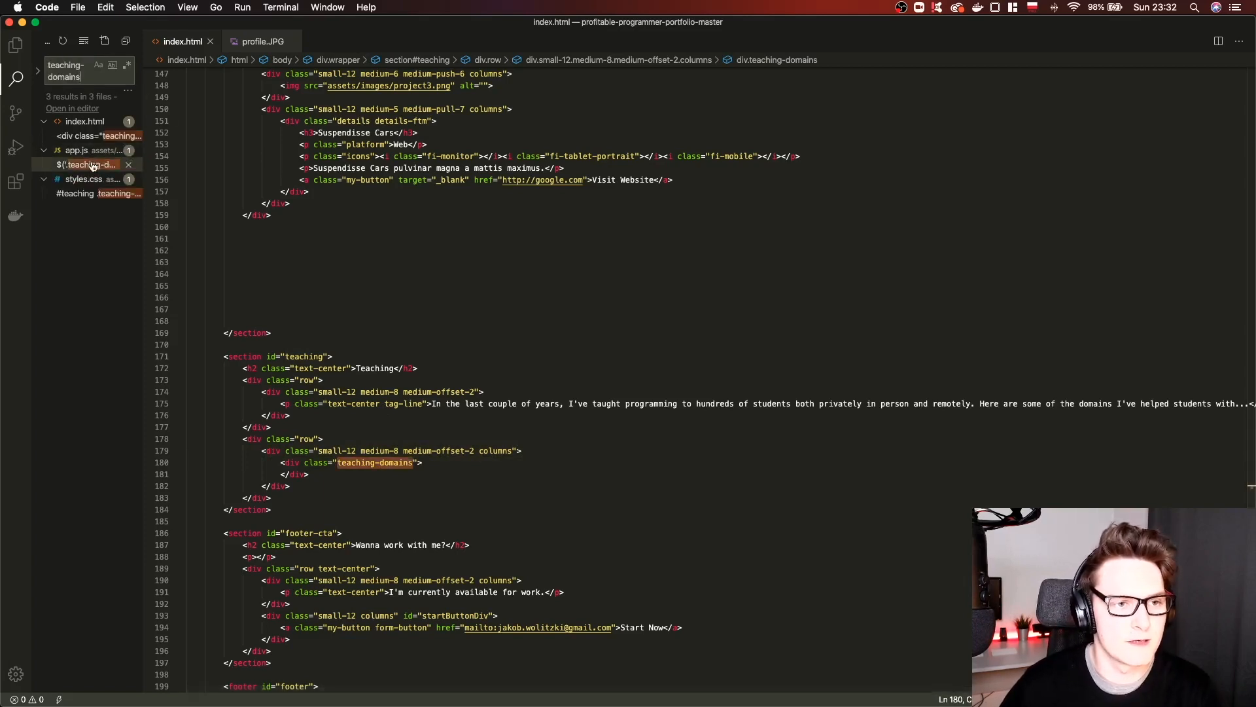
Jump to the app.js search match defining makeWords and its weighted word list
{"action": "left_click", "coordinate": [83, 164]}
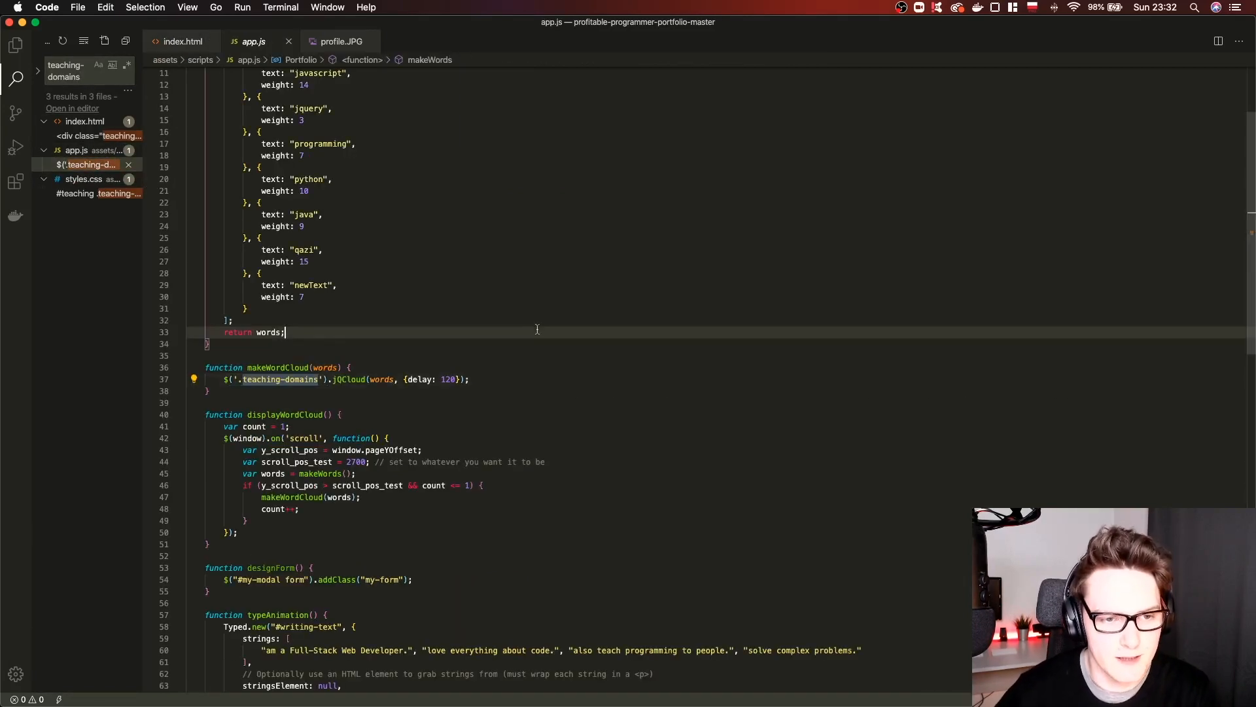
{"action": "scroll", "scroll_direction": "down", "scroll_amount": 3}
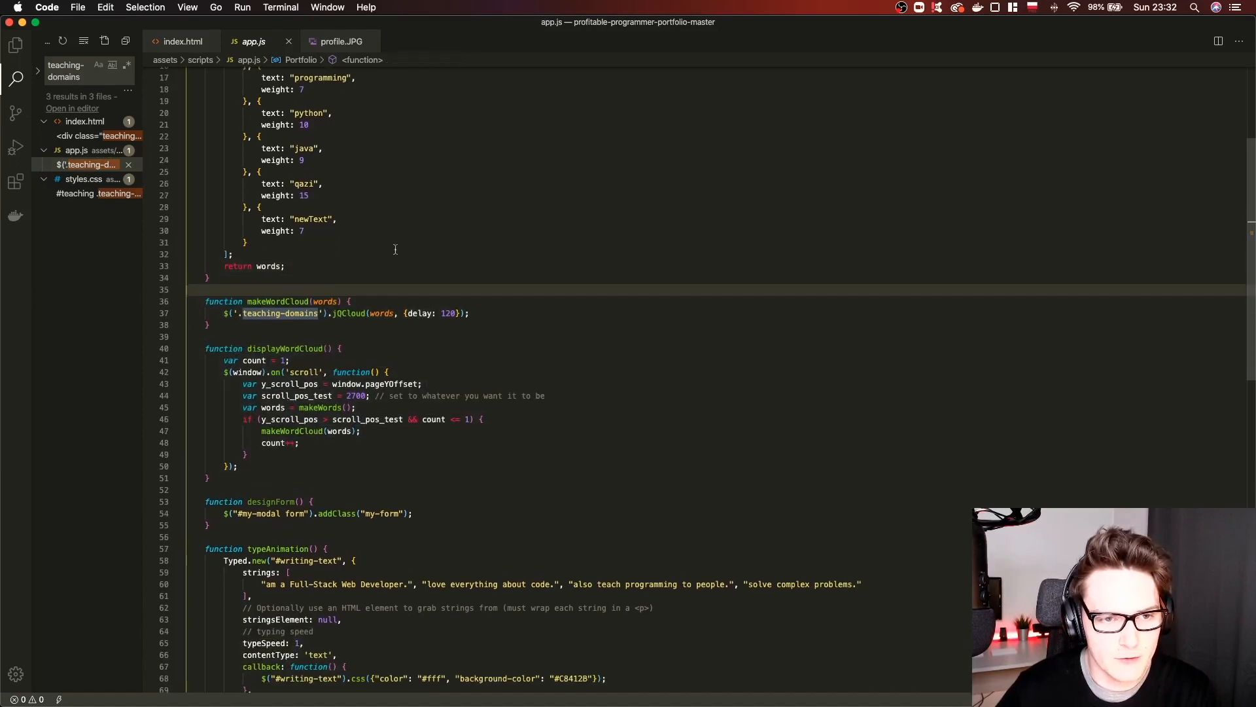
{"action": "scroll", "scroll_direction": "up", "scroll_amount": 3}
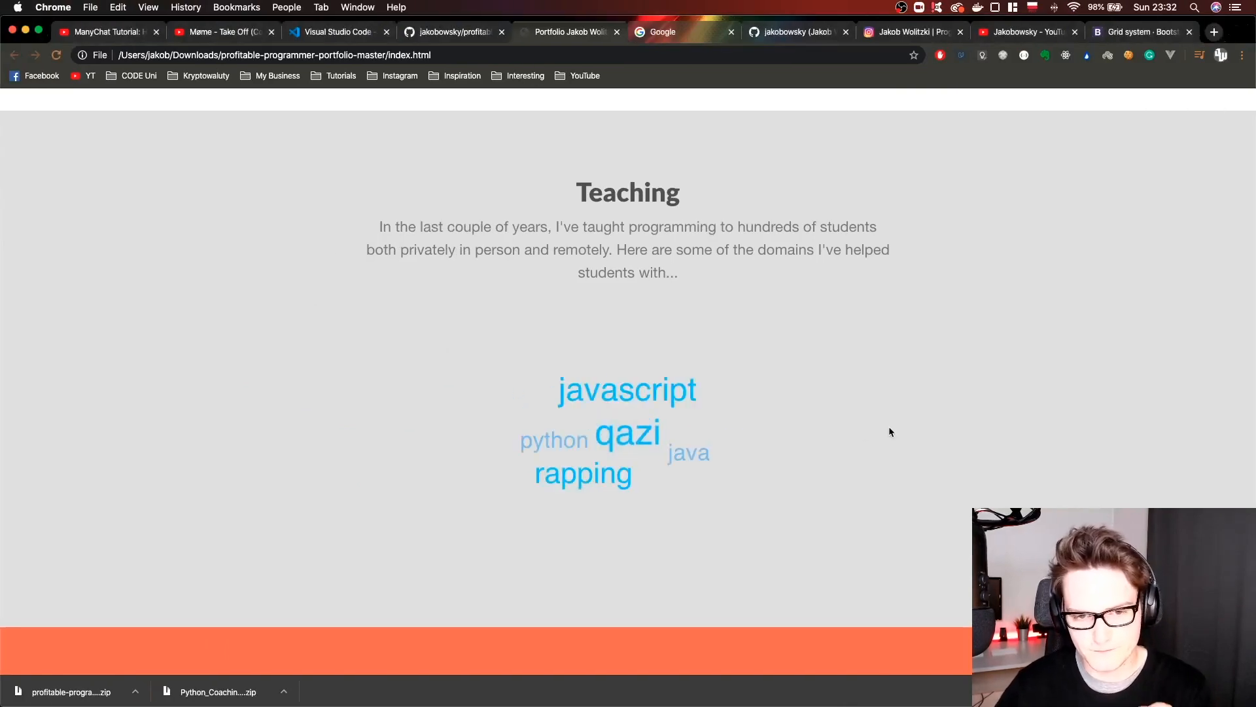
Review the word cloud, 'Wanna work with me' banner and footer, then return to the profile header
{"action": "scroll", "scroll_direction": "down", "scroll_amount": 3}
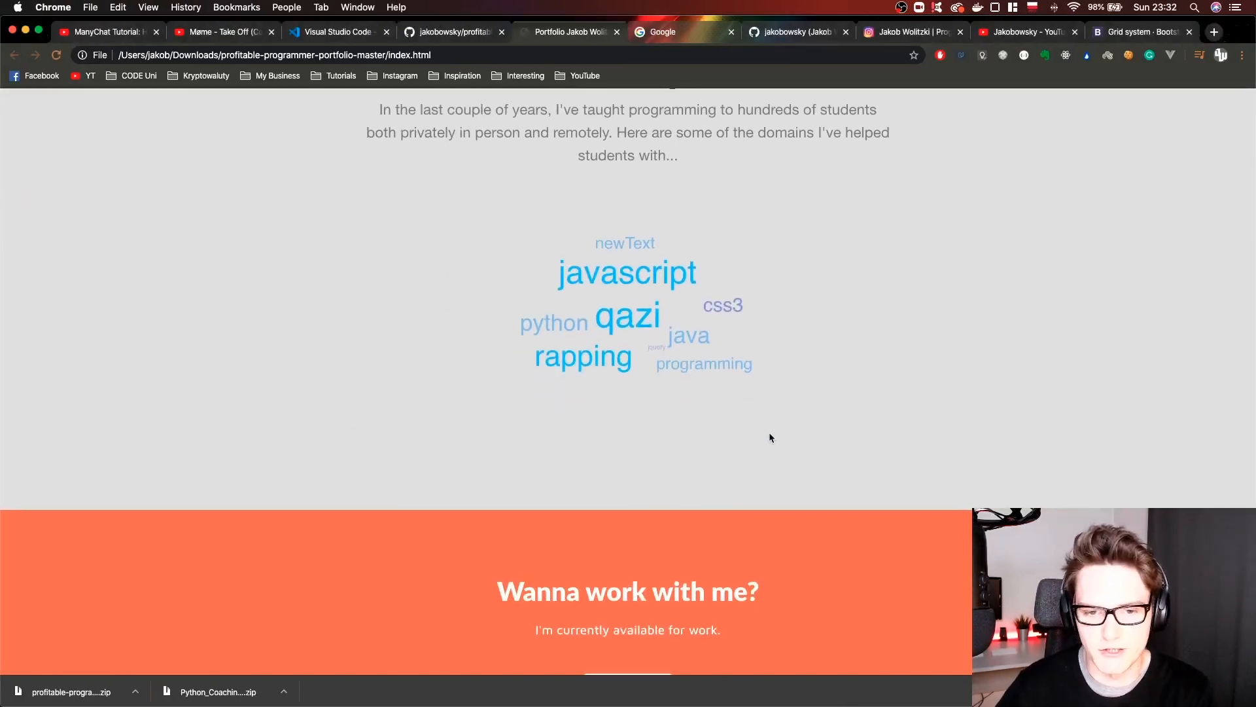
{"action": "scroll", "scroll_direction": "down", "scroll_amount": 3}
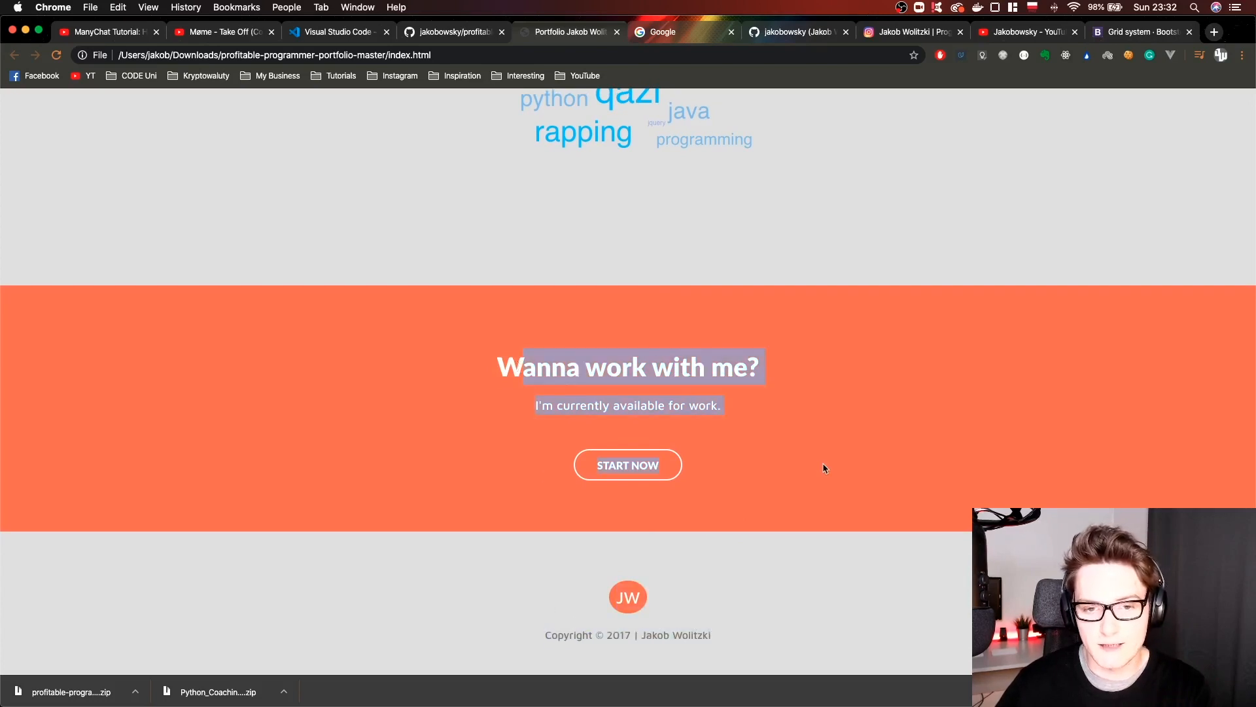
{"action": "left_click", "coordinate": [823, 469]}
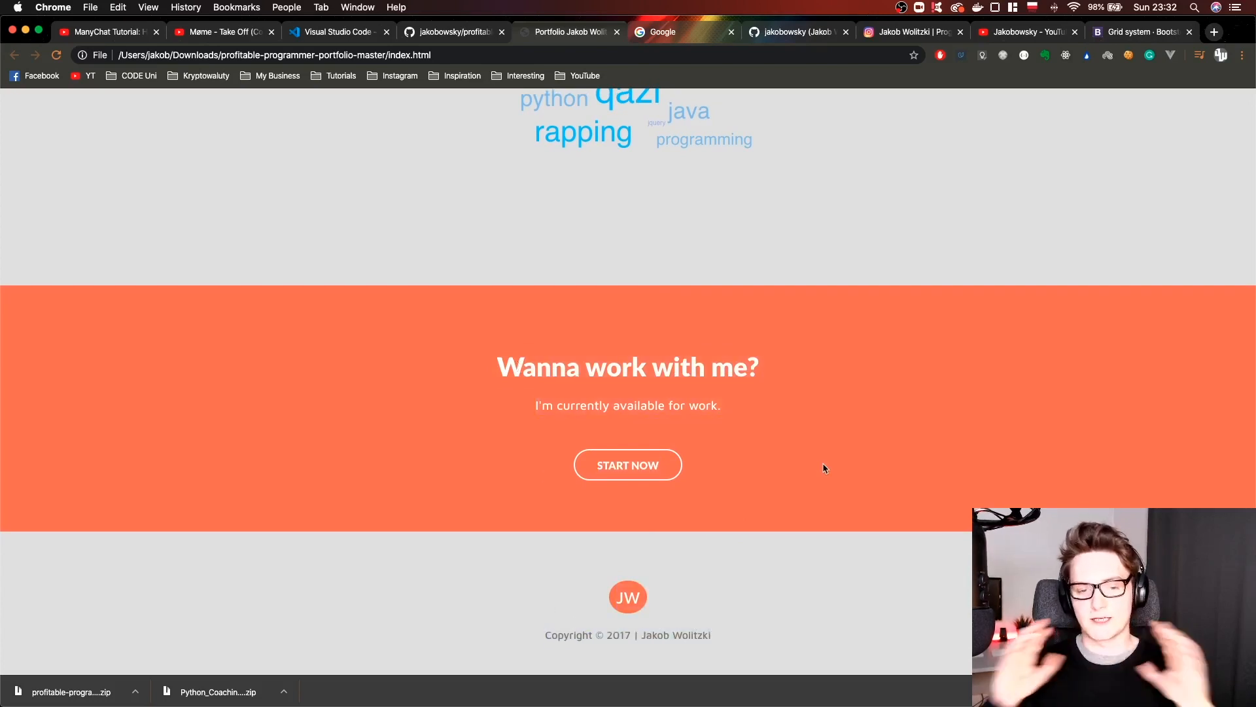
{"action": "scroll", "scroll_direction": "up", "scroll_amount": 3}
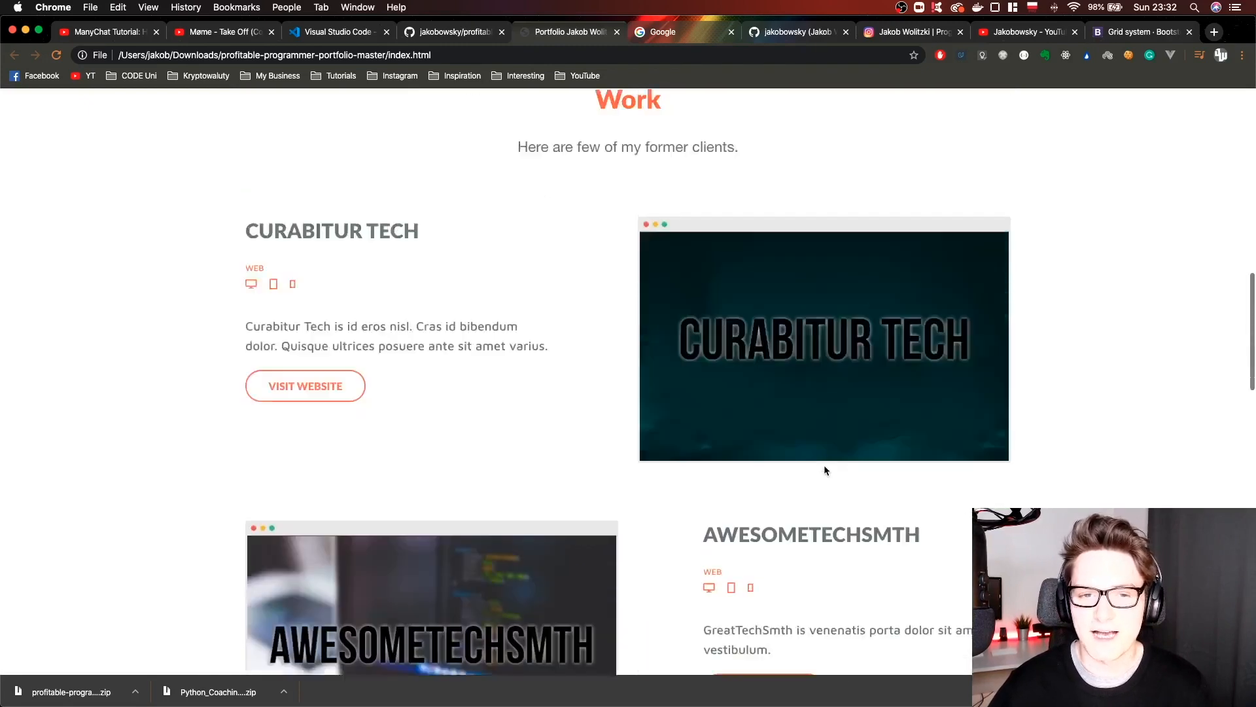
{"action": "scroll", "scroll_direction": "up", "scroll_amount": 3}
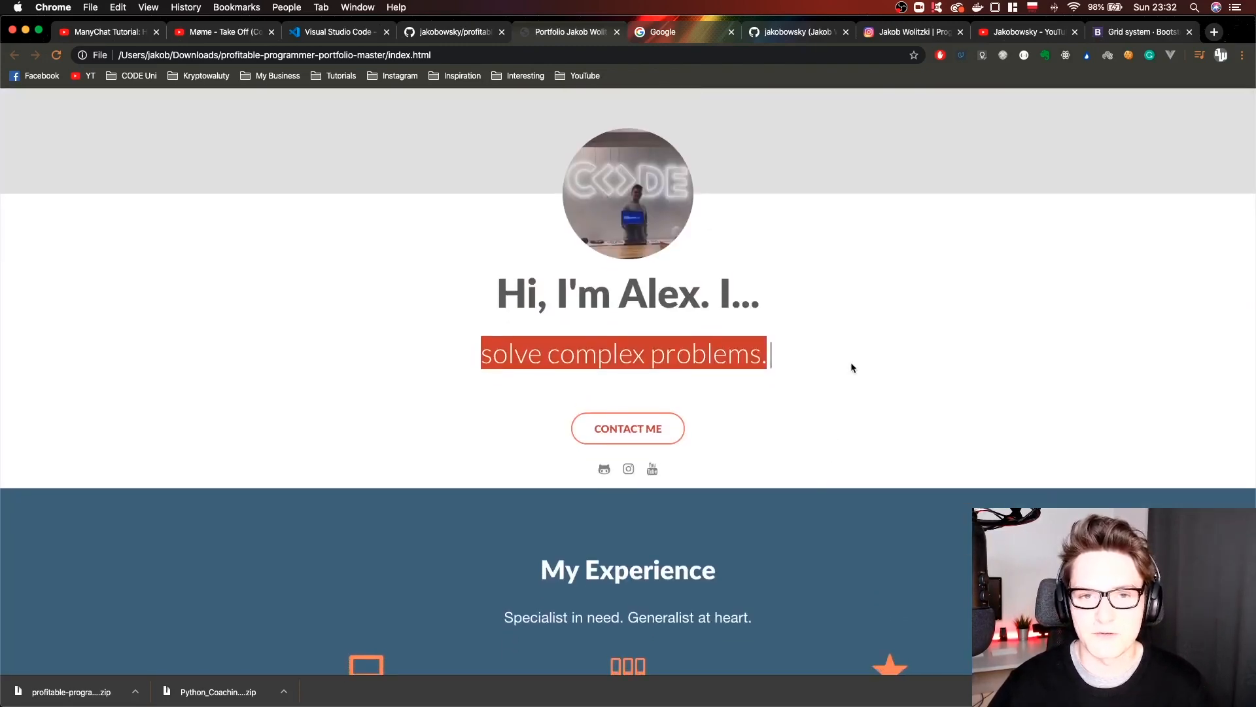
{"action": "mouse_move", "coordinate": [782, 494]}
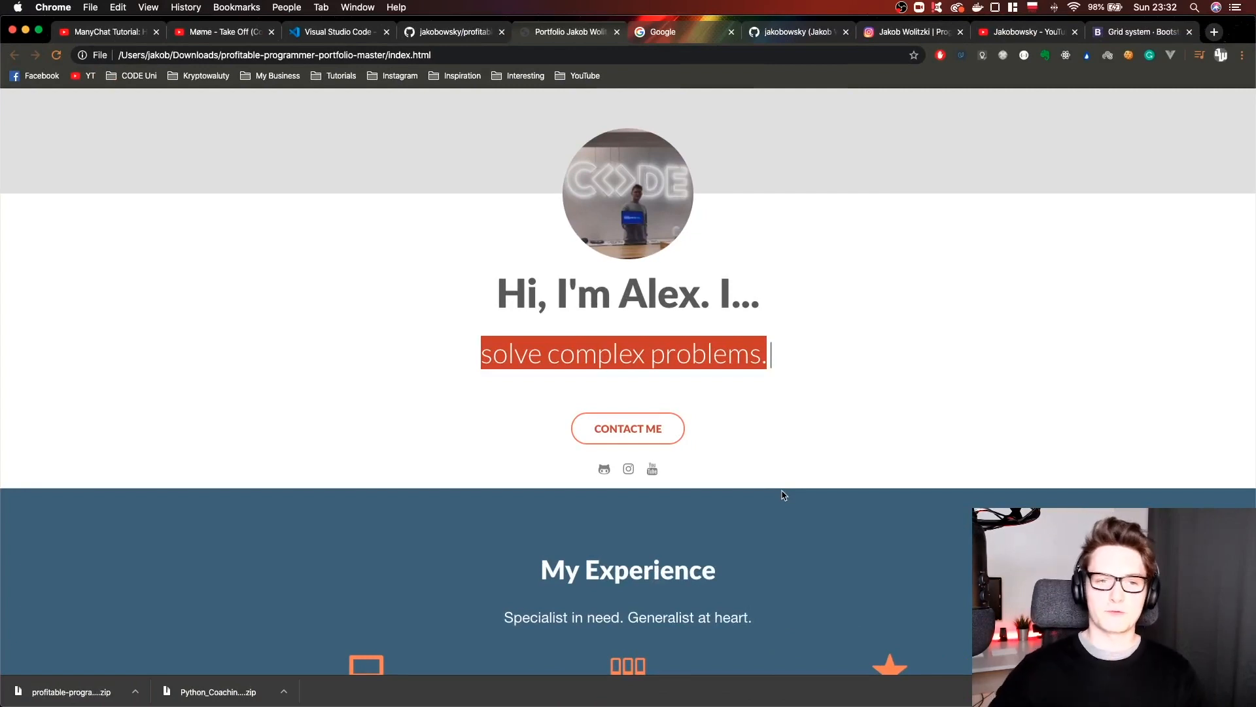
{"action": "mouse_move", "coordinate": [798, 488]}
{"action": "type", "text": "knowlitz.com"}
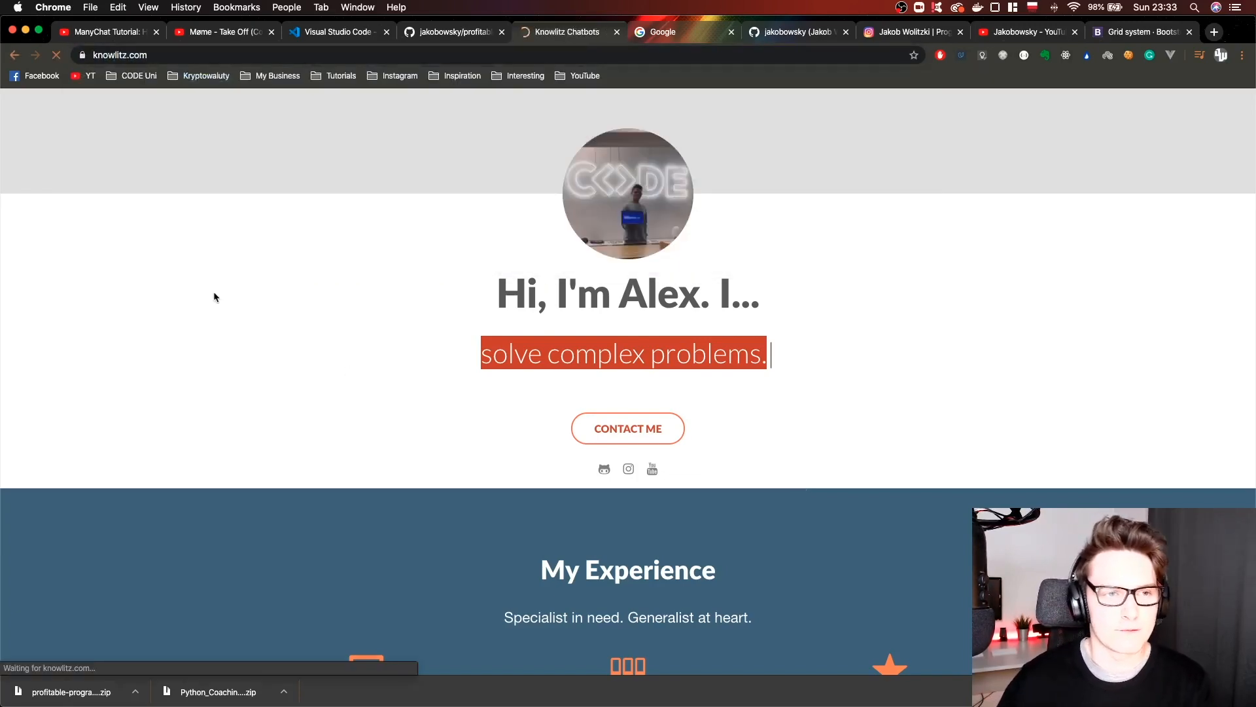
{"action": "left_click", "coordinate": [569, 31]}
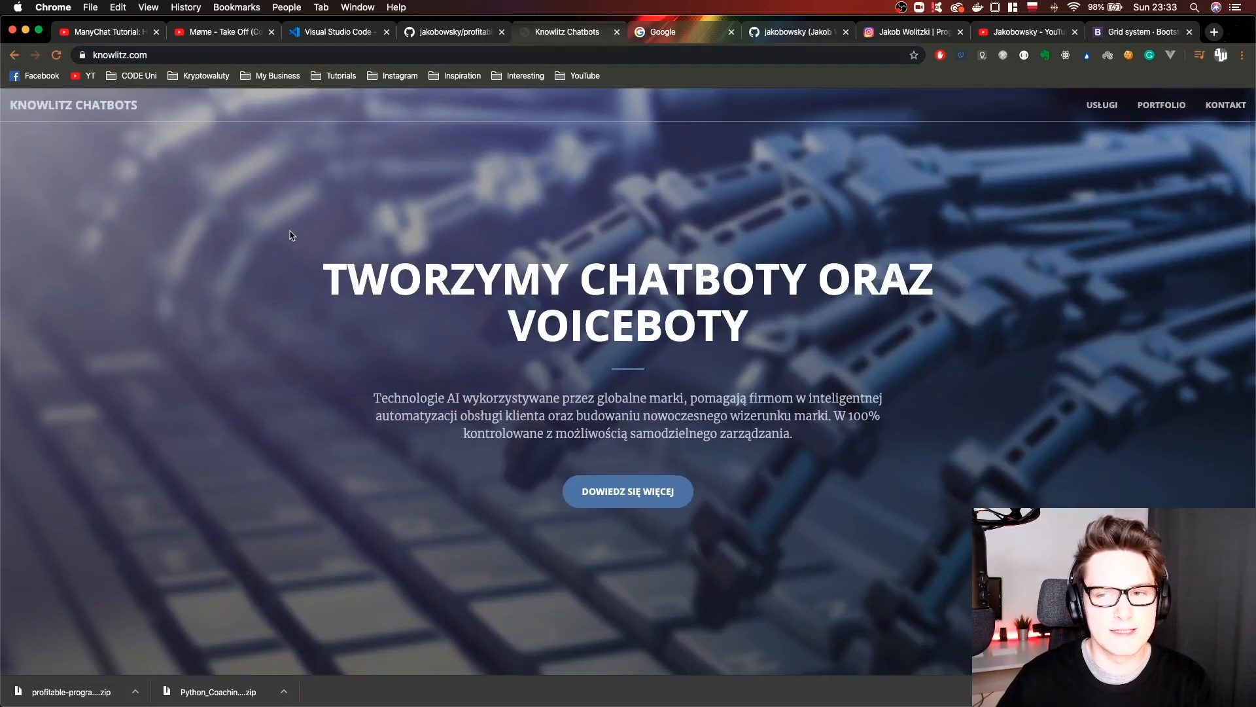
{"action": "left_click", "coordinate": [569, 31]}
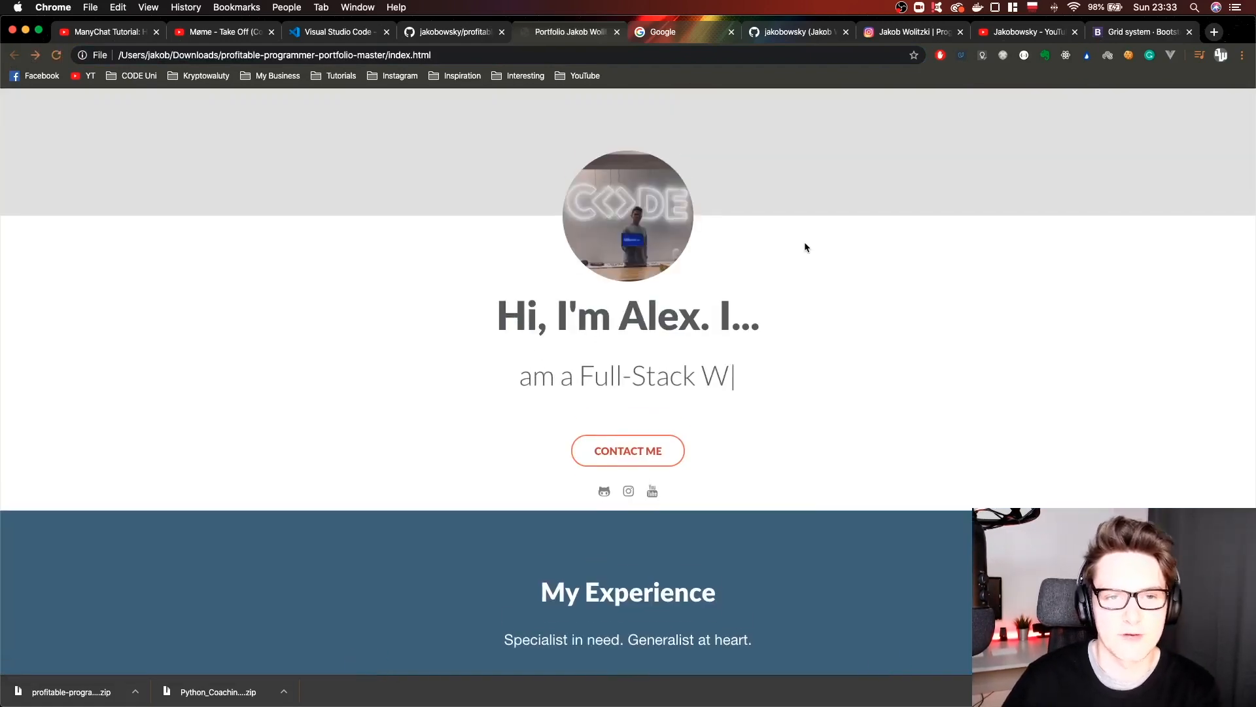